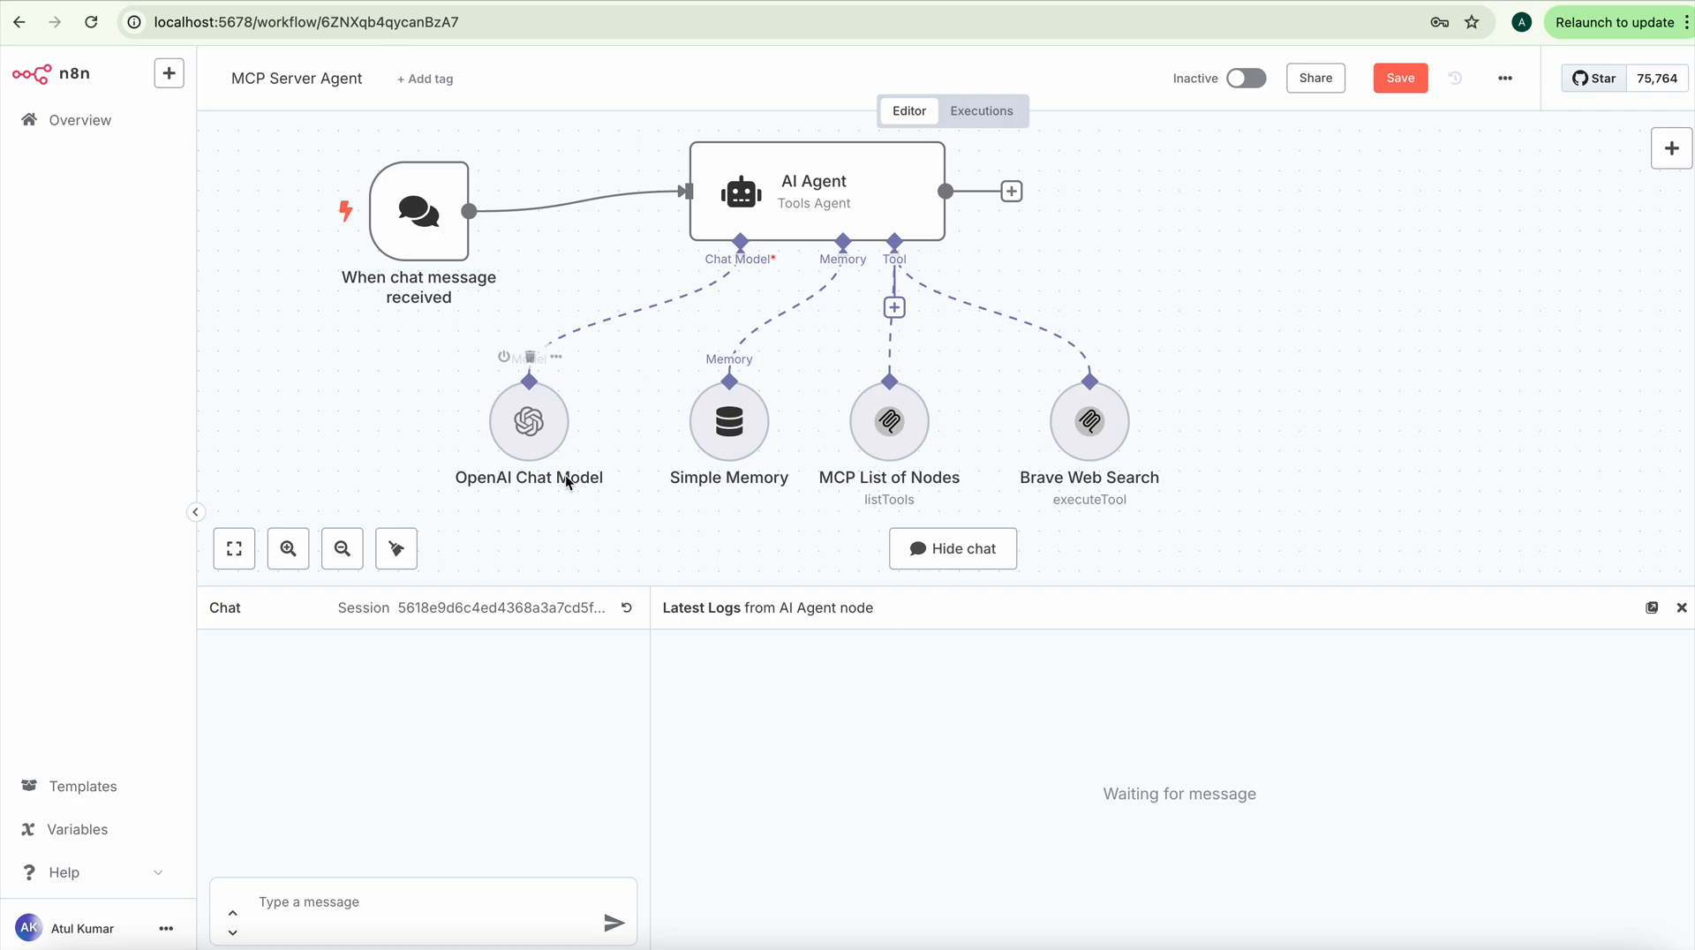
mouse_move(578, 494)
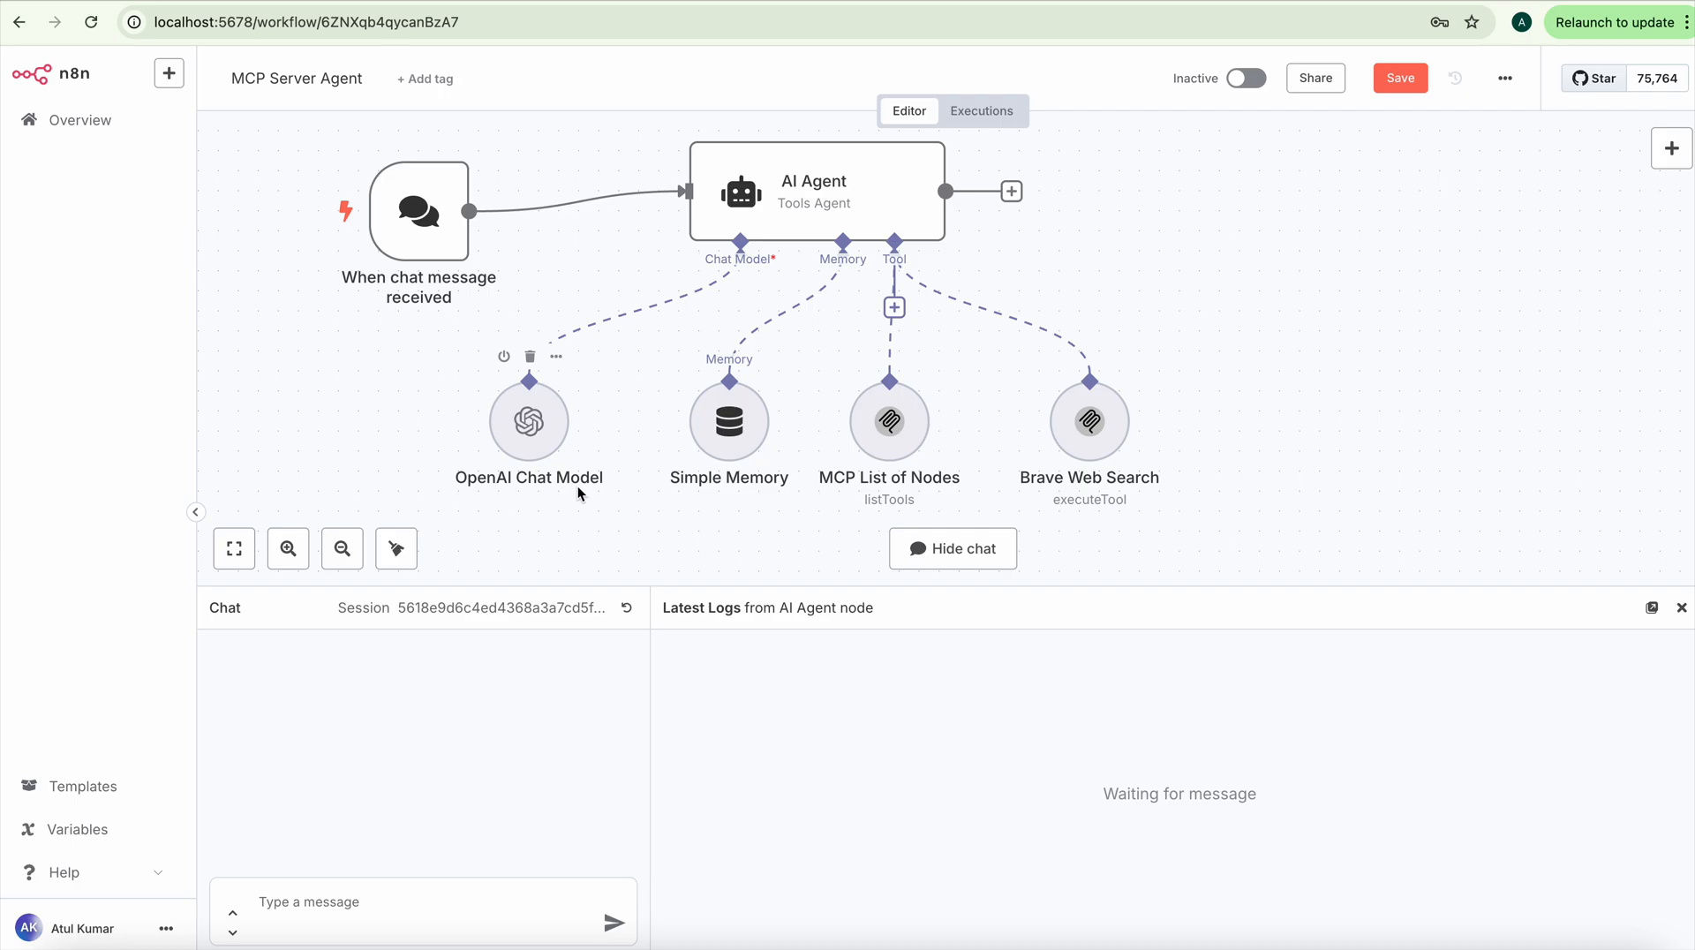
mouse_move(1070, 410)
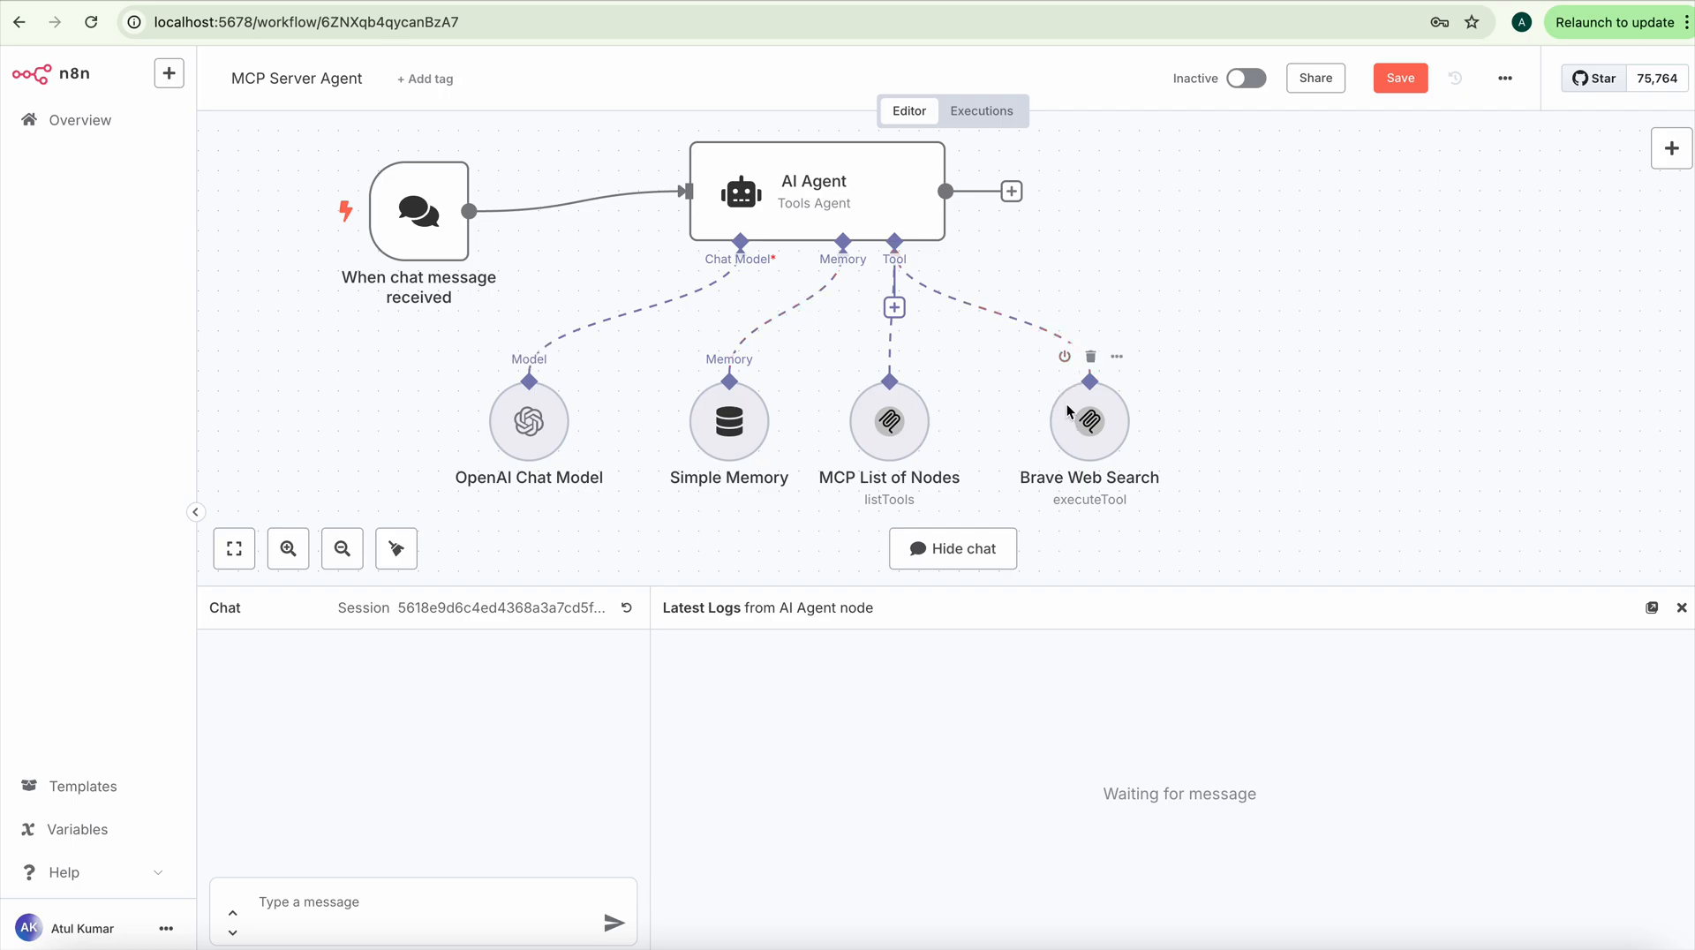
mouse_move(1085, 421)
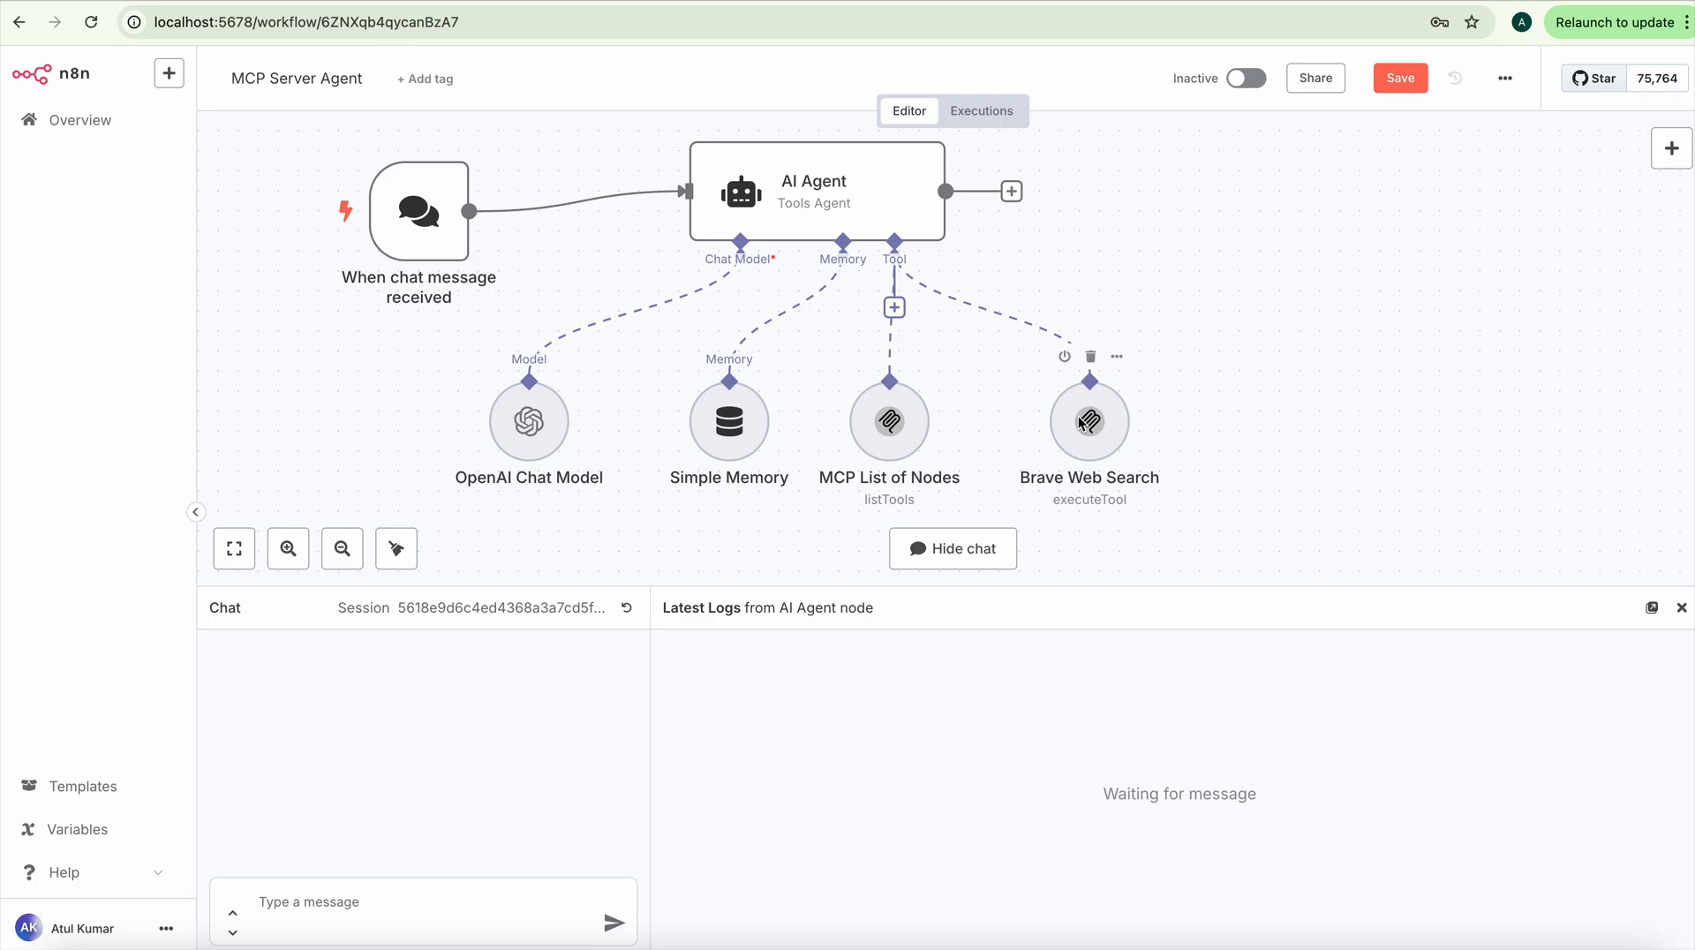
mouse_move(1065, 411)
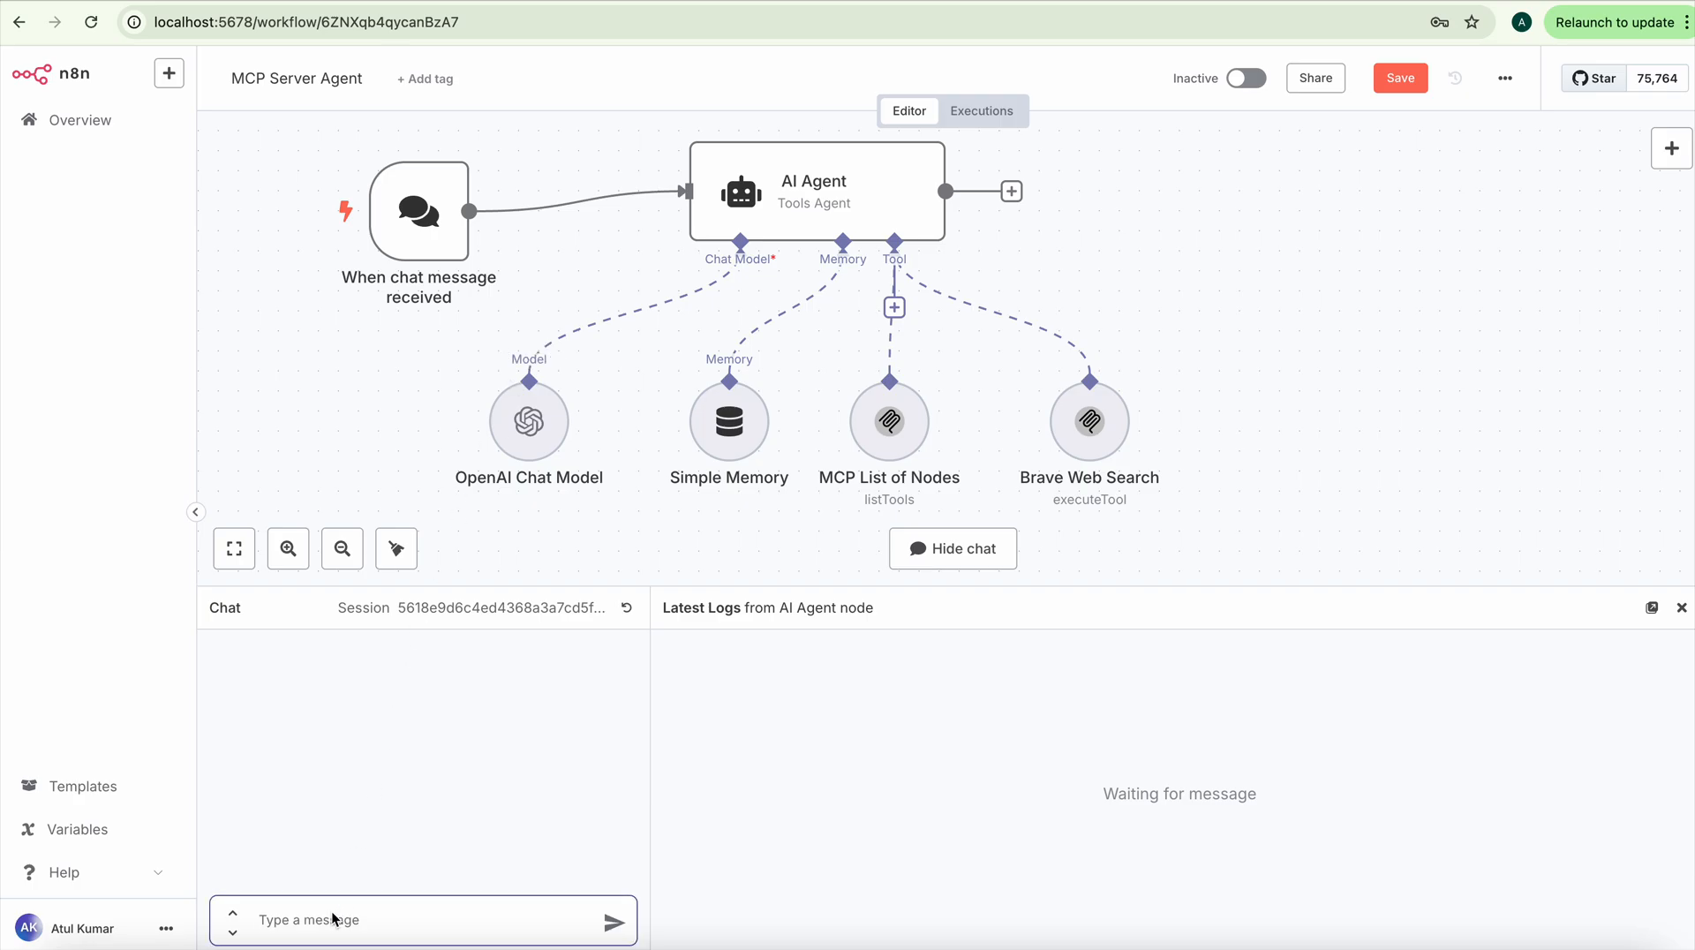
Step: Send the greeting to the chat agent and receive its Hello reply
type("he")
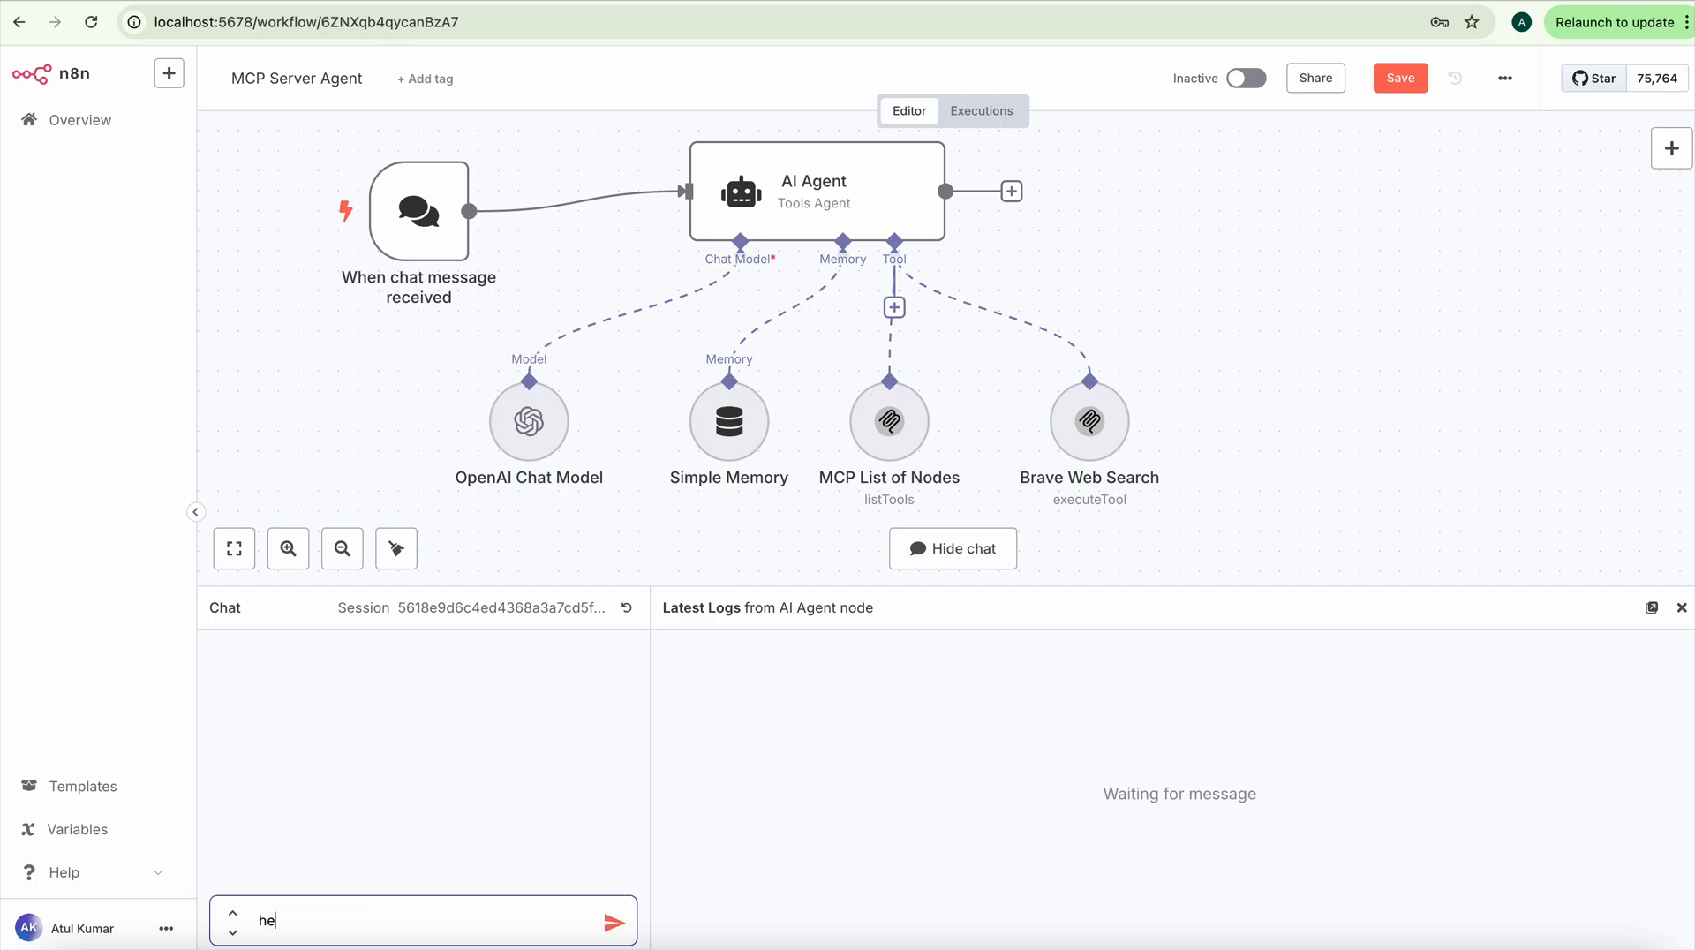
left_click(616, 922)
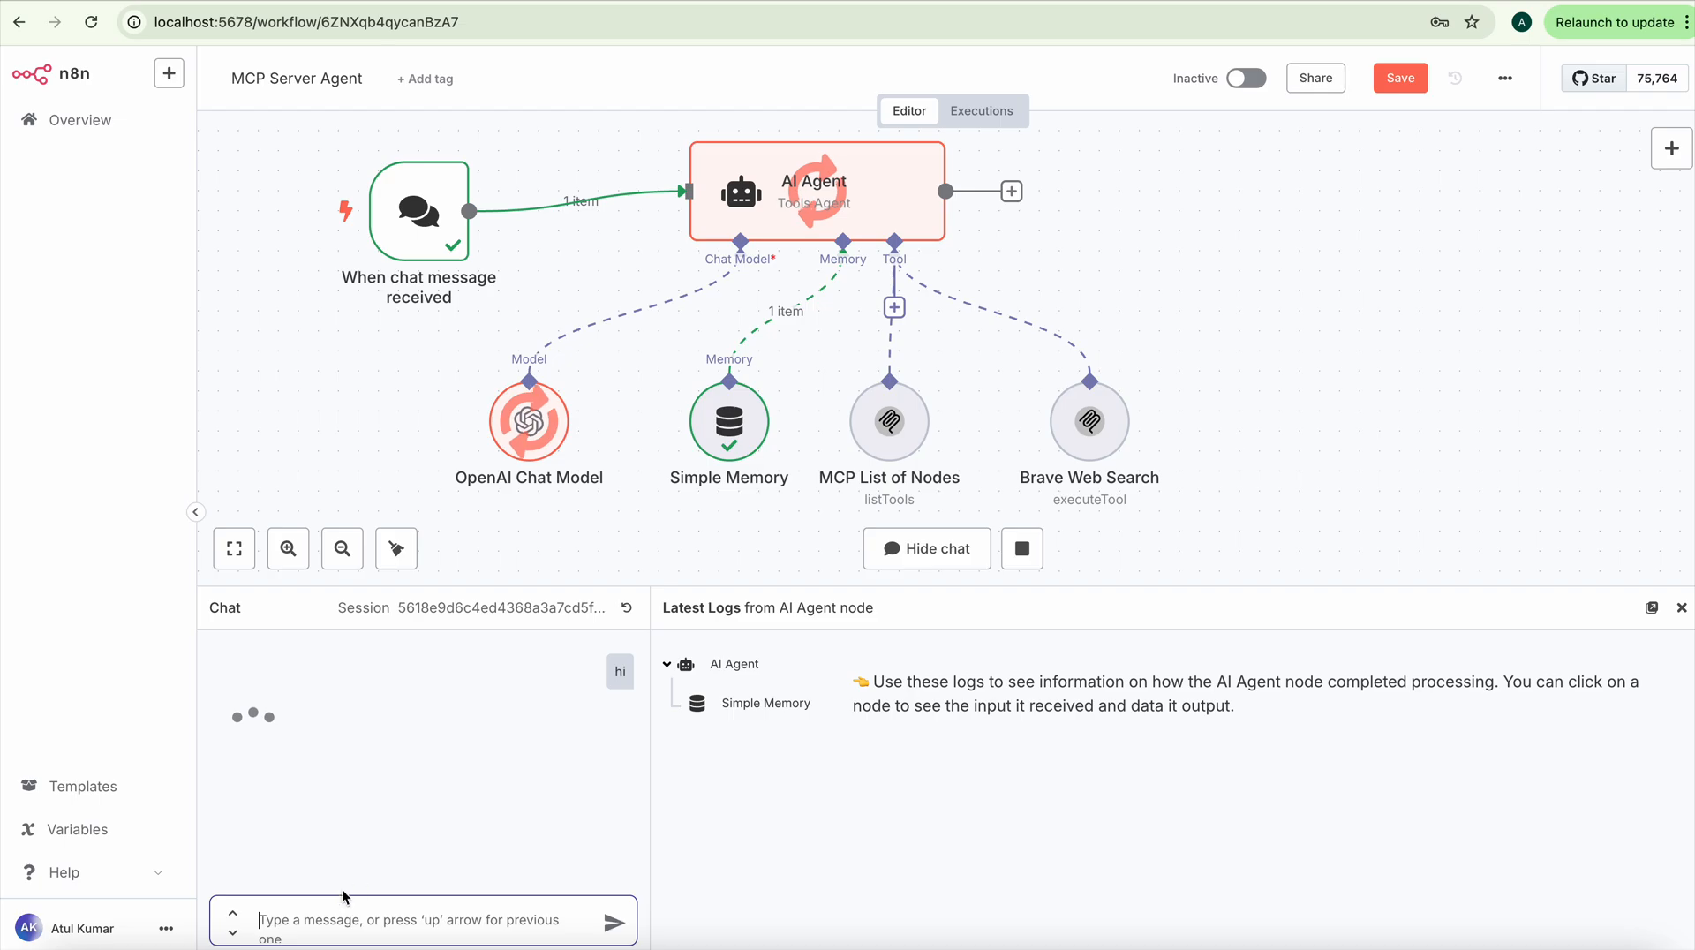
left_click(617, 919)
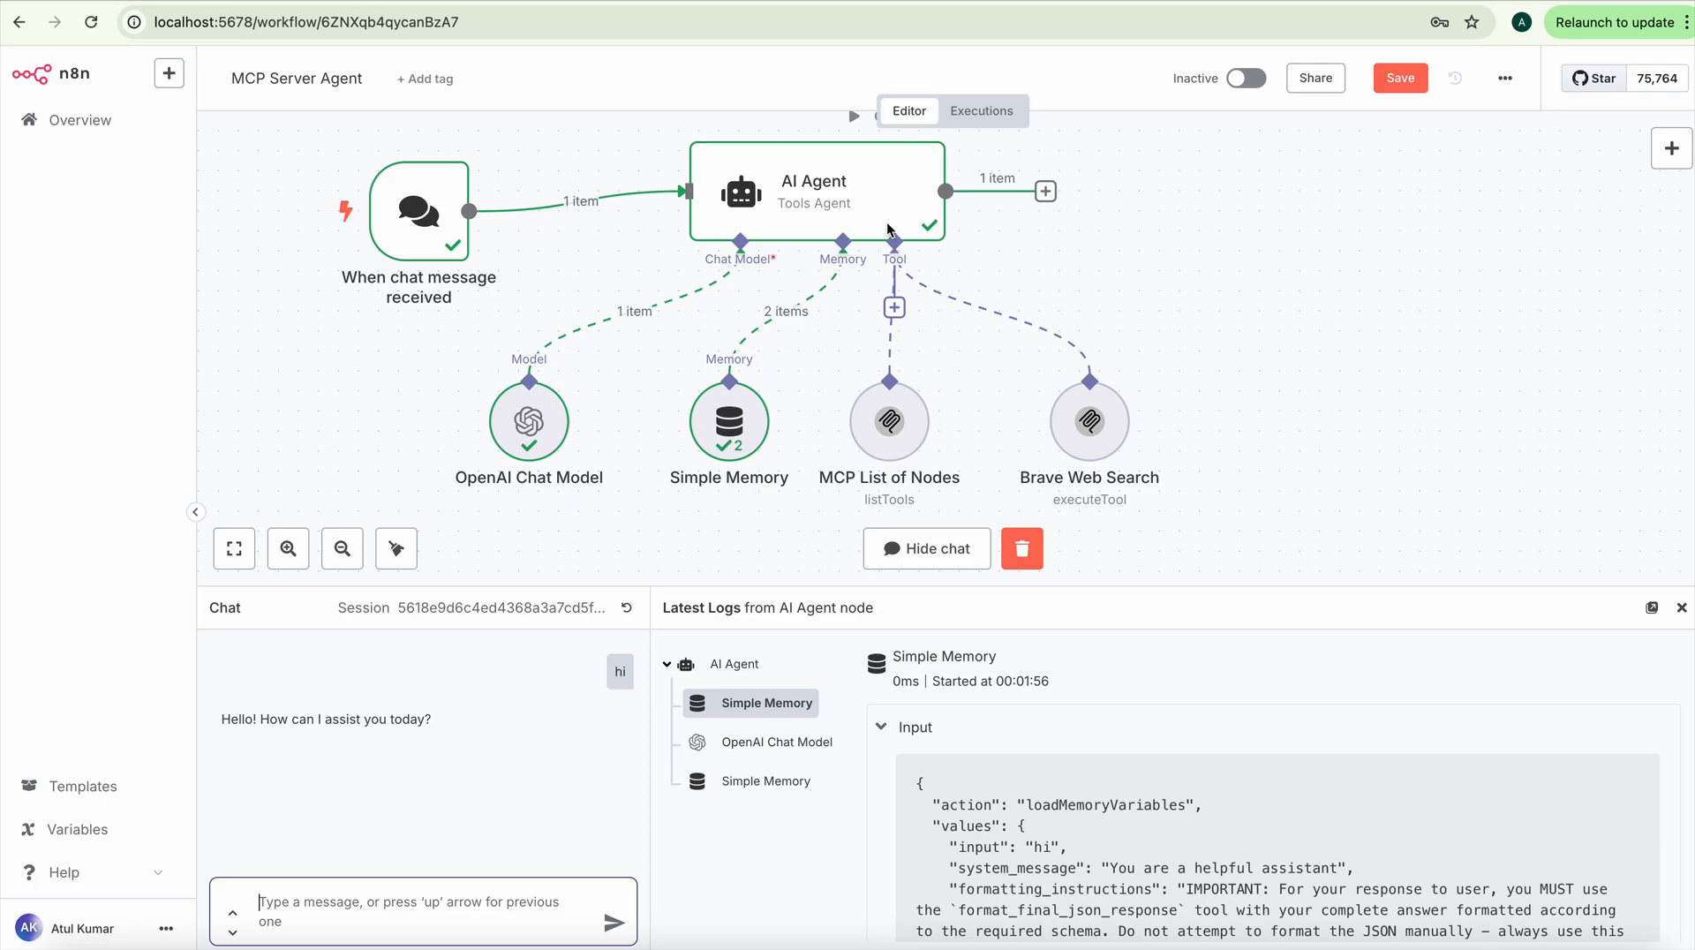
mouse_move(730, 421)
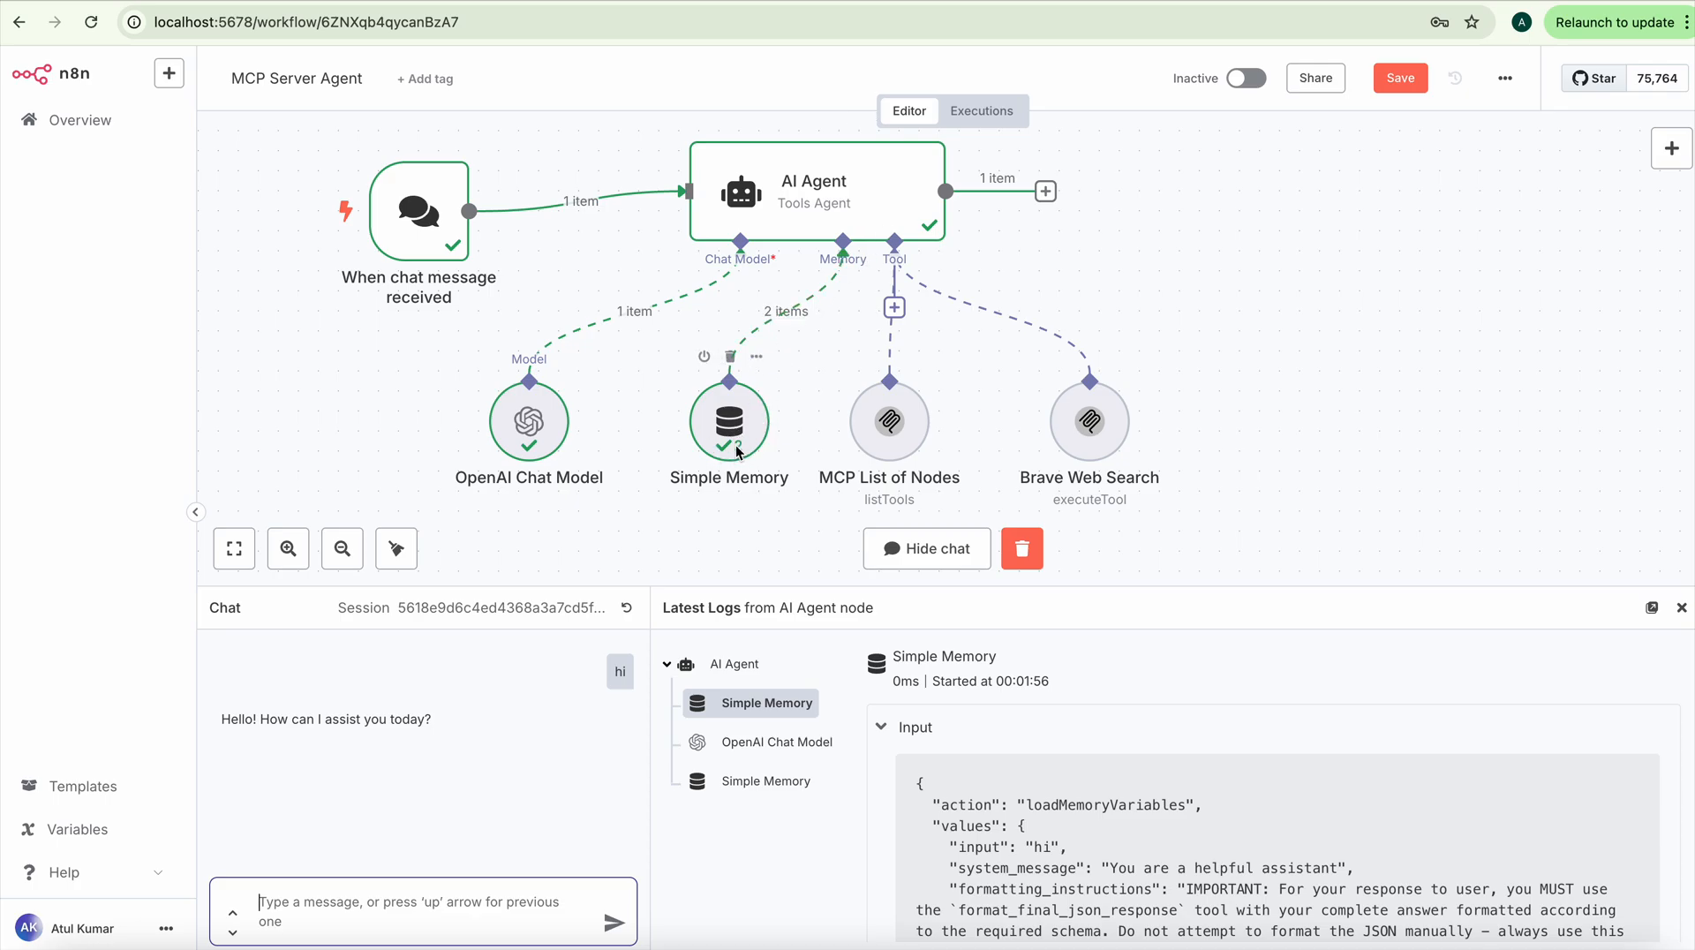
mouse_move(471, 849)
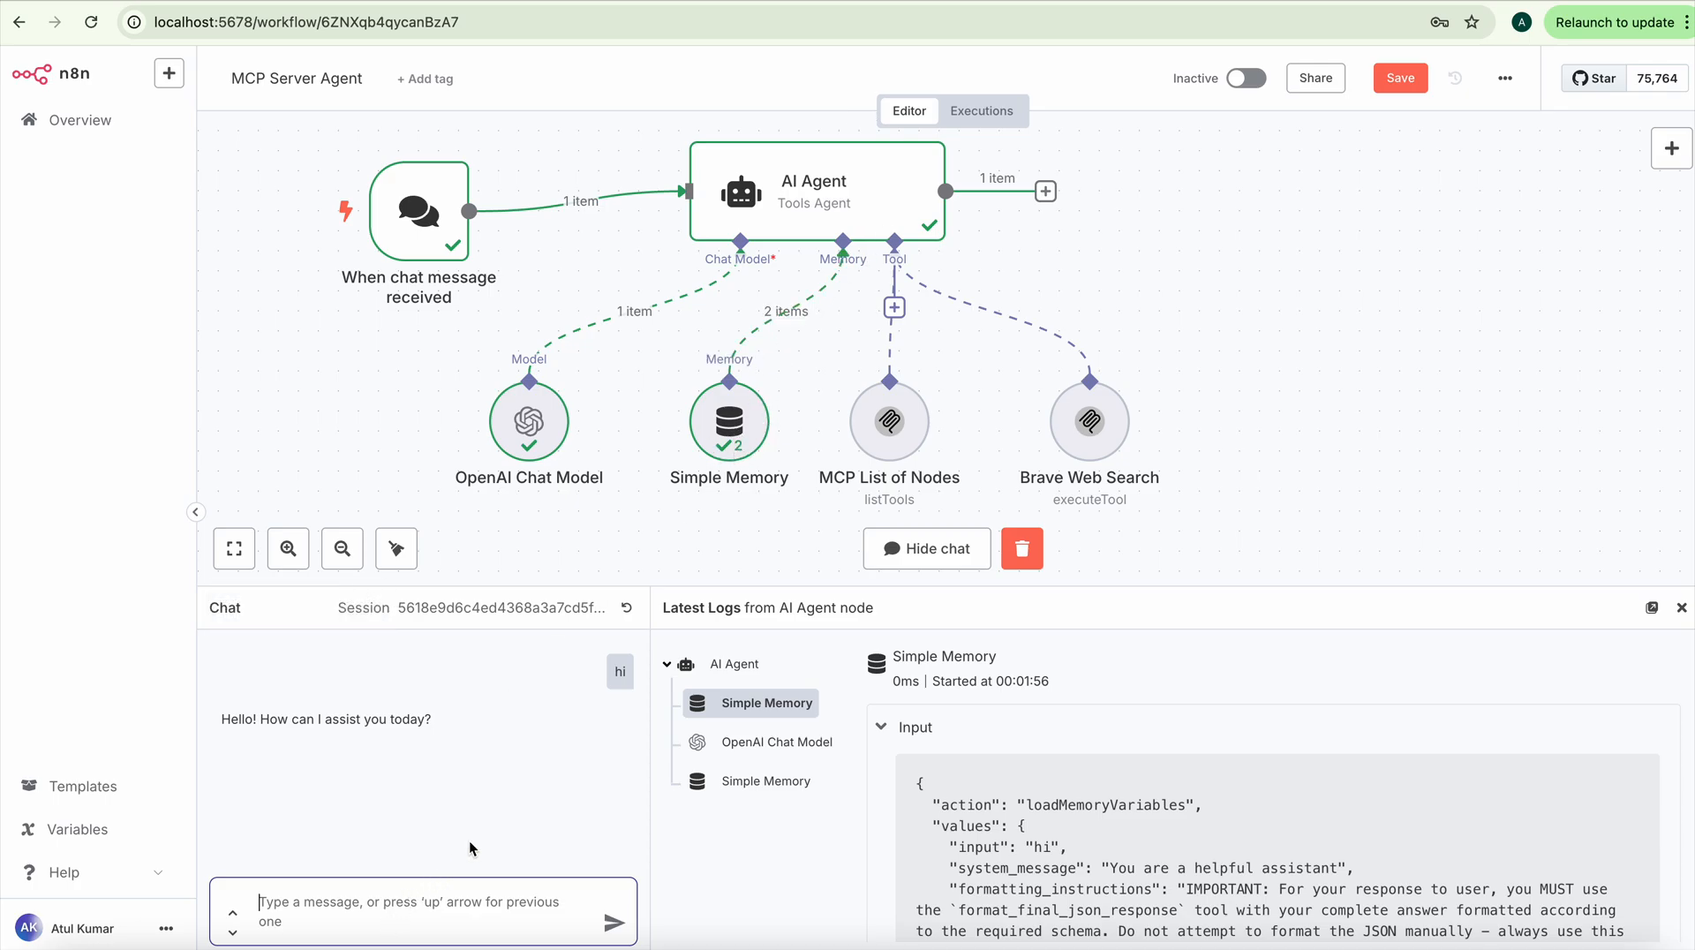
mouse_move(887, 443)
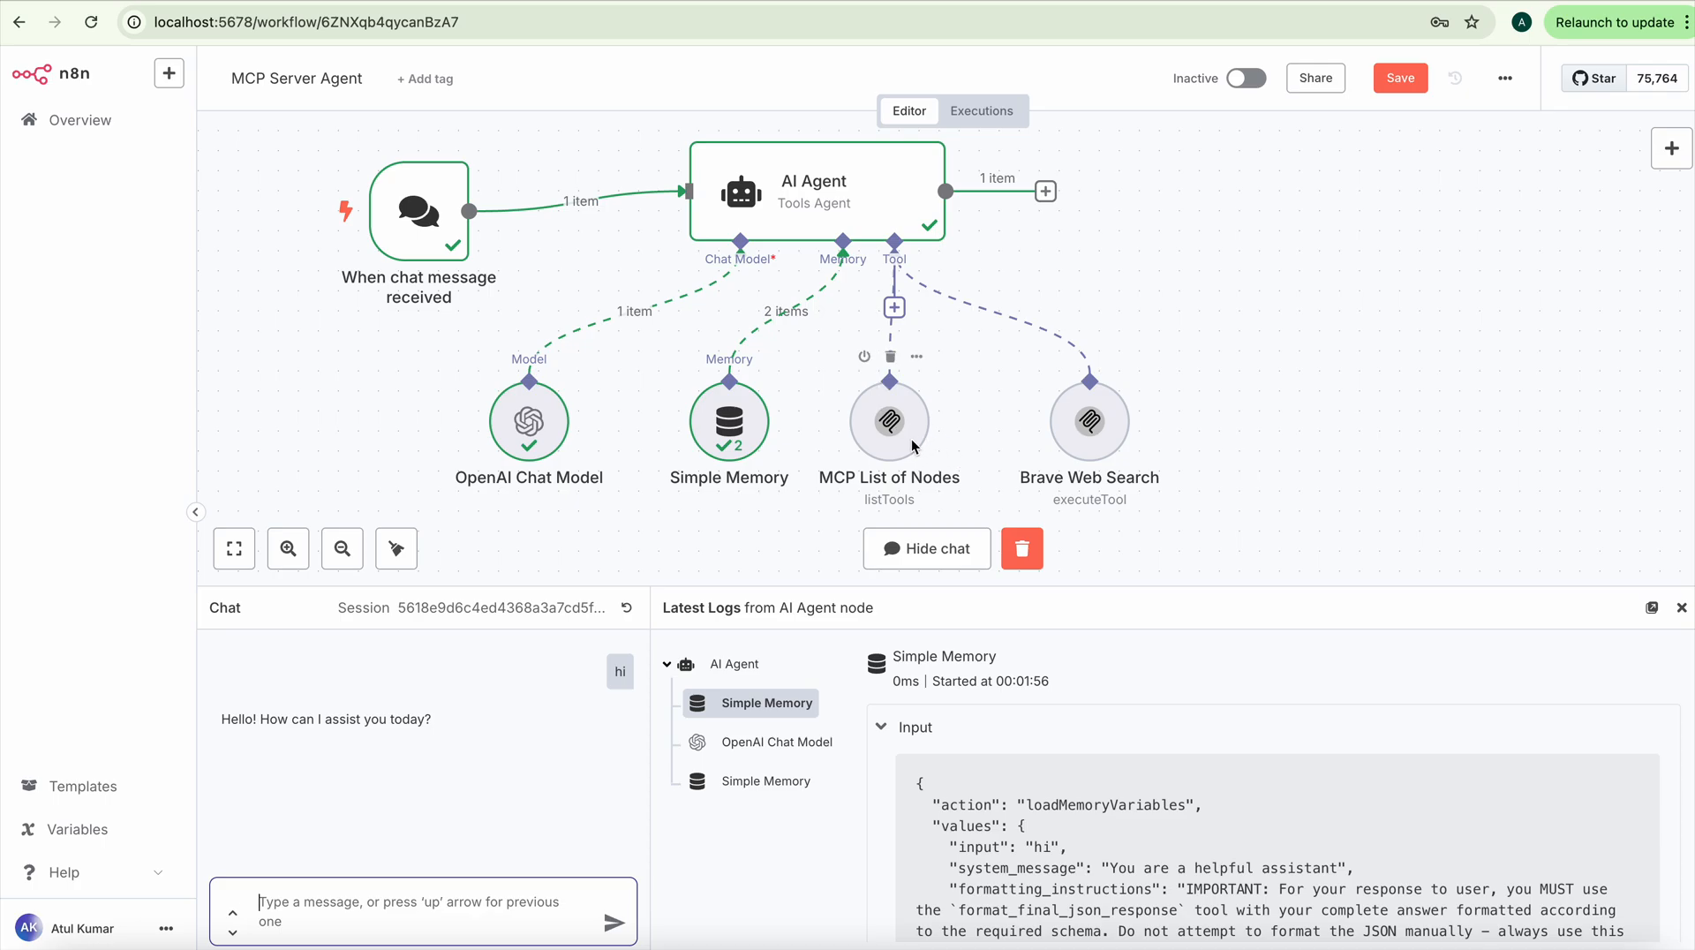
mouse_move(1089, 452)
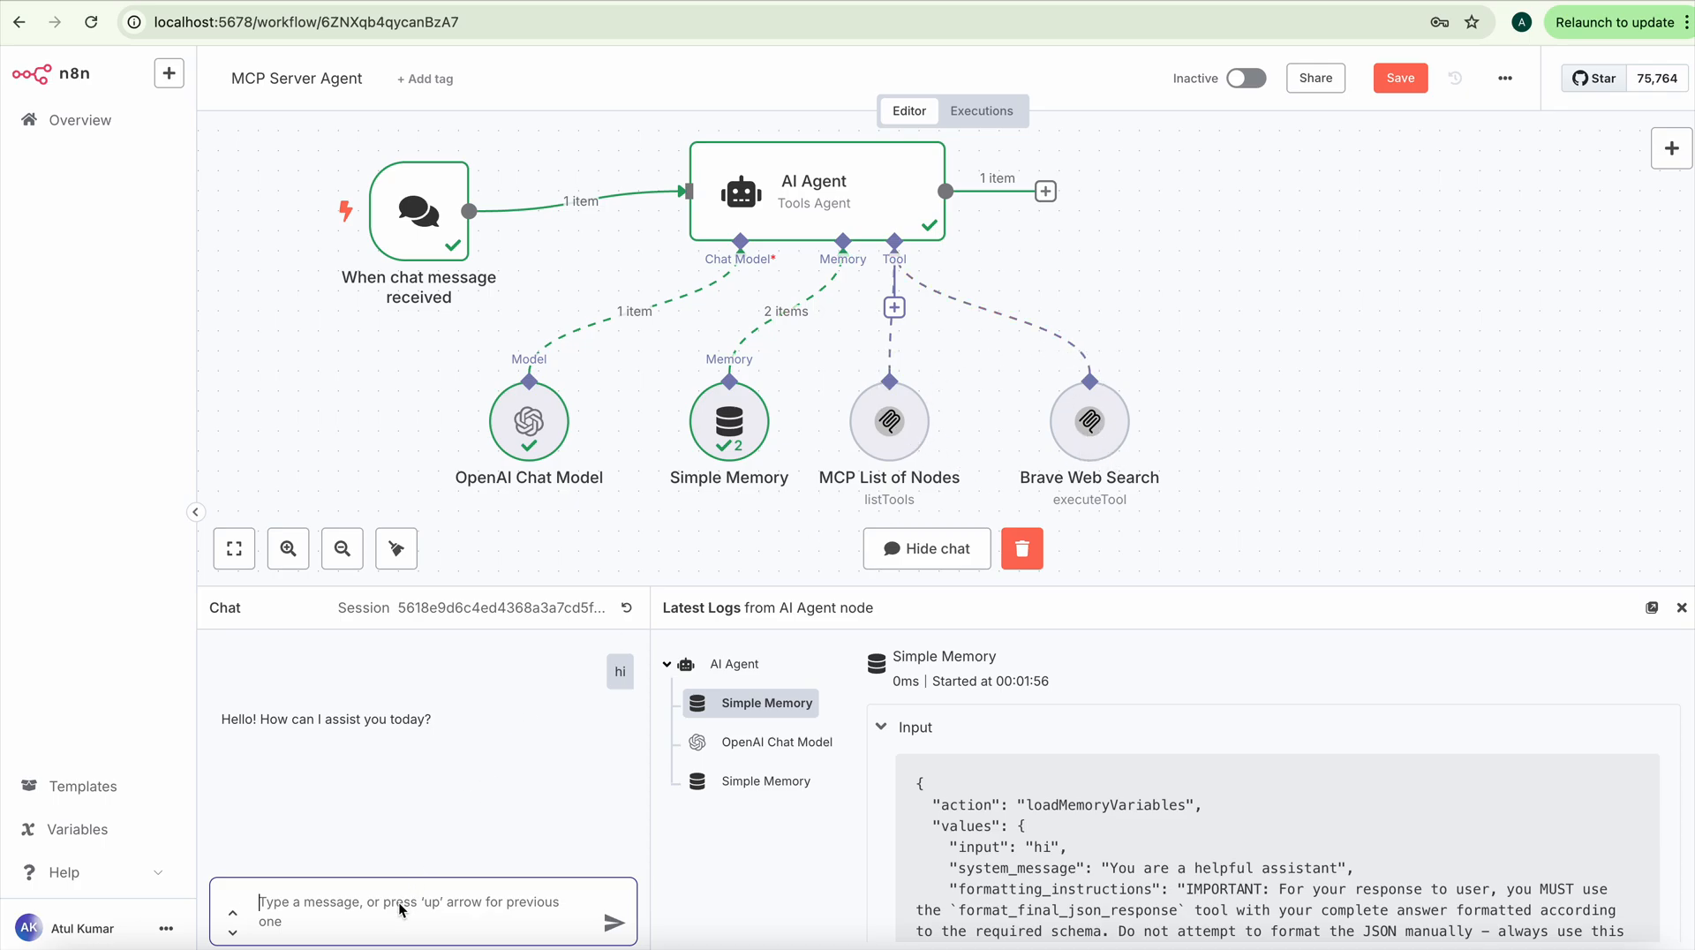
Step: Write 'can you find me a chinese restaurants' in the chat and select the misspelled word to correct it
type("can y")
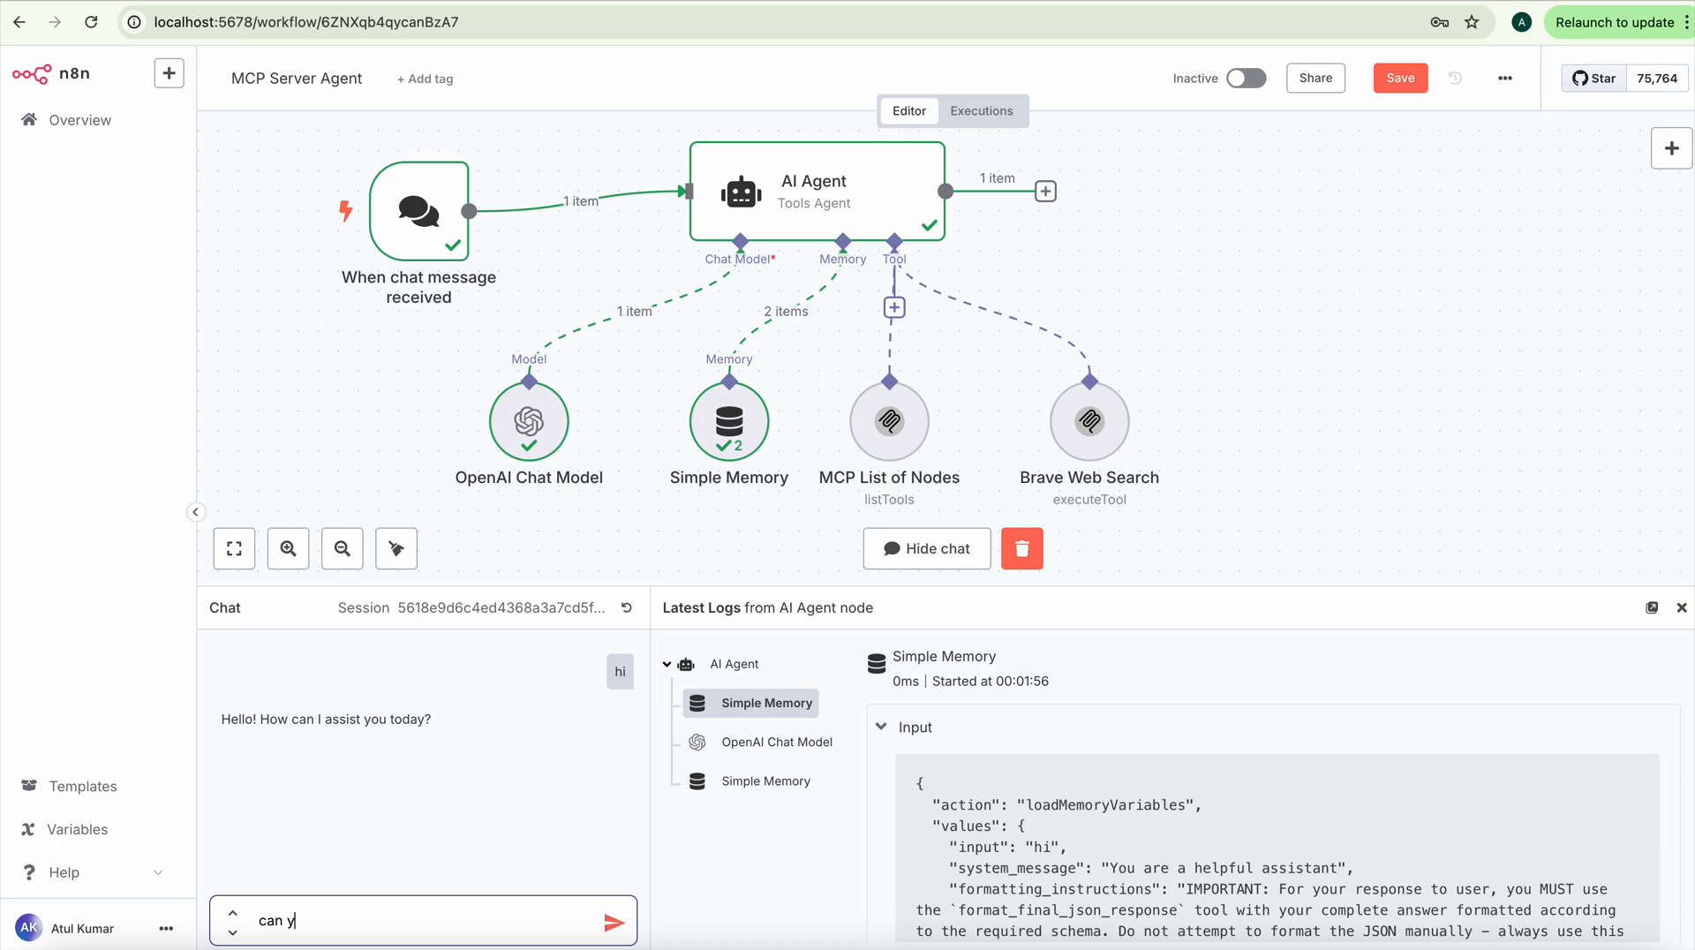
type("ou find me a")
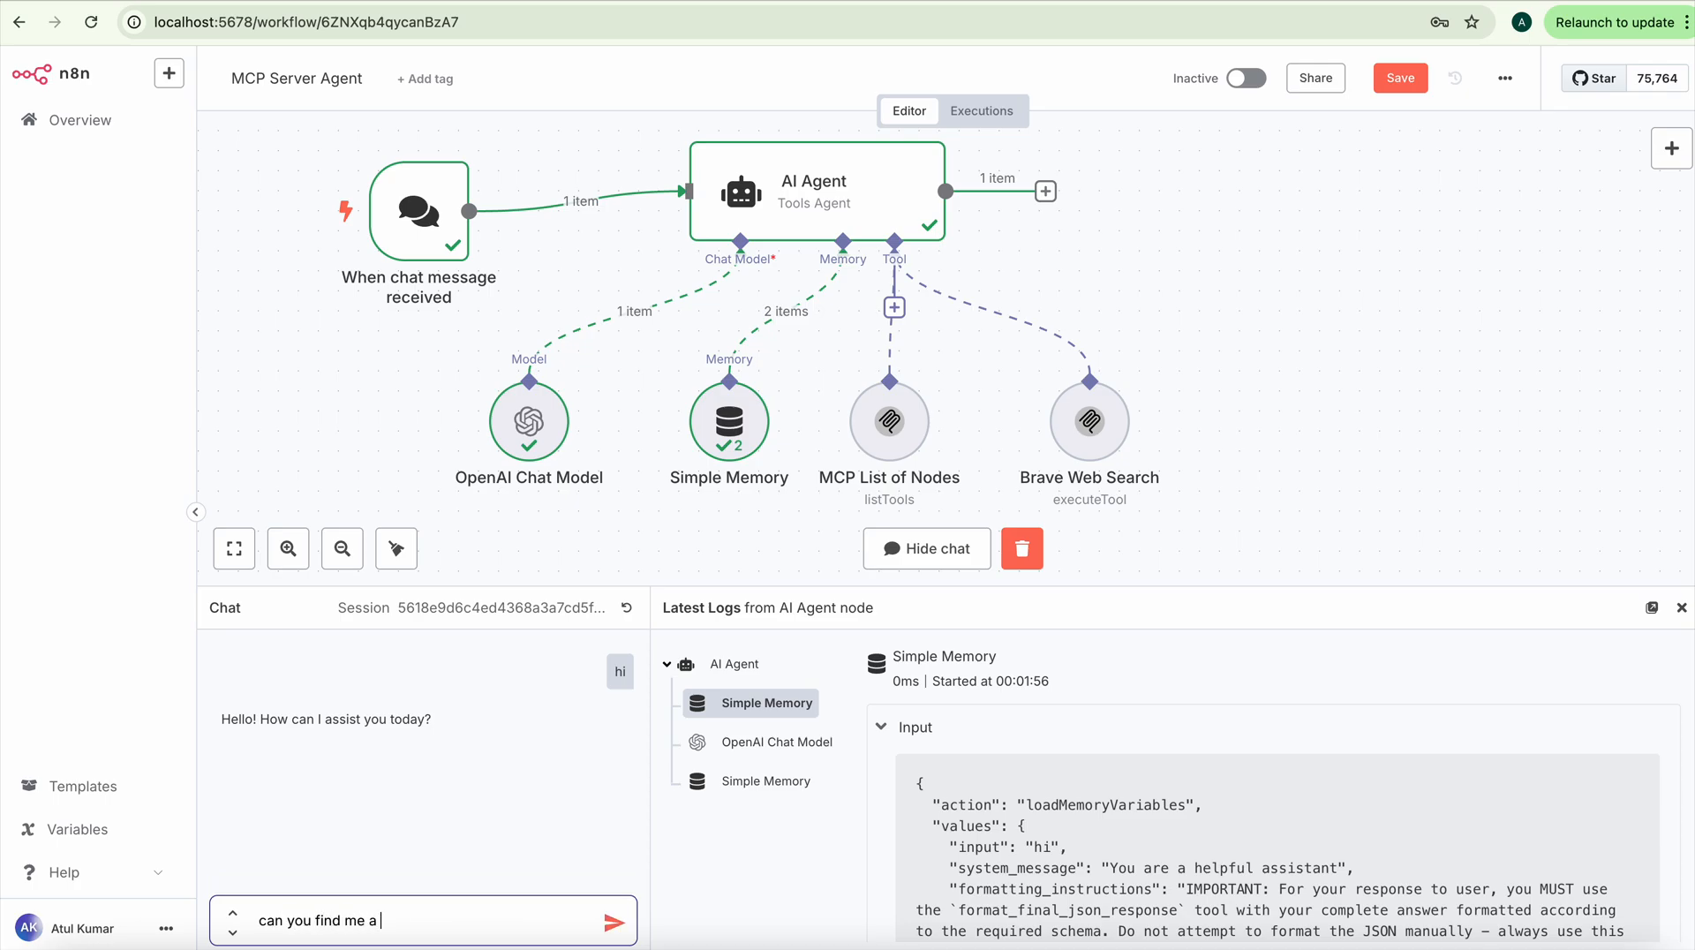
type("chinese")
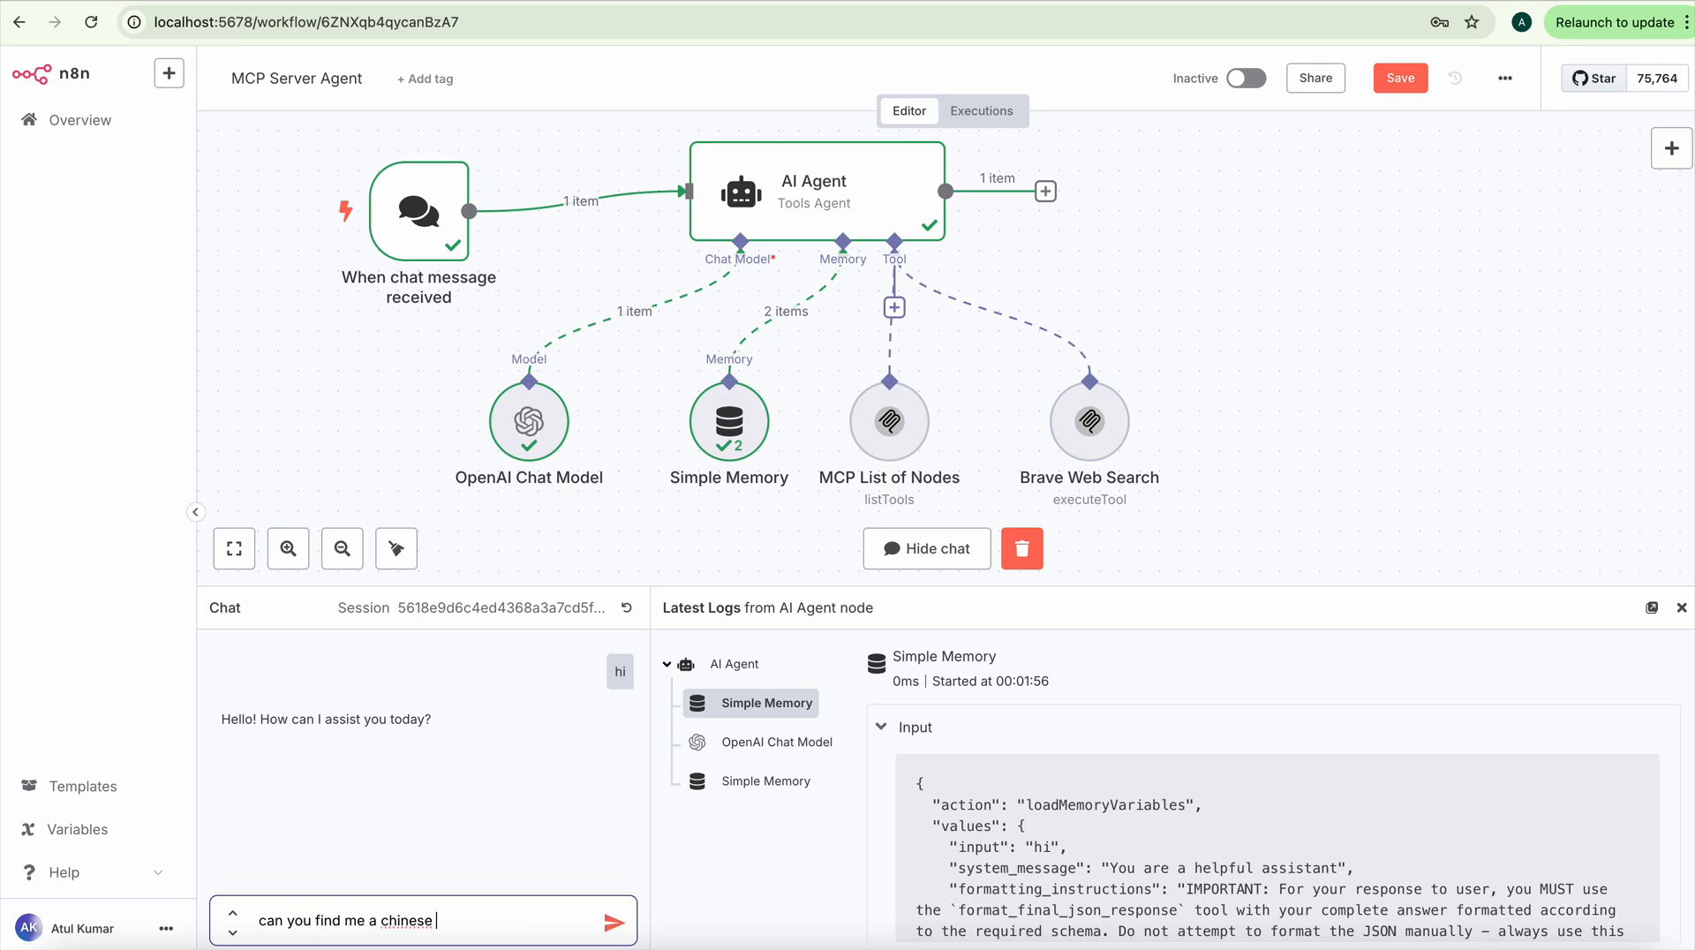
type("rest")
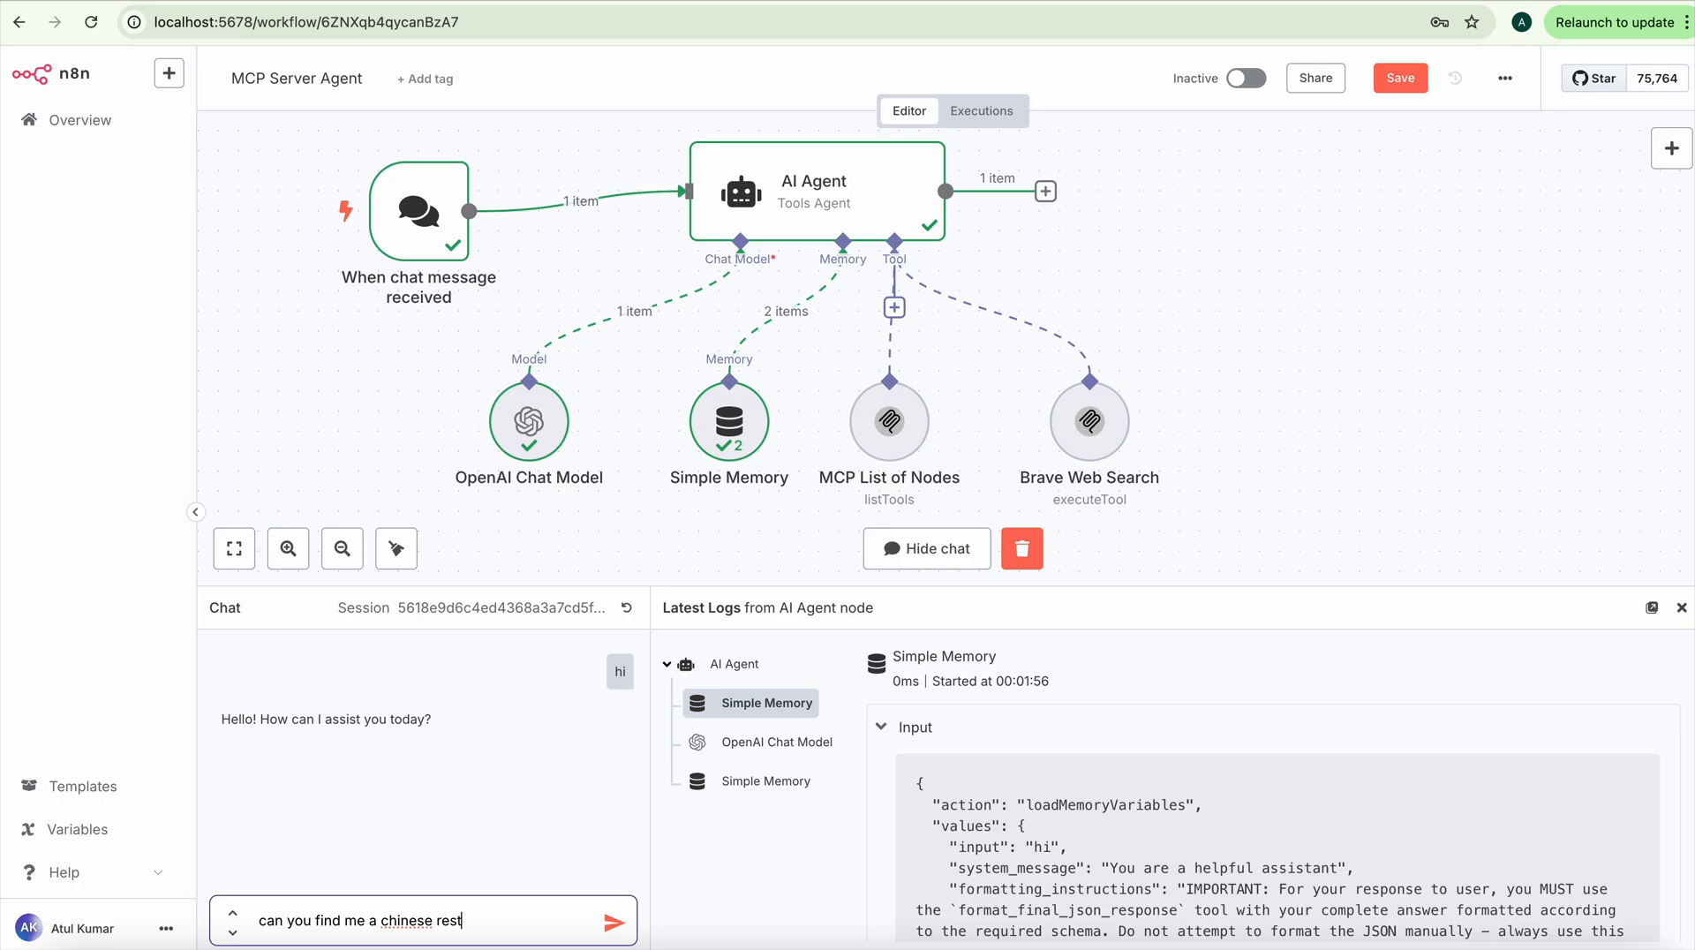
type("aurat")
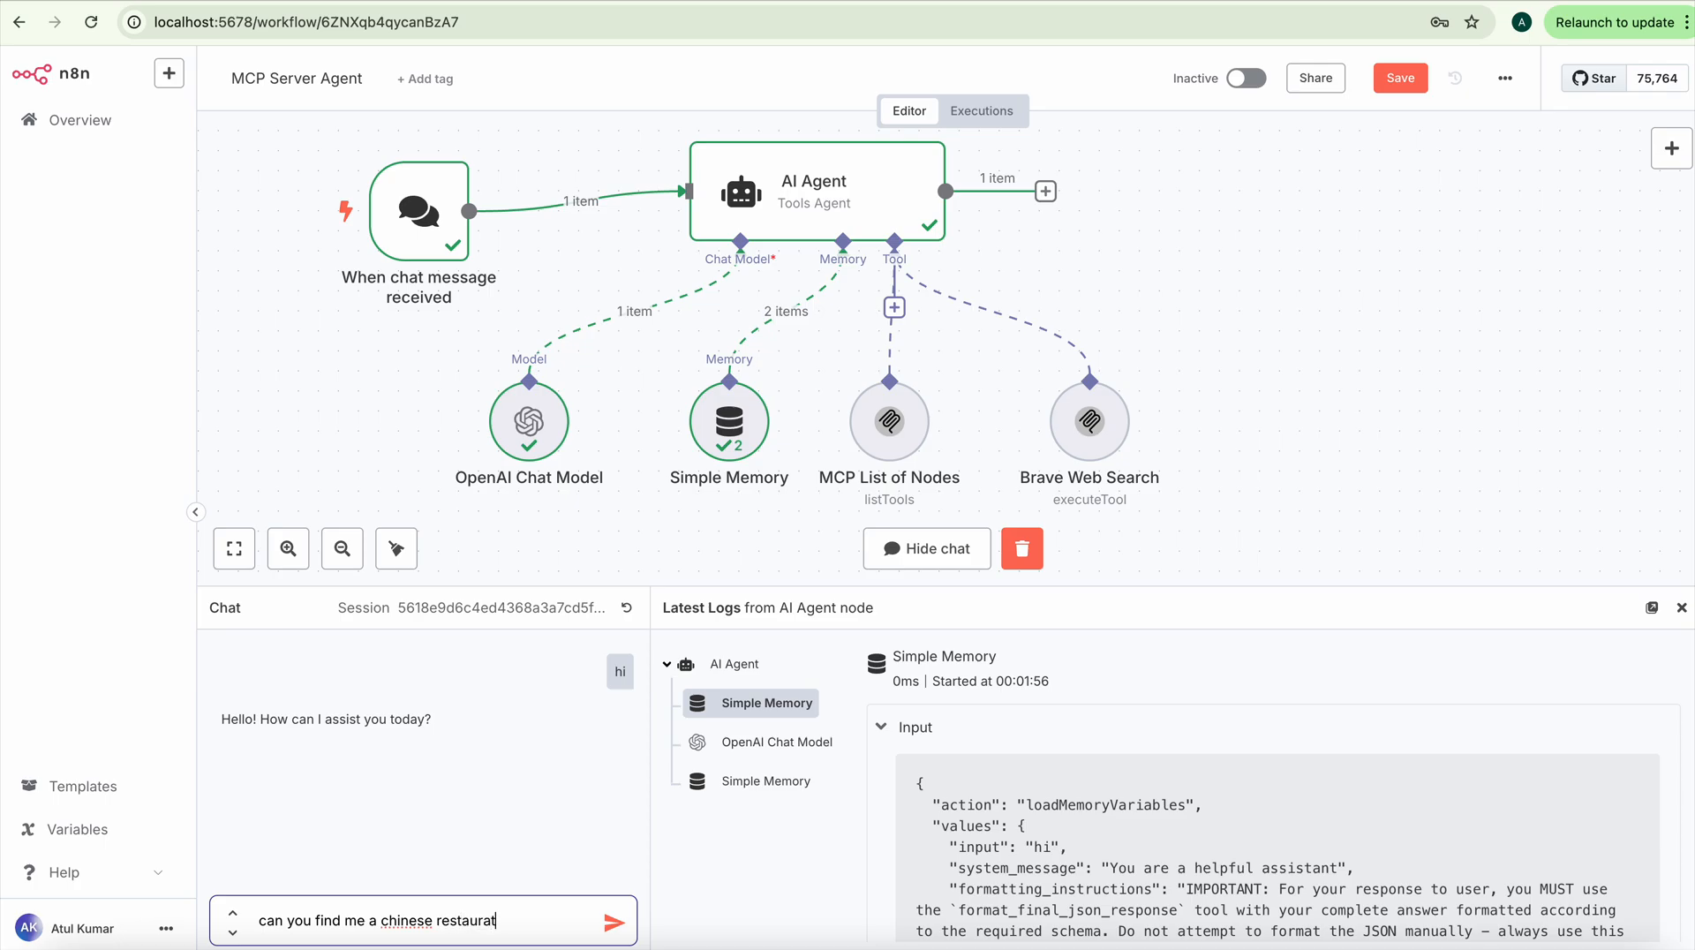
type("ns")
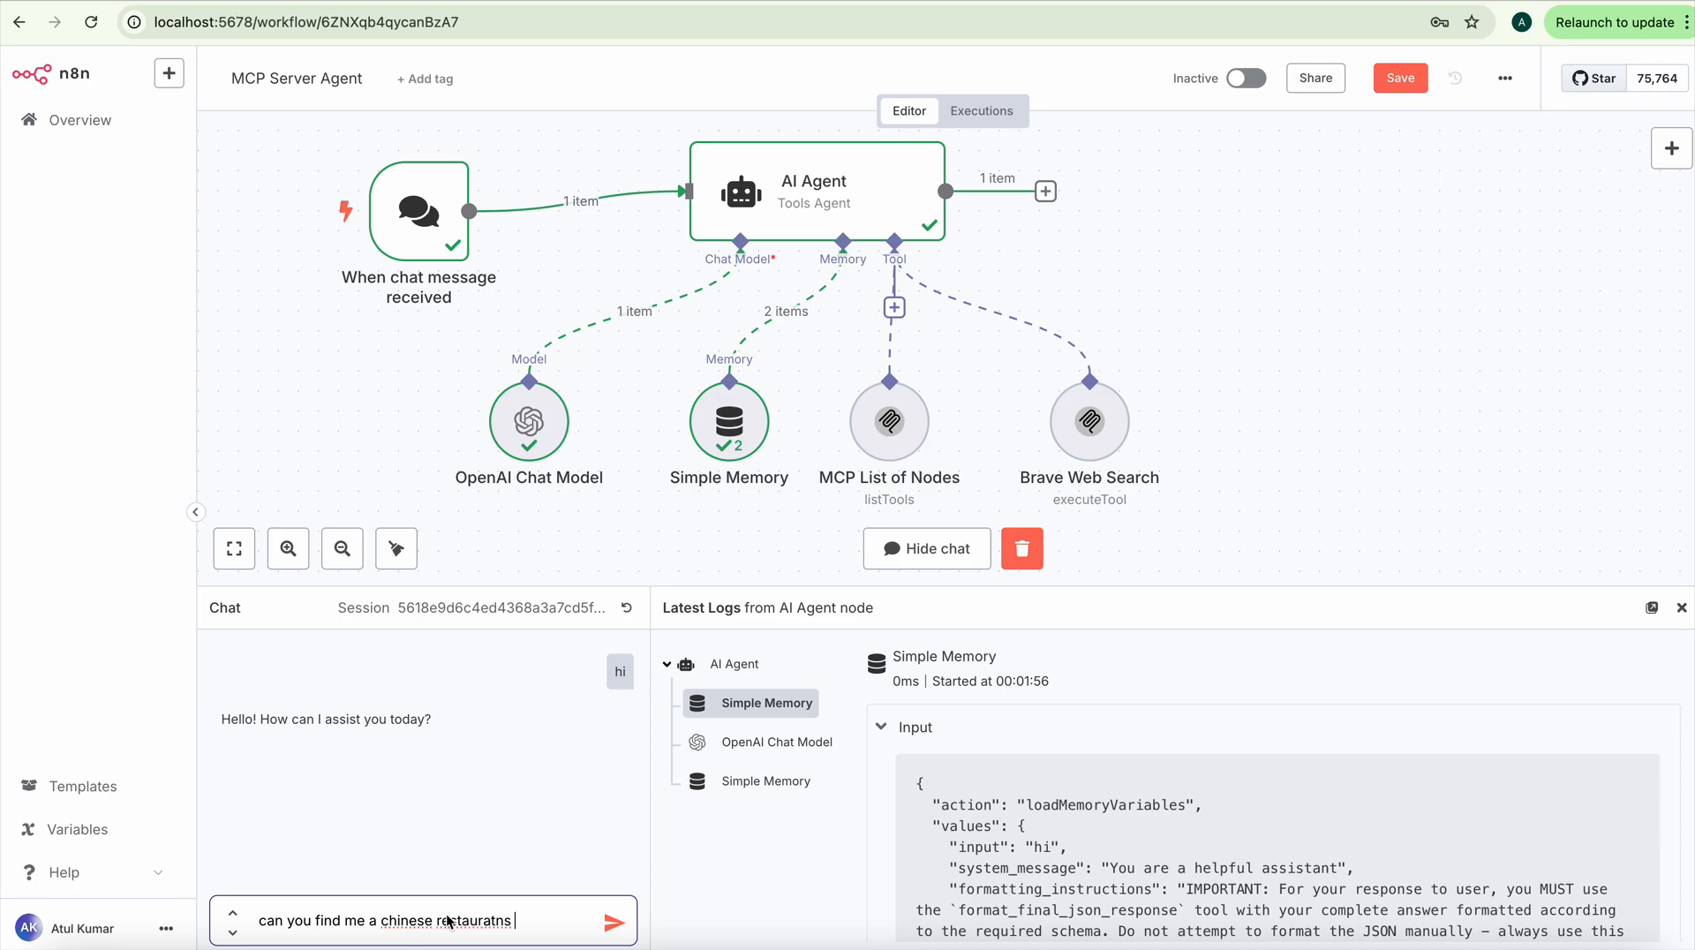
double_click(459, 921)
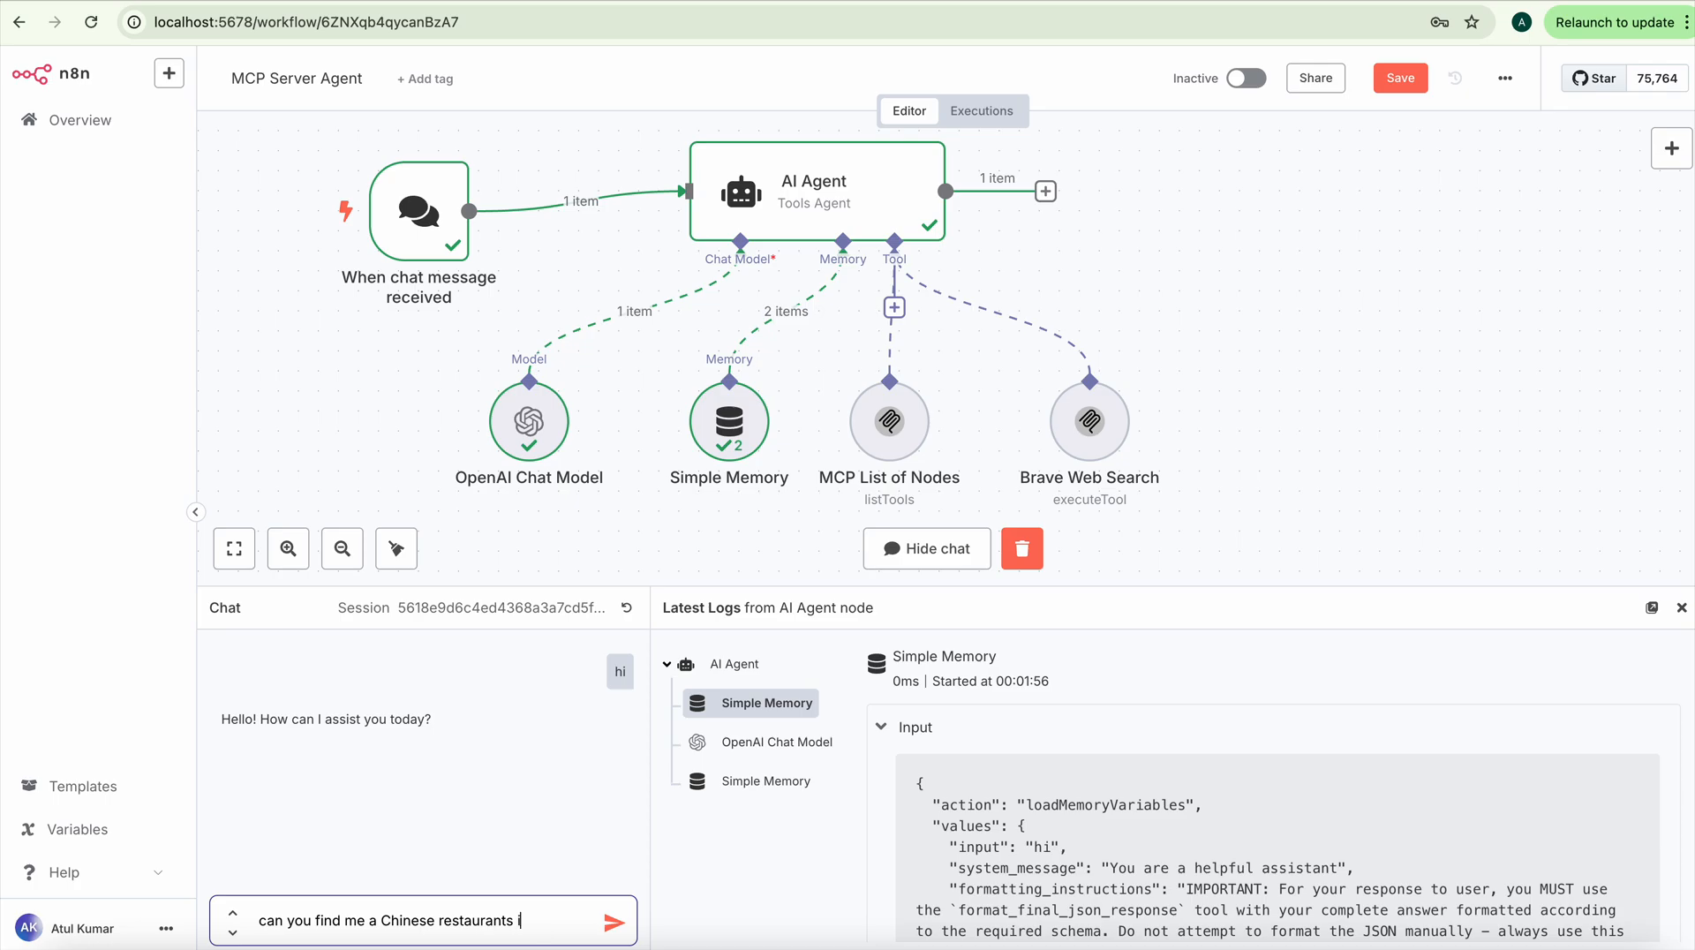
Step: Finish the question with 'in chennai', send it and read the list of Chinese-restaurant links
type("in chennai")
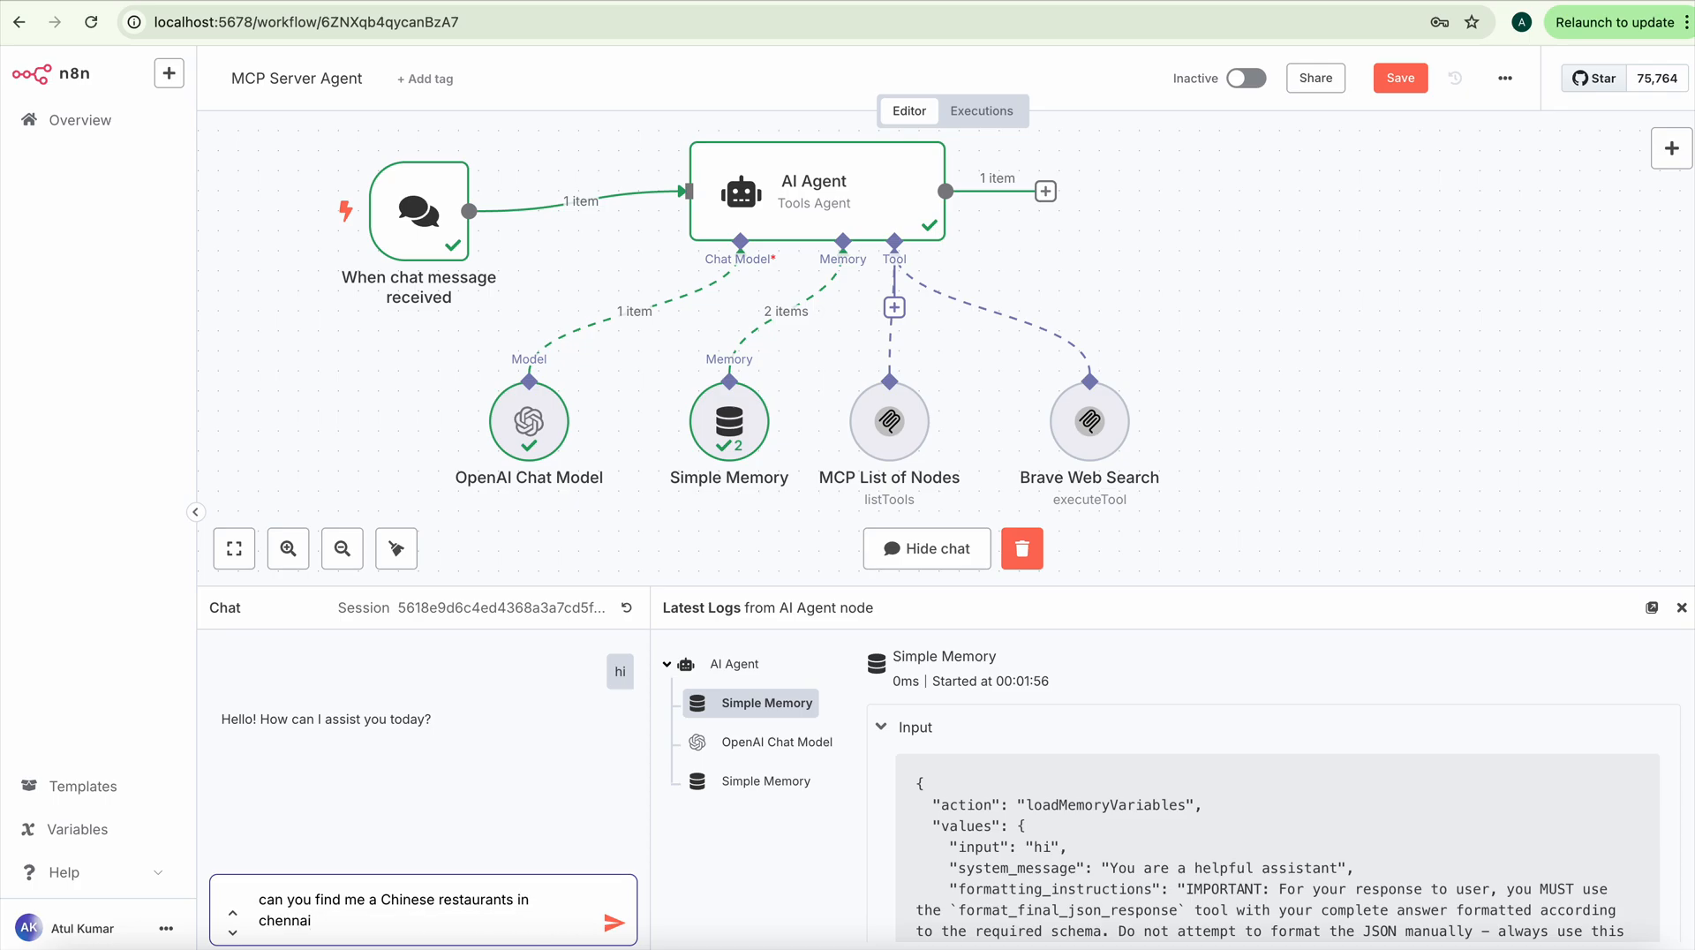
left_click(619, 922)
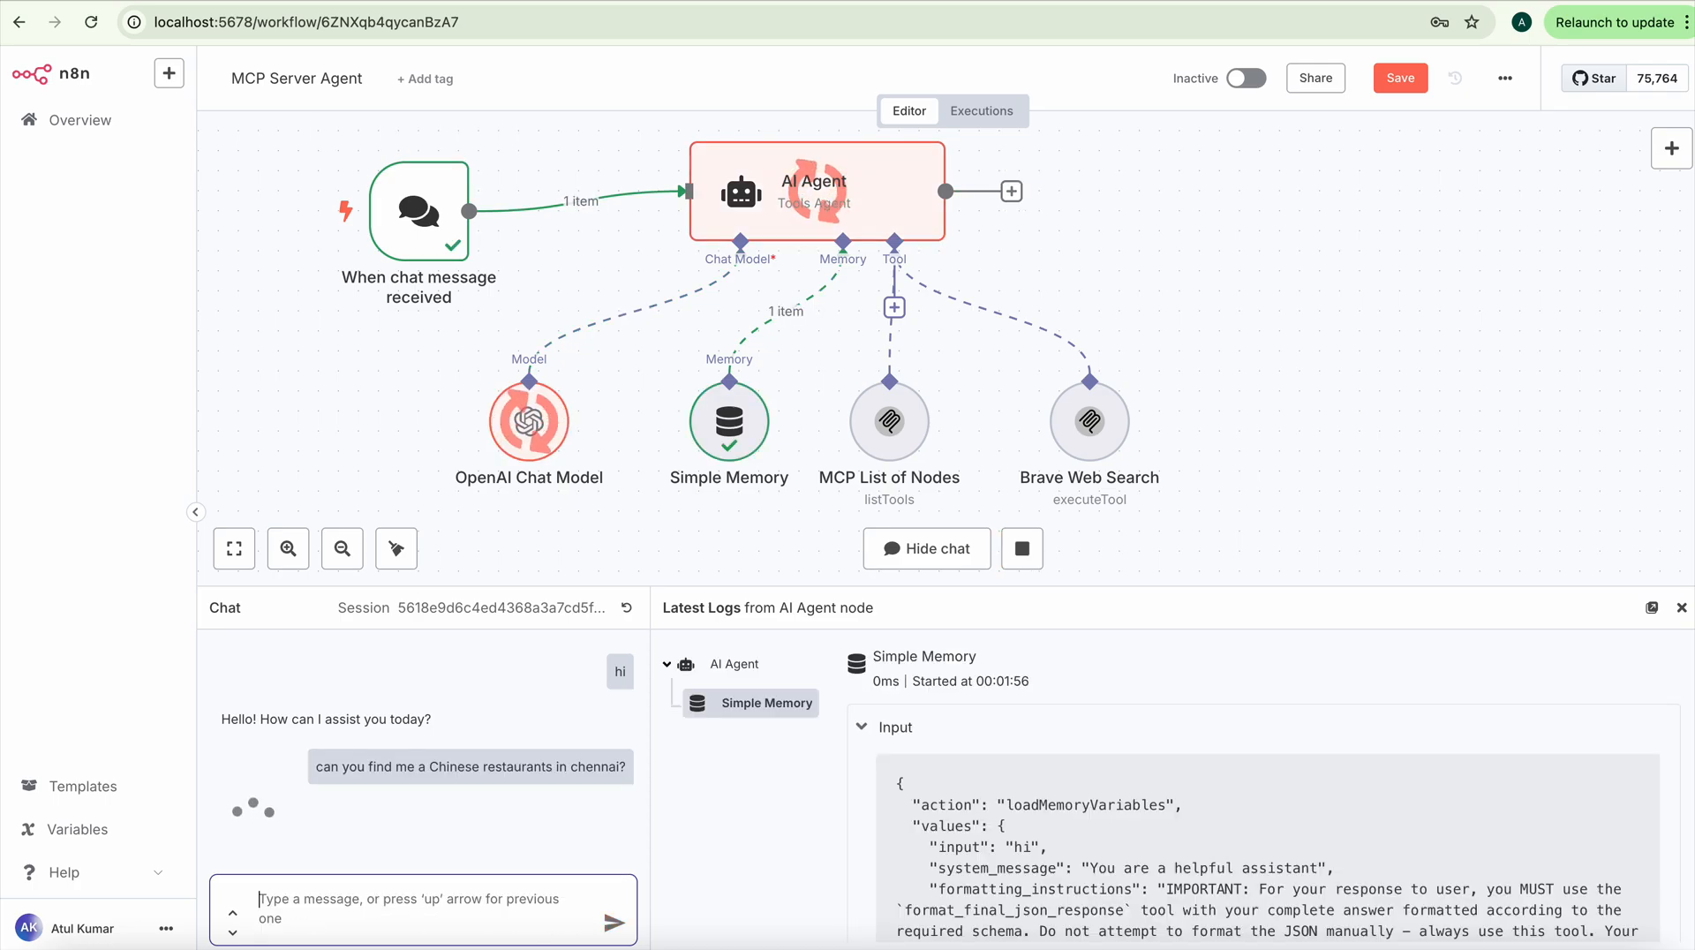
mouse_move(661, 437)
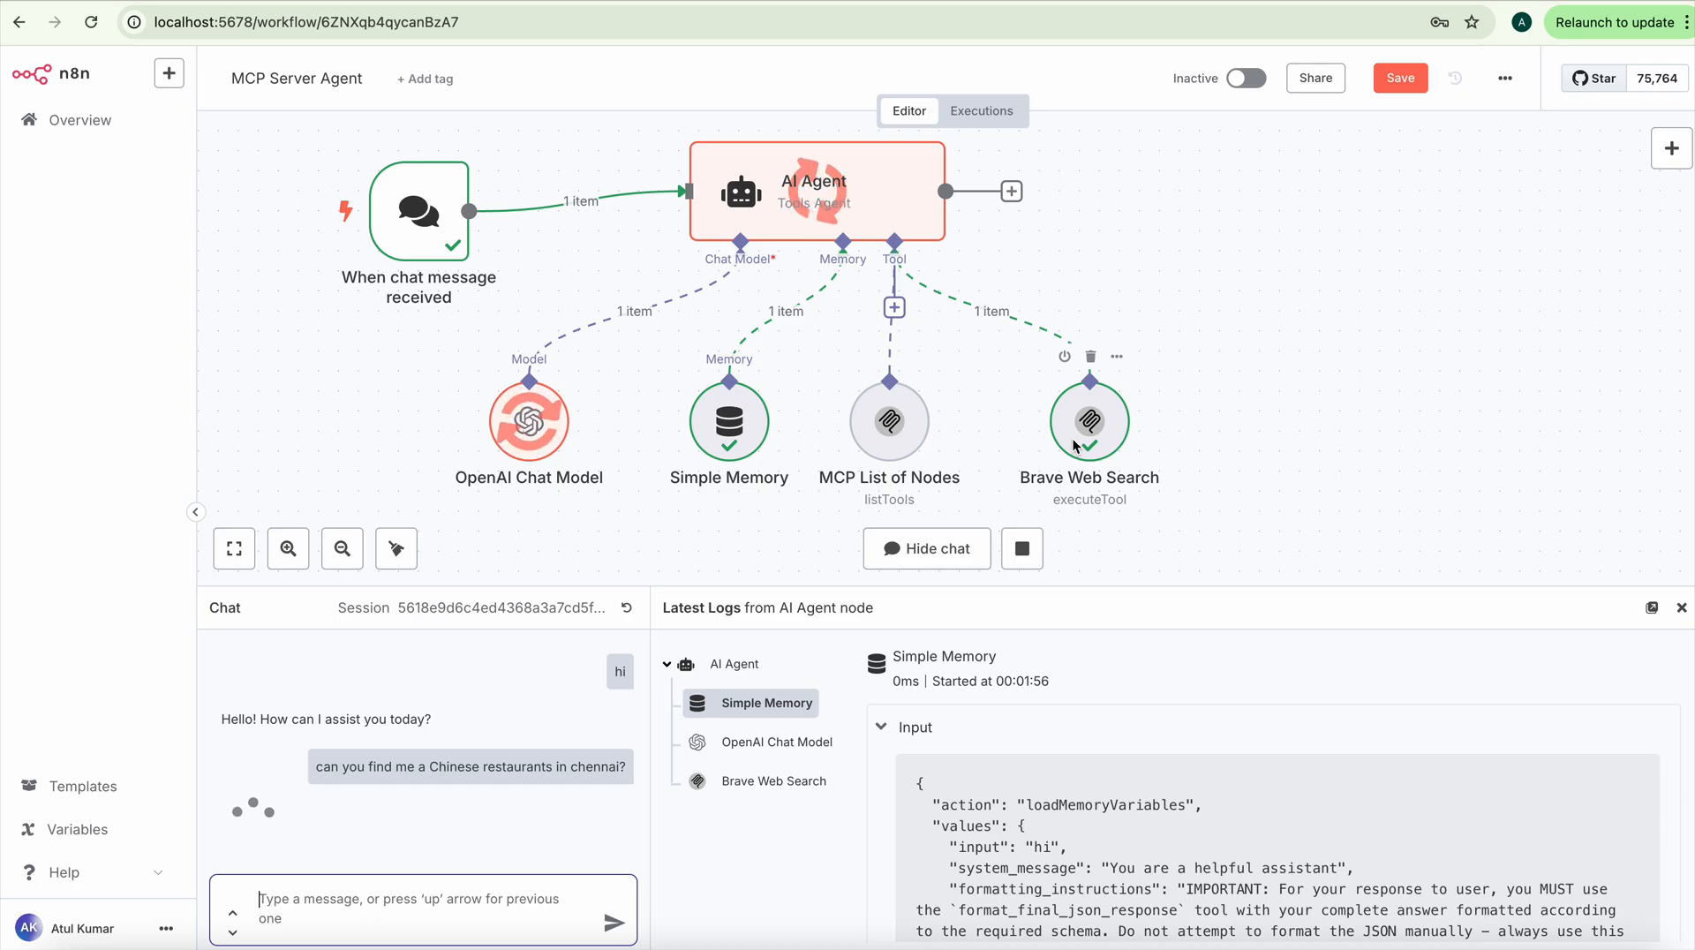
mouse_move(562, 427)
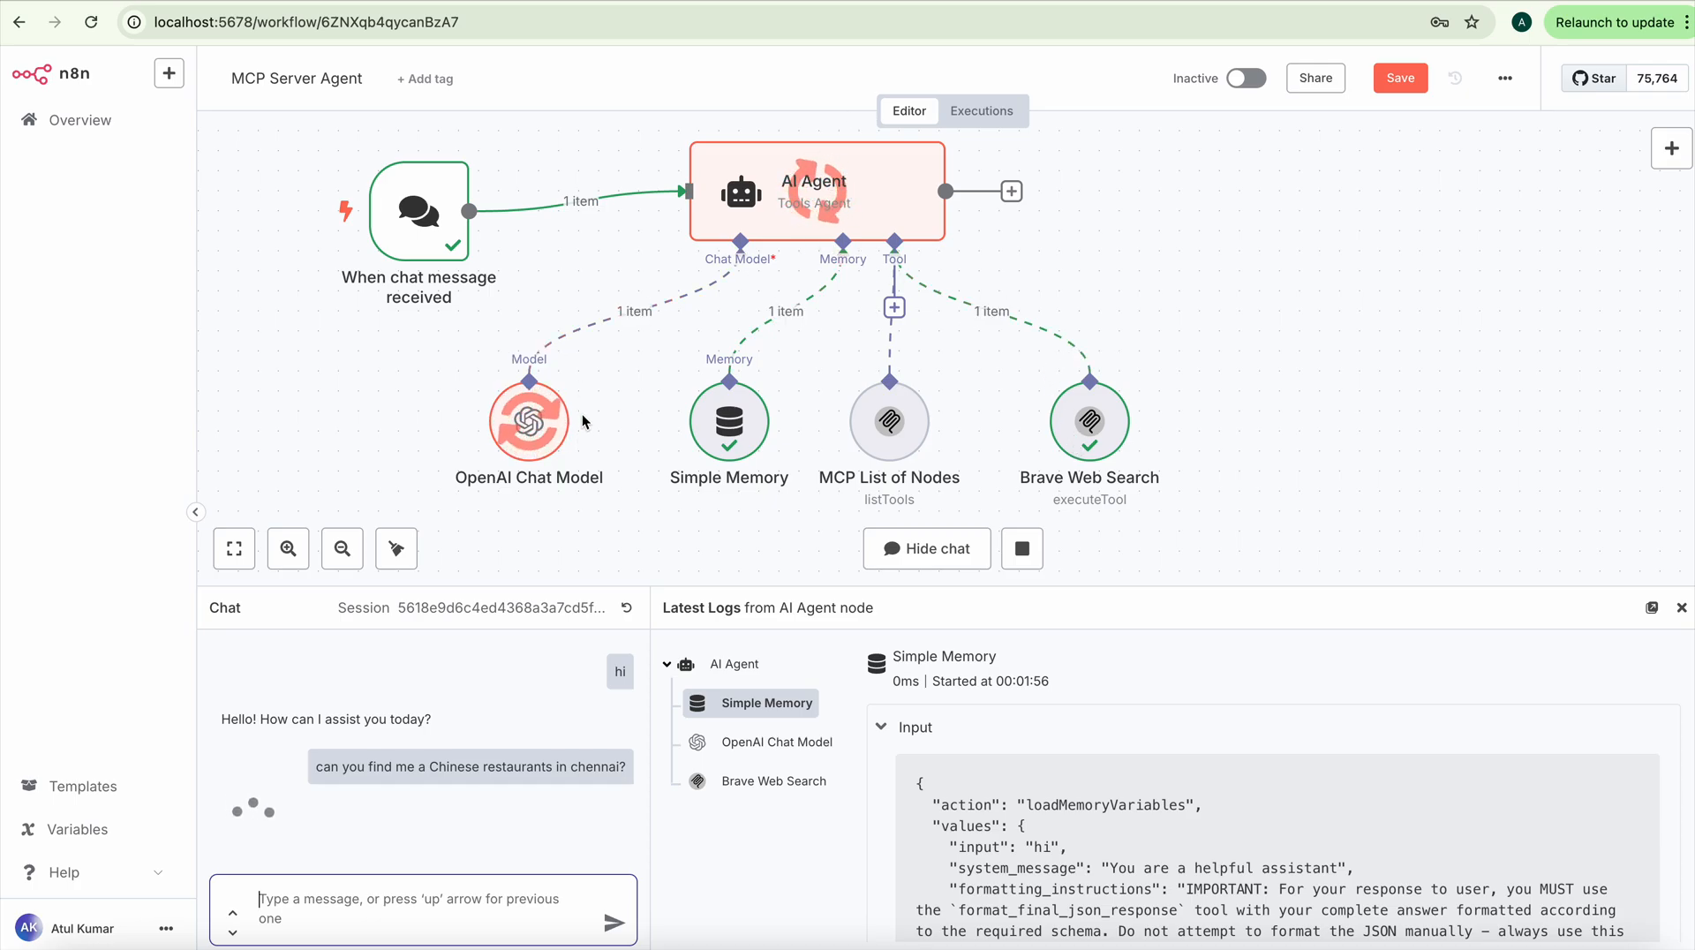
mouse_move(635, 592)
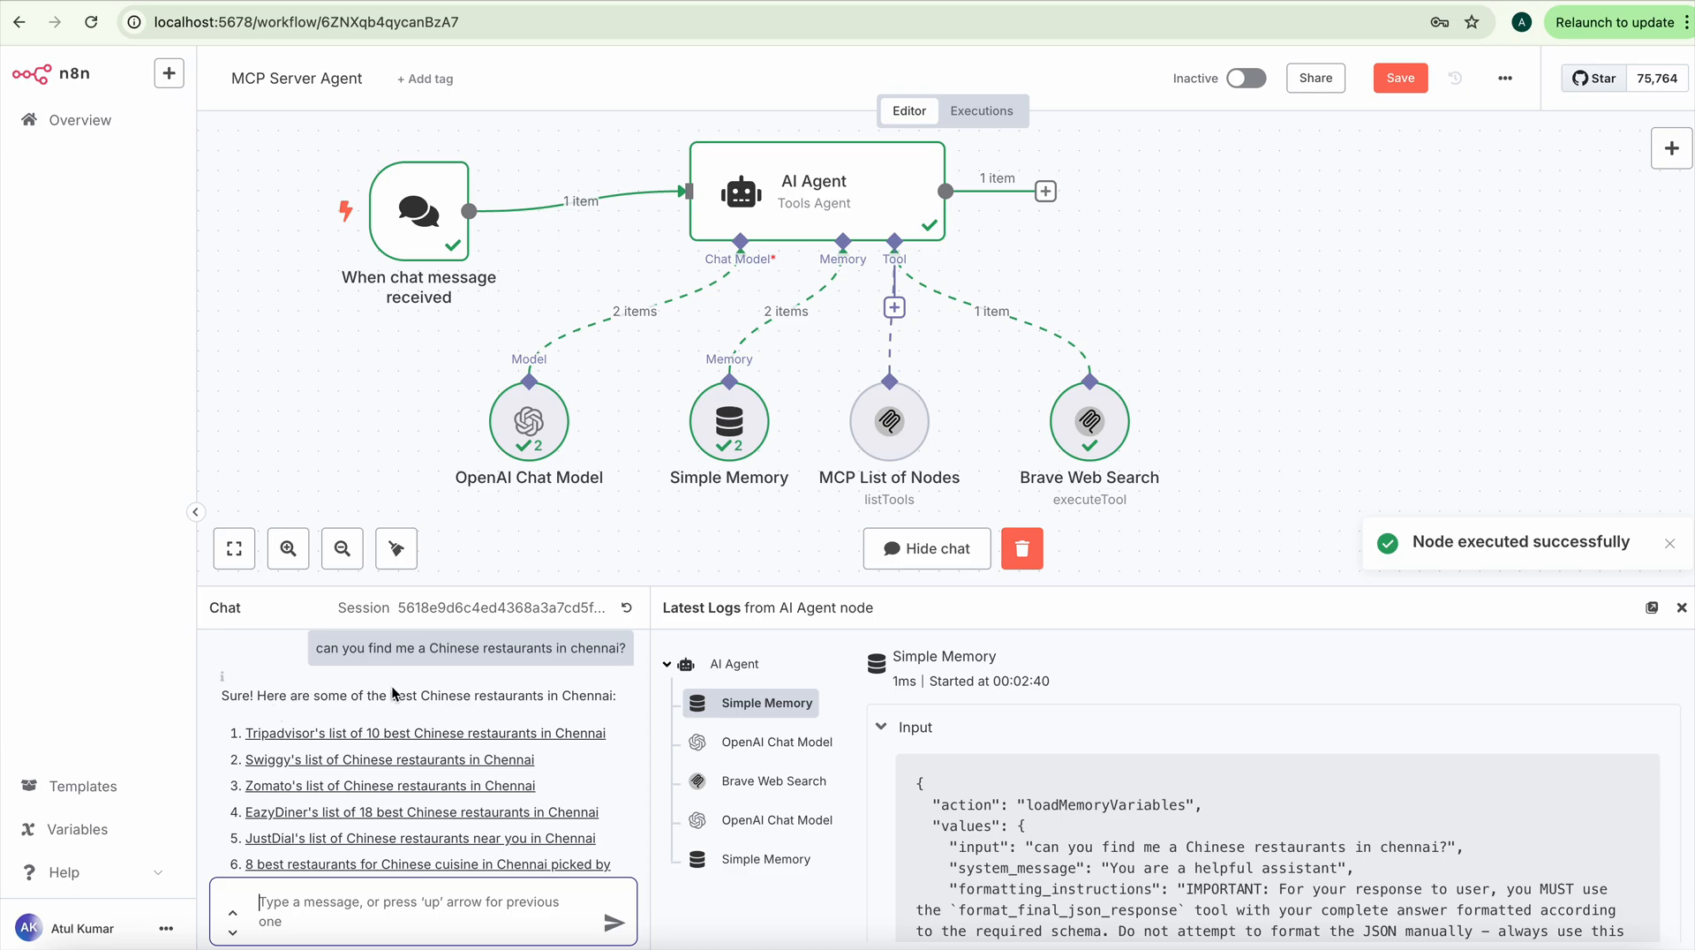
scroll("down", 3)
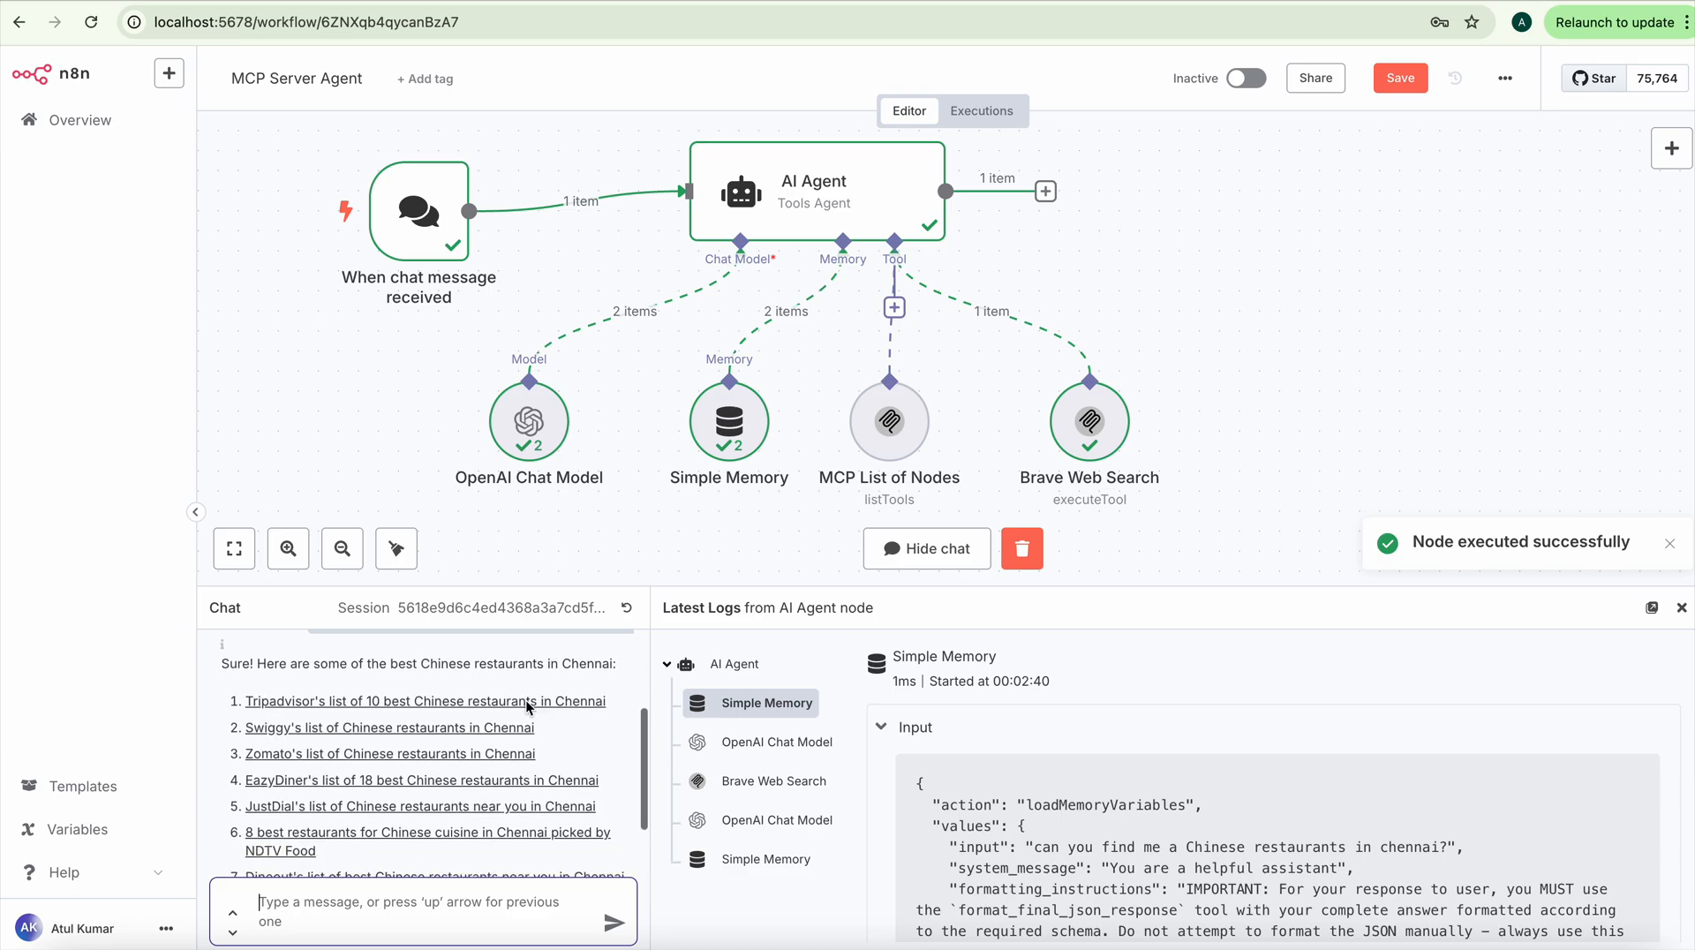
scroll("down", 3)
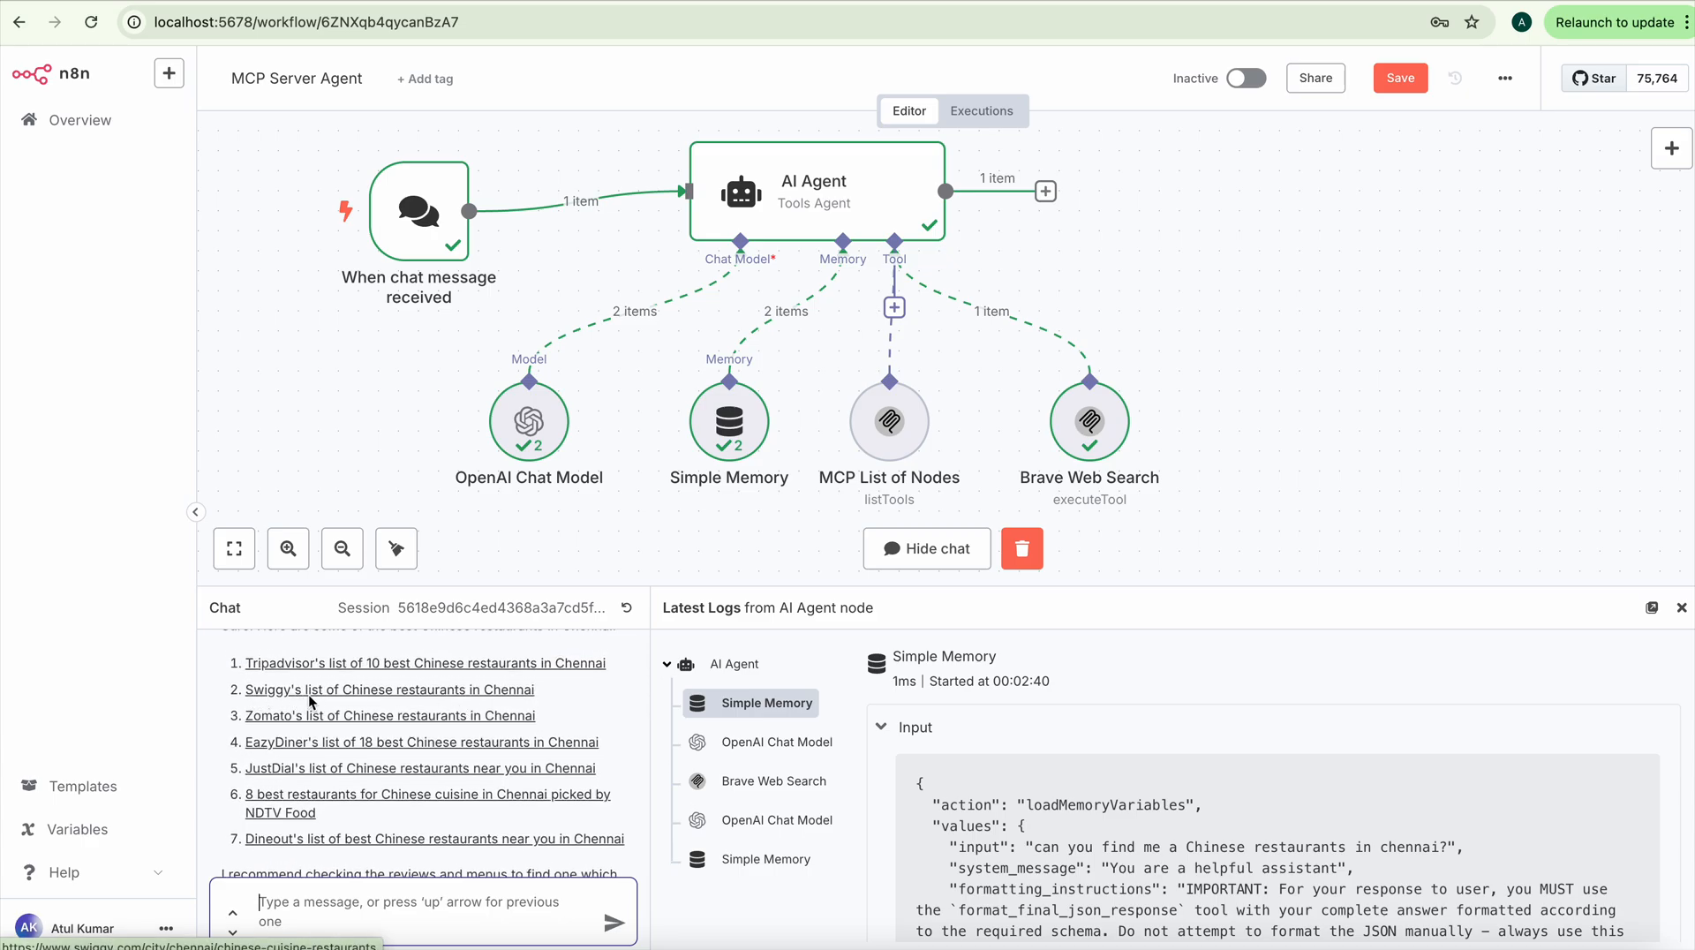
mouse_move(299, 781)
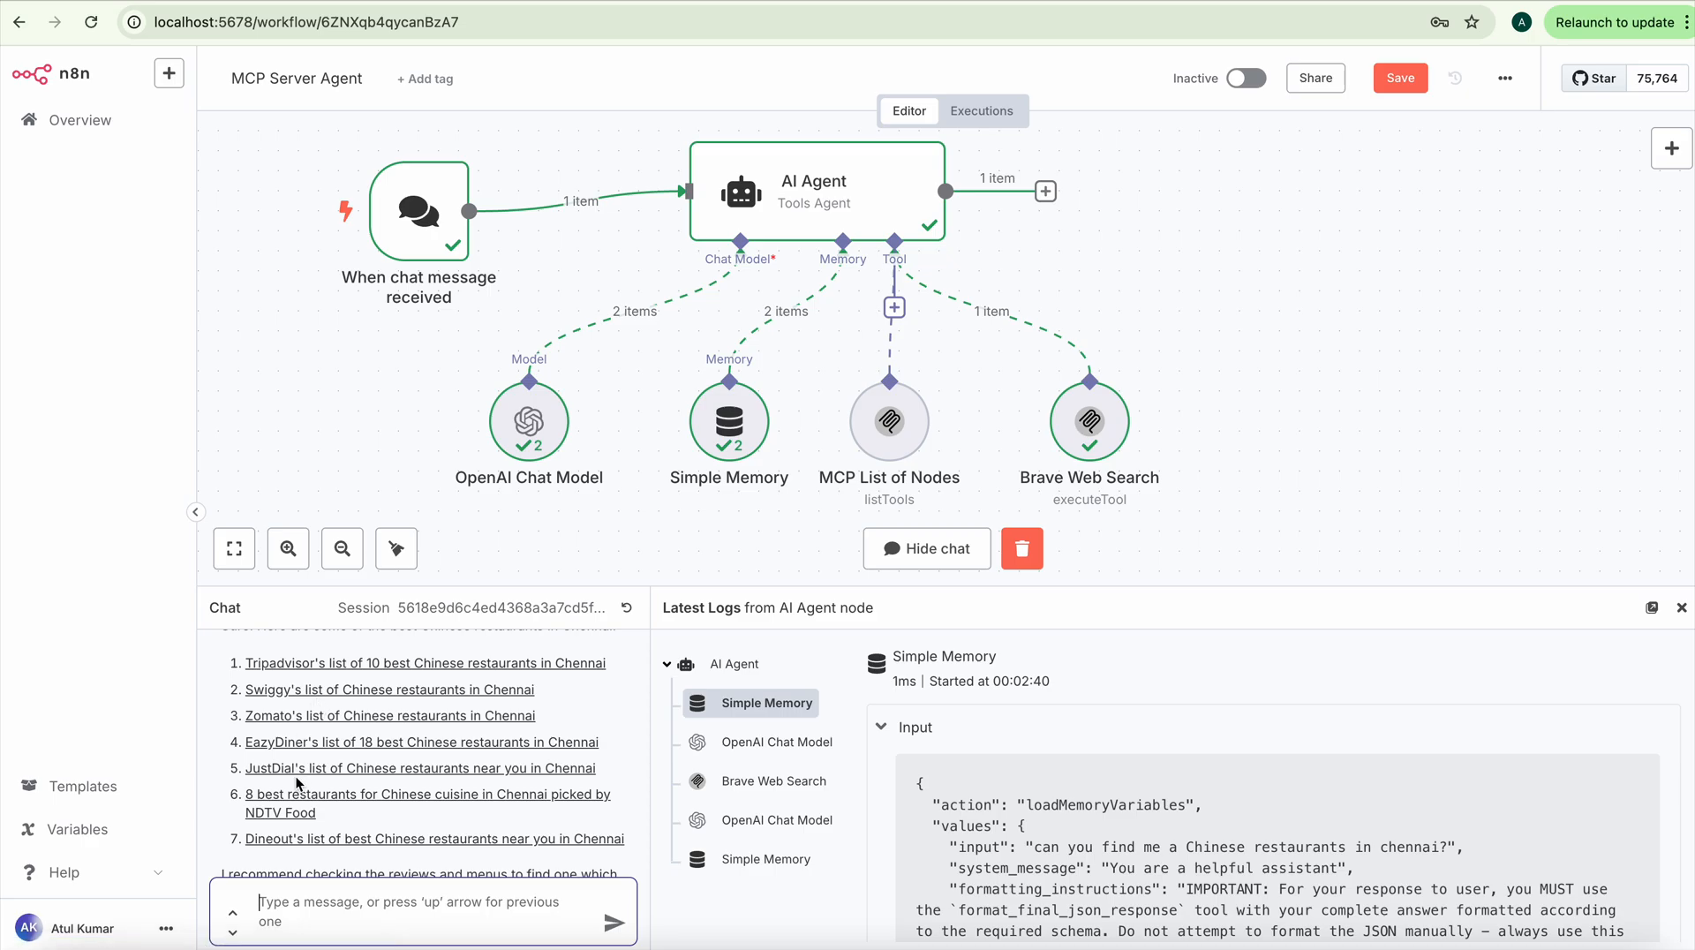
scroll("down", 3)
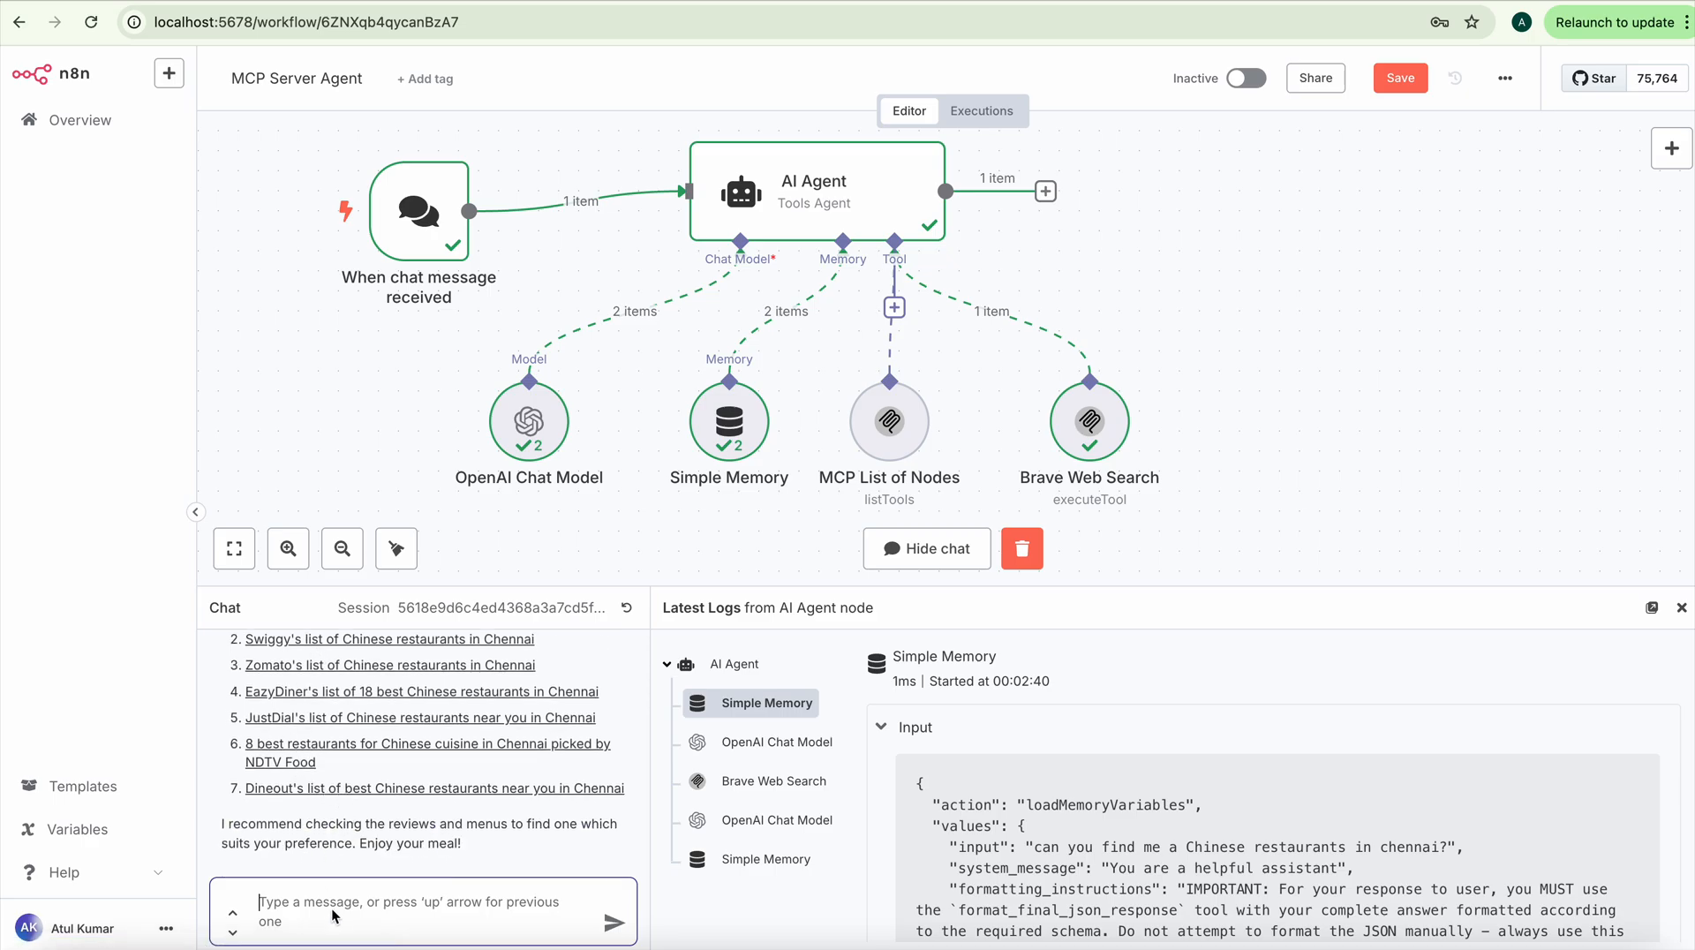
mouse_move(361, 915)
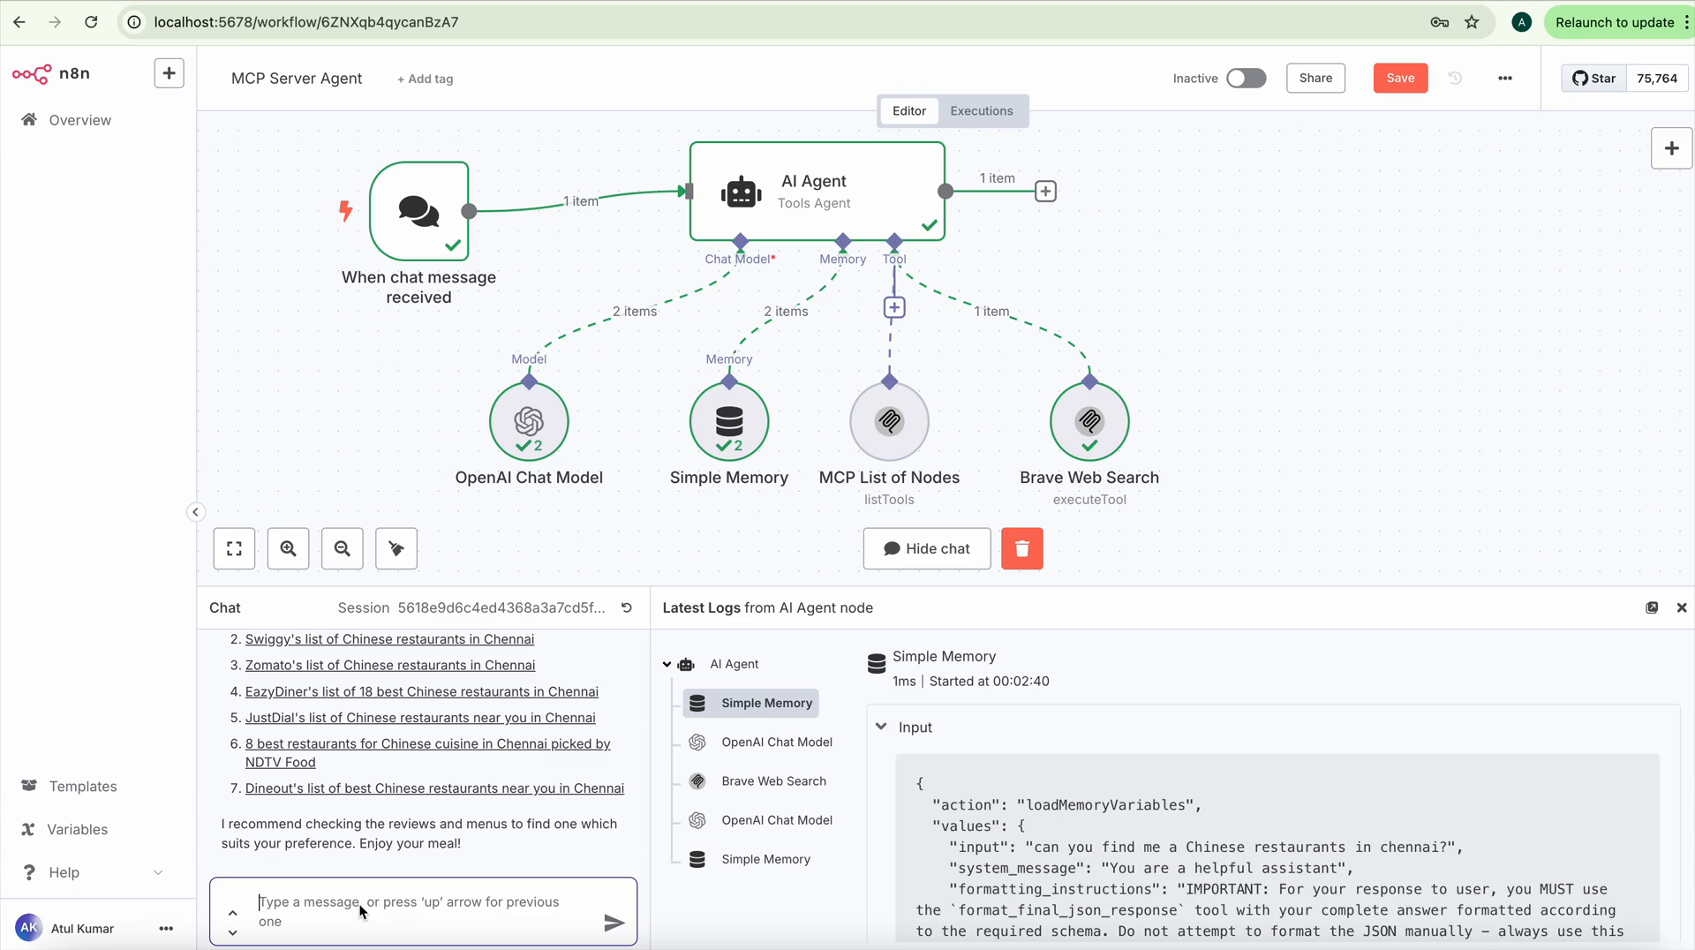
Step: Ask the agent 'What is famous in chennai' and read its numbered list of highlights
type("What is")
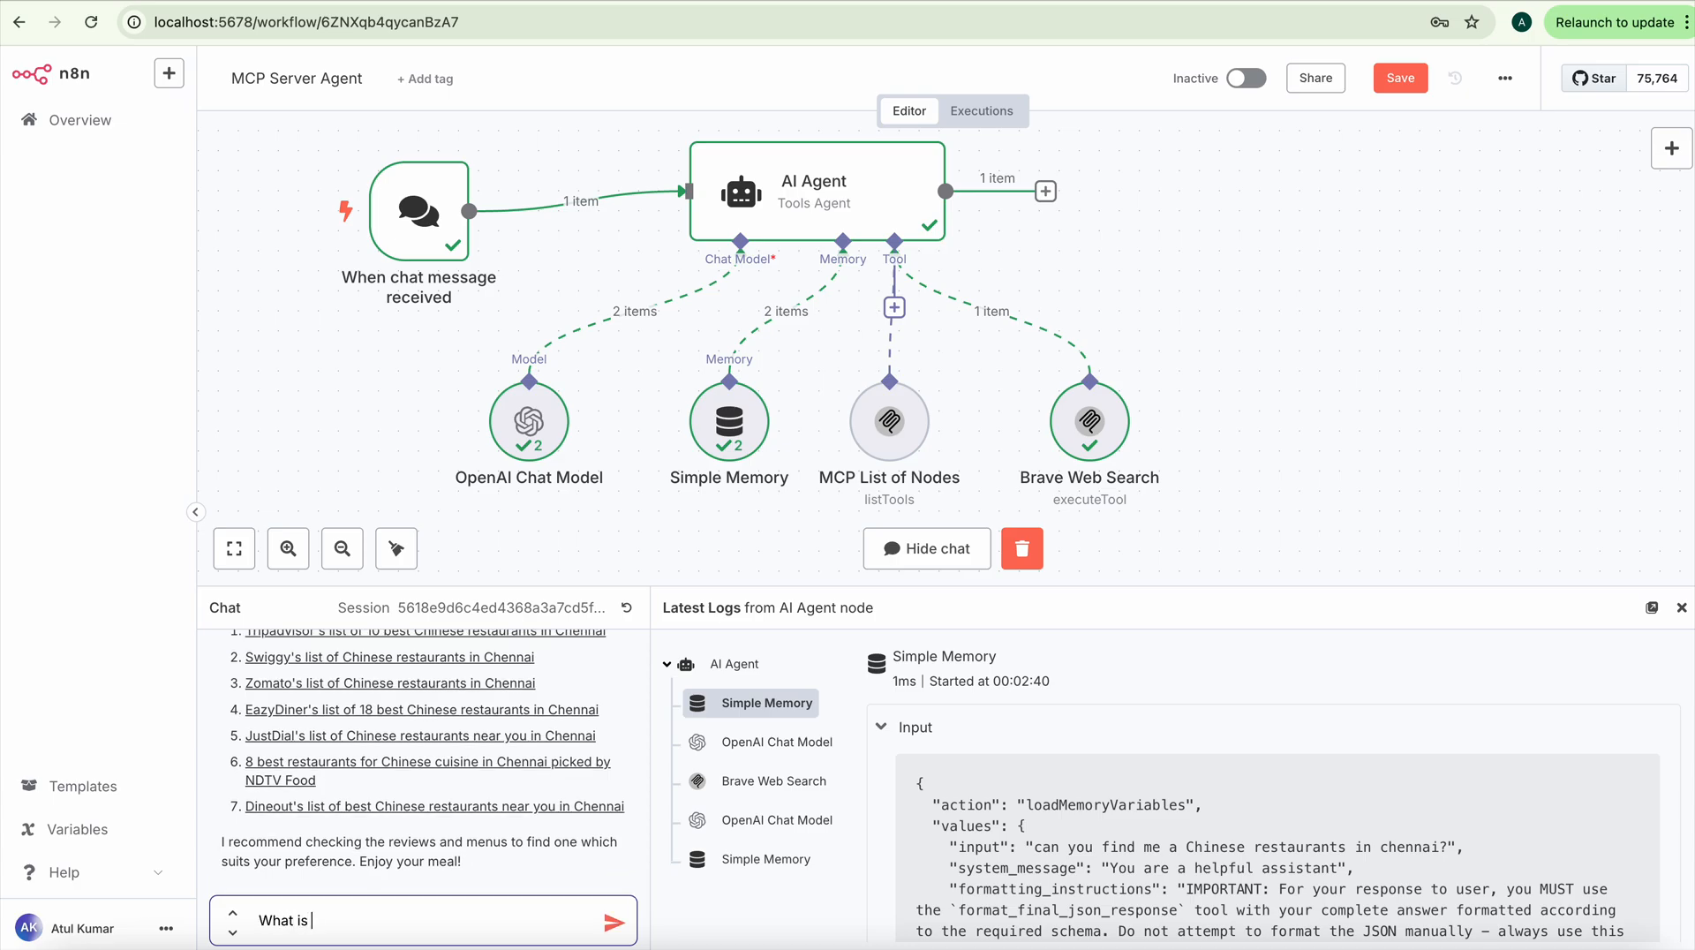
type("famous in")
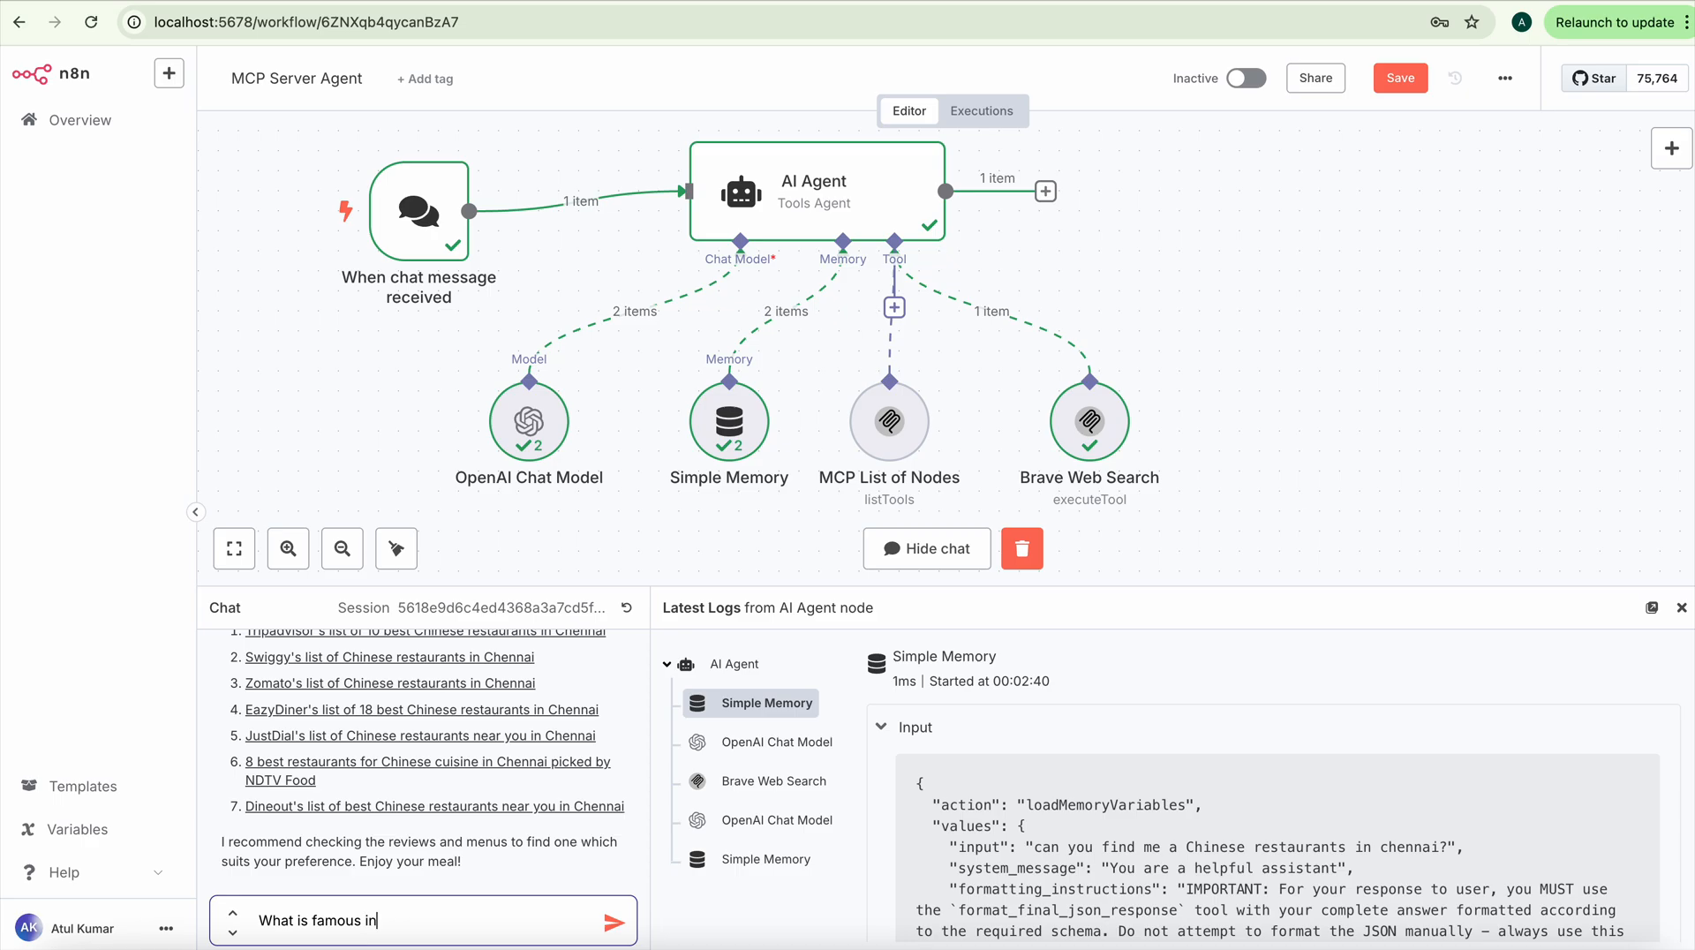
type("chennai")
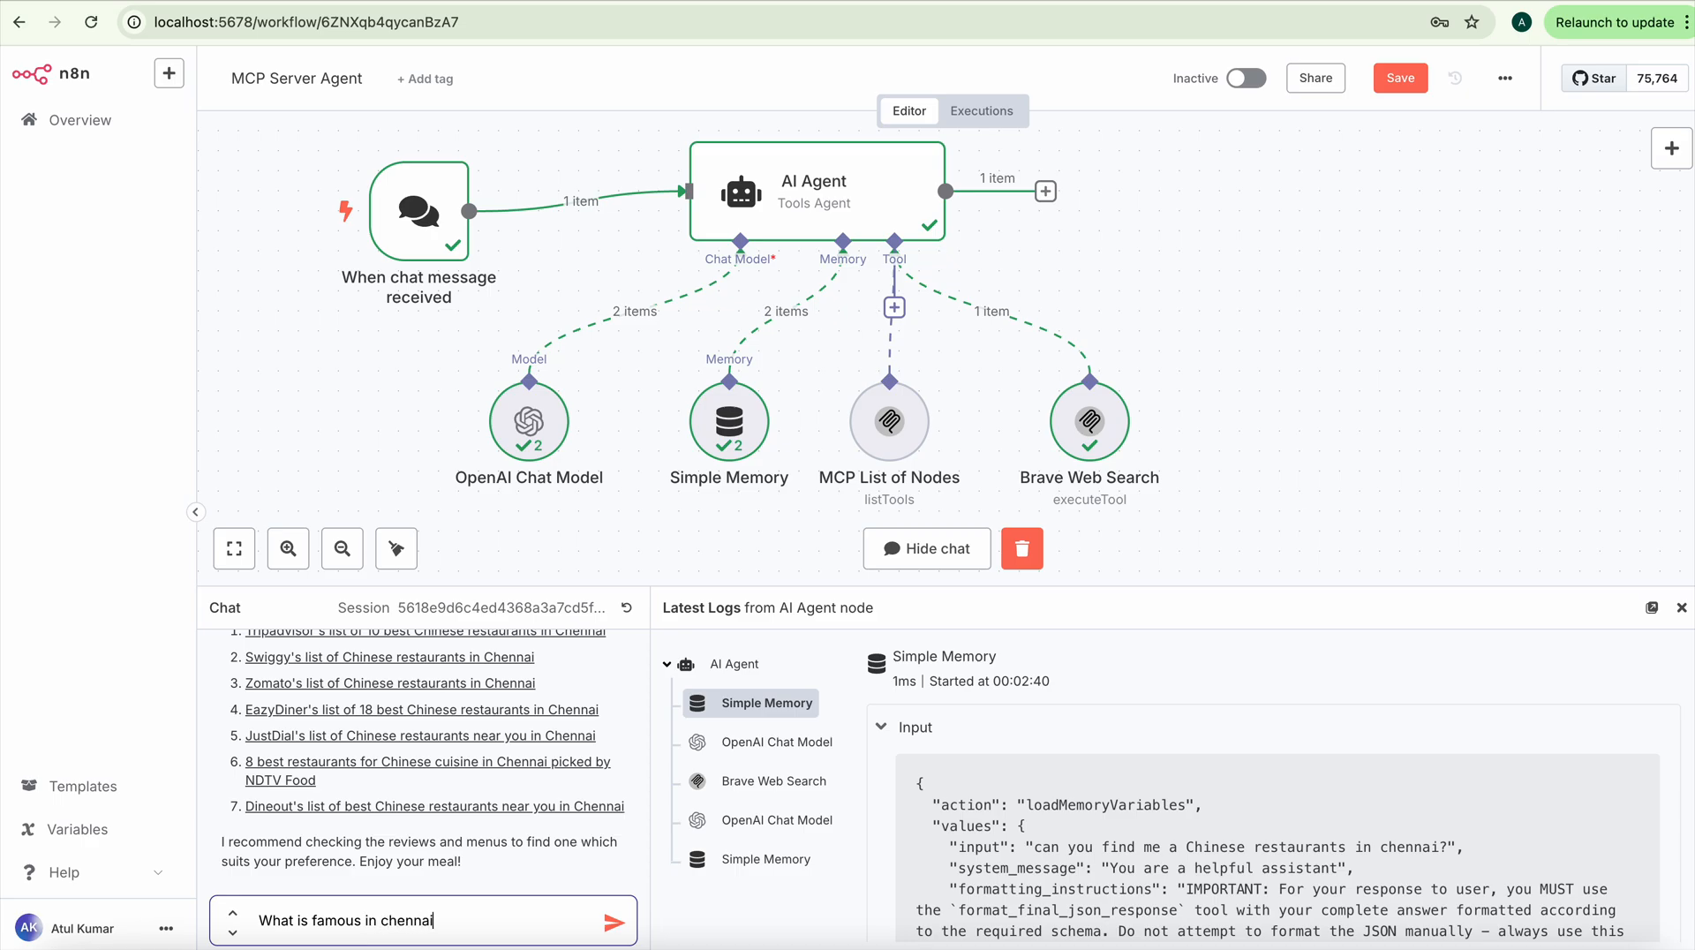
left_click(618, 919)
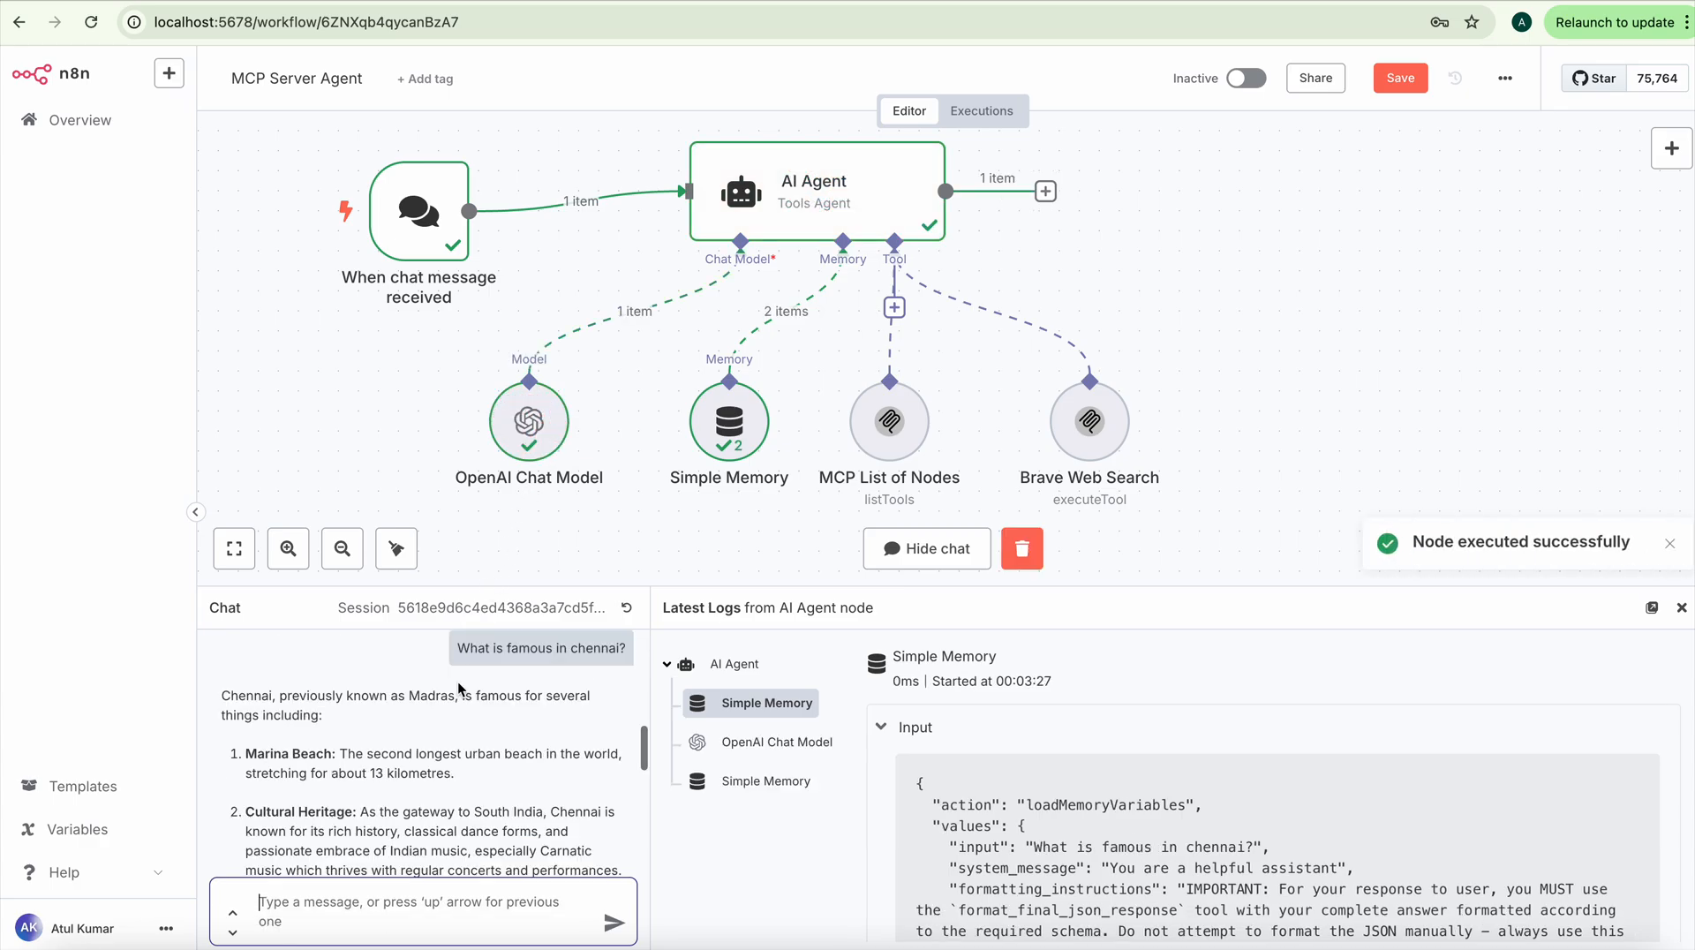
scroll("down", 3)
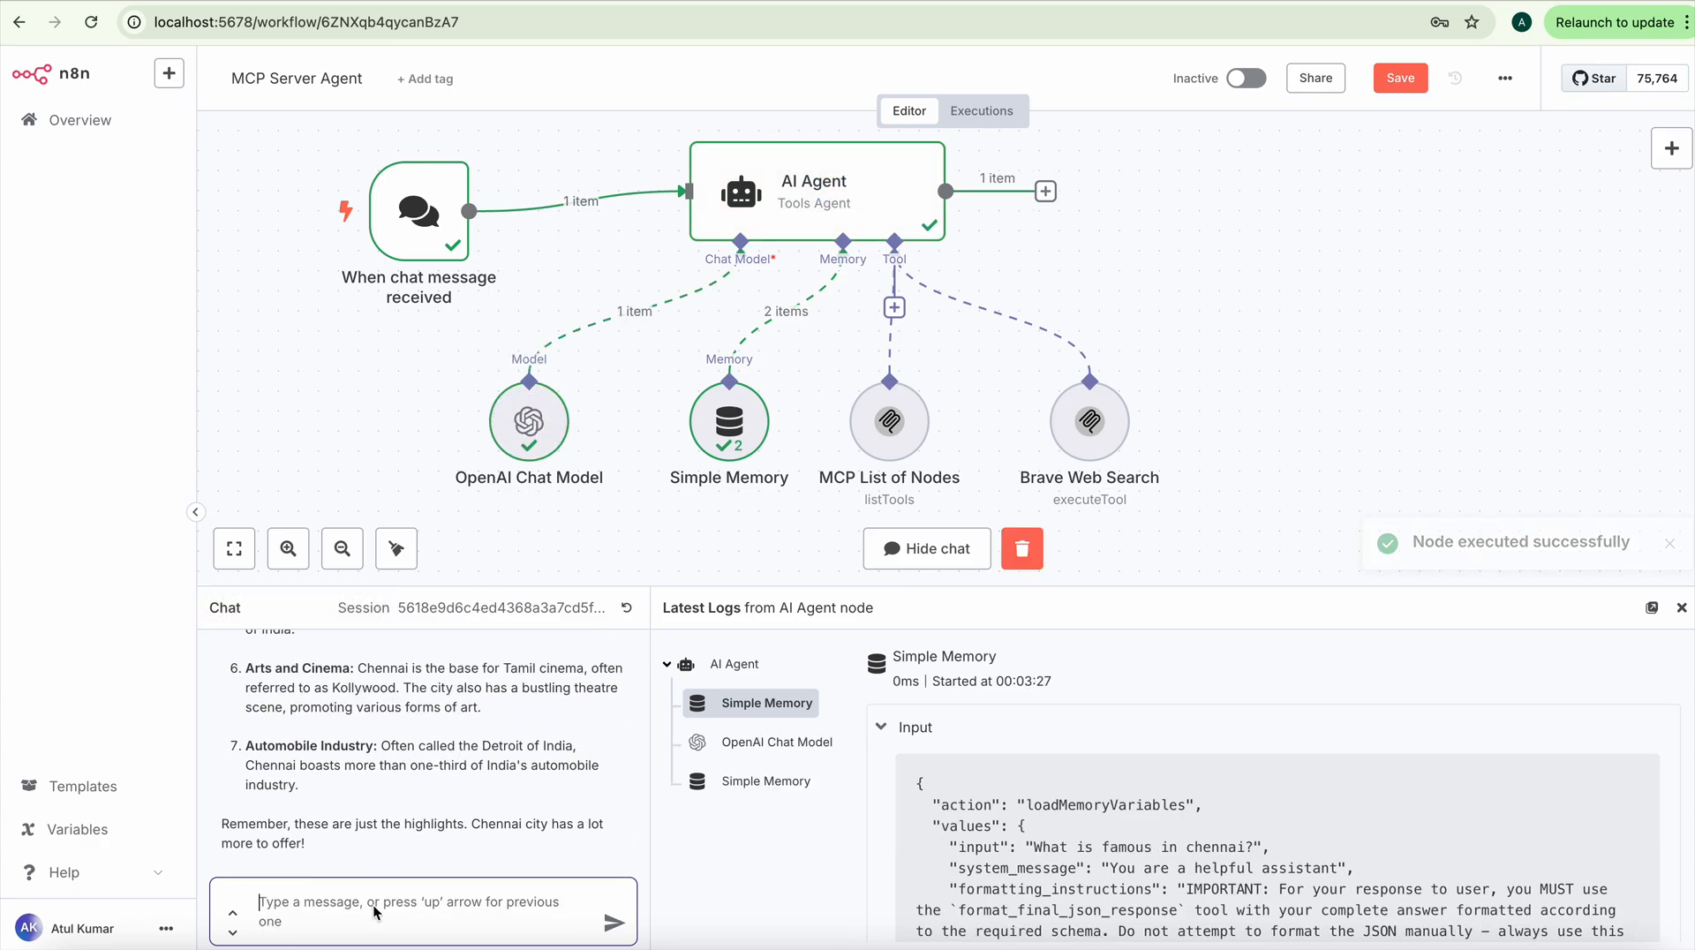
Step: Ask the agent 'Can you find me some best place to stay near velachery?' and let it search
type("Can you")
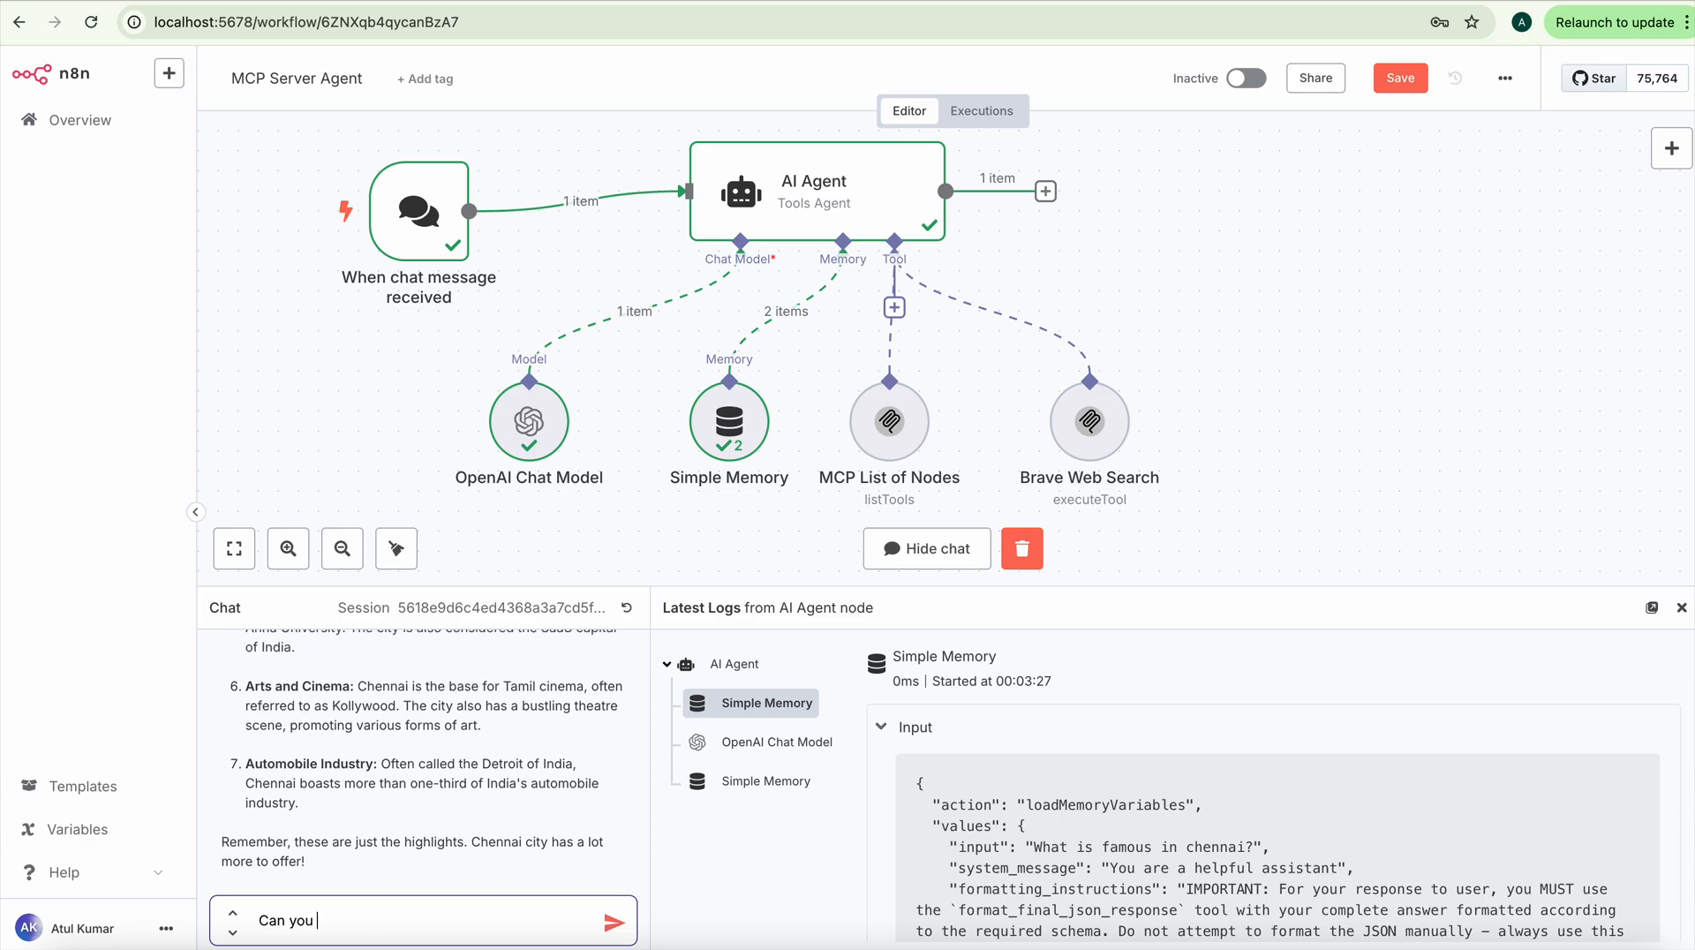
type("find me")
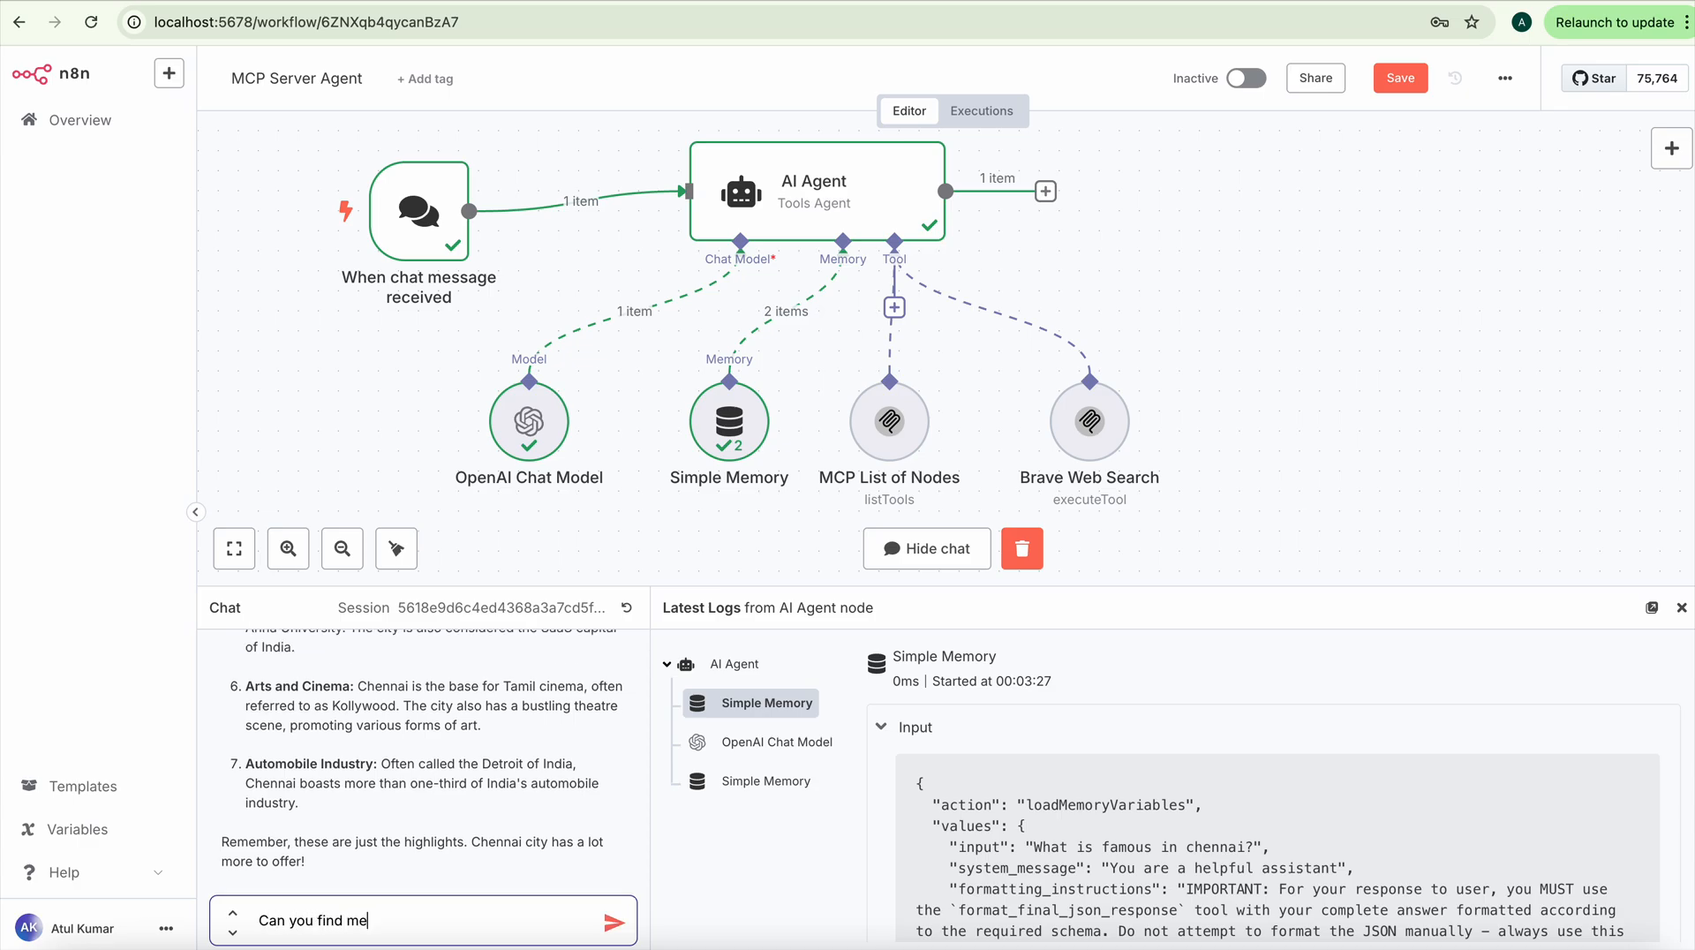
type("some bes")
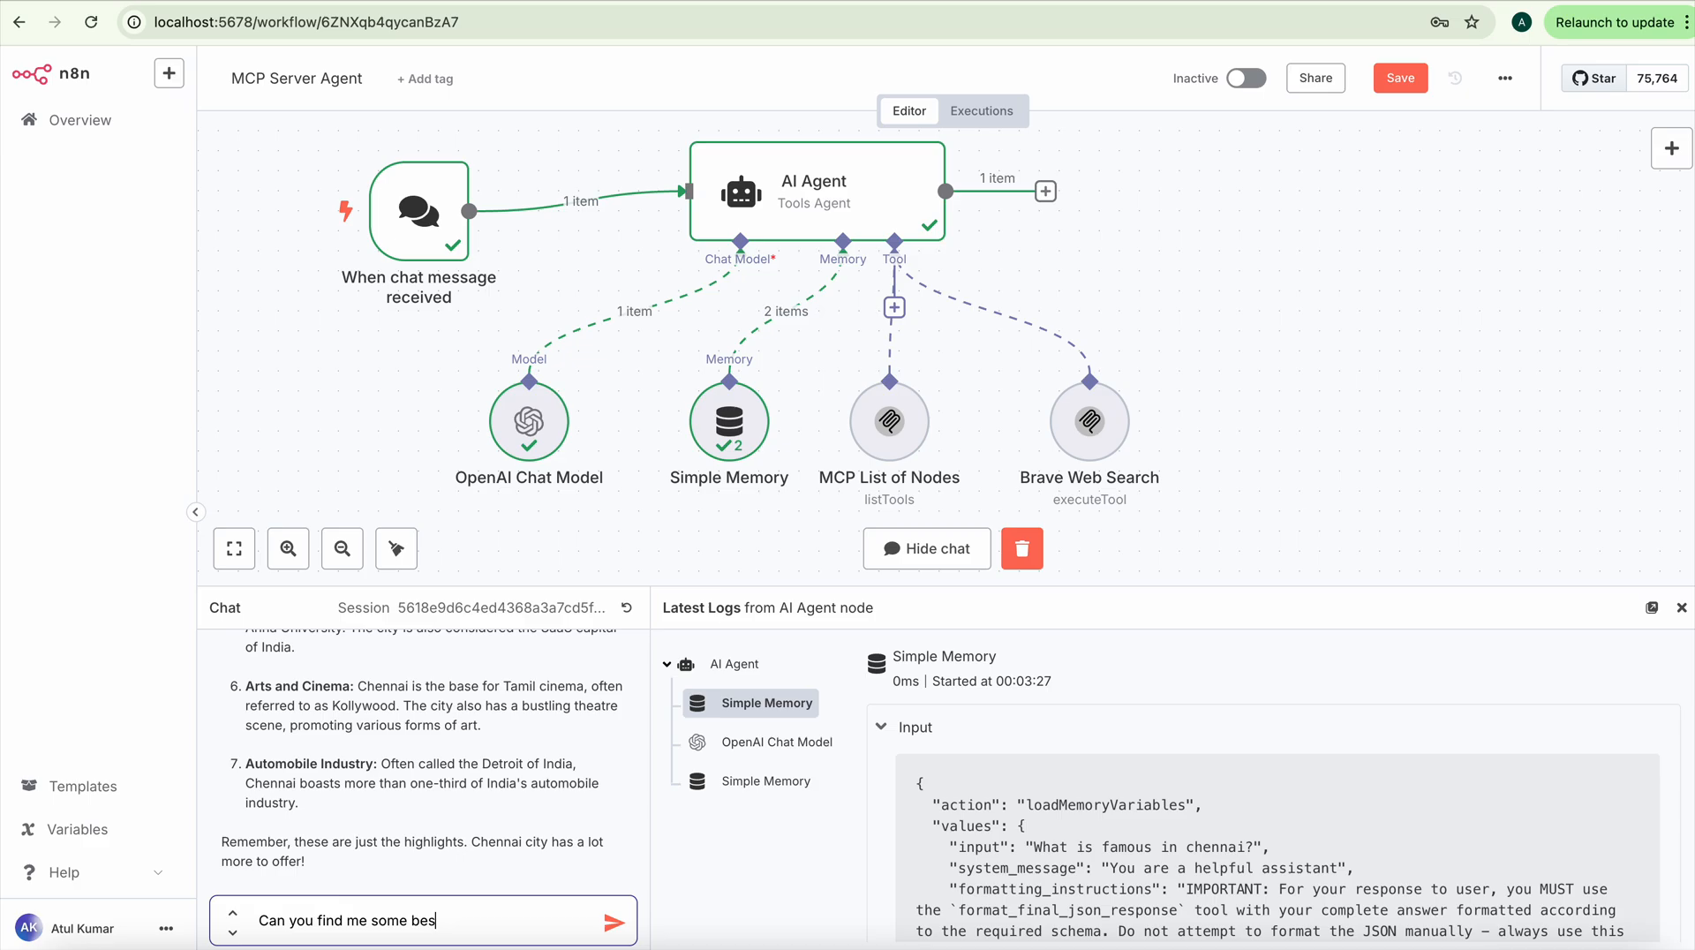
type("t place")
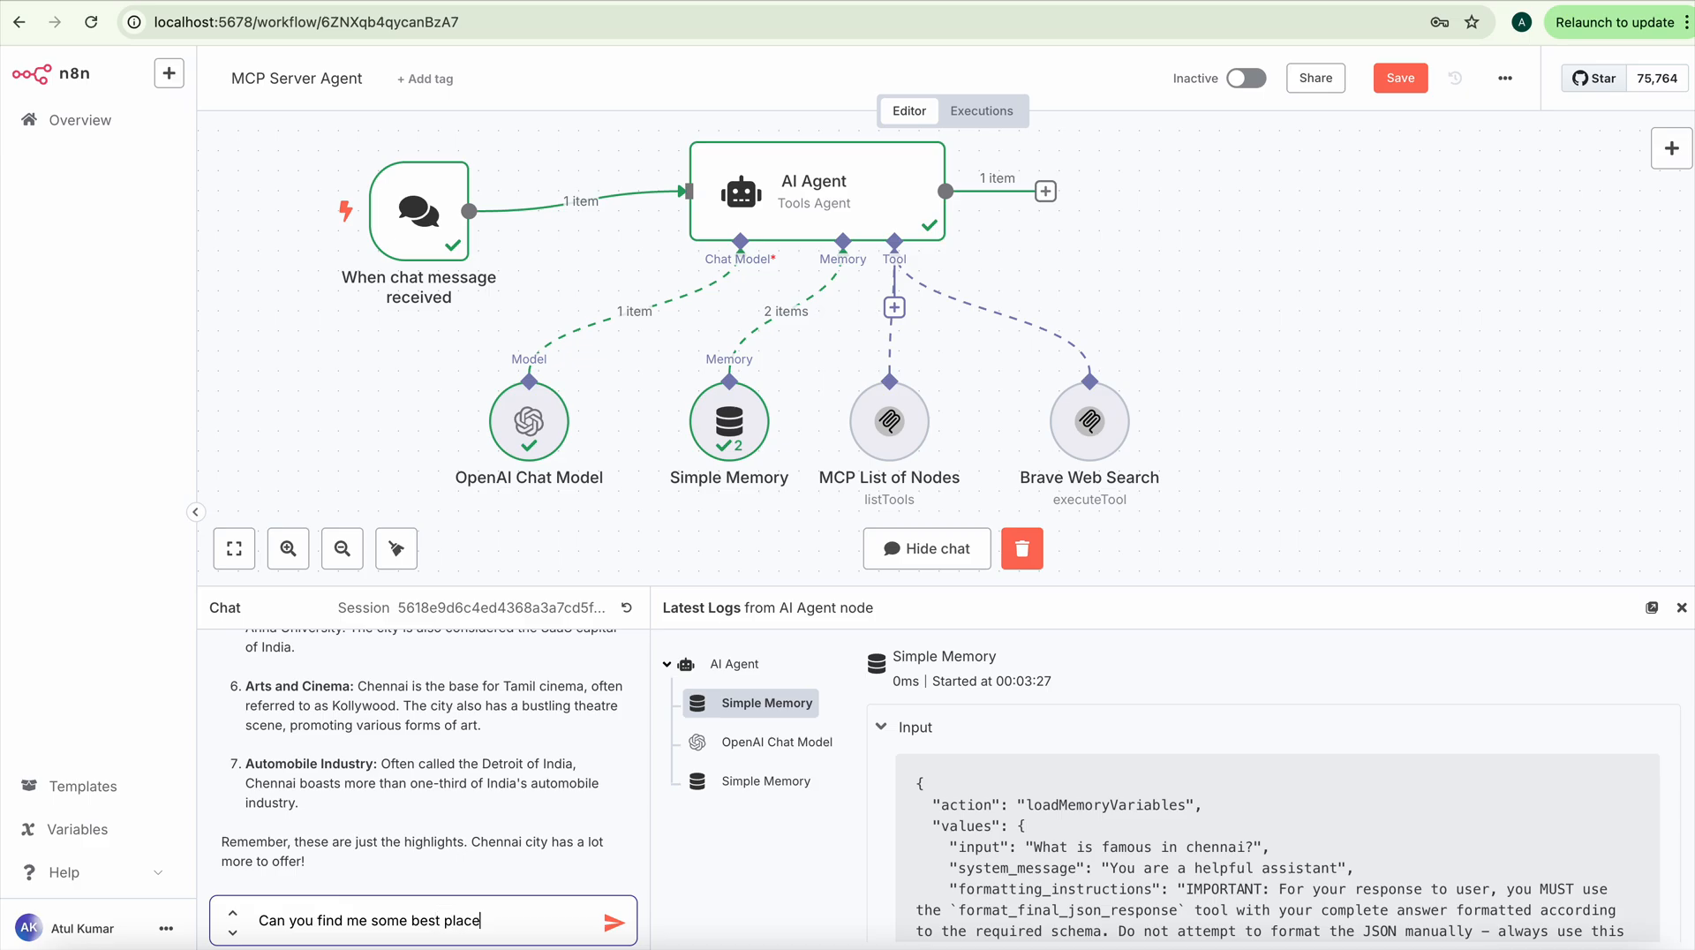
type("to")
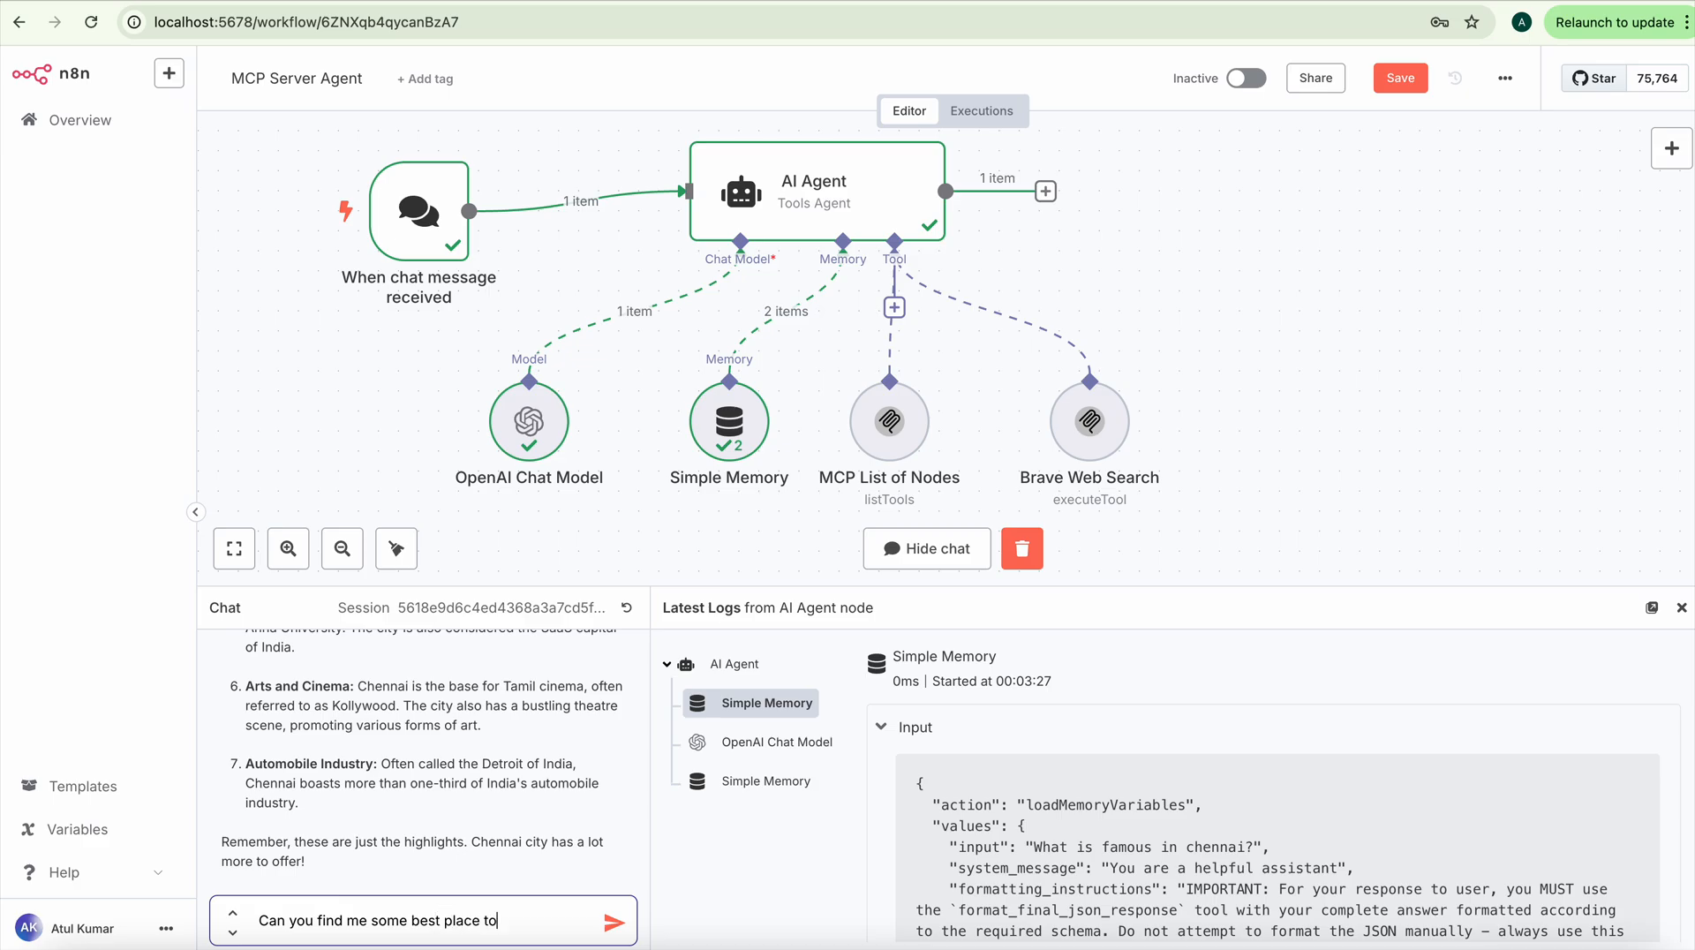
type("stay")
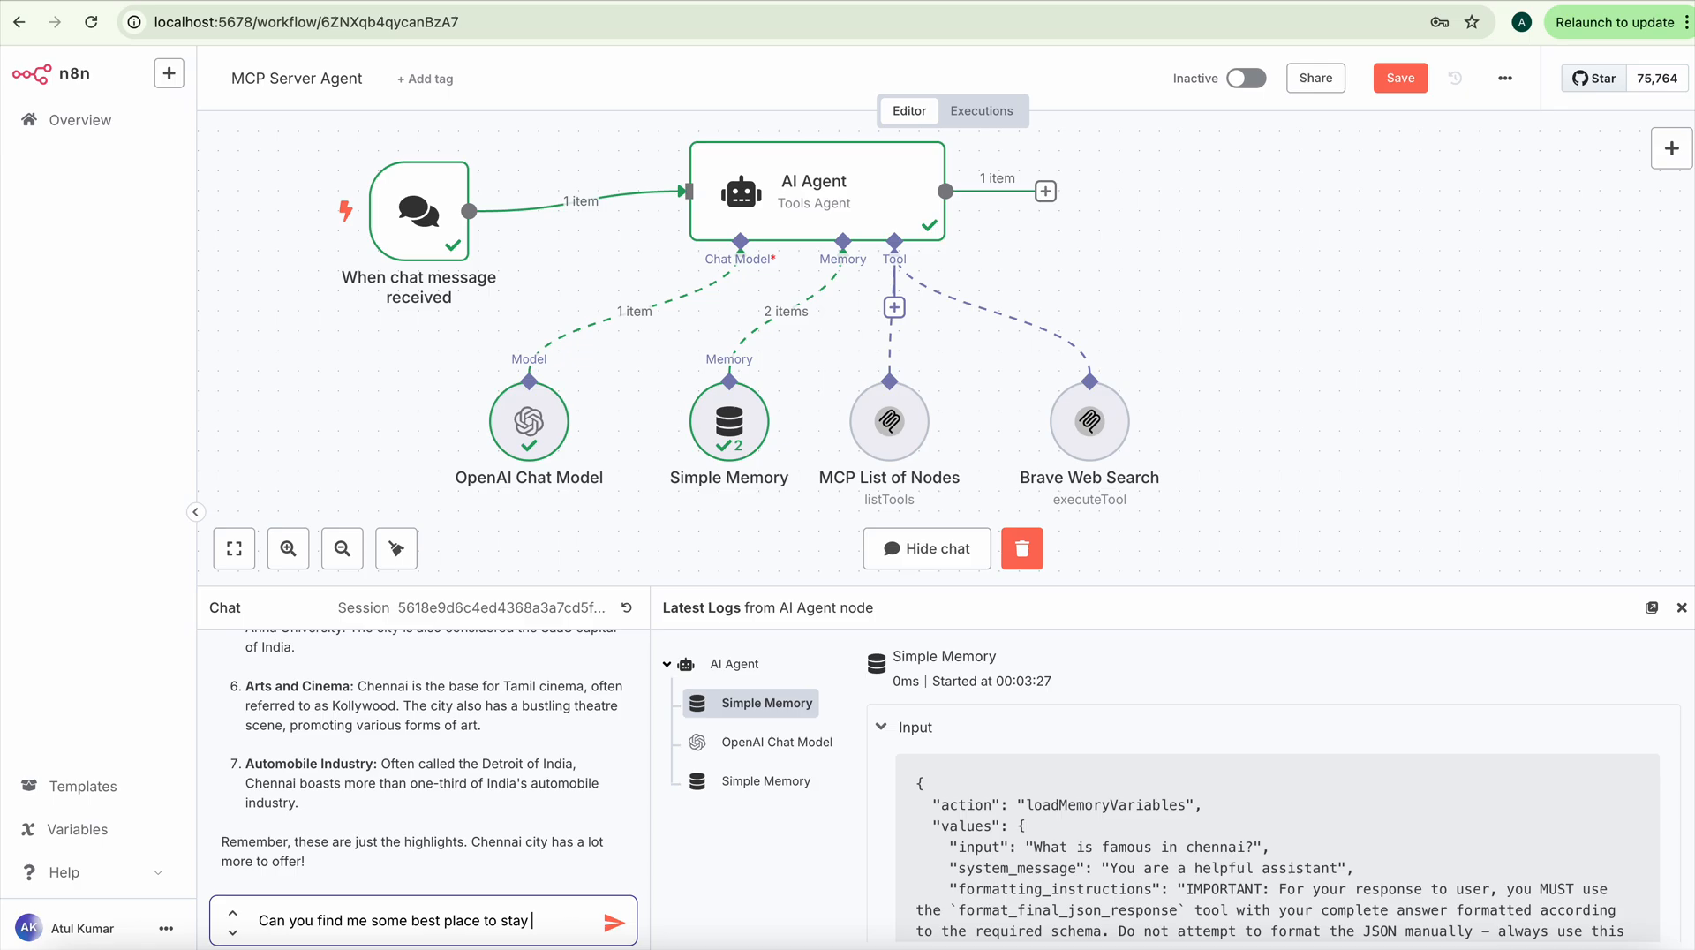
type("near velachery")
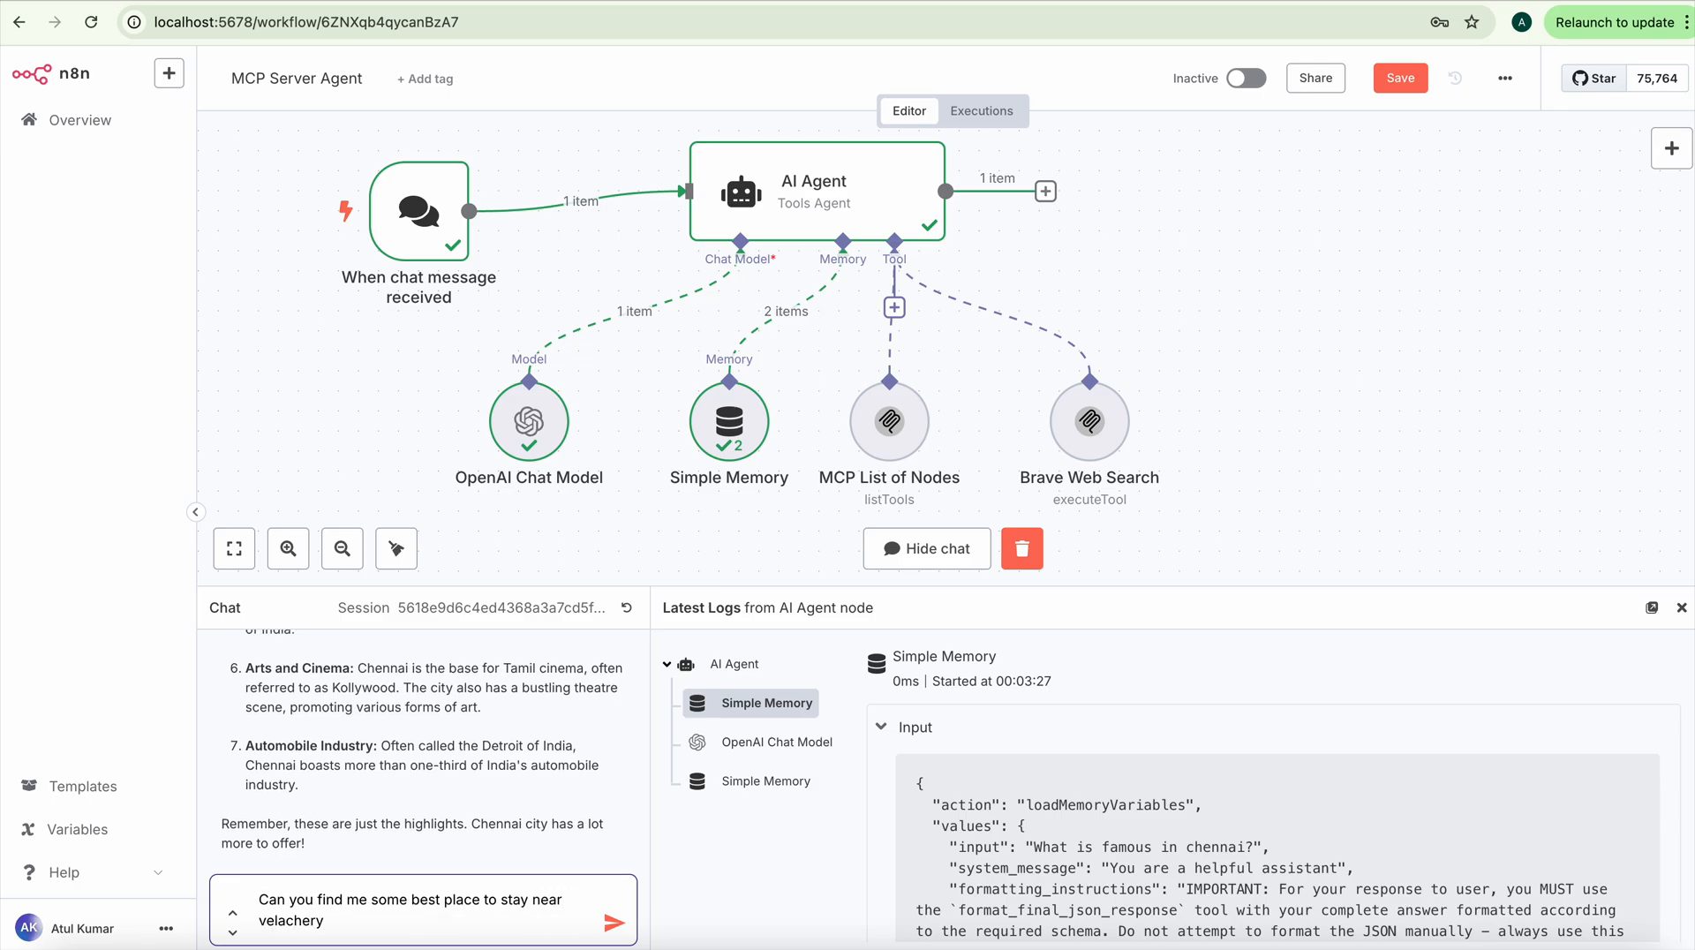
type("?")
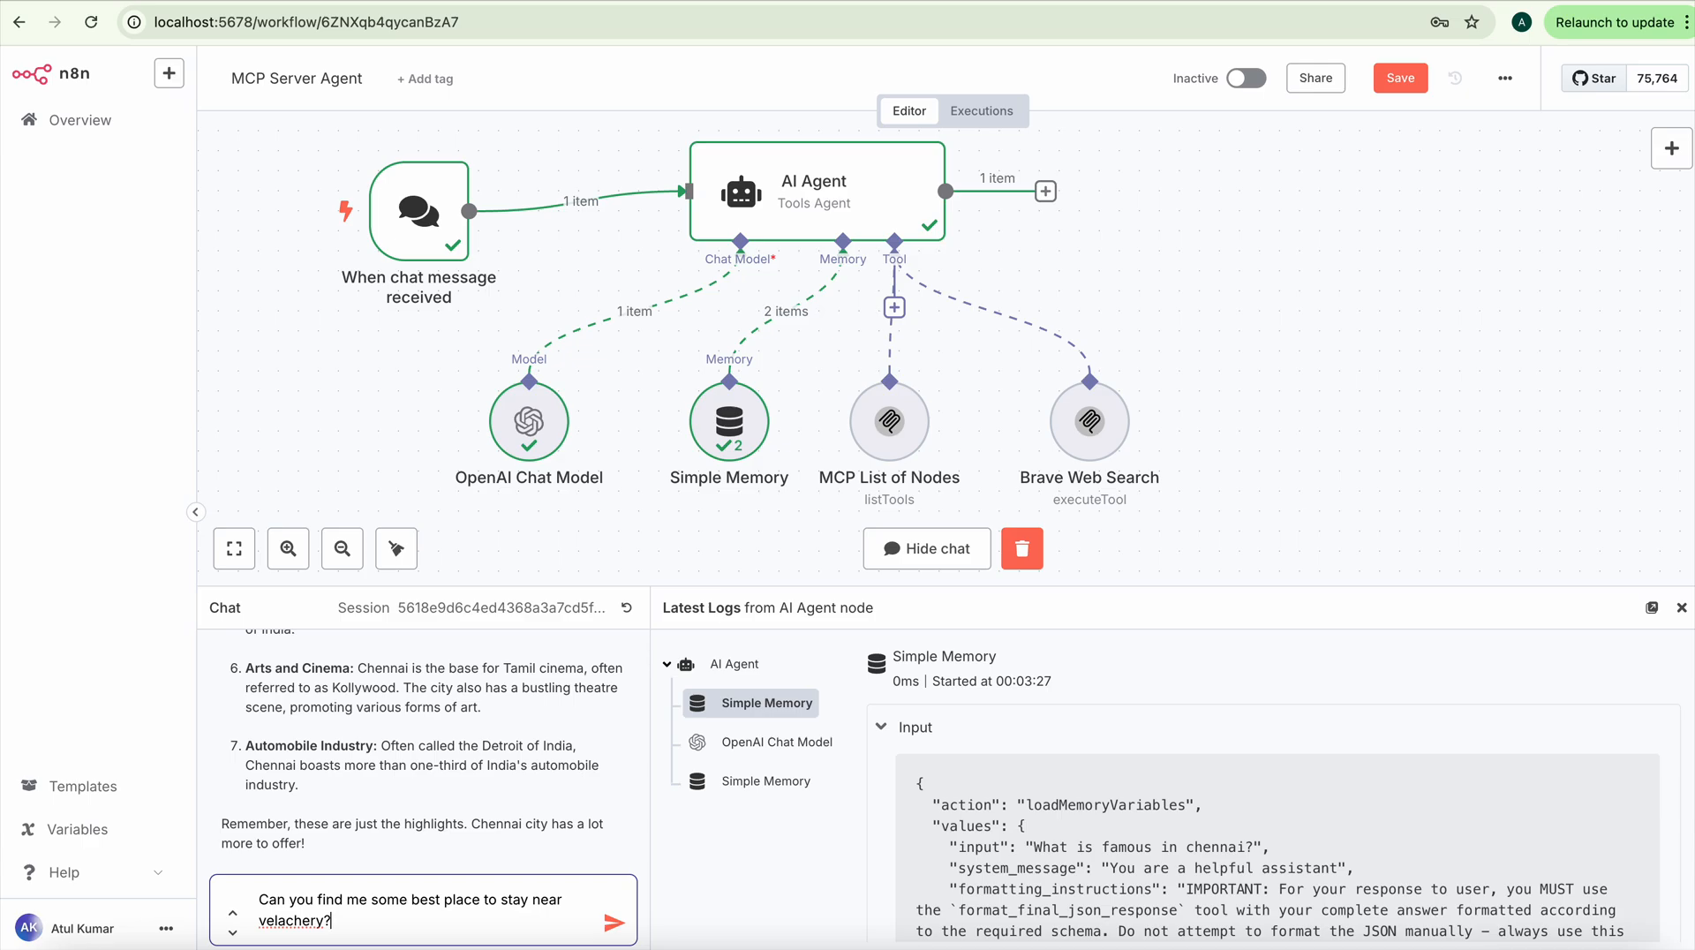
left_click(616, 921)
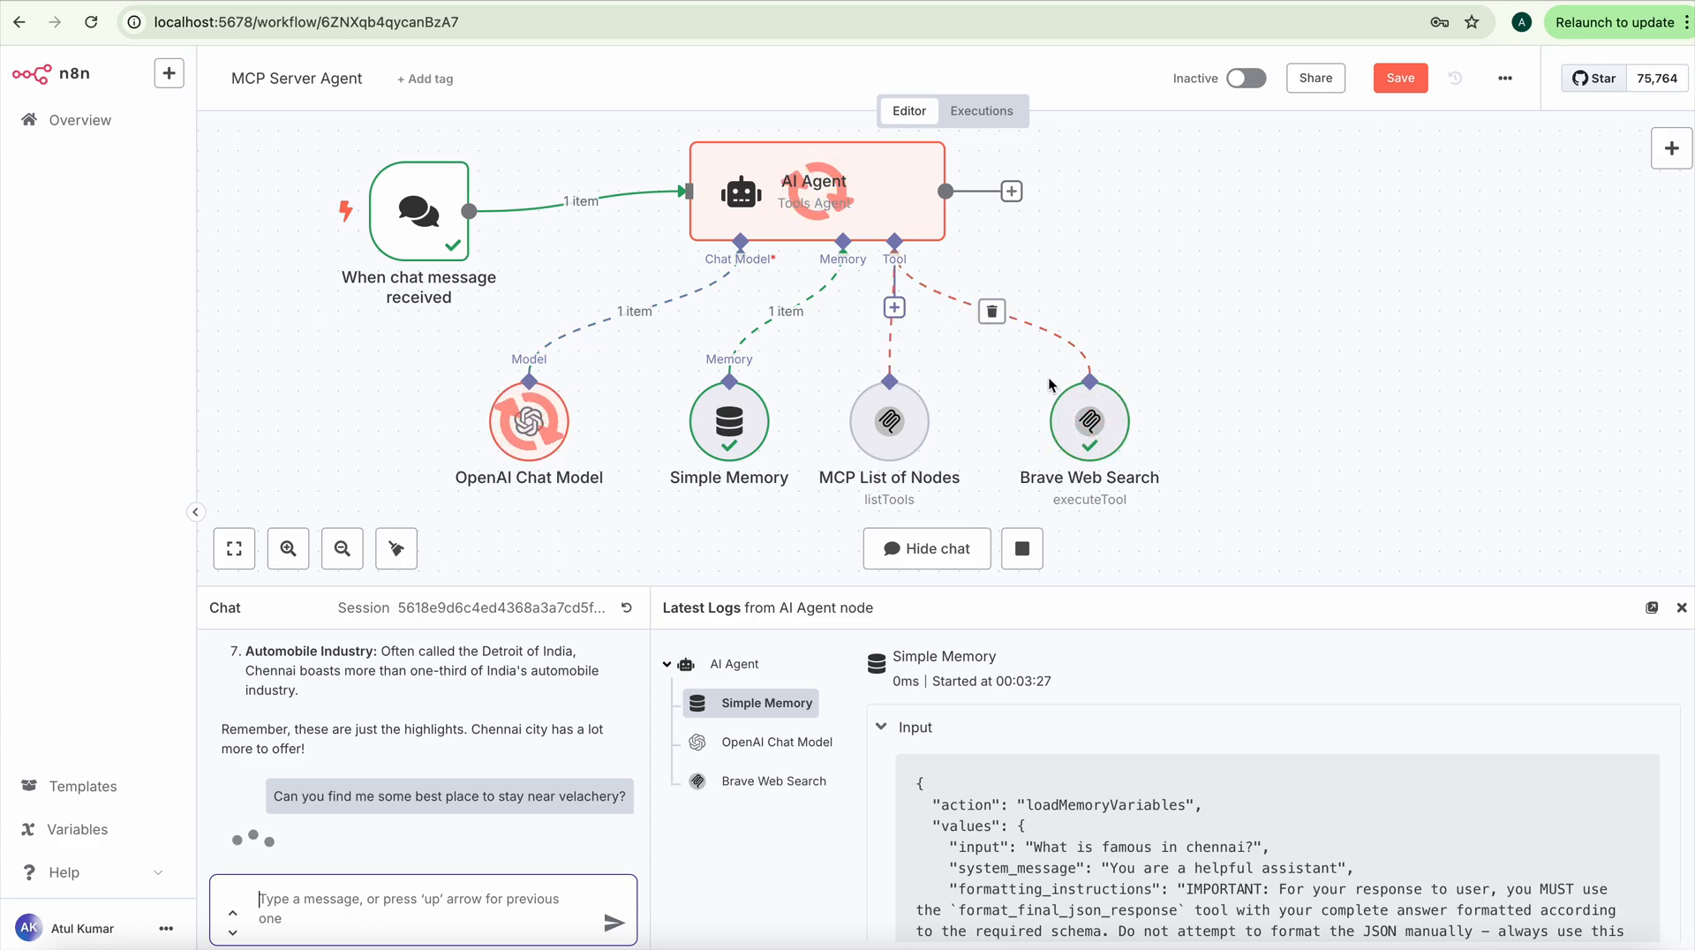
mouse_move(1078, 433)
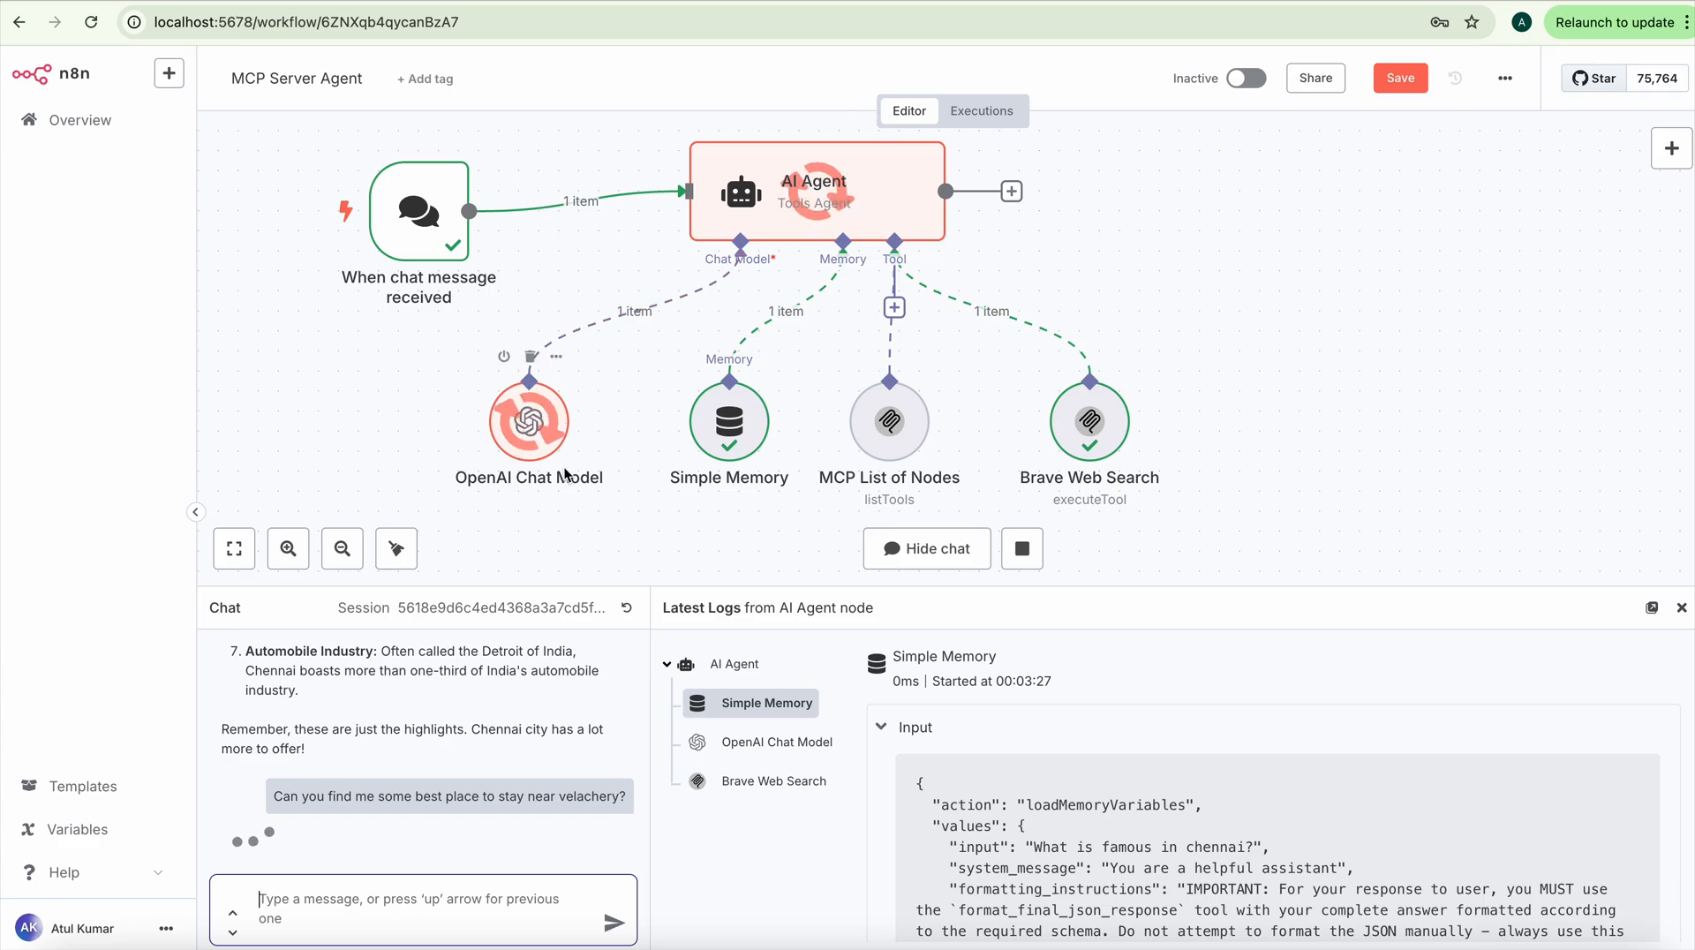
mouse_move(593, 451)
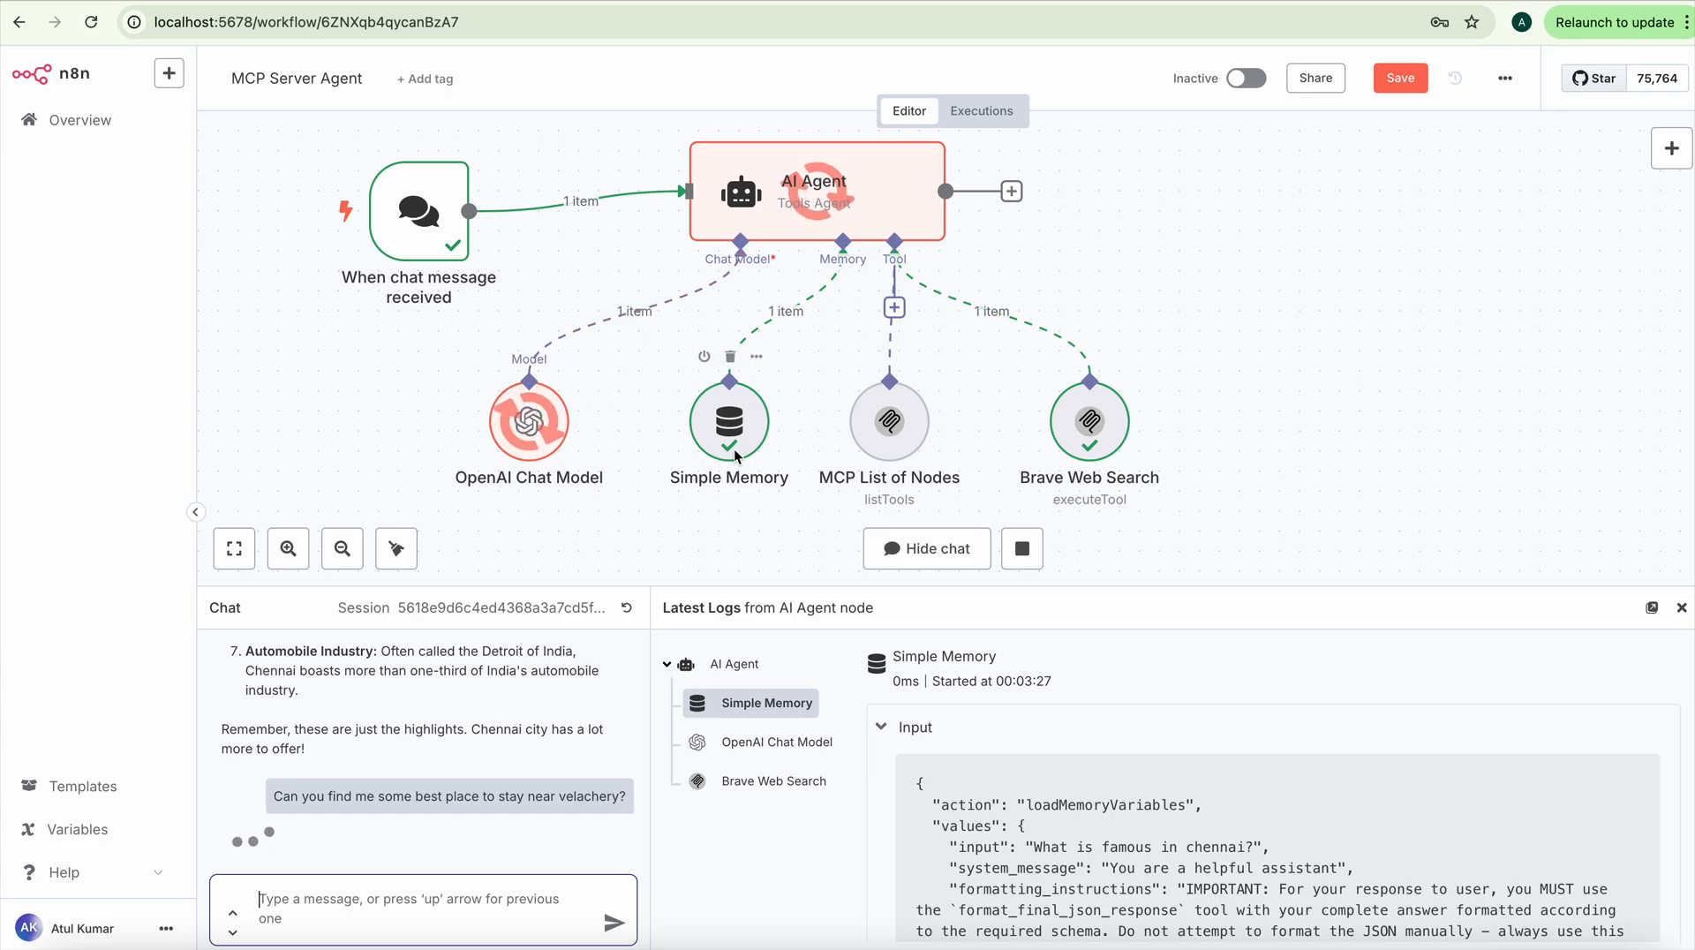
mouse_move(724, 663)
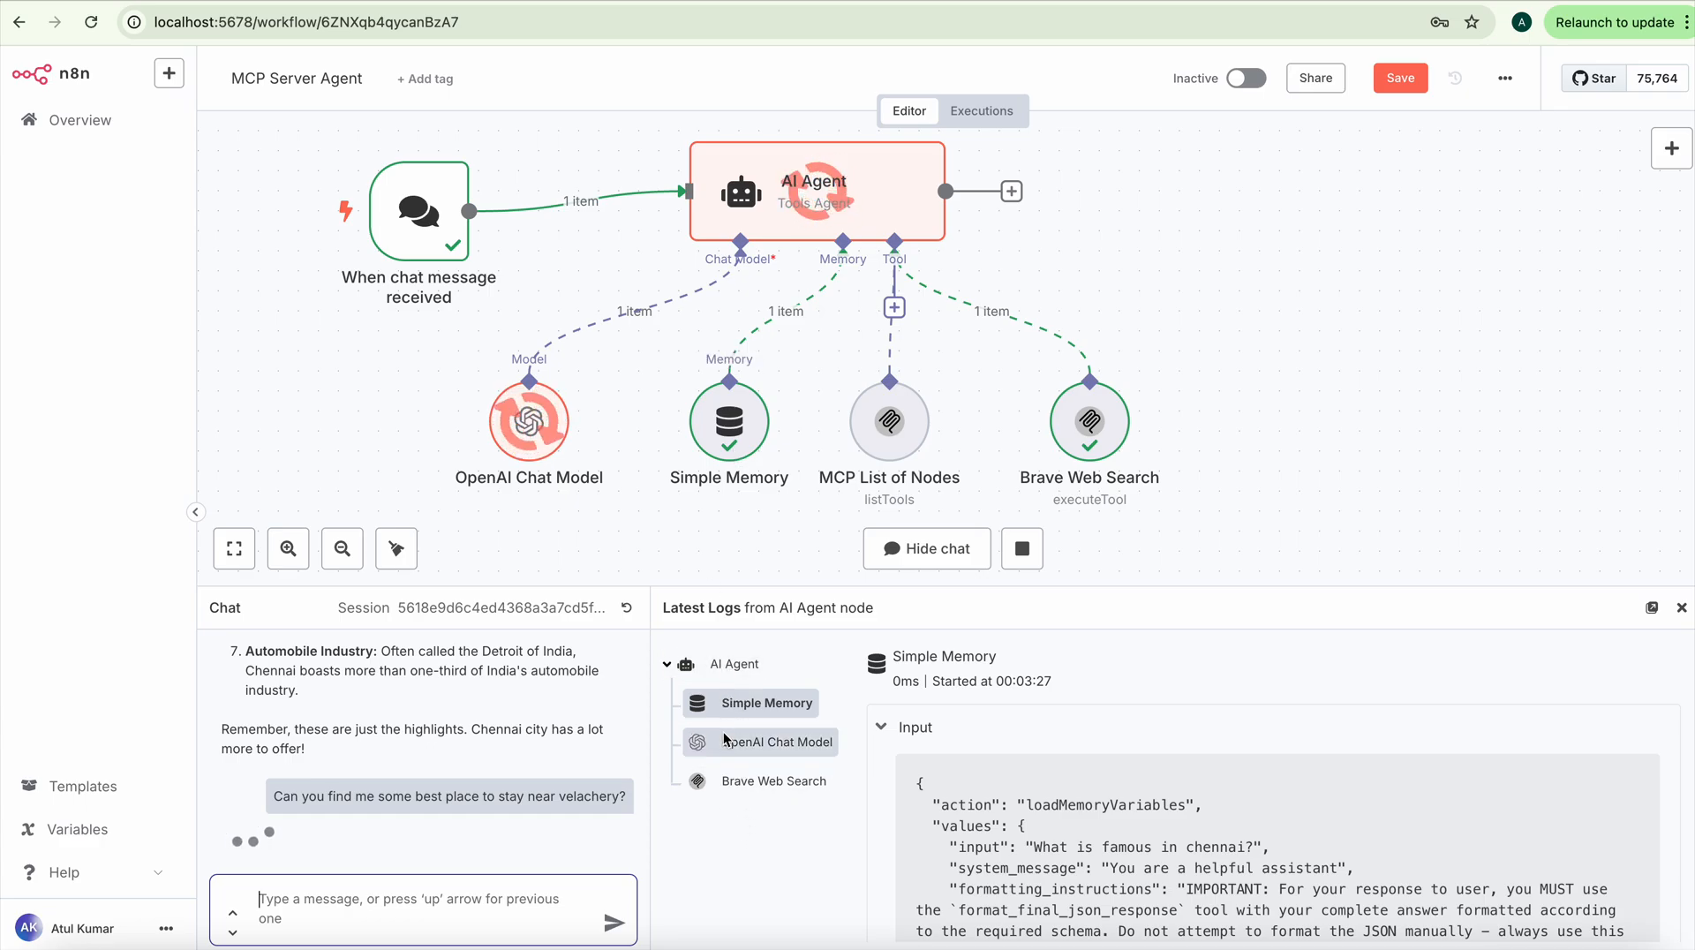
mouse_move(620, 836)
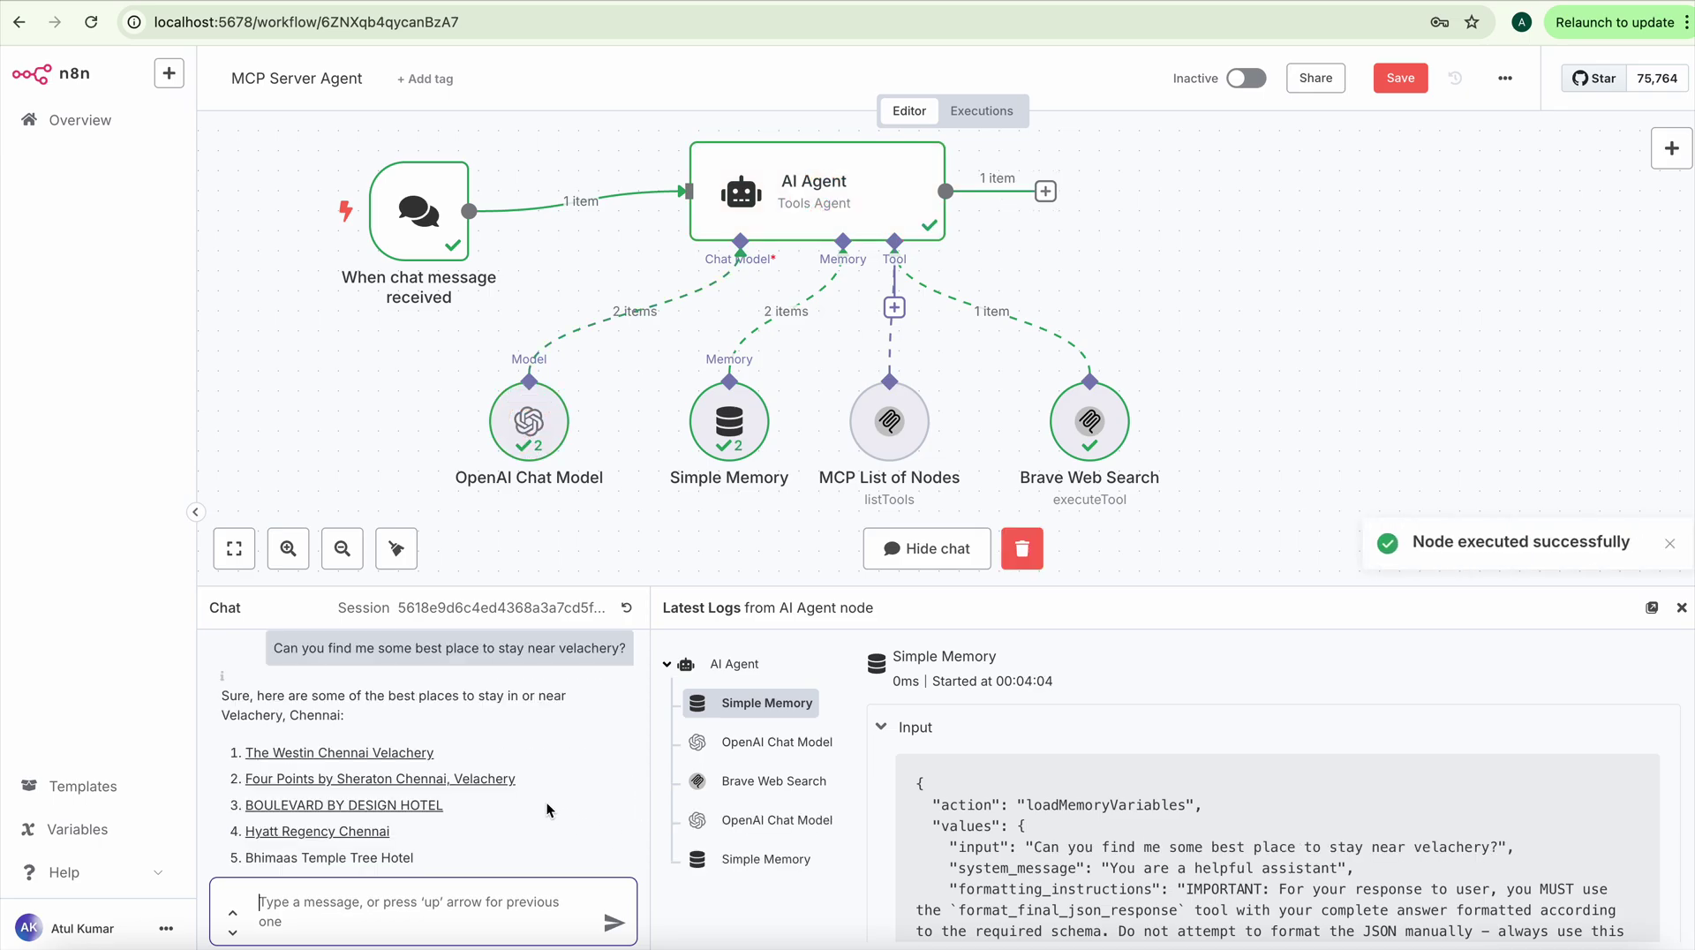
scroll("down", 3)
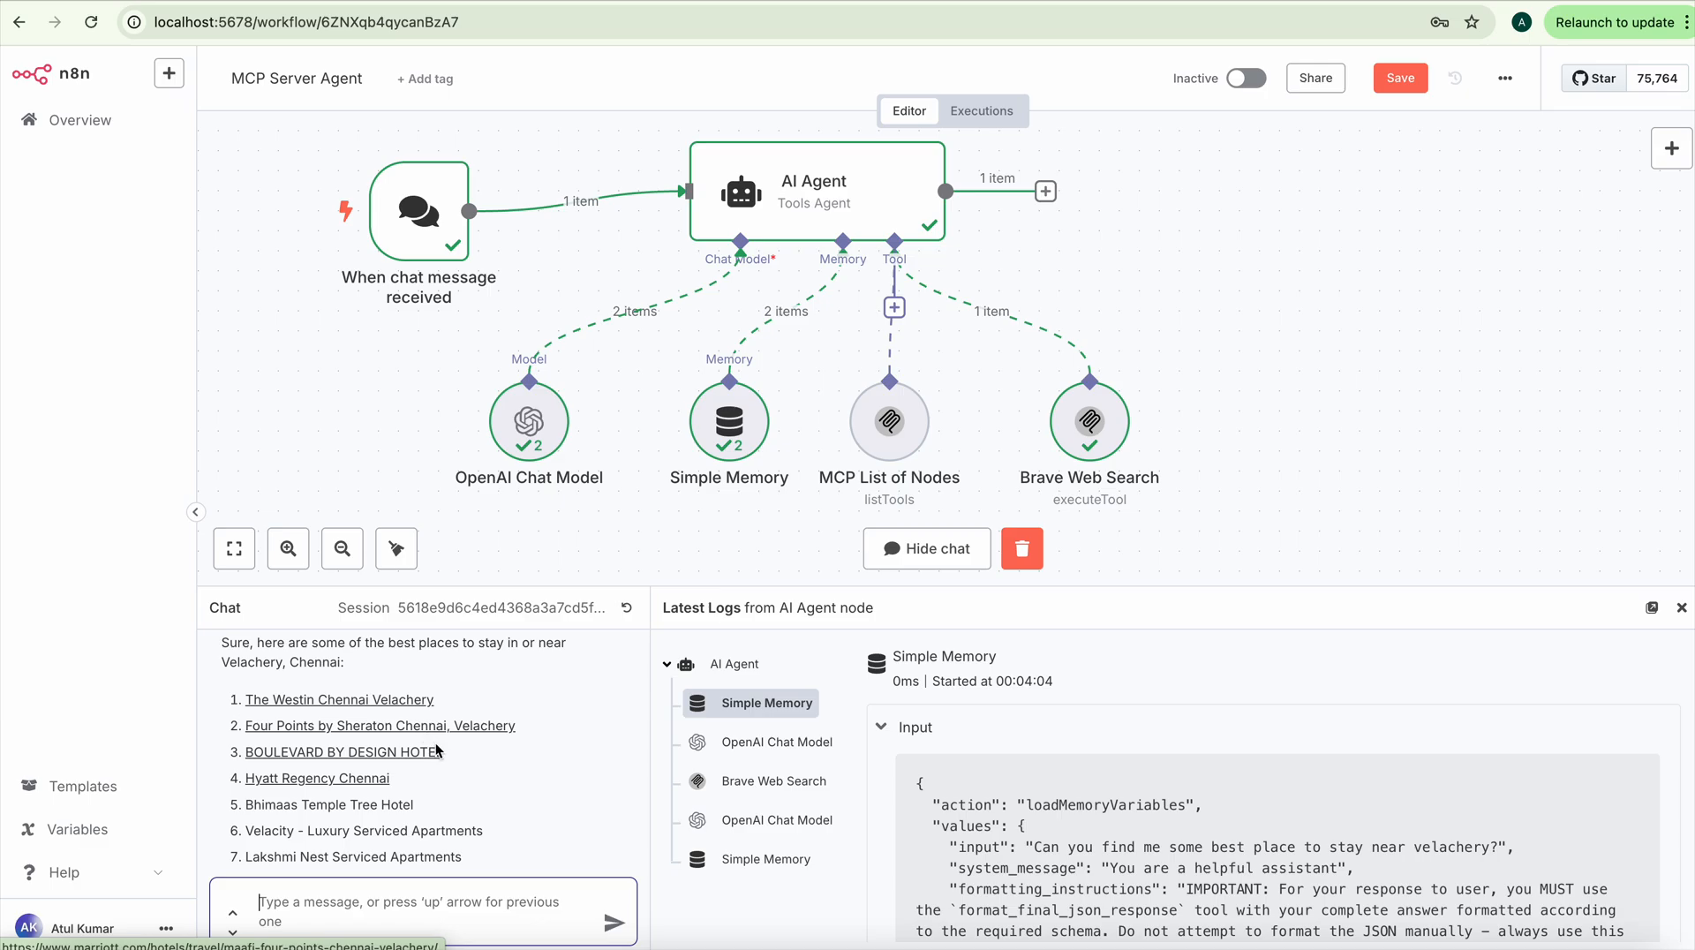
scroll("down", 3)
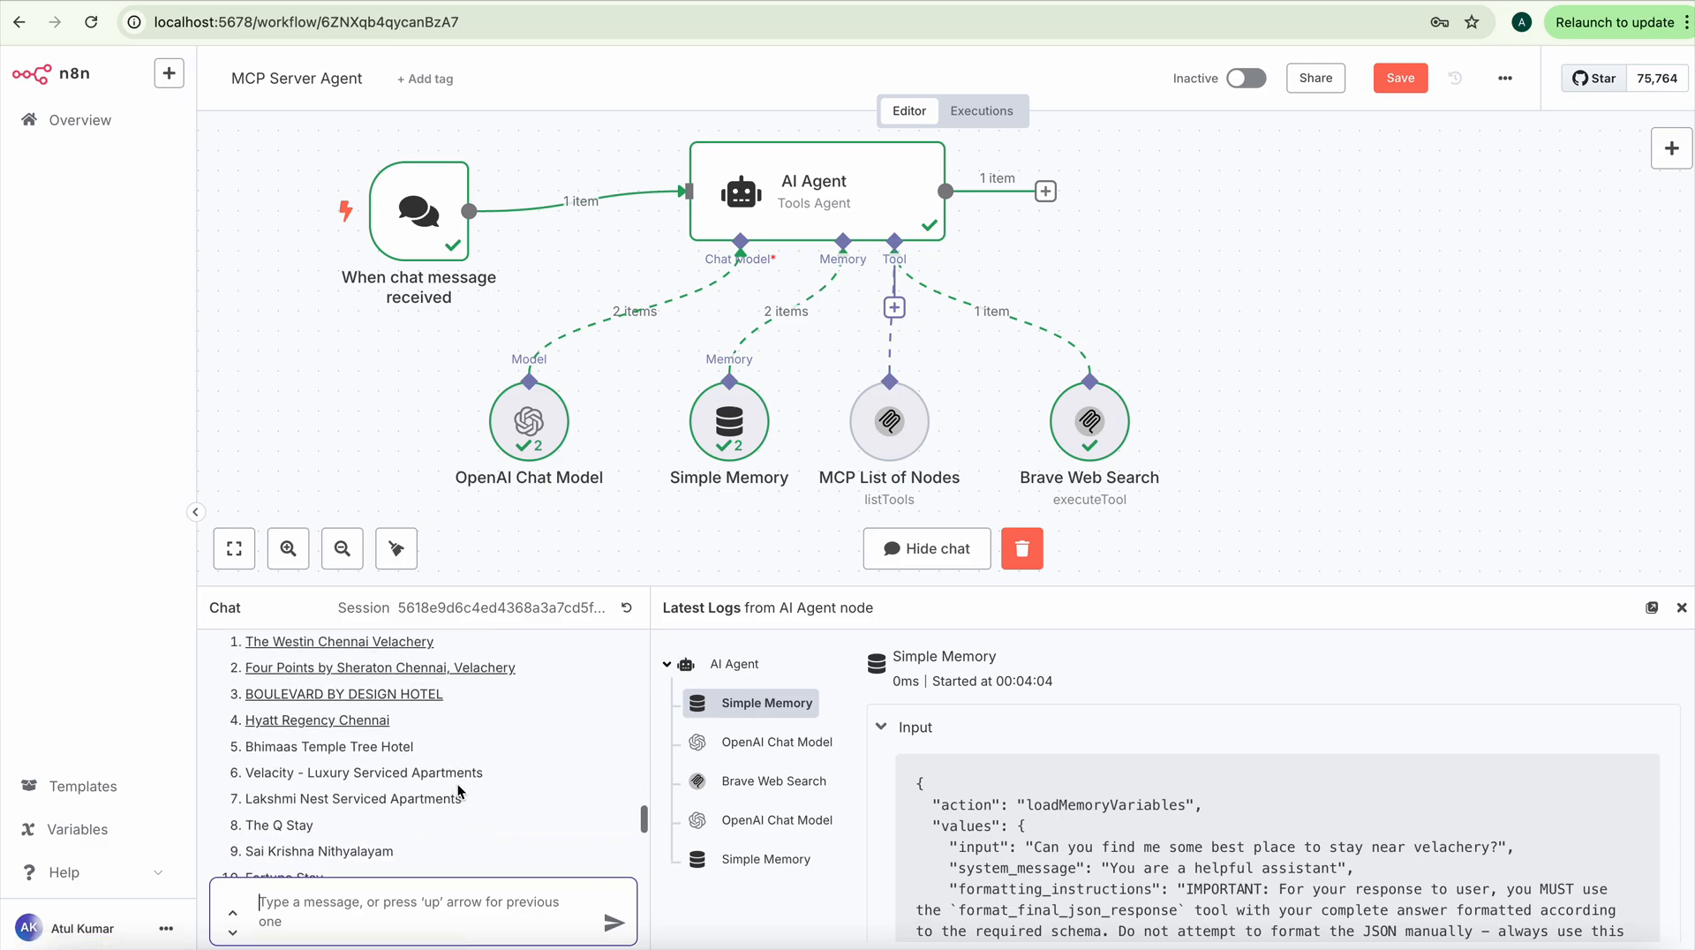
scroll("down", 3)
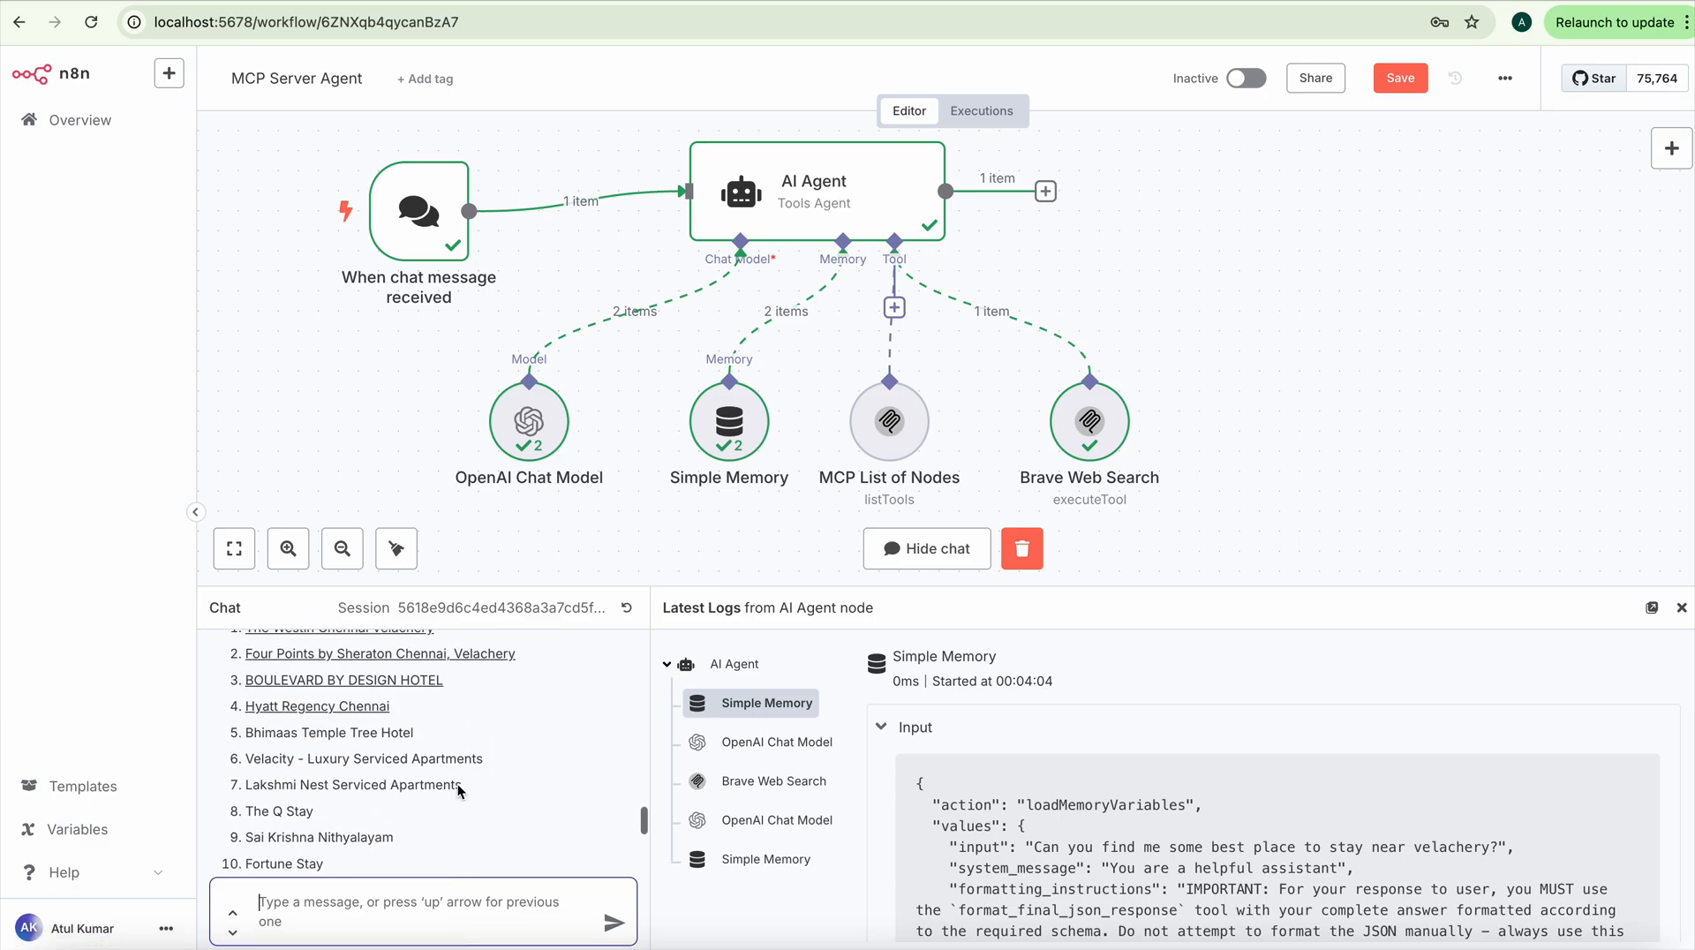
scroll("up", 3)
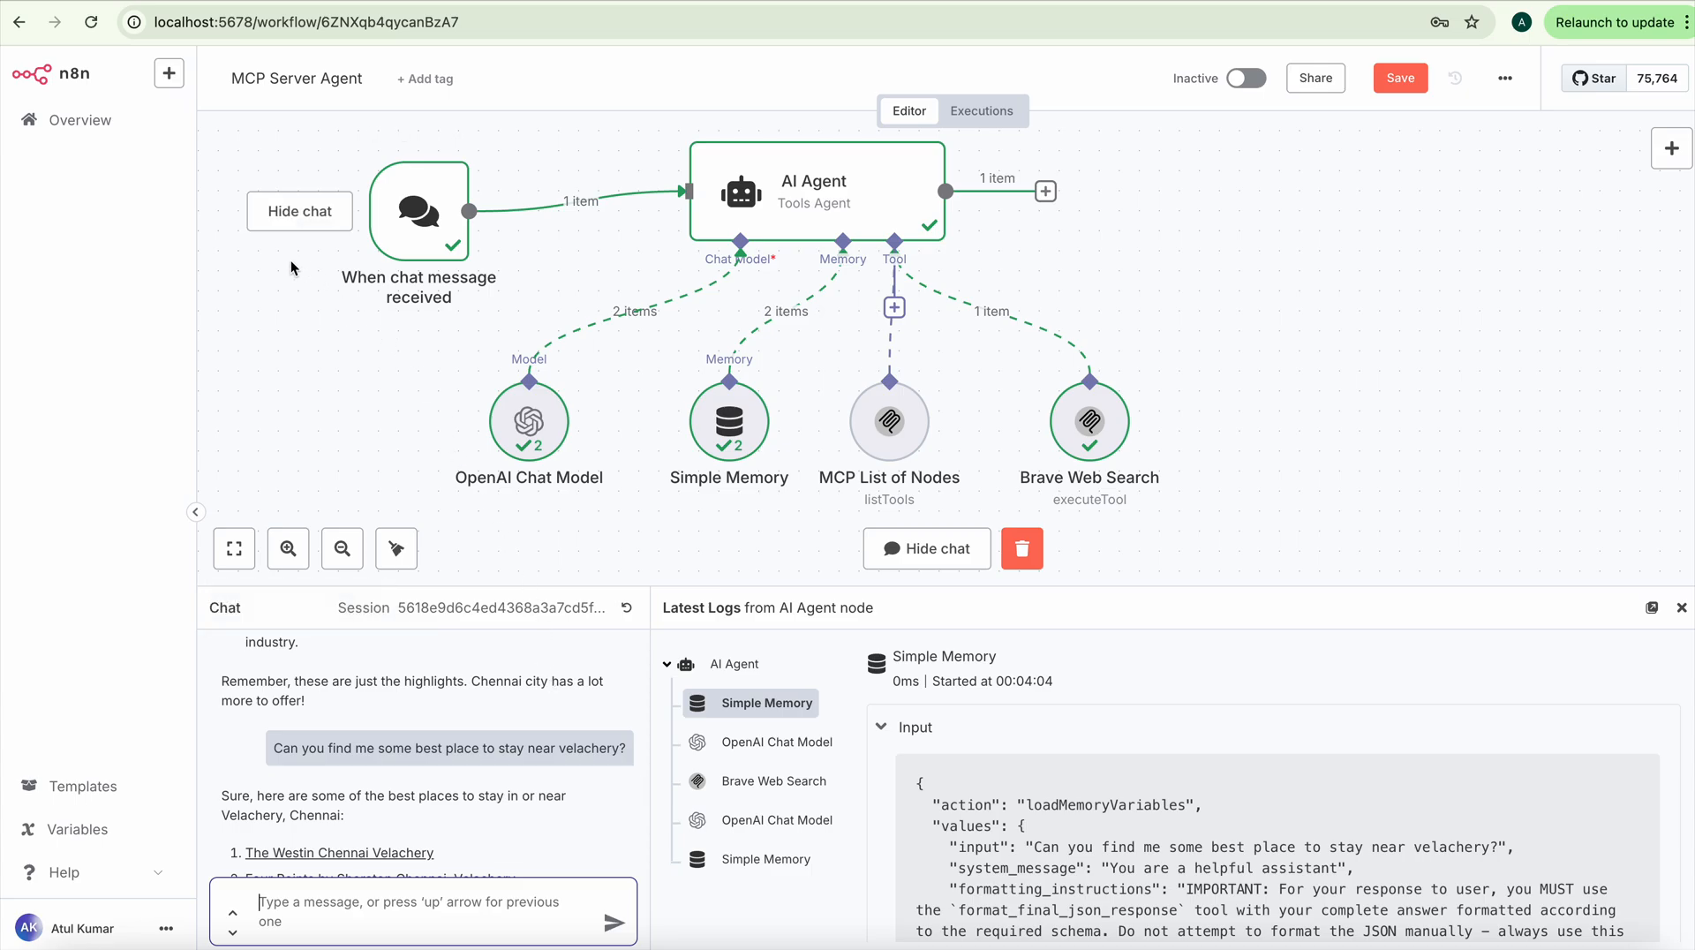
mouse_move(227, 176)
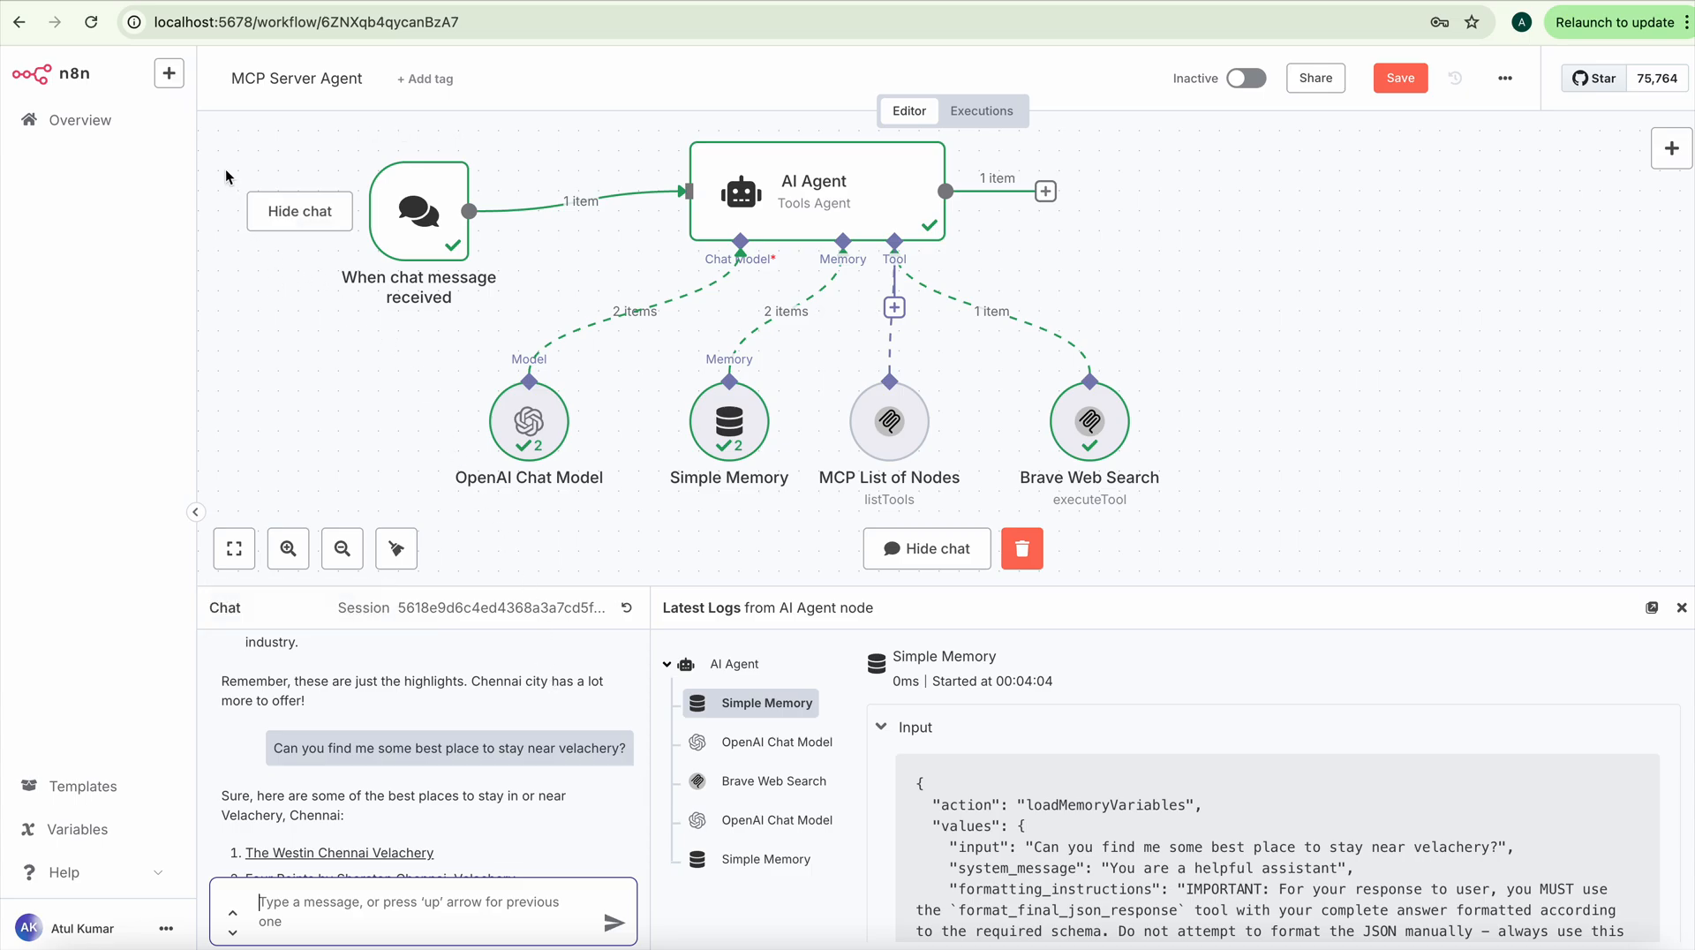
mouse_move(510, 178)
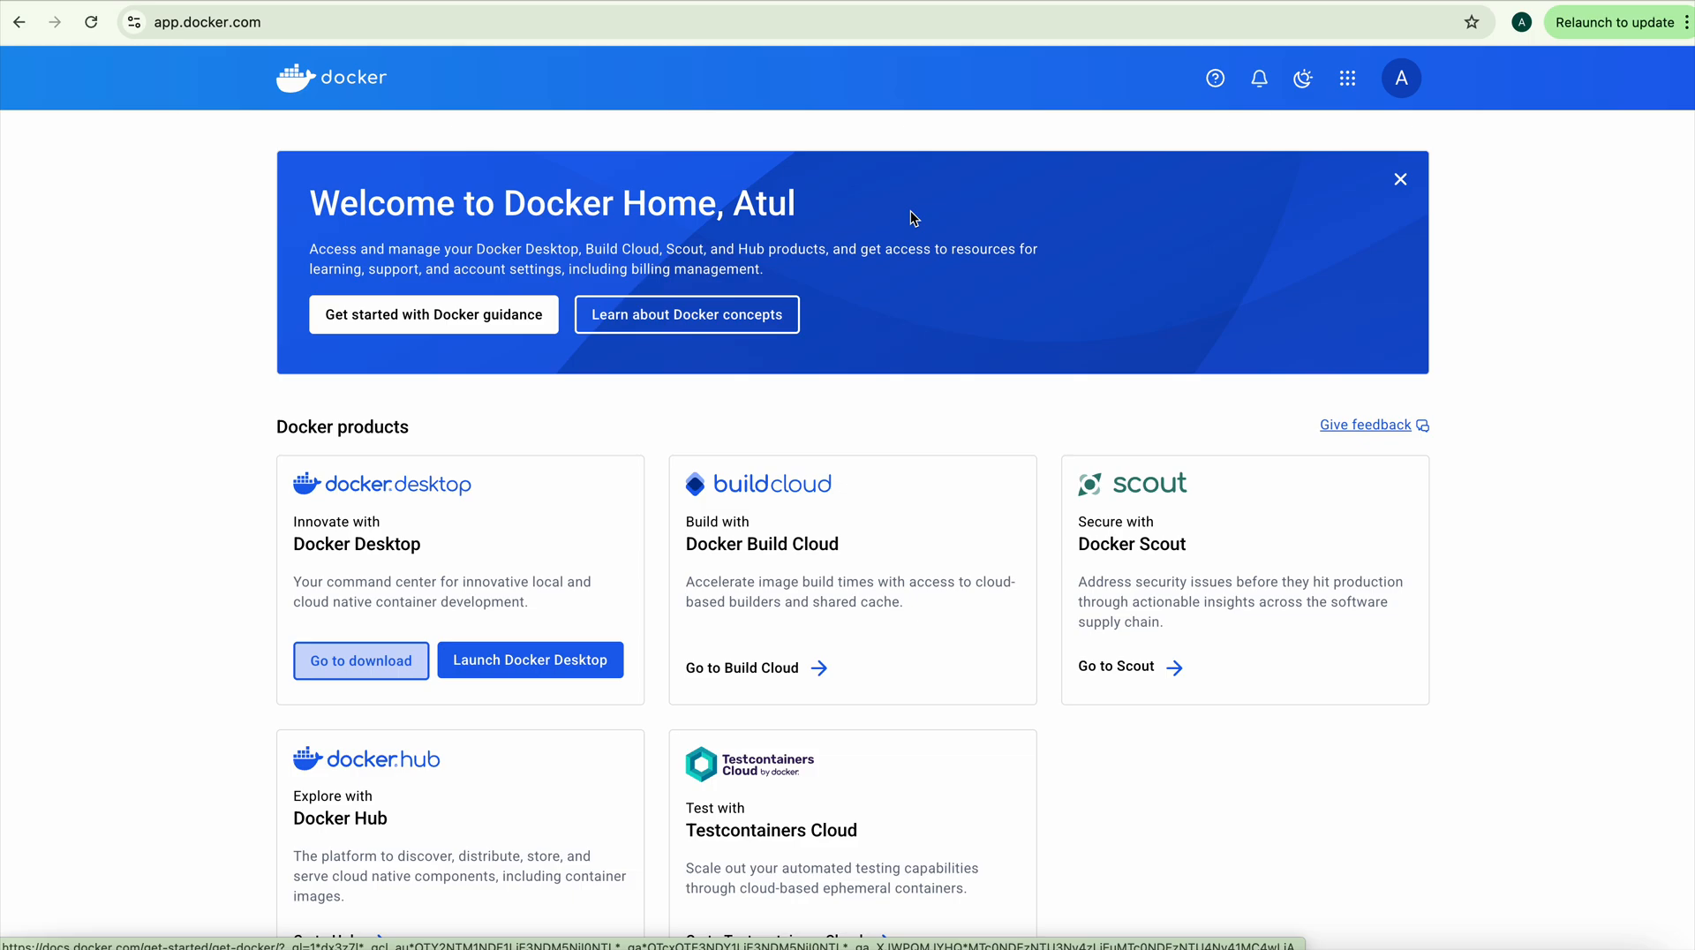
mouse_move(743, 219)
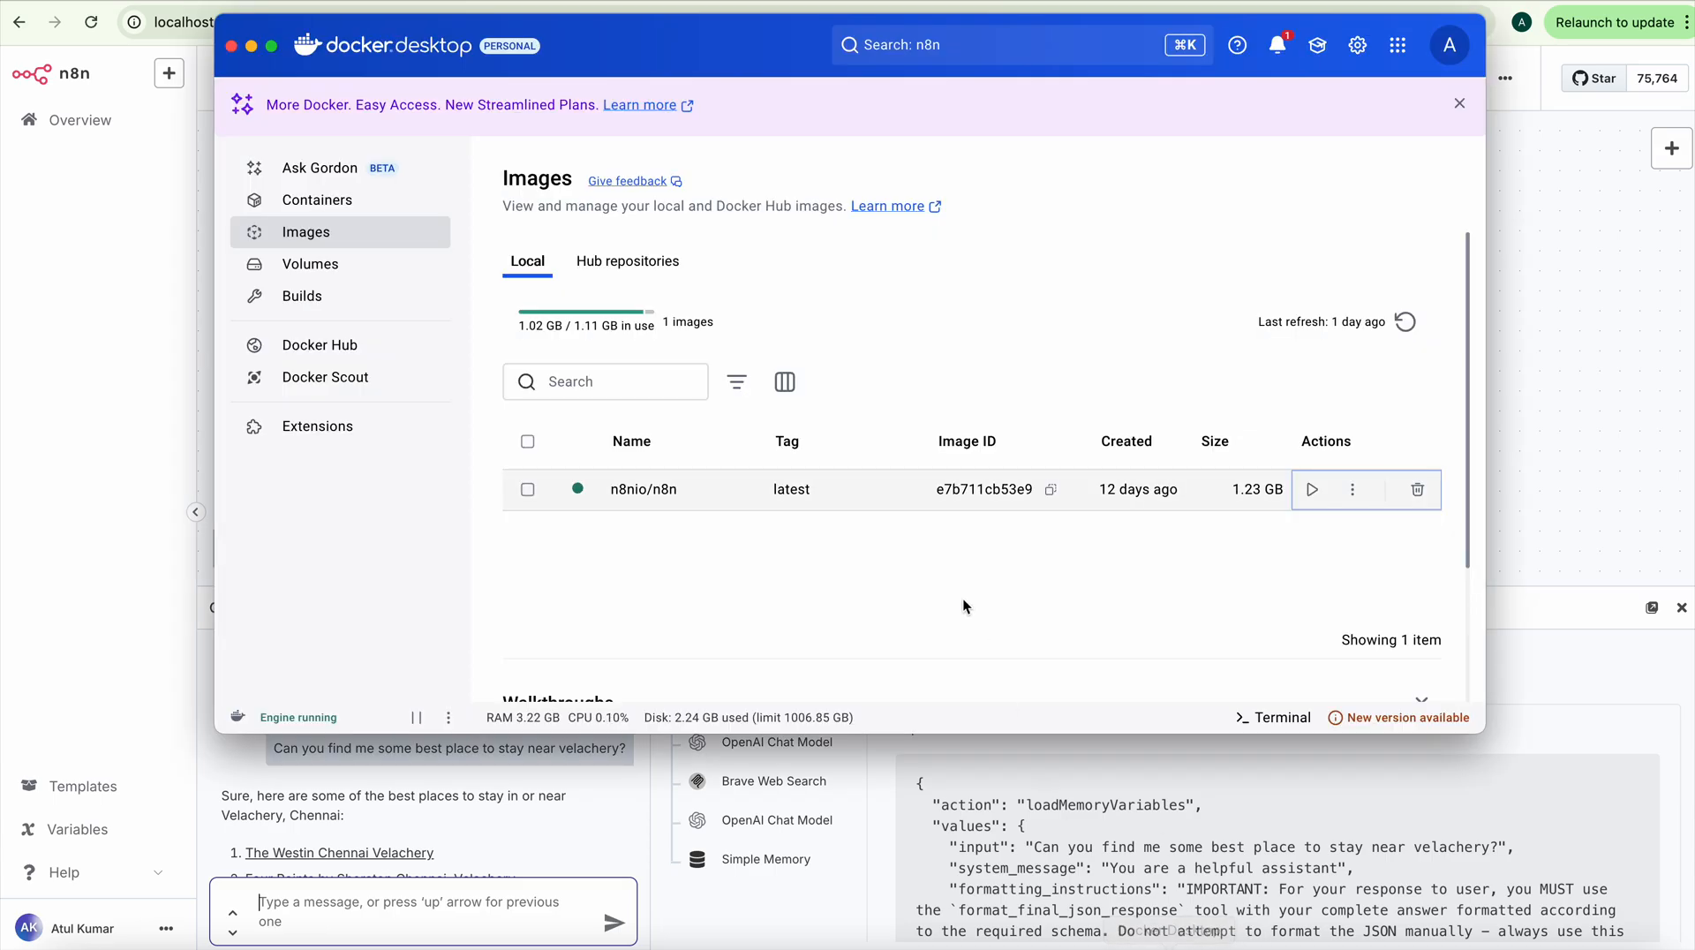
mouse_move(1024, 44)
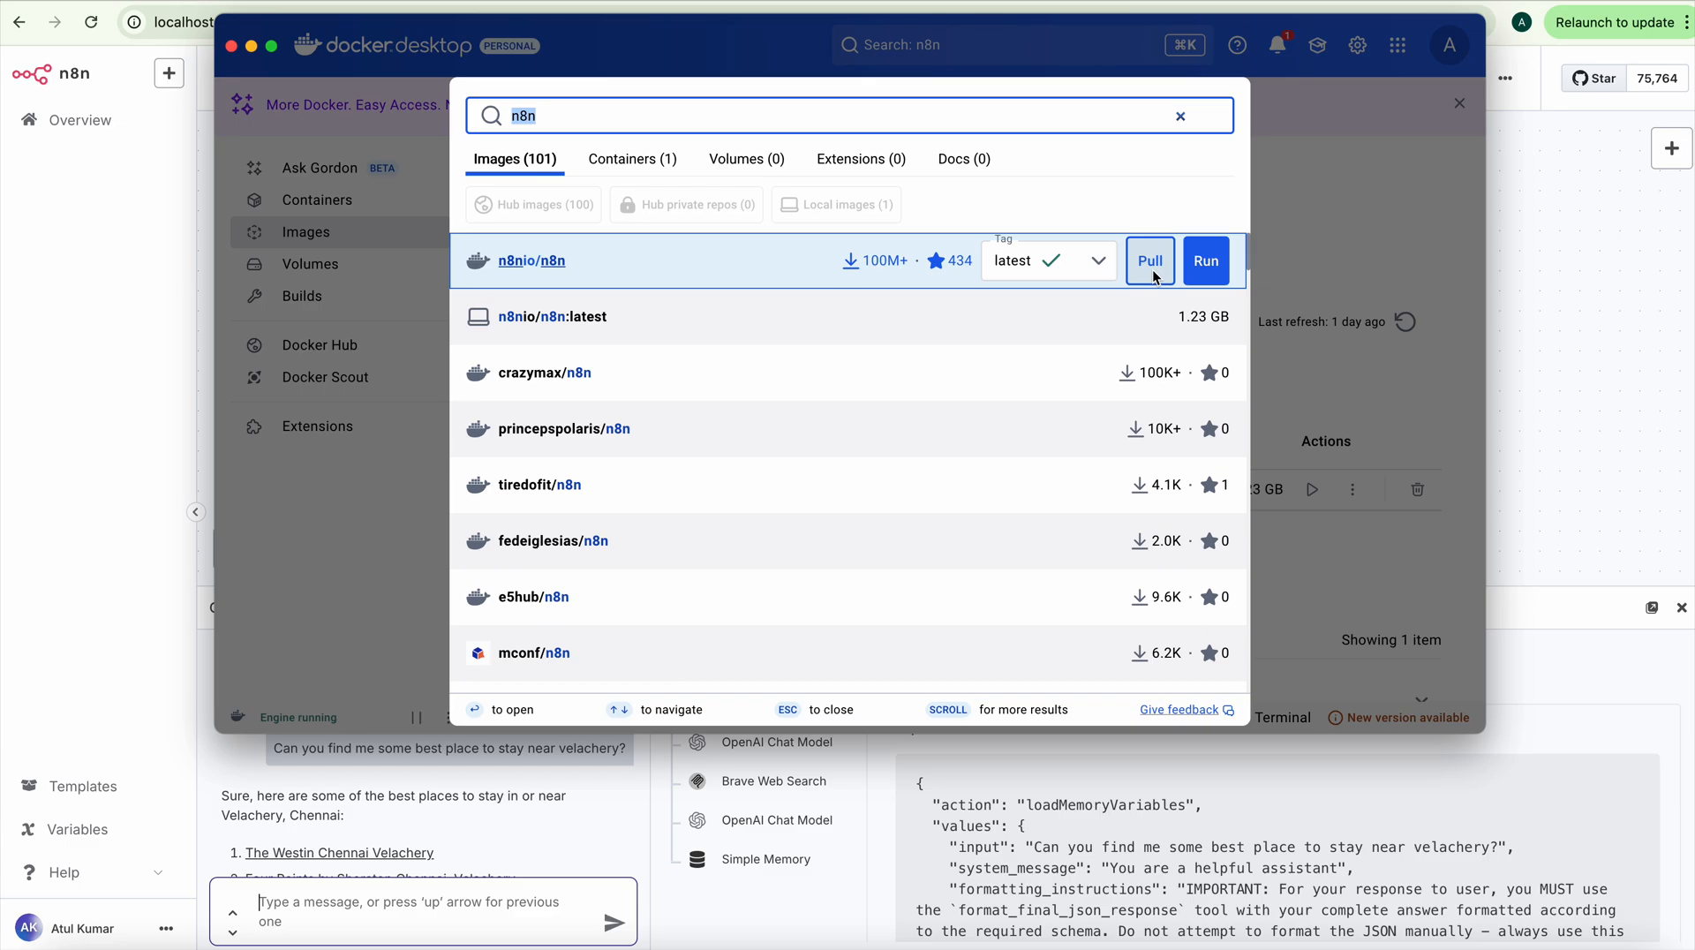
mouse_move(1308, 219)
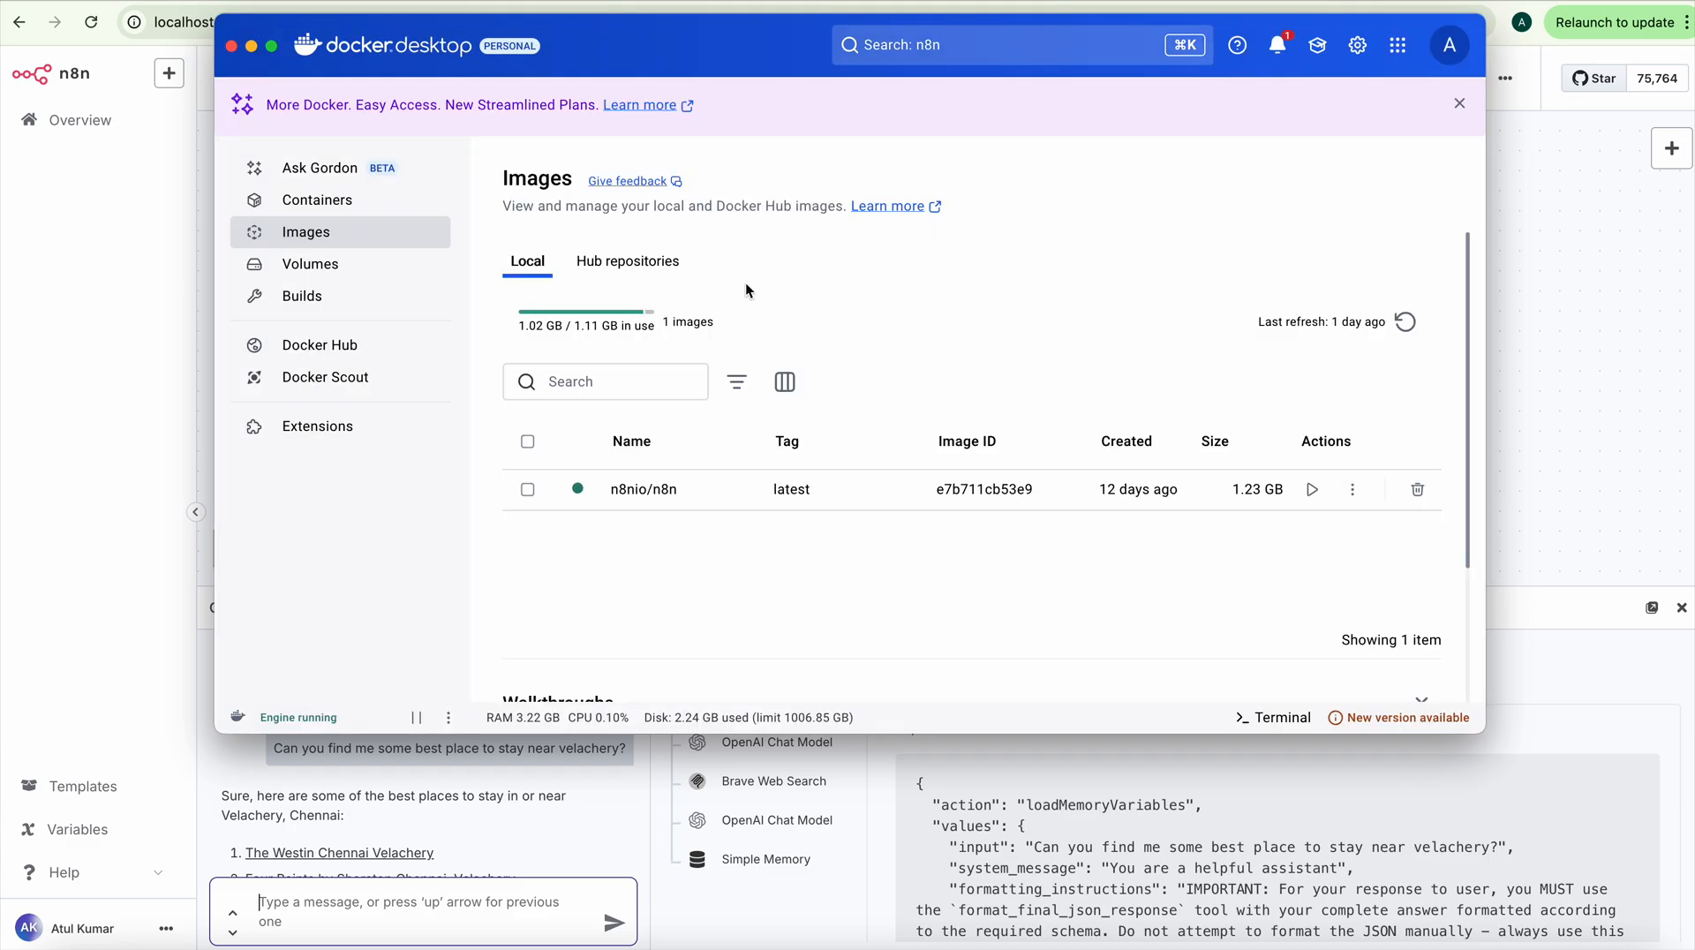
mouse_move(1311, 490)
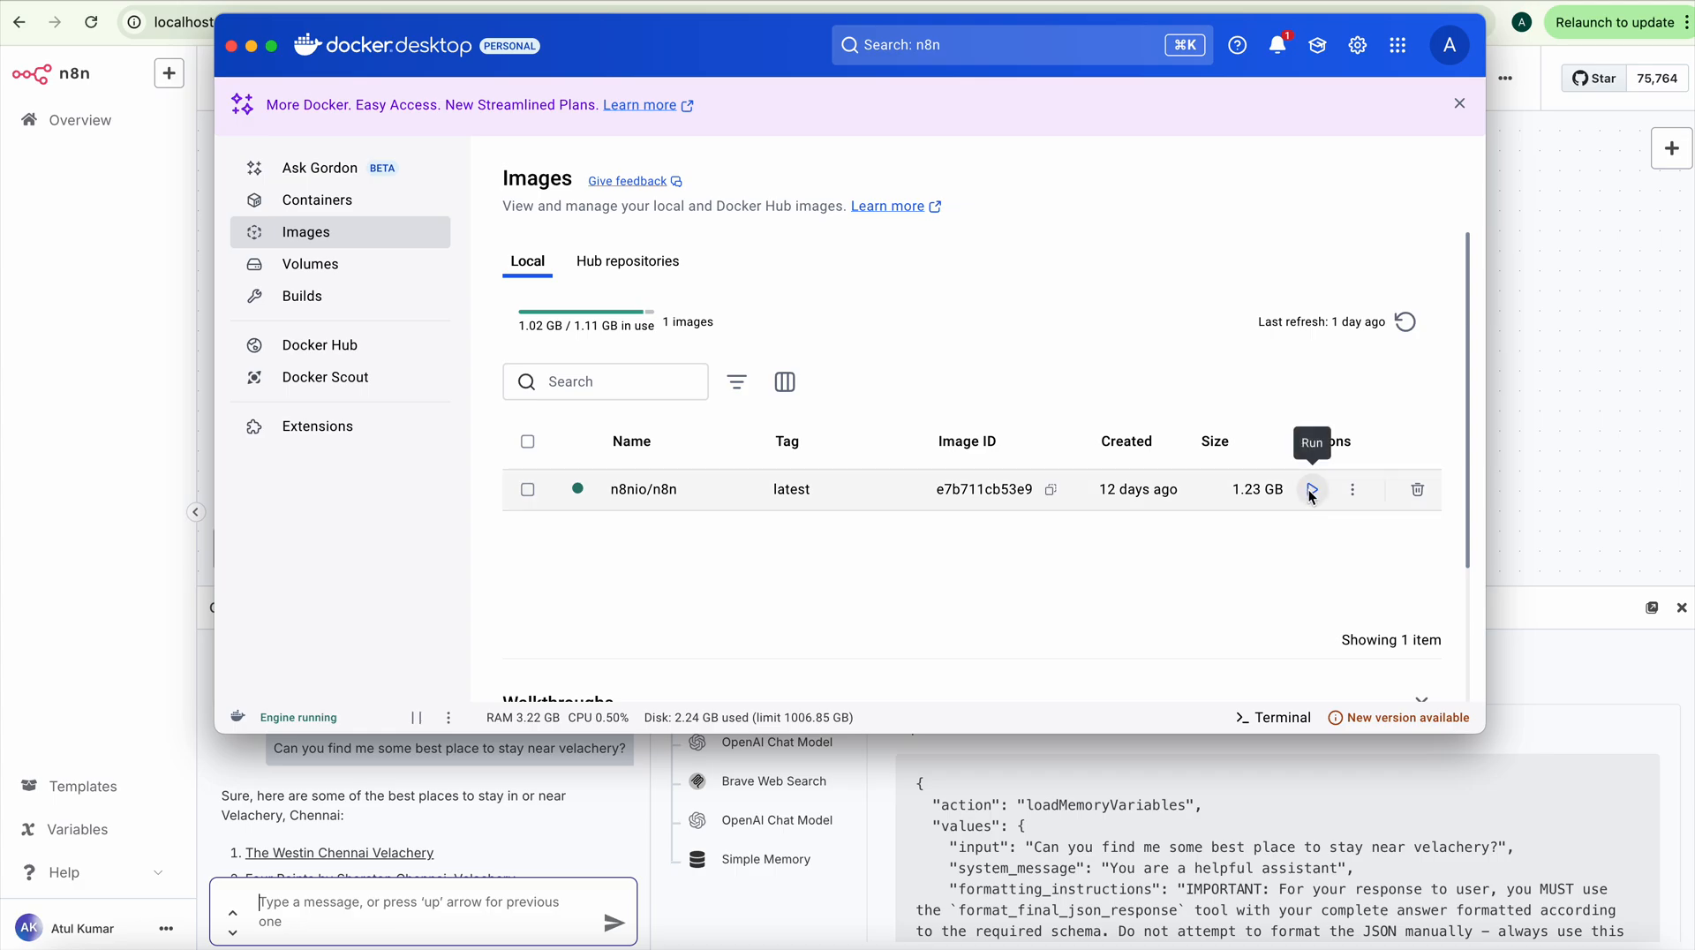
mouse_move(1036, 527)
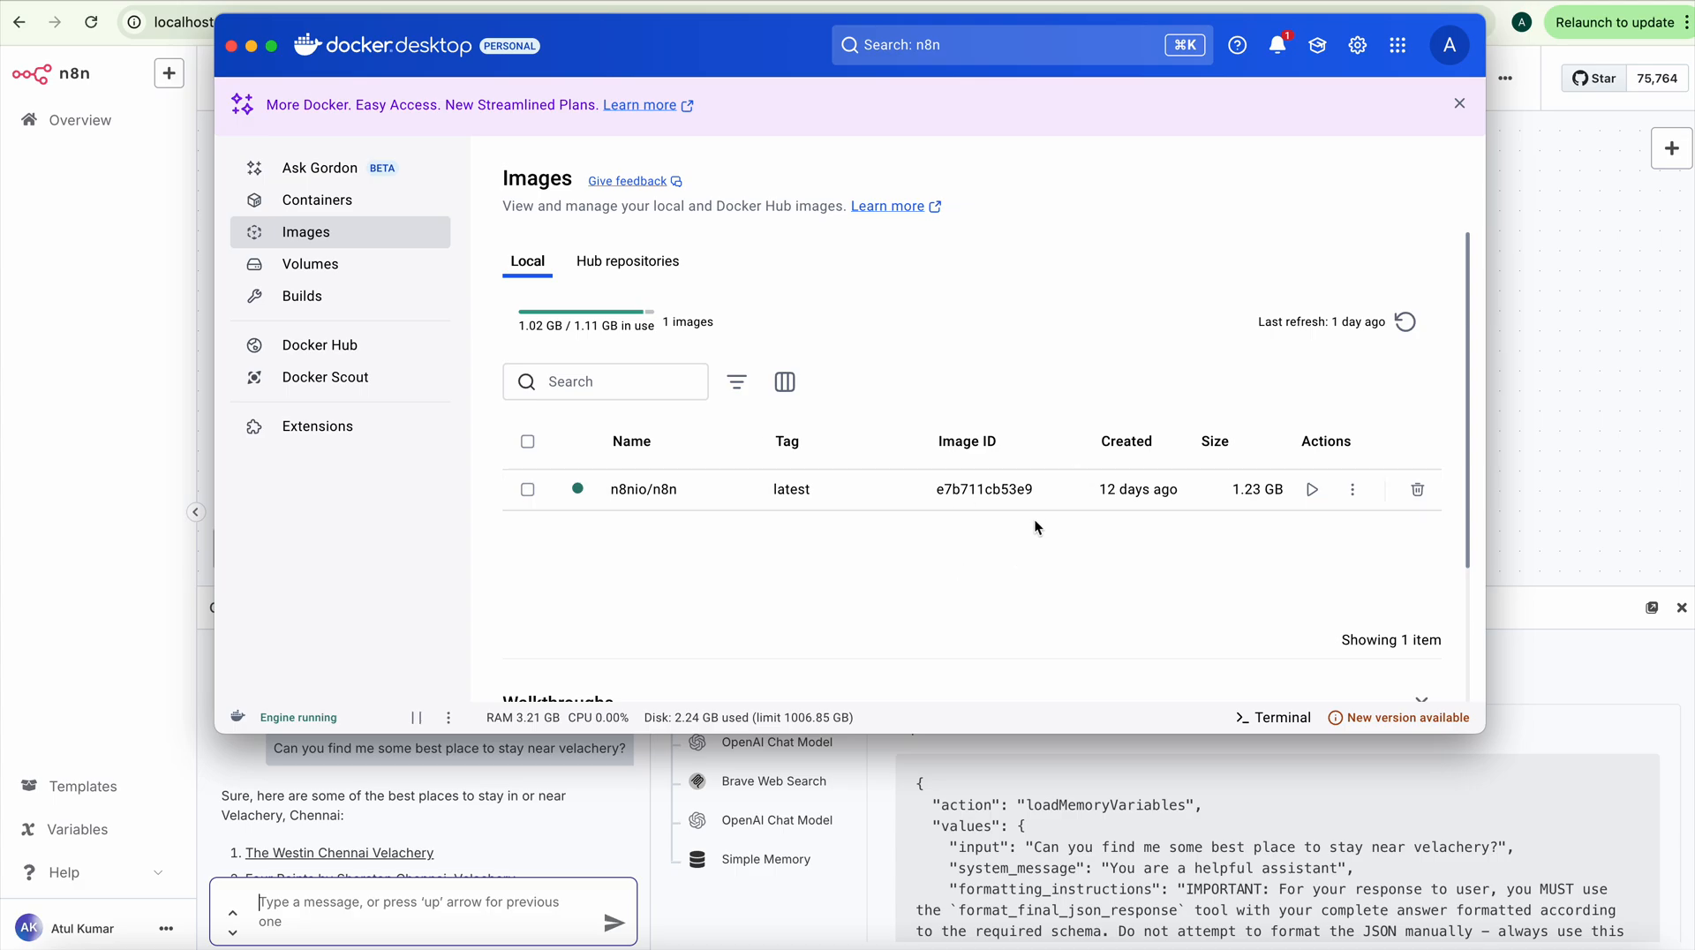
mouse_move(1136, 549)
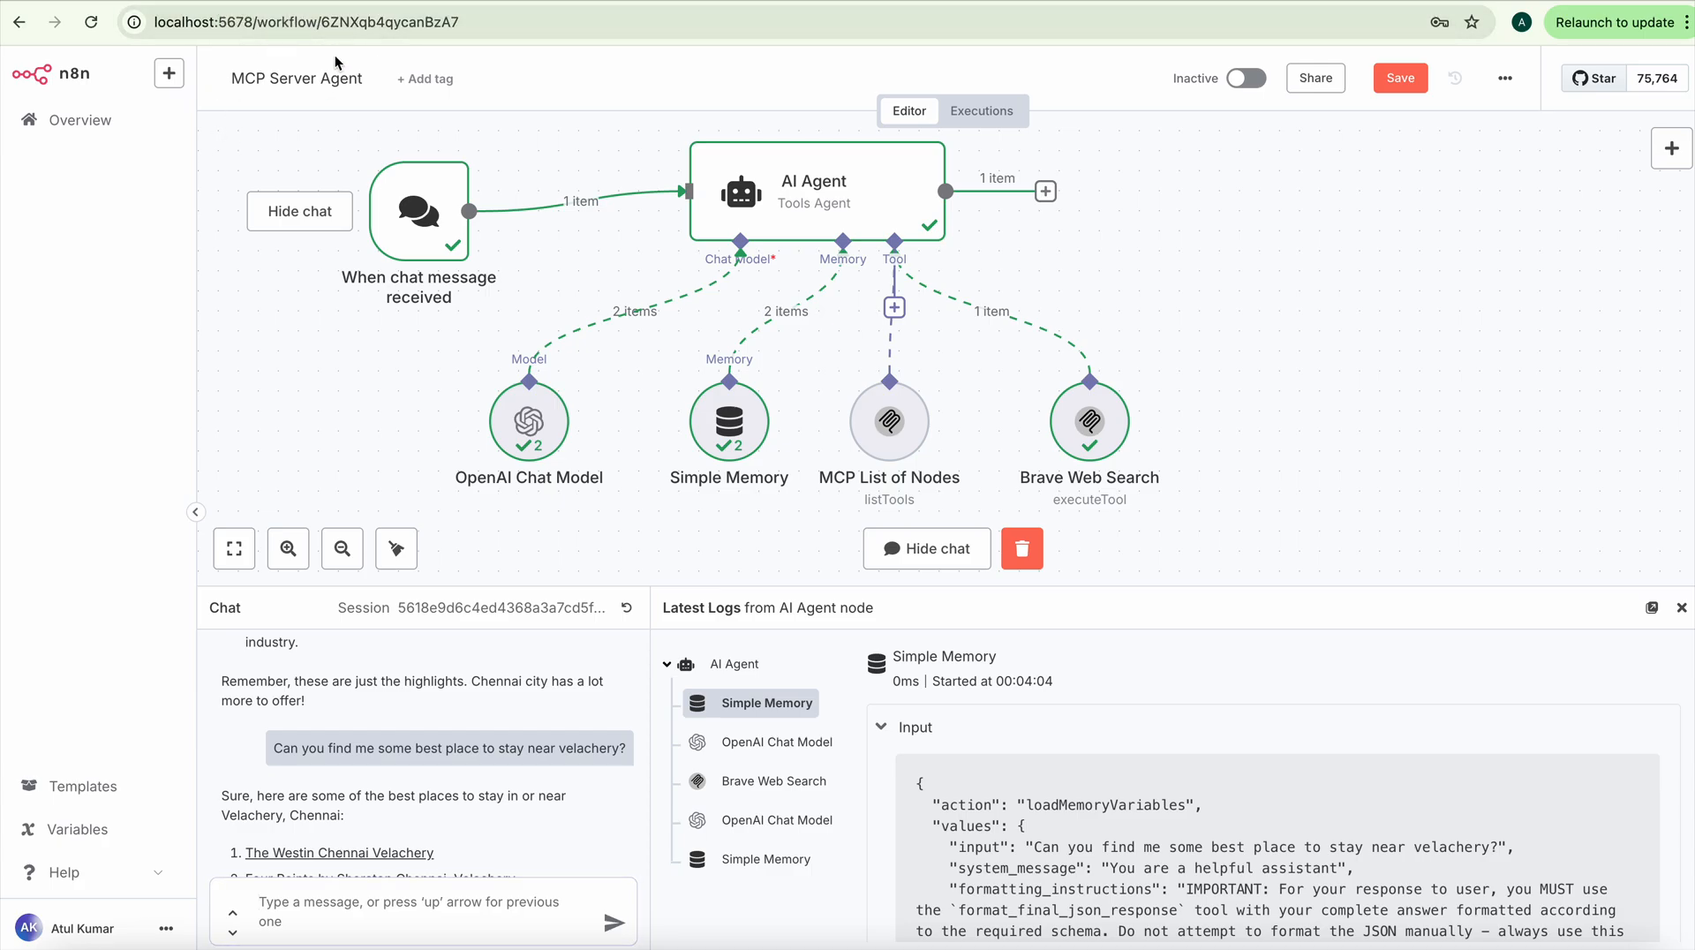
mouse_move(515, 108)
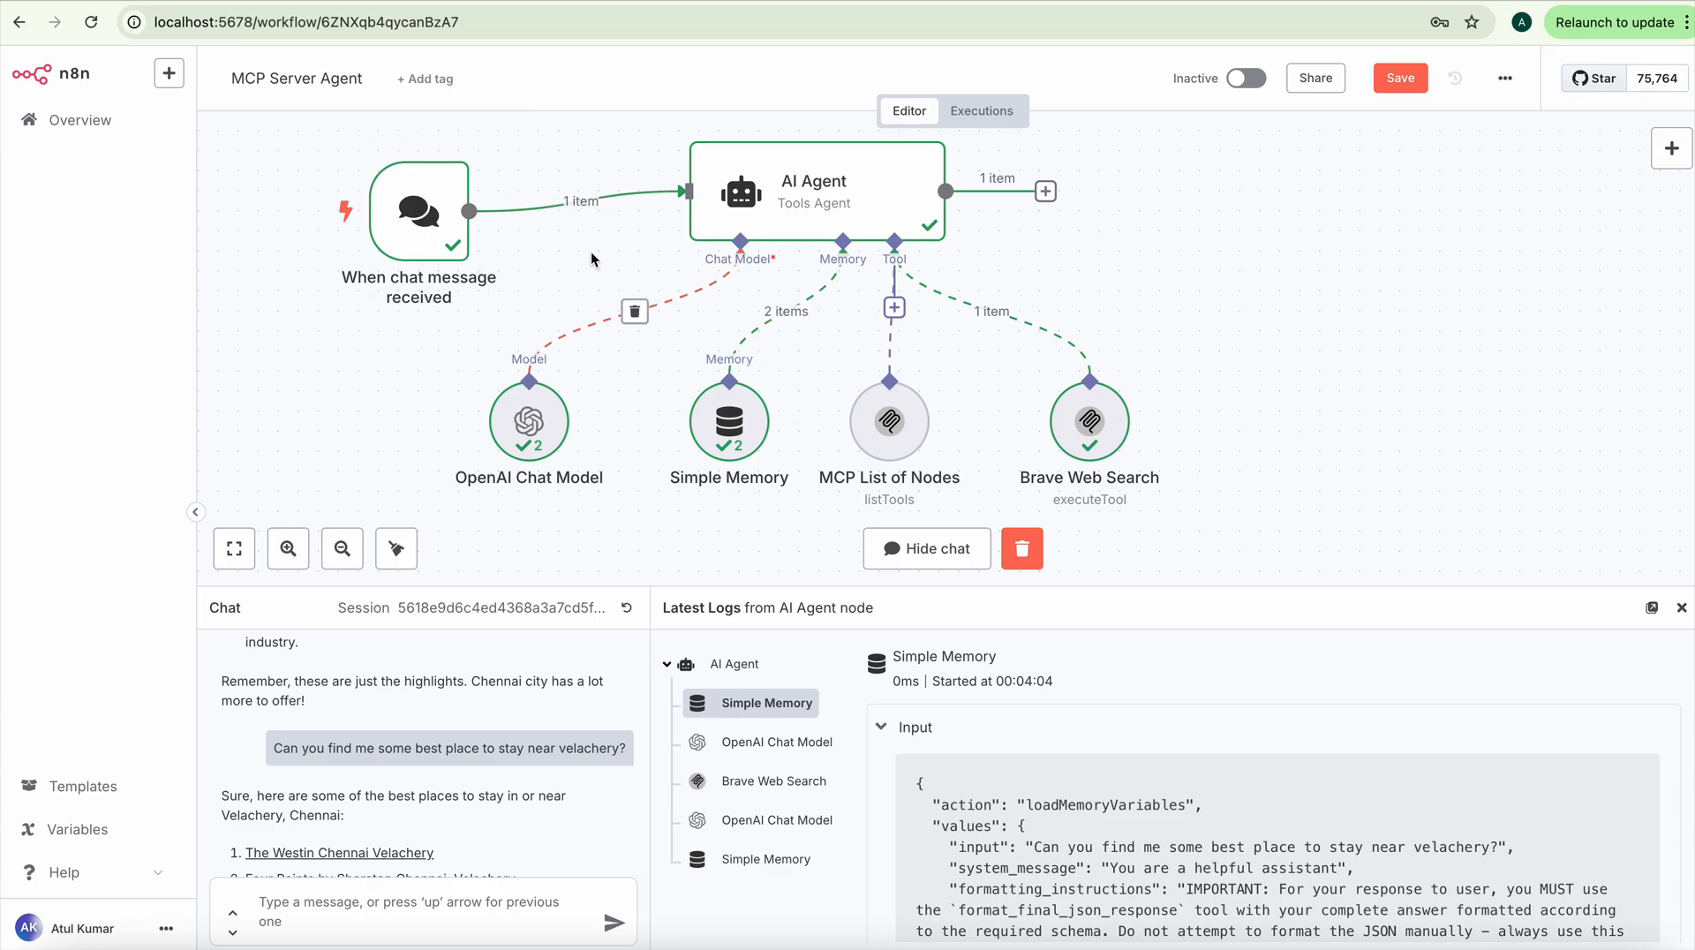
mouse_move(1091, 270)
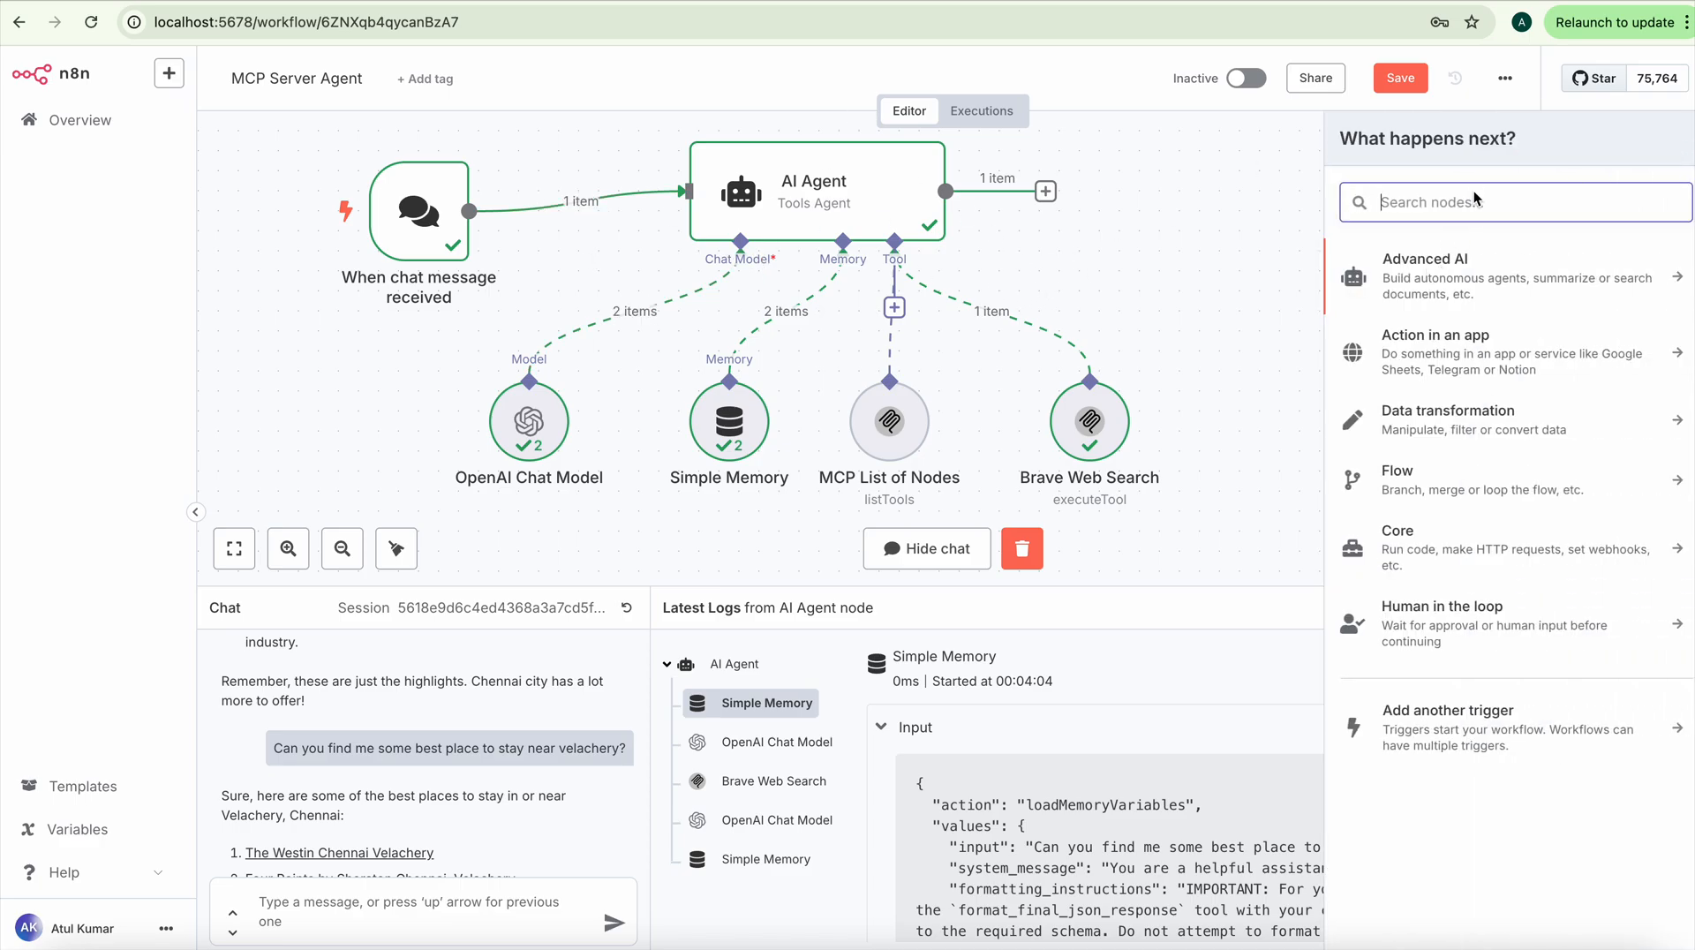
Step: Search the add-node panel under AI Nodes for 'cha' to find the AI Agent node
type("tr")
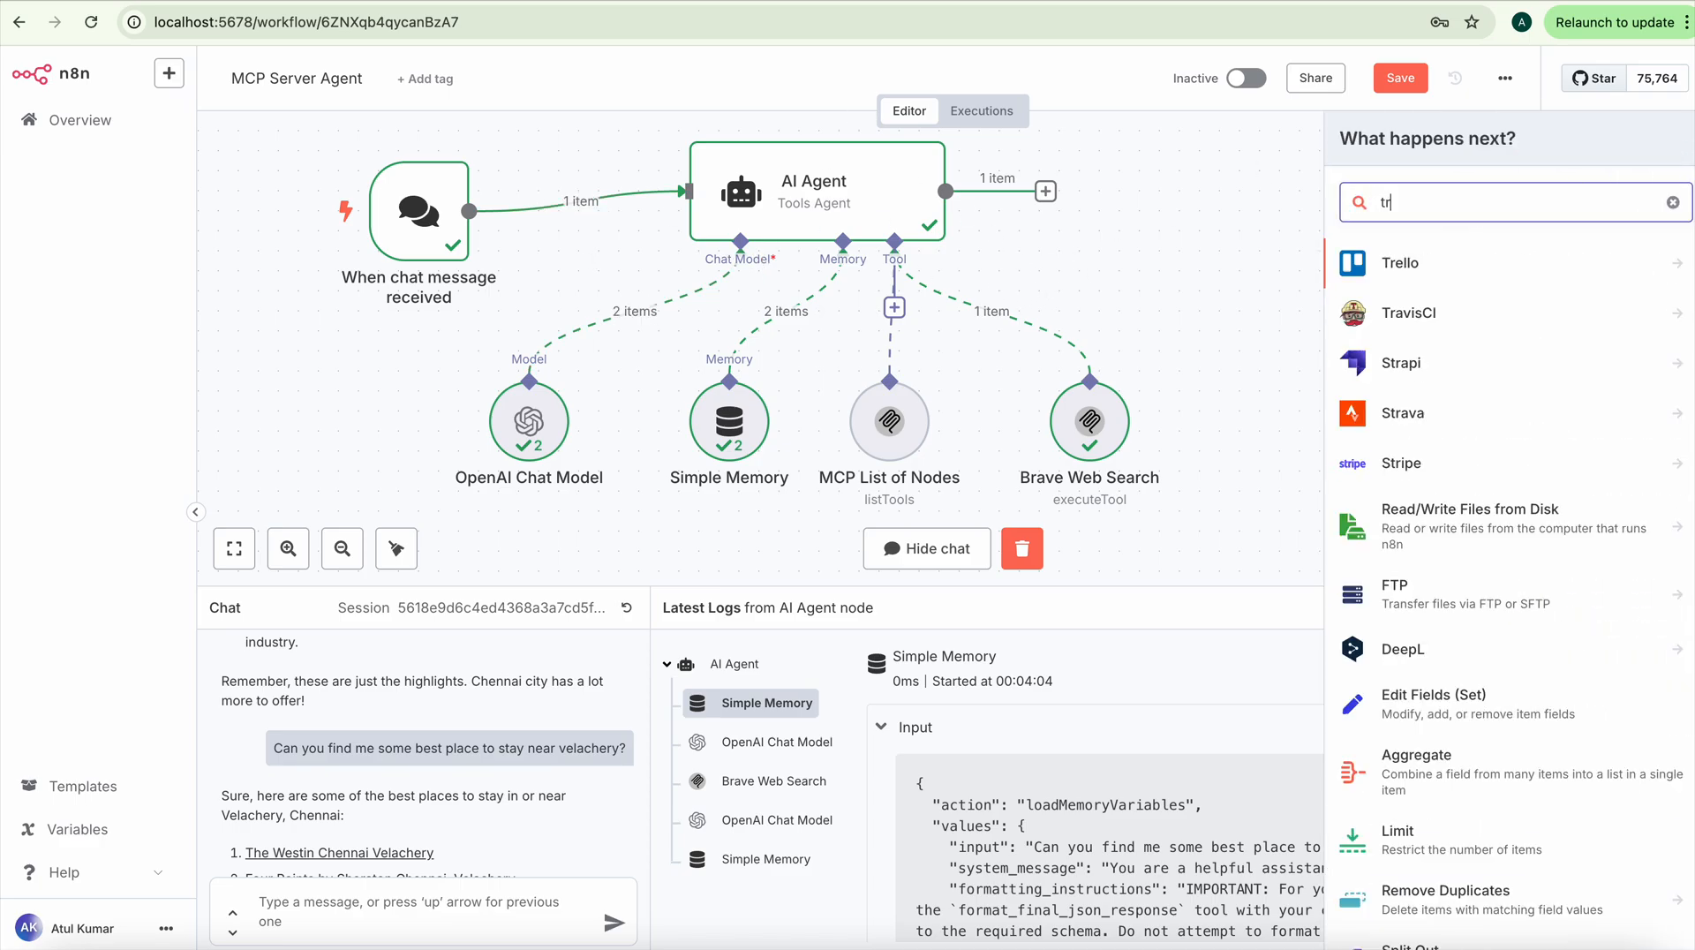
left_click(1675, 202)
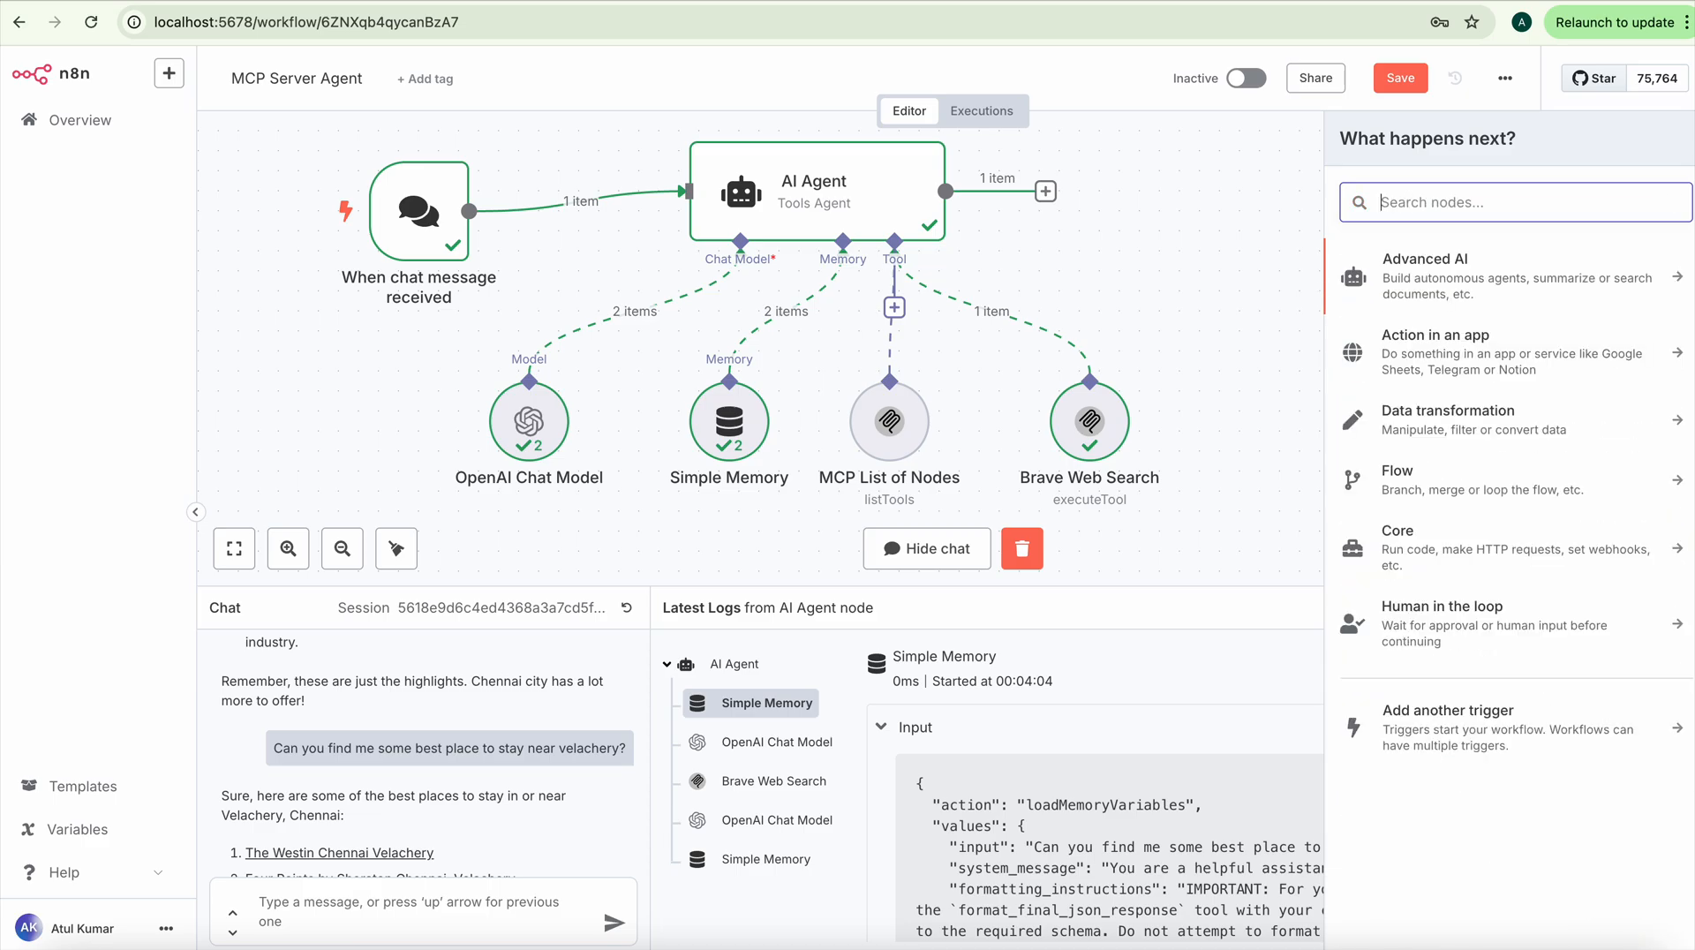
left_click(1425, 275)
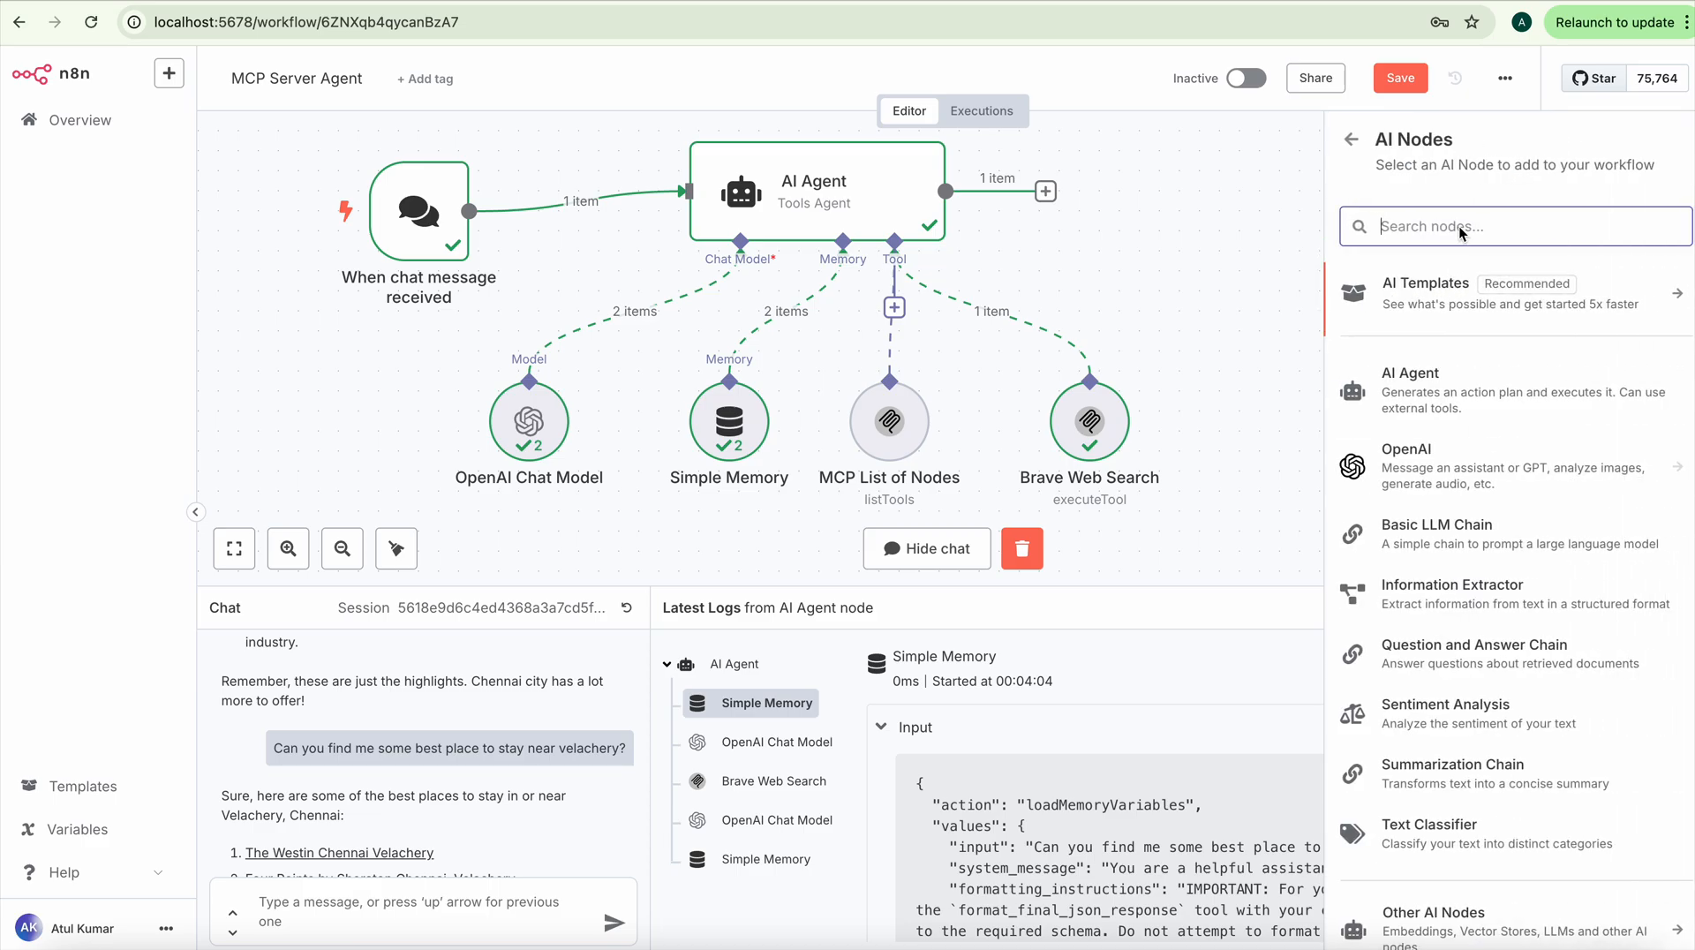
type("cha")
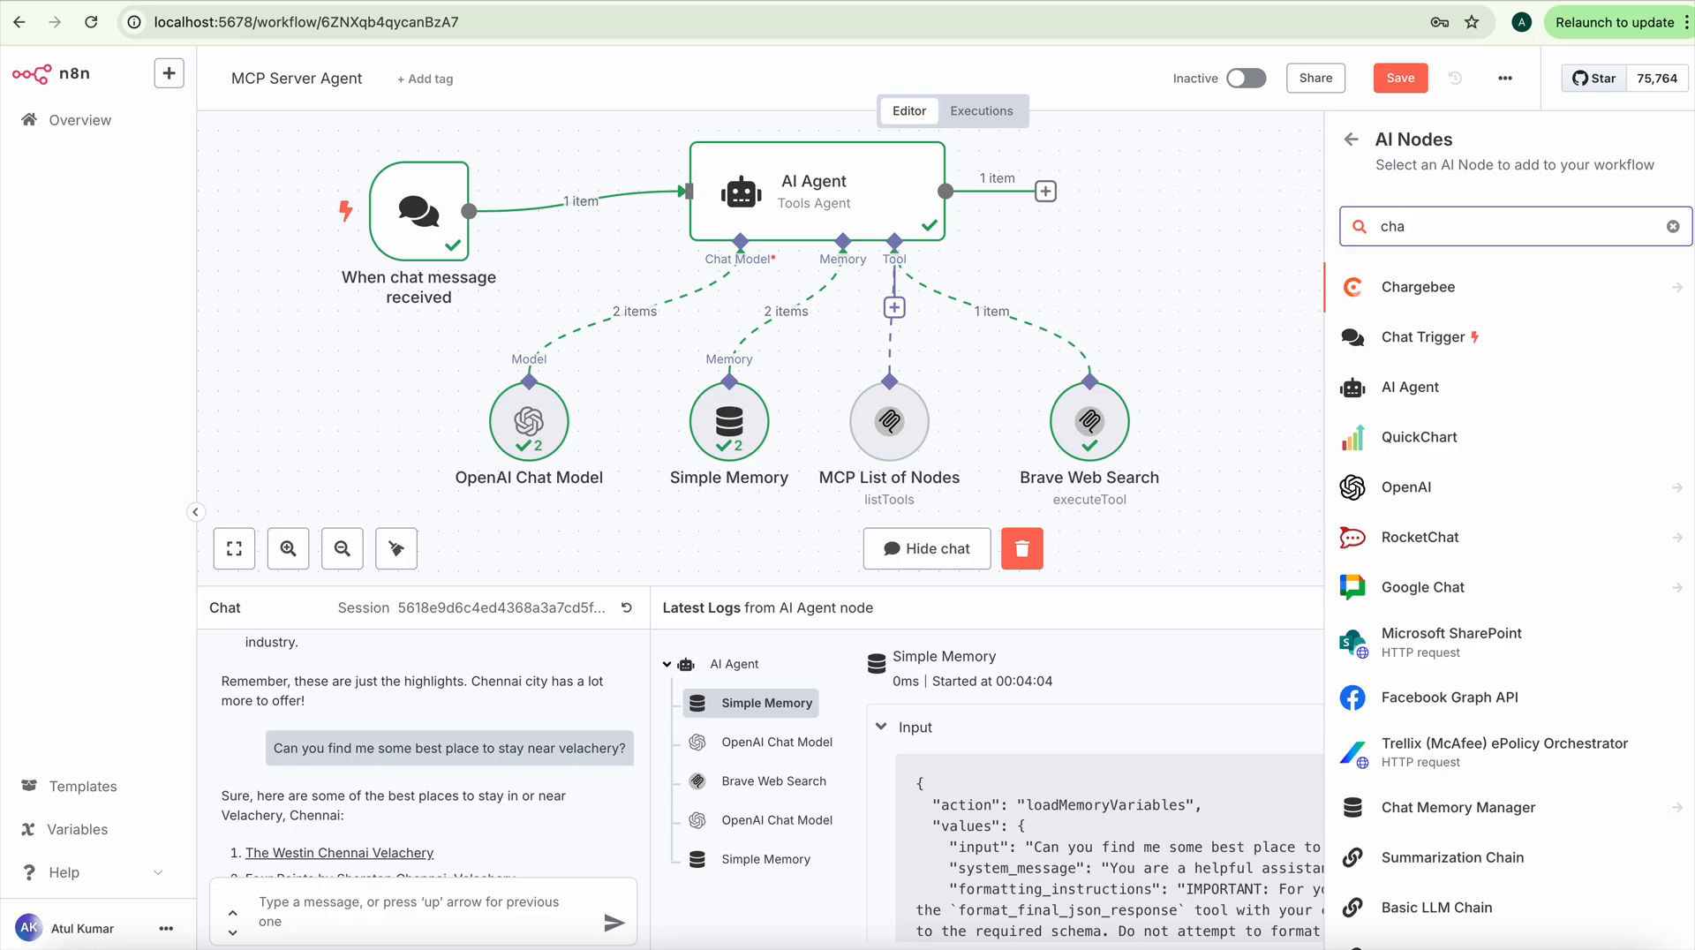
mouse_move(1405, 351)
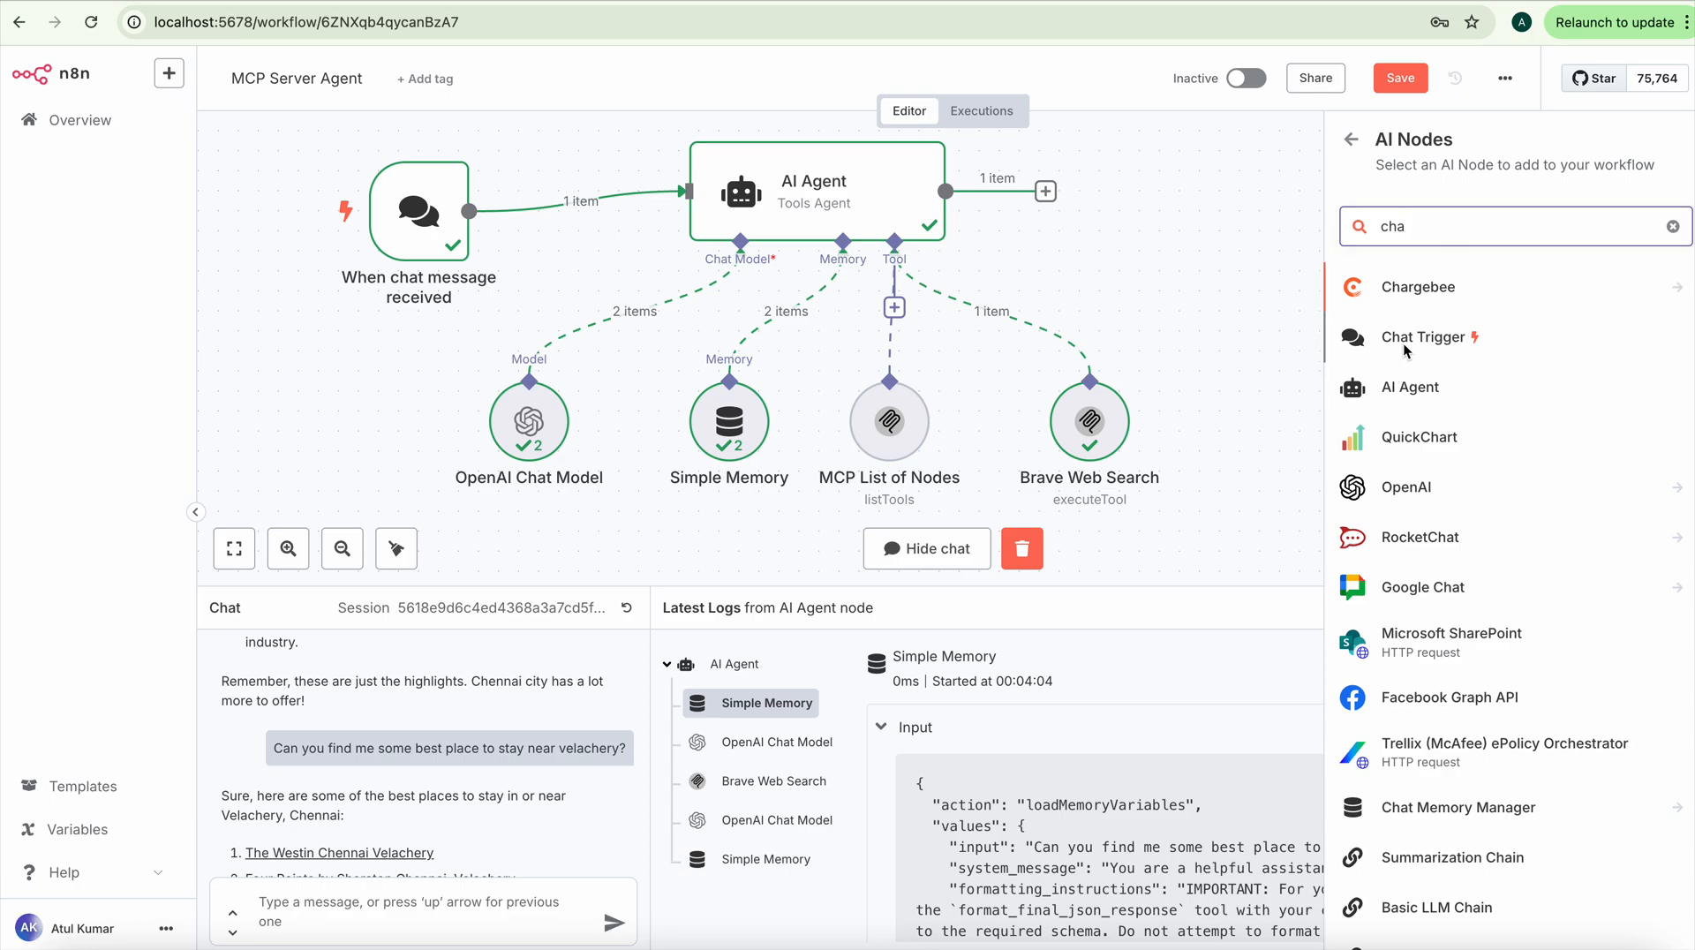
mouse_move(587, 270)
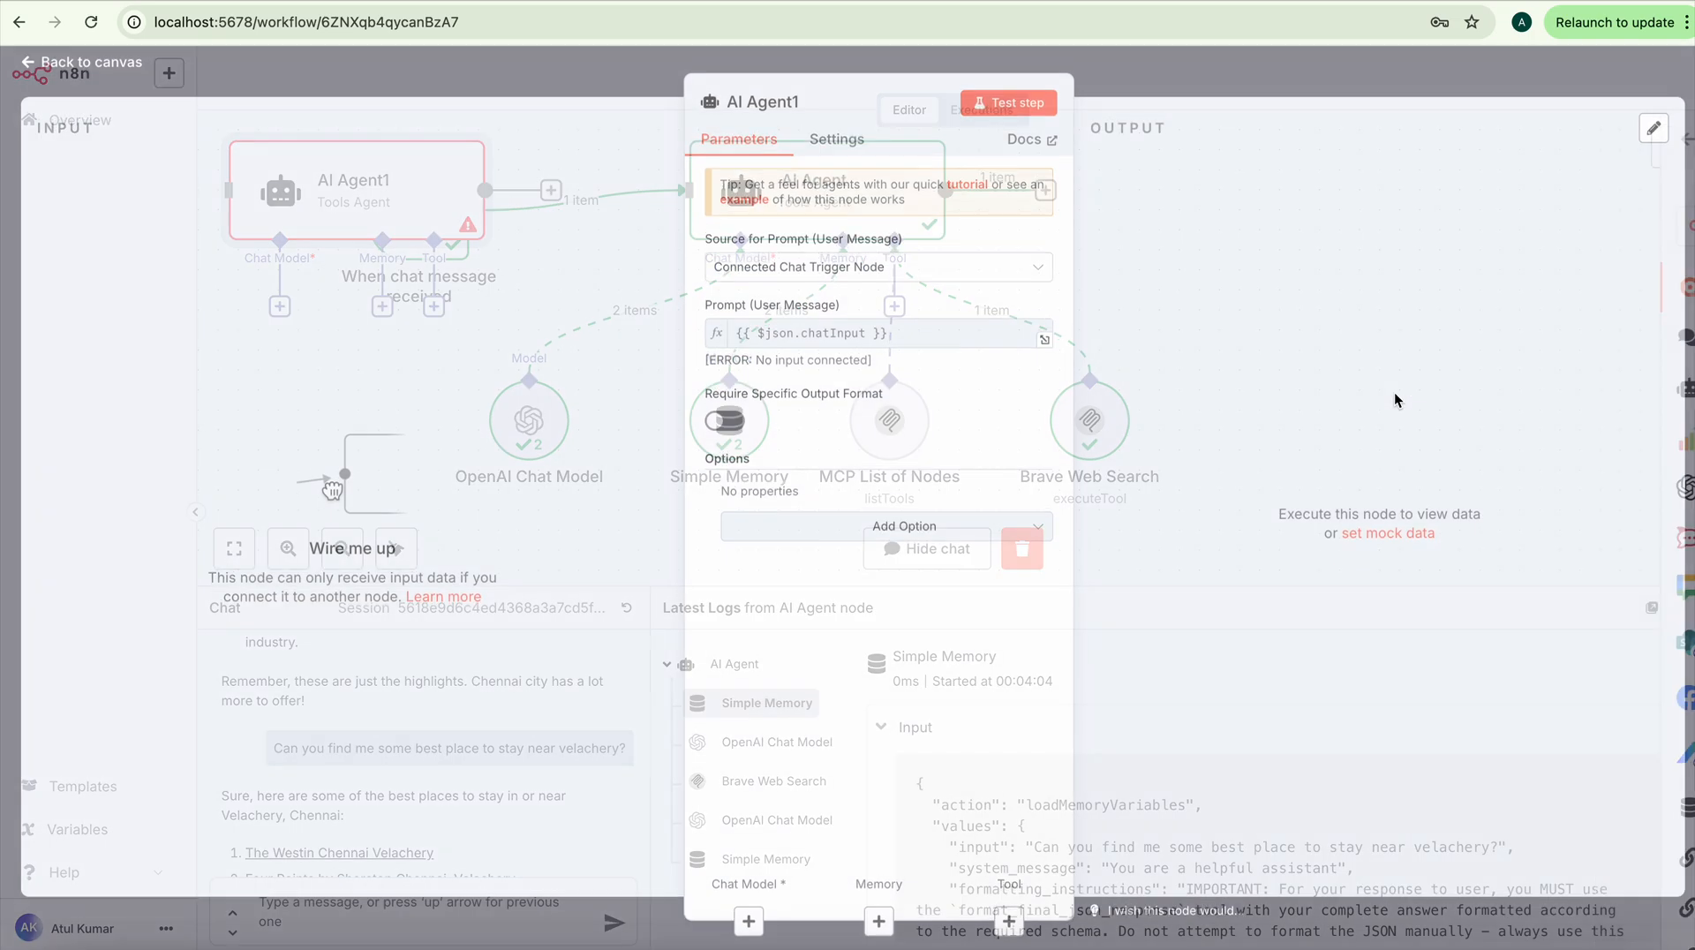
Step: Review the prompt source options of AI Agent1 and return to the canvas
left_click(875, 271)
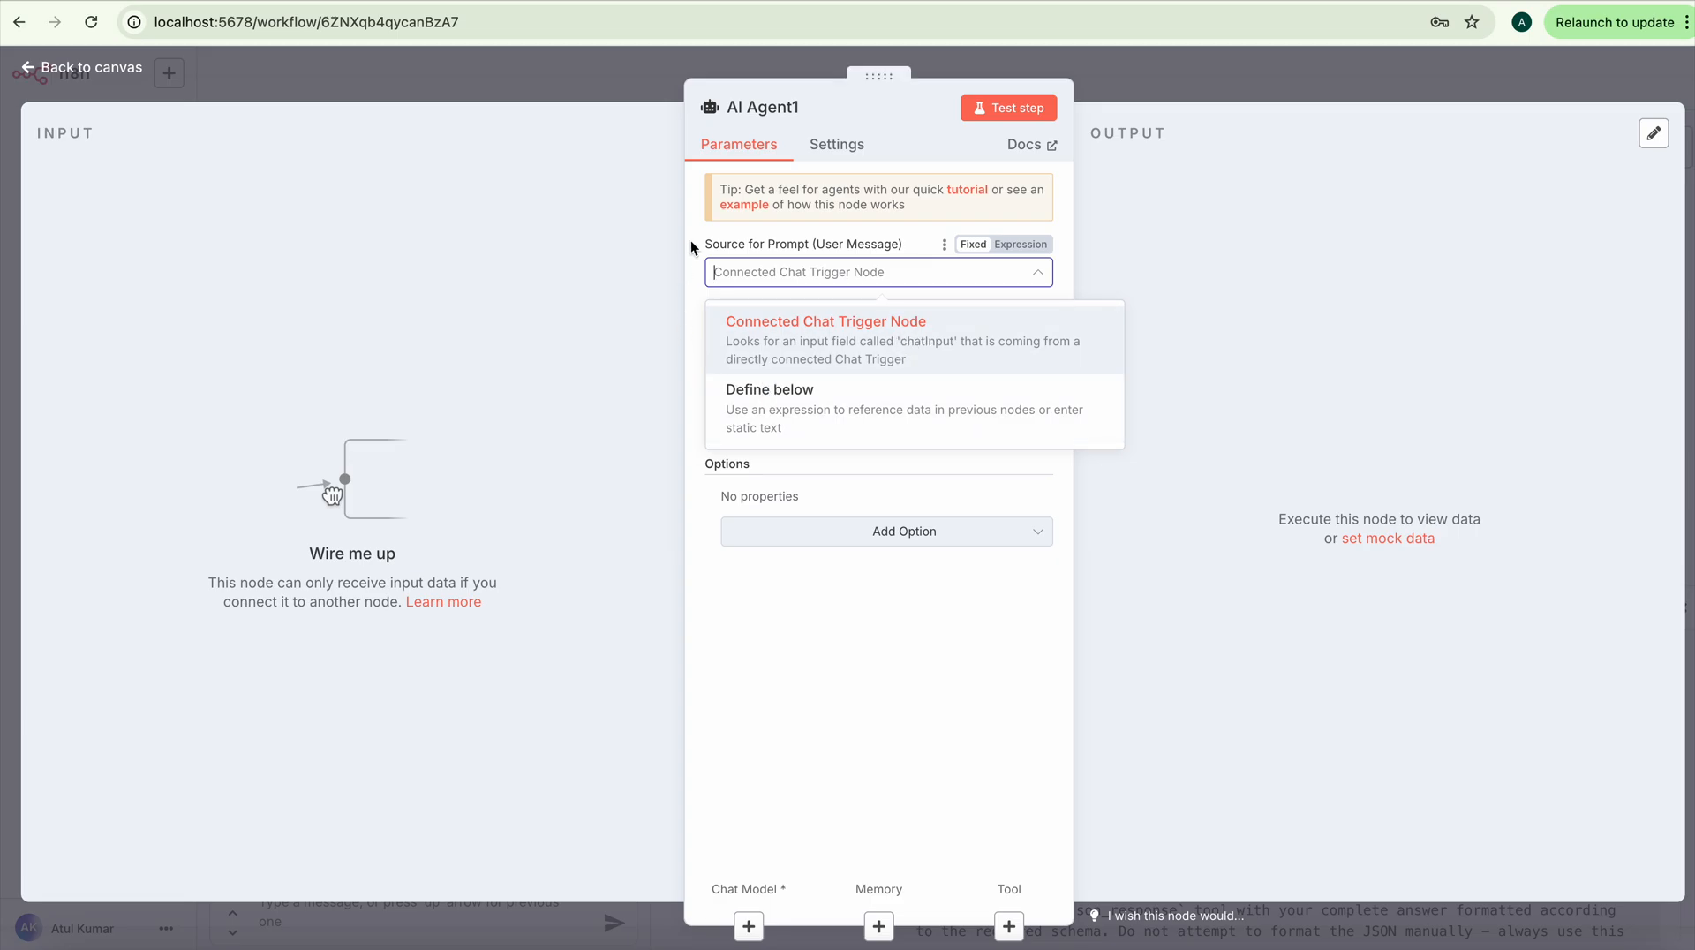
left_click(89, 61)
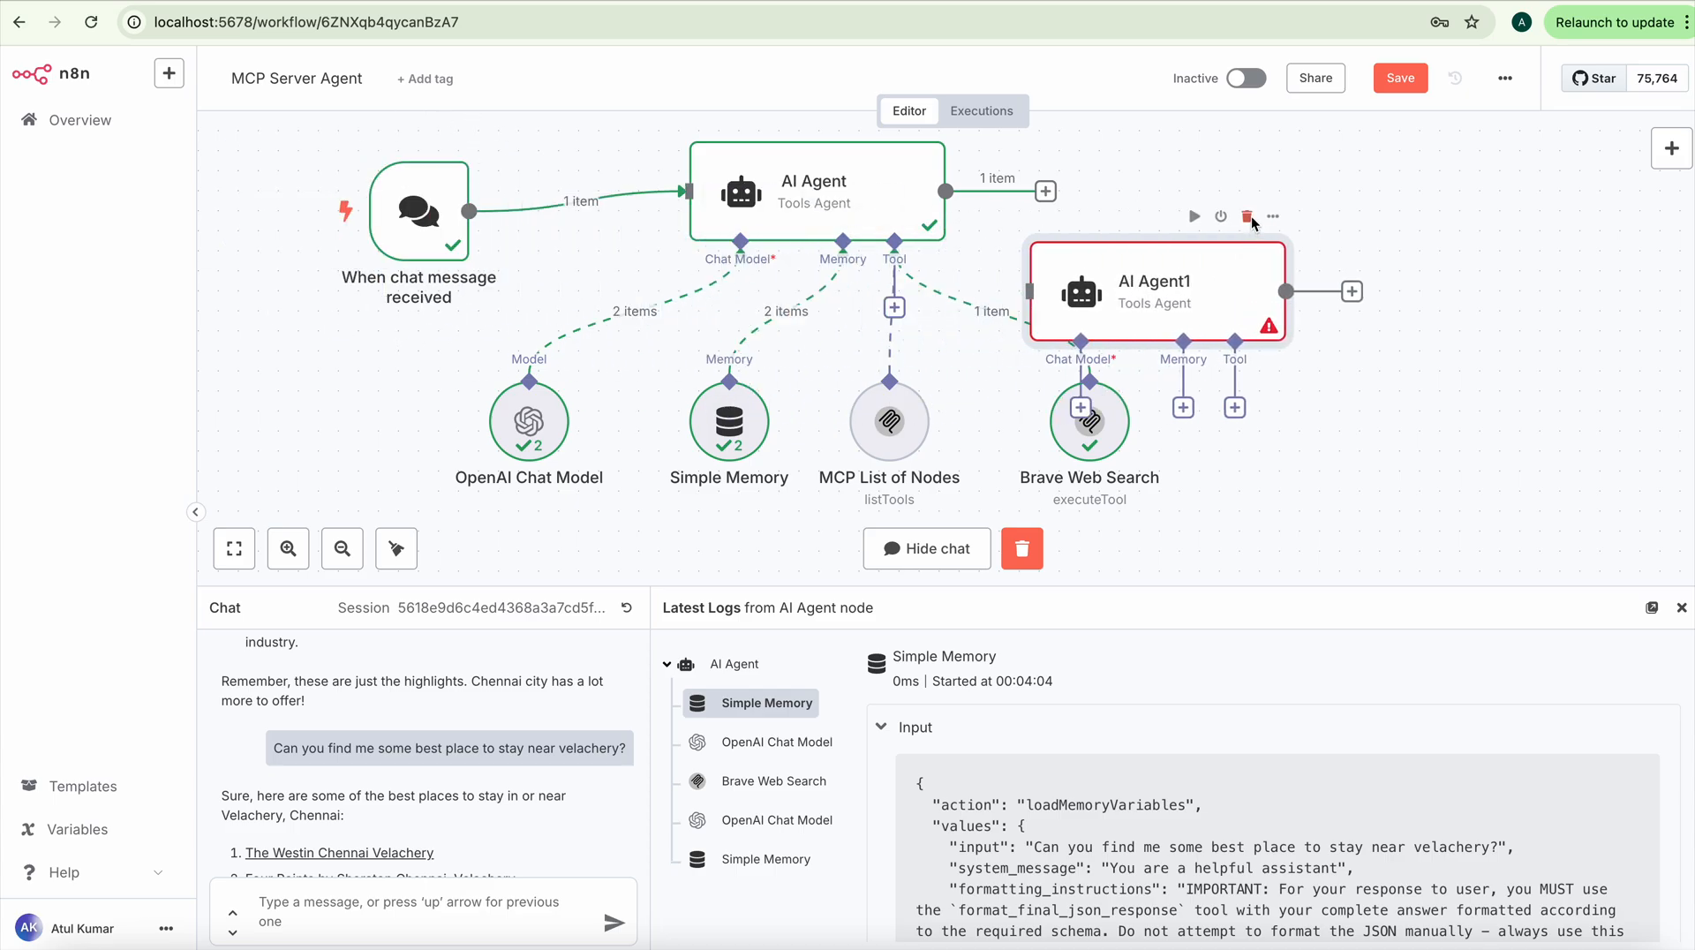
Step: Delete the unconnected AI Agent1 node from the canvas
left_click(1246, 217)
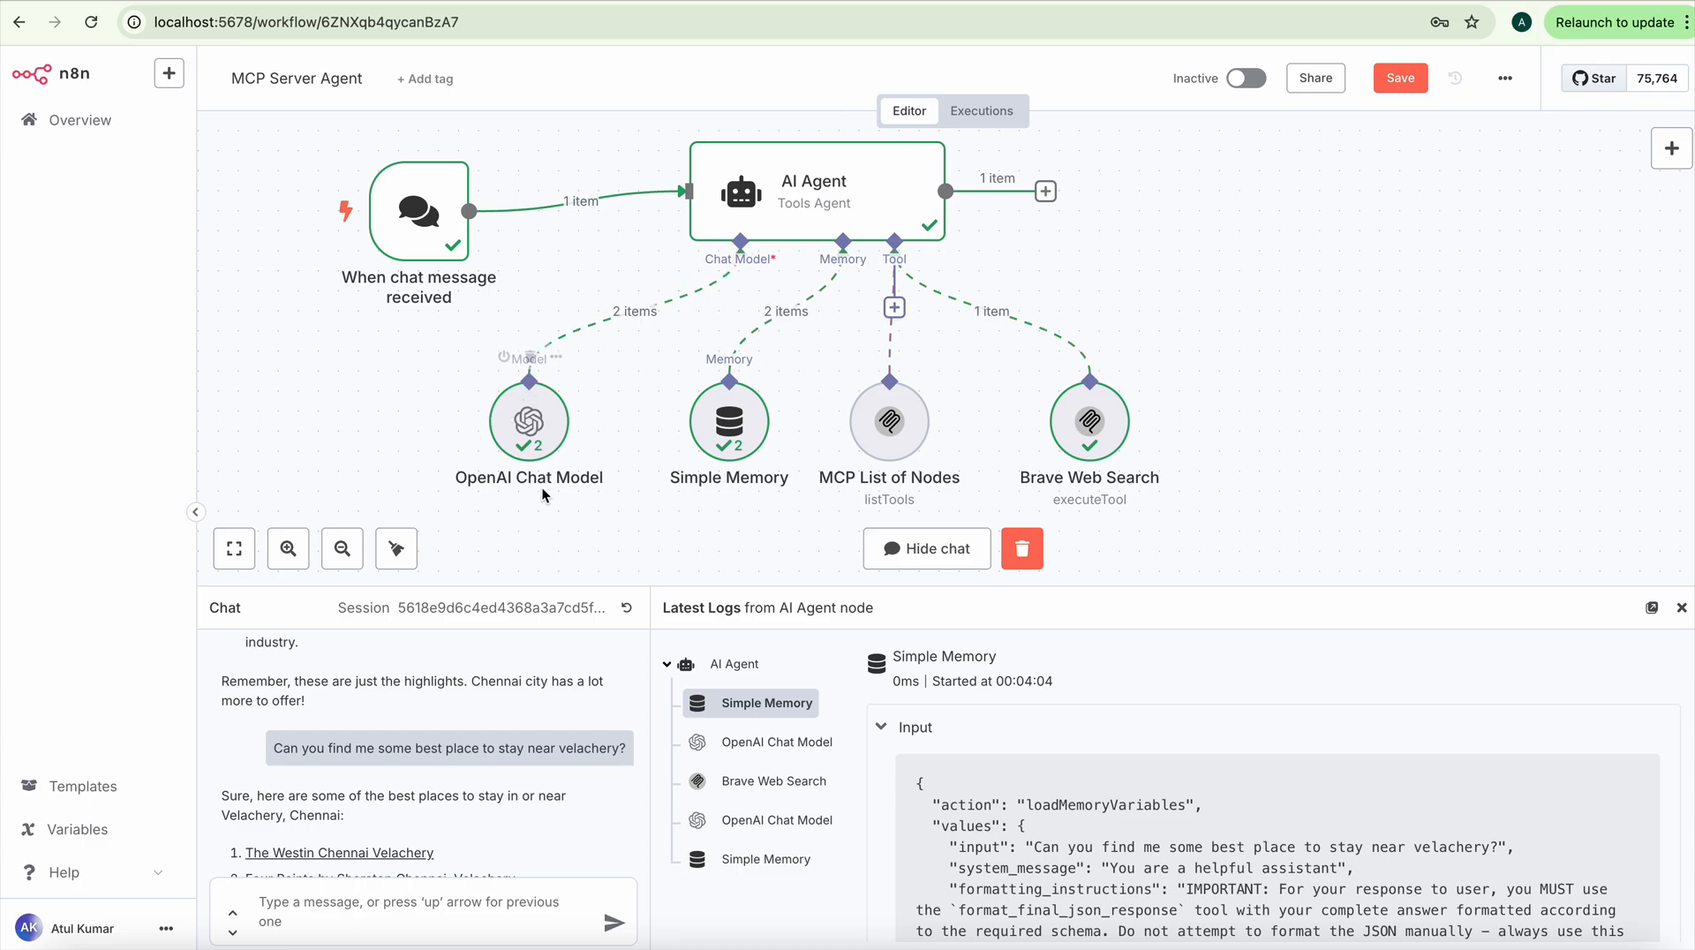
mouse_move(530, 419)
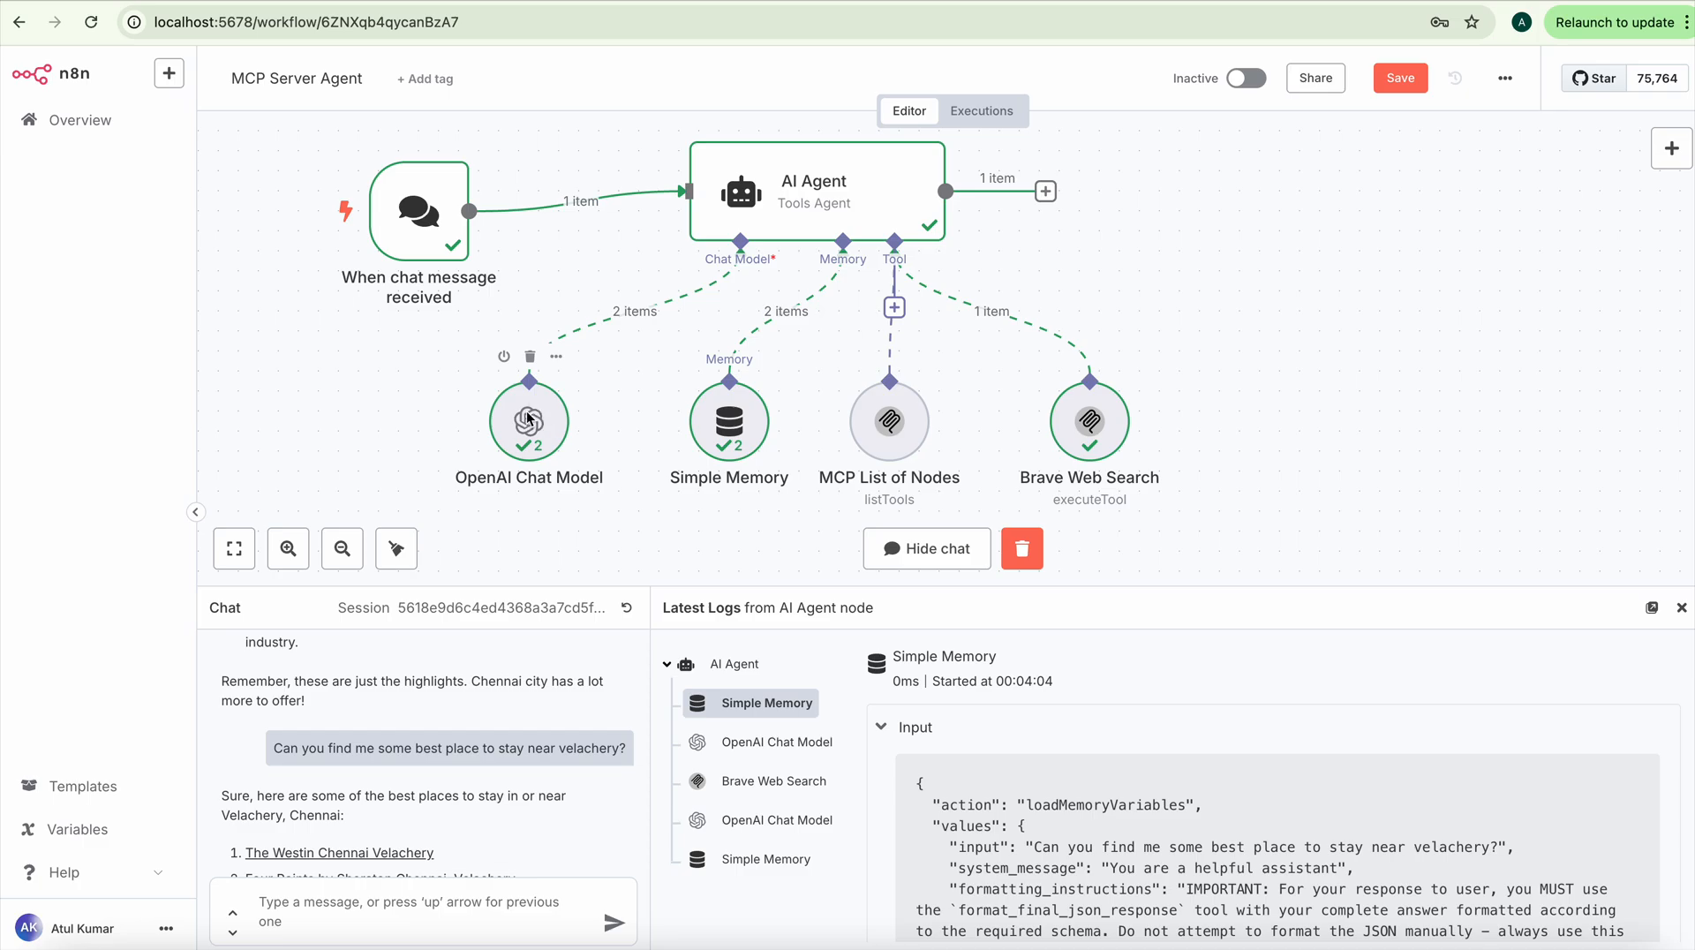
mouse_move(554, 357)
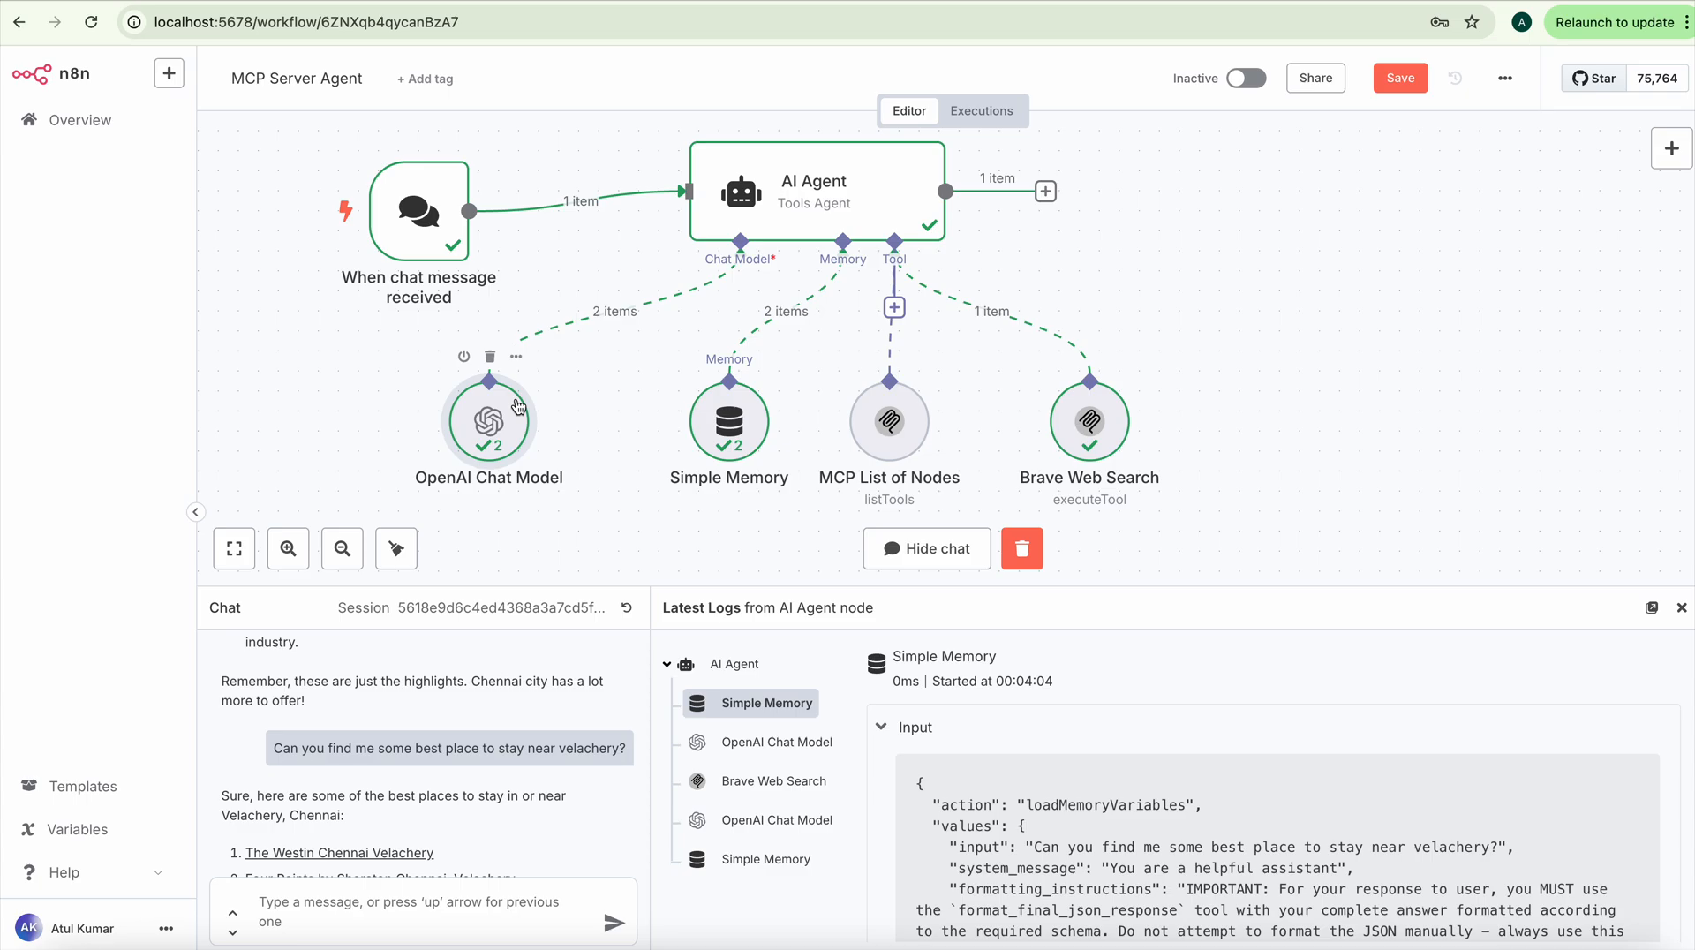
mouse_move(693, 405)
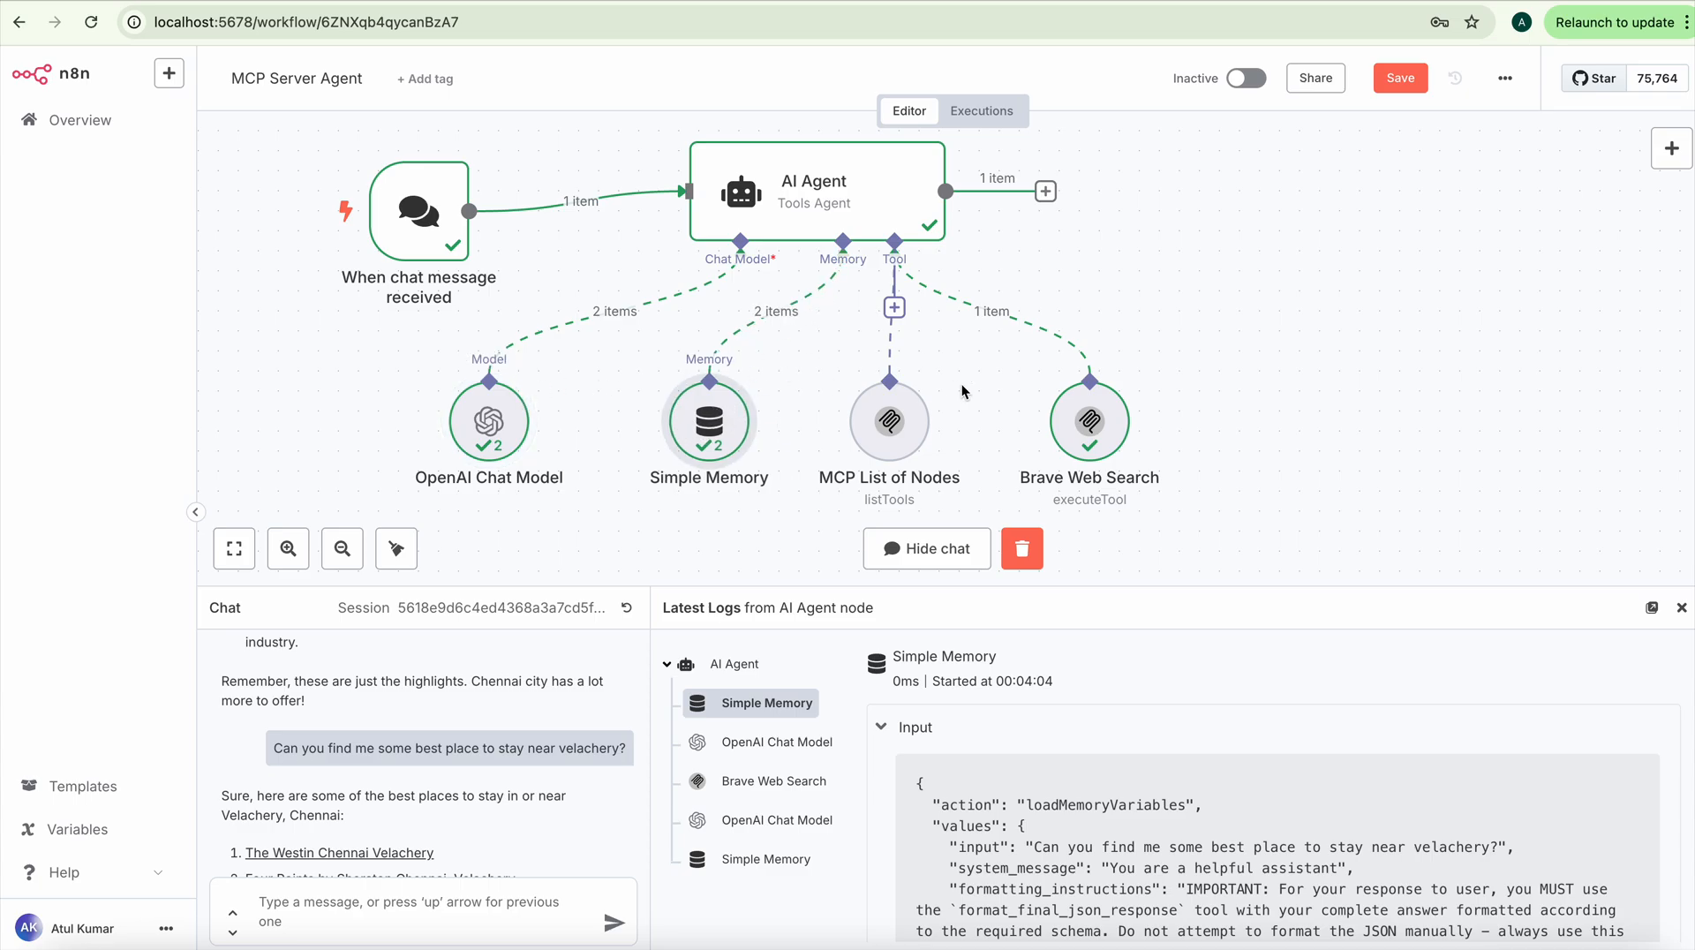
mouse_move(1576, 222)
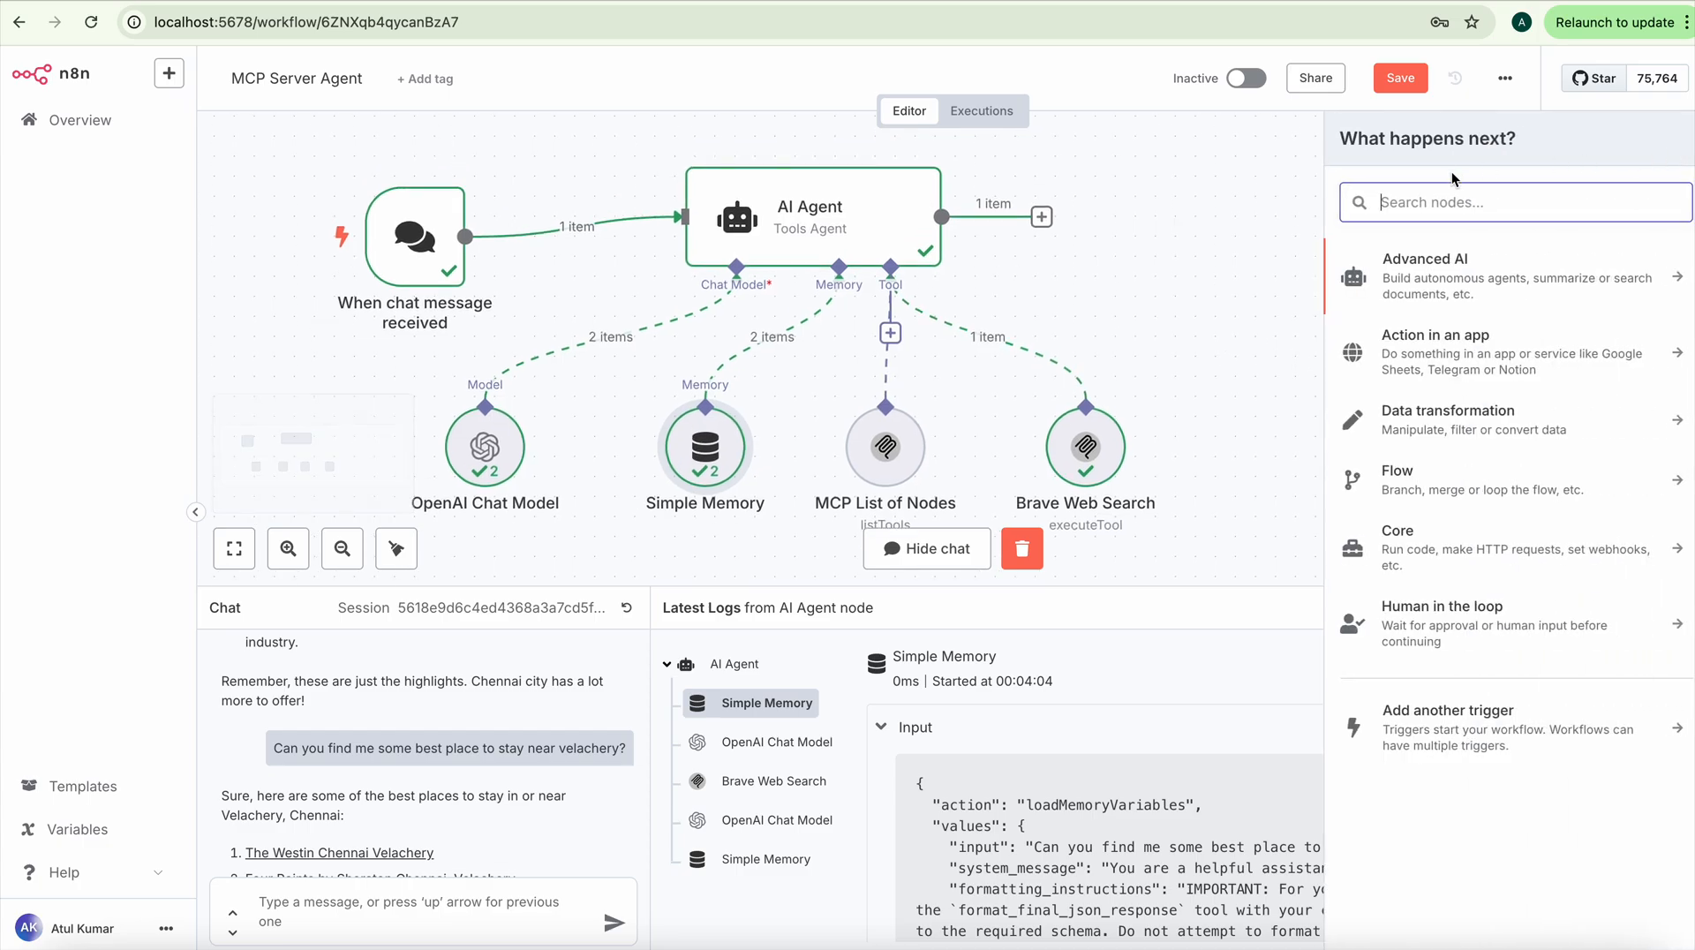
Step: Confirm MCP List of Nodes uses the MCP Client (STDIO) credential with List Tools, then return to the canvas
type("mcp")
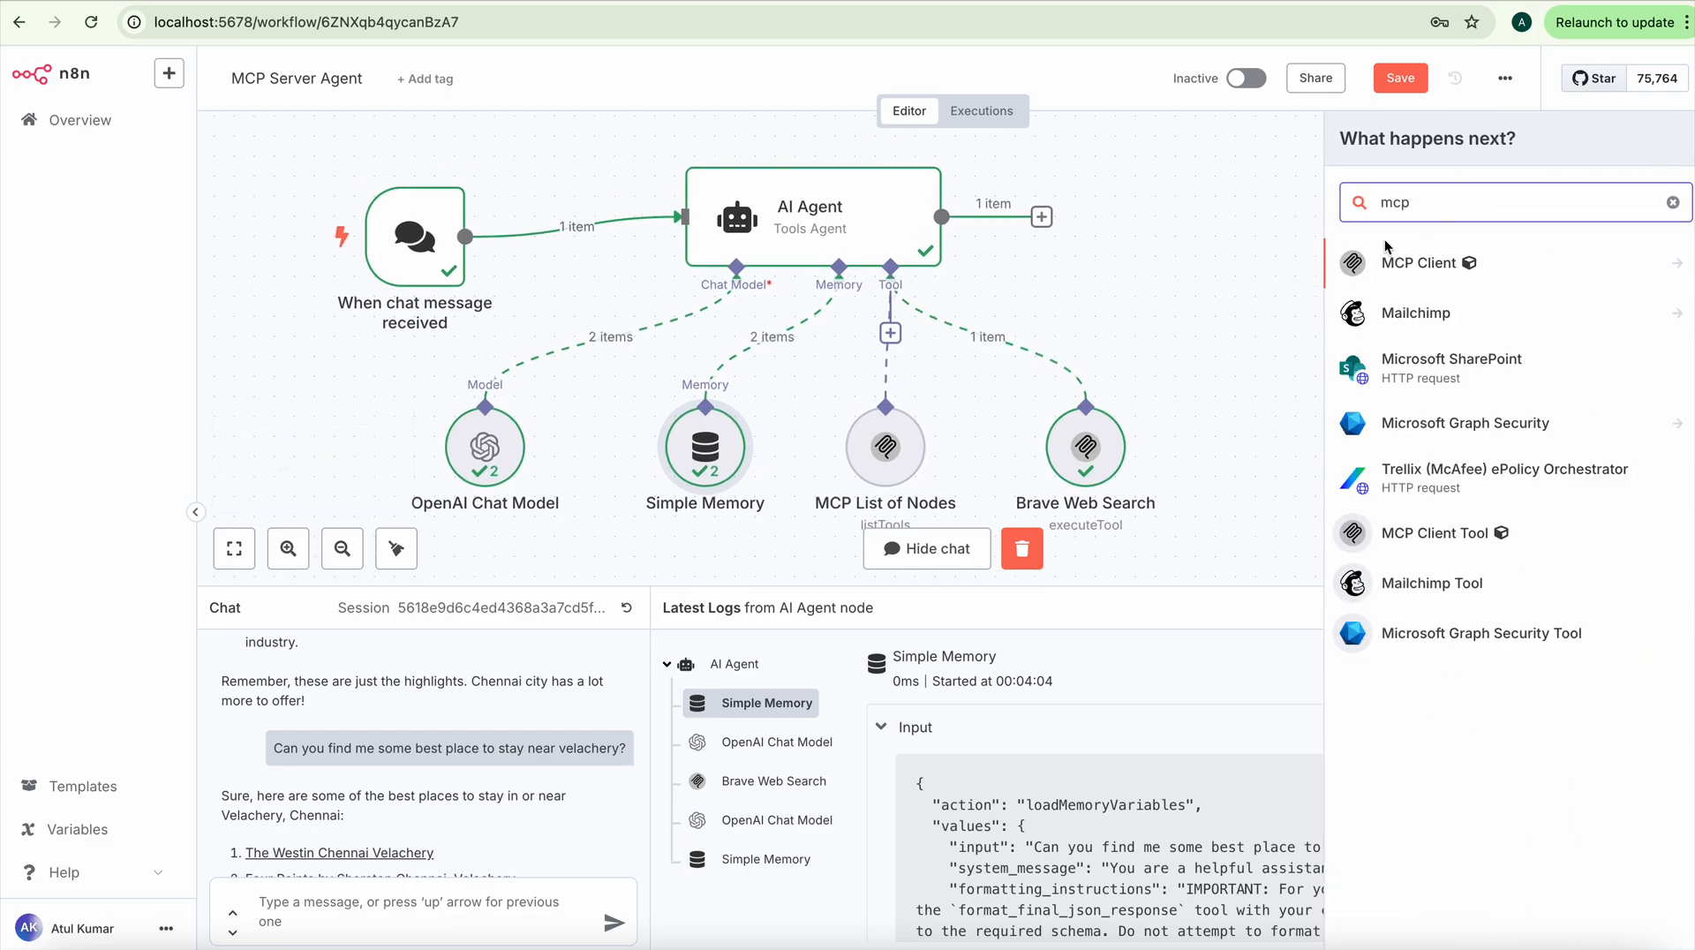
mouse_move(1369, 265)
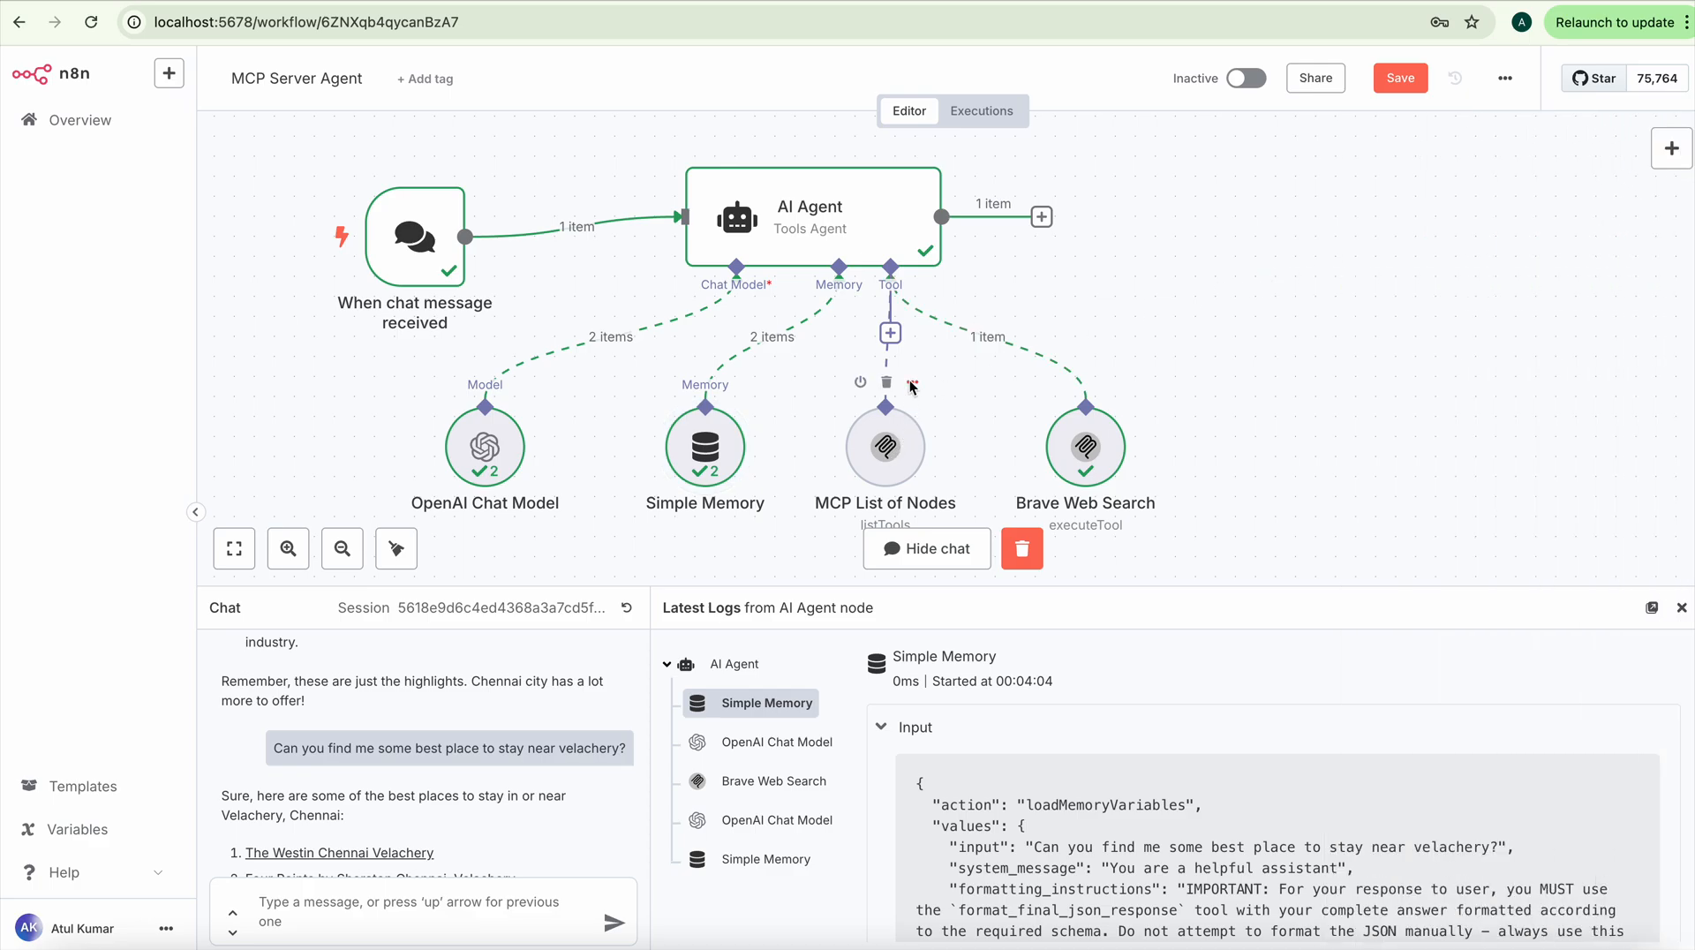
double_click(883, 447)
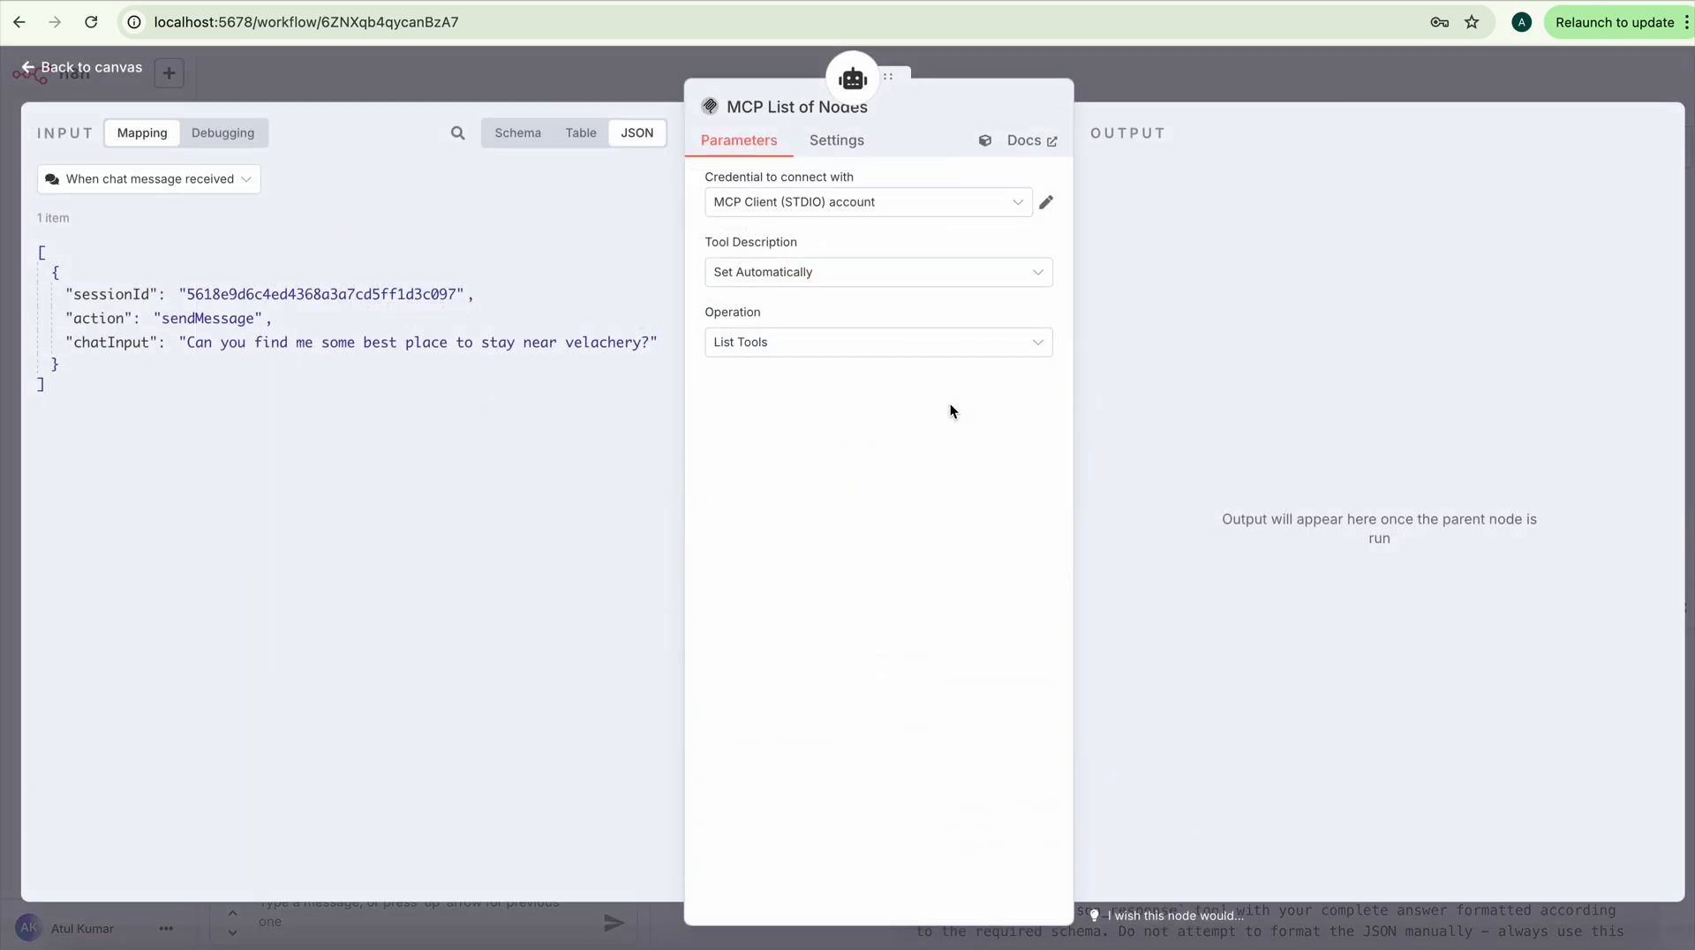
left_click(865, 202)
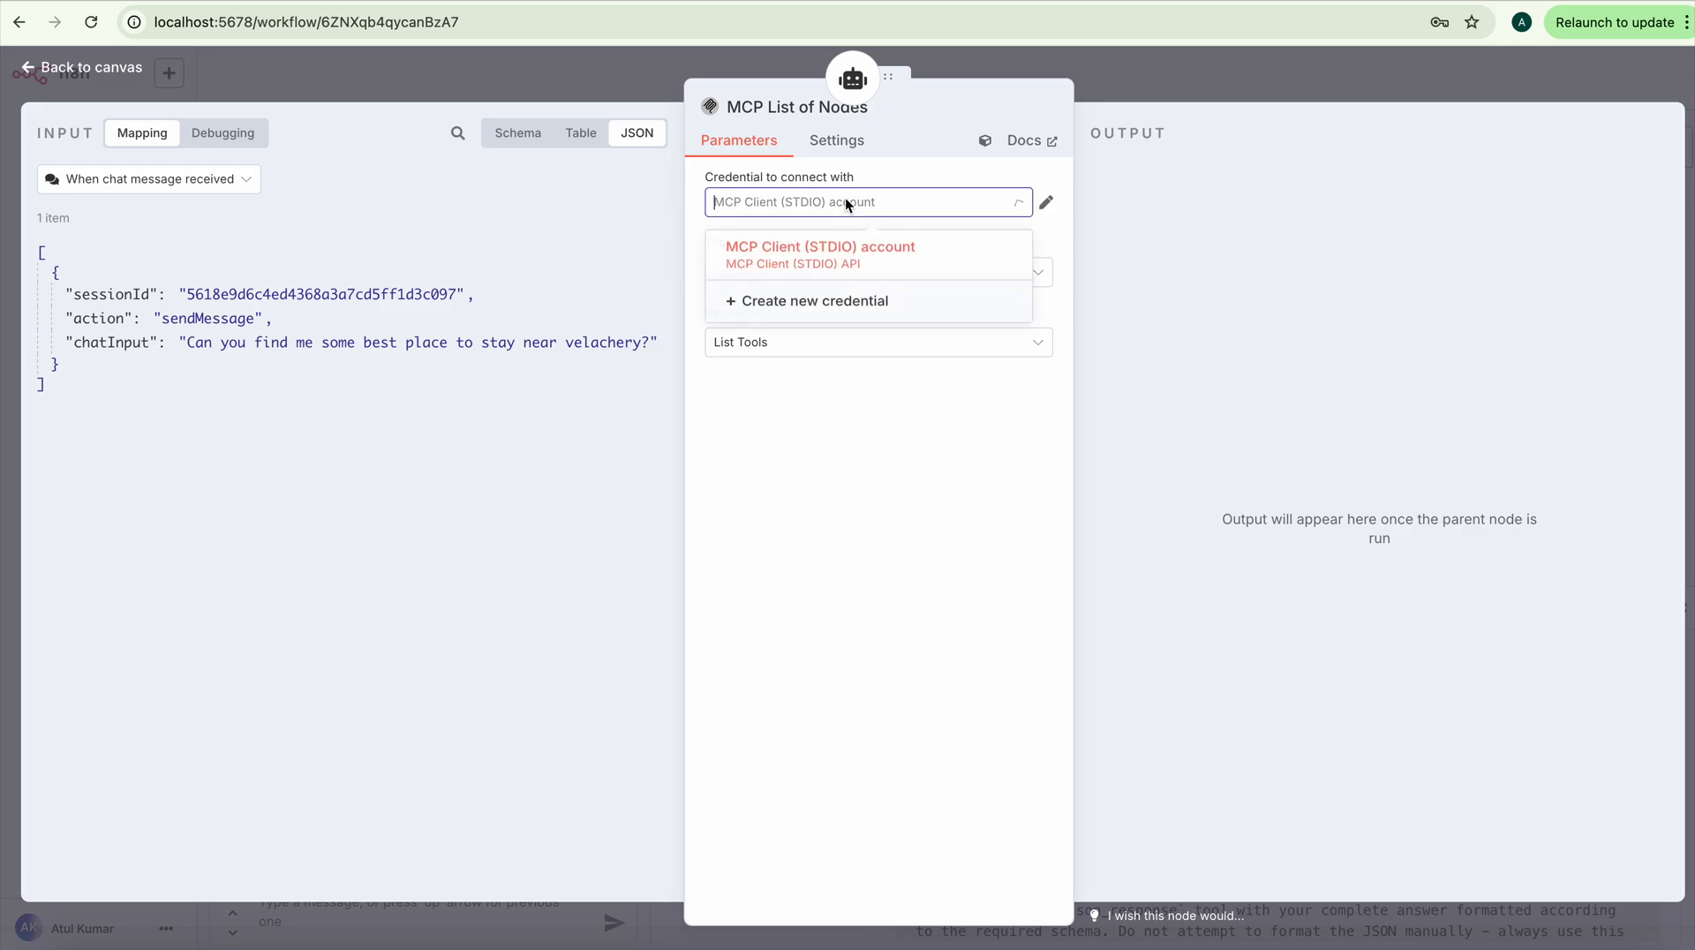
left_click(819, 246)
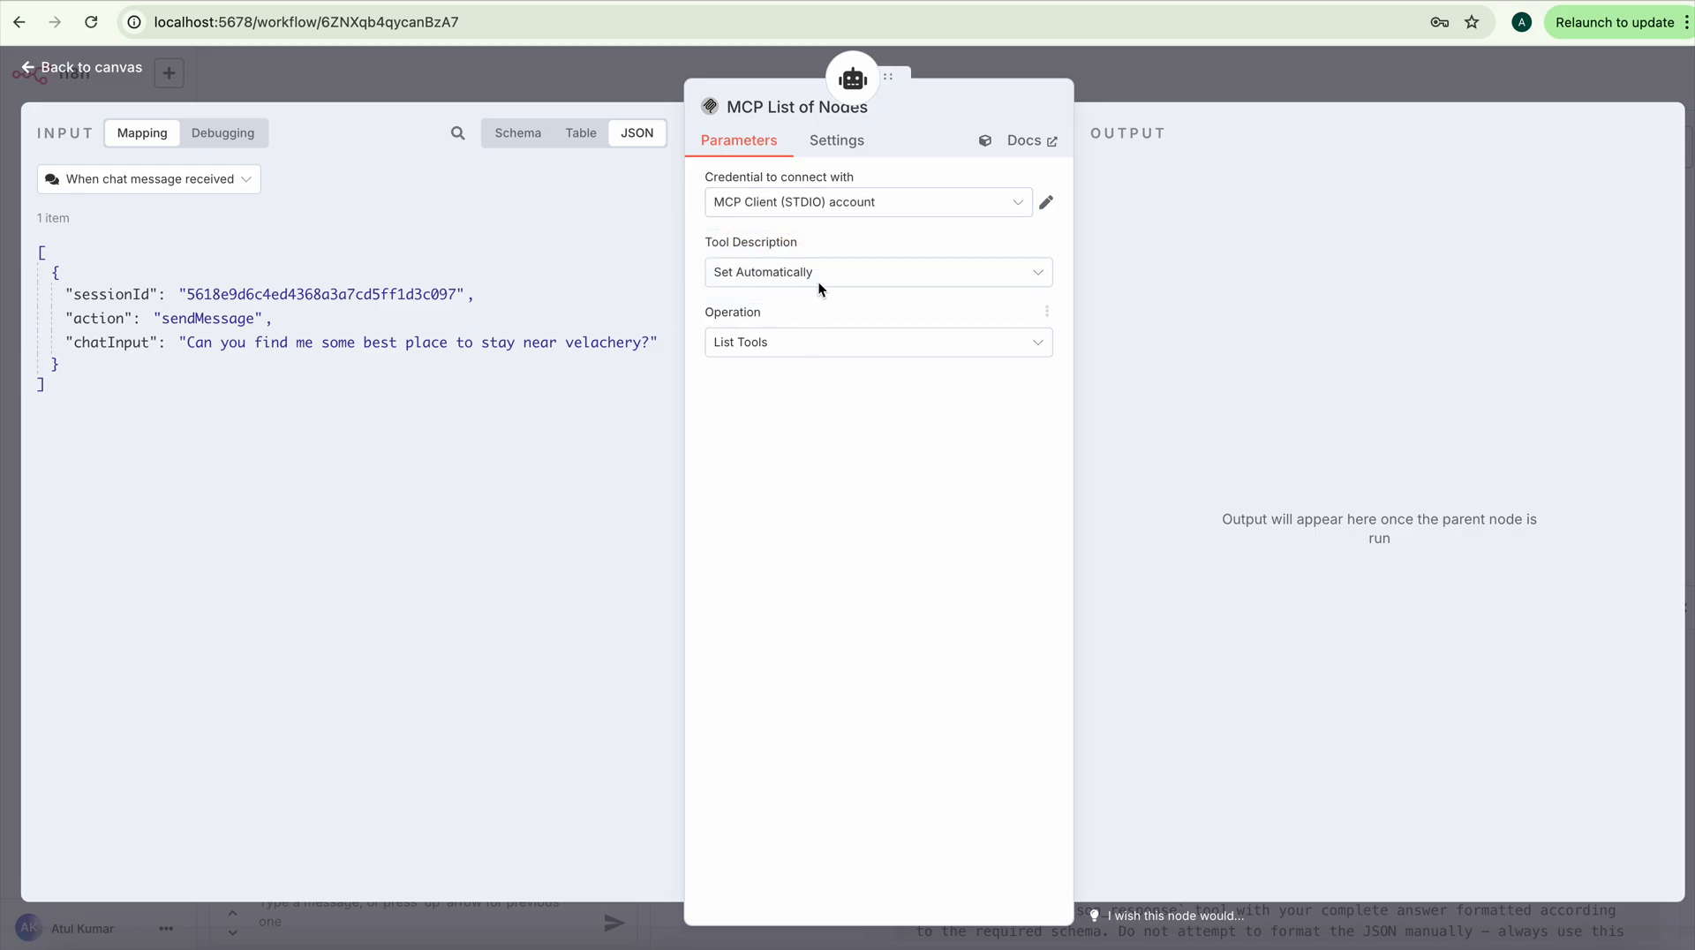
left_click(876, 271)
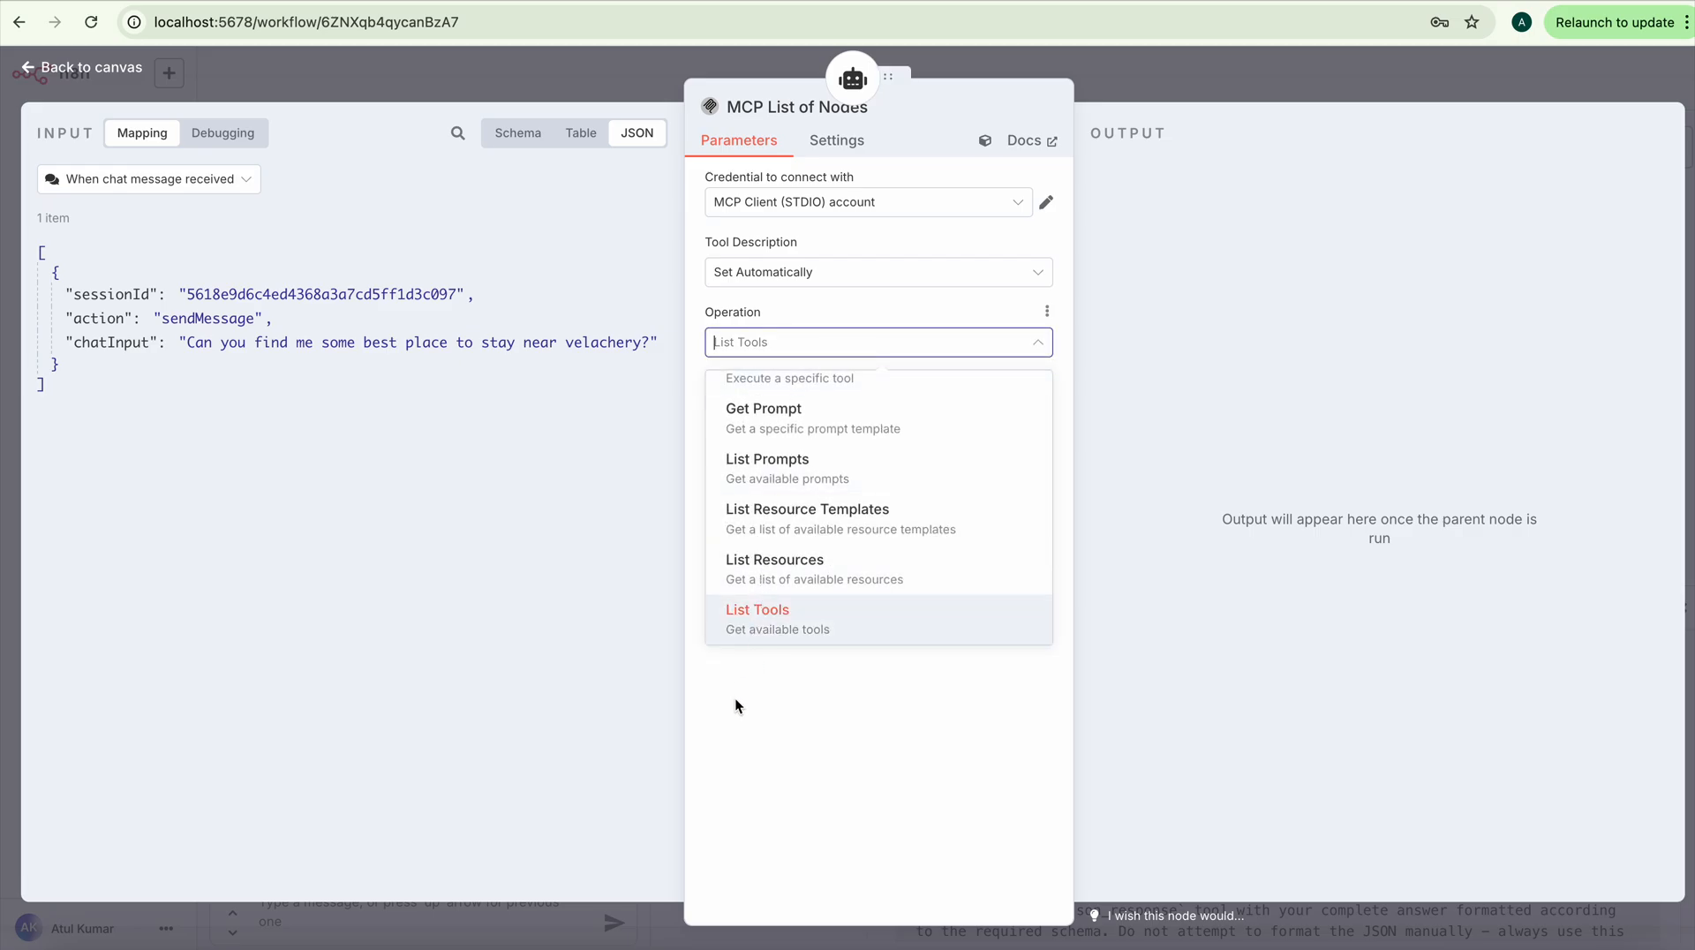
left_click(756, 609)
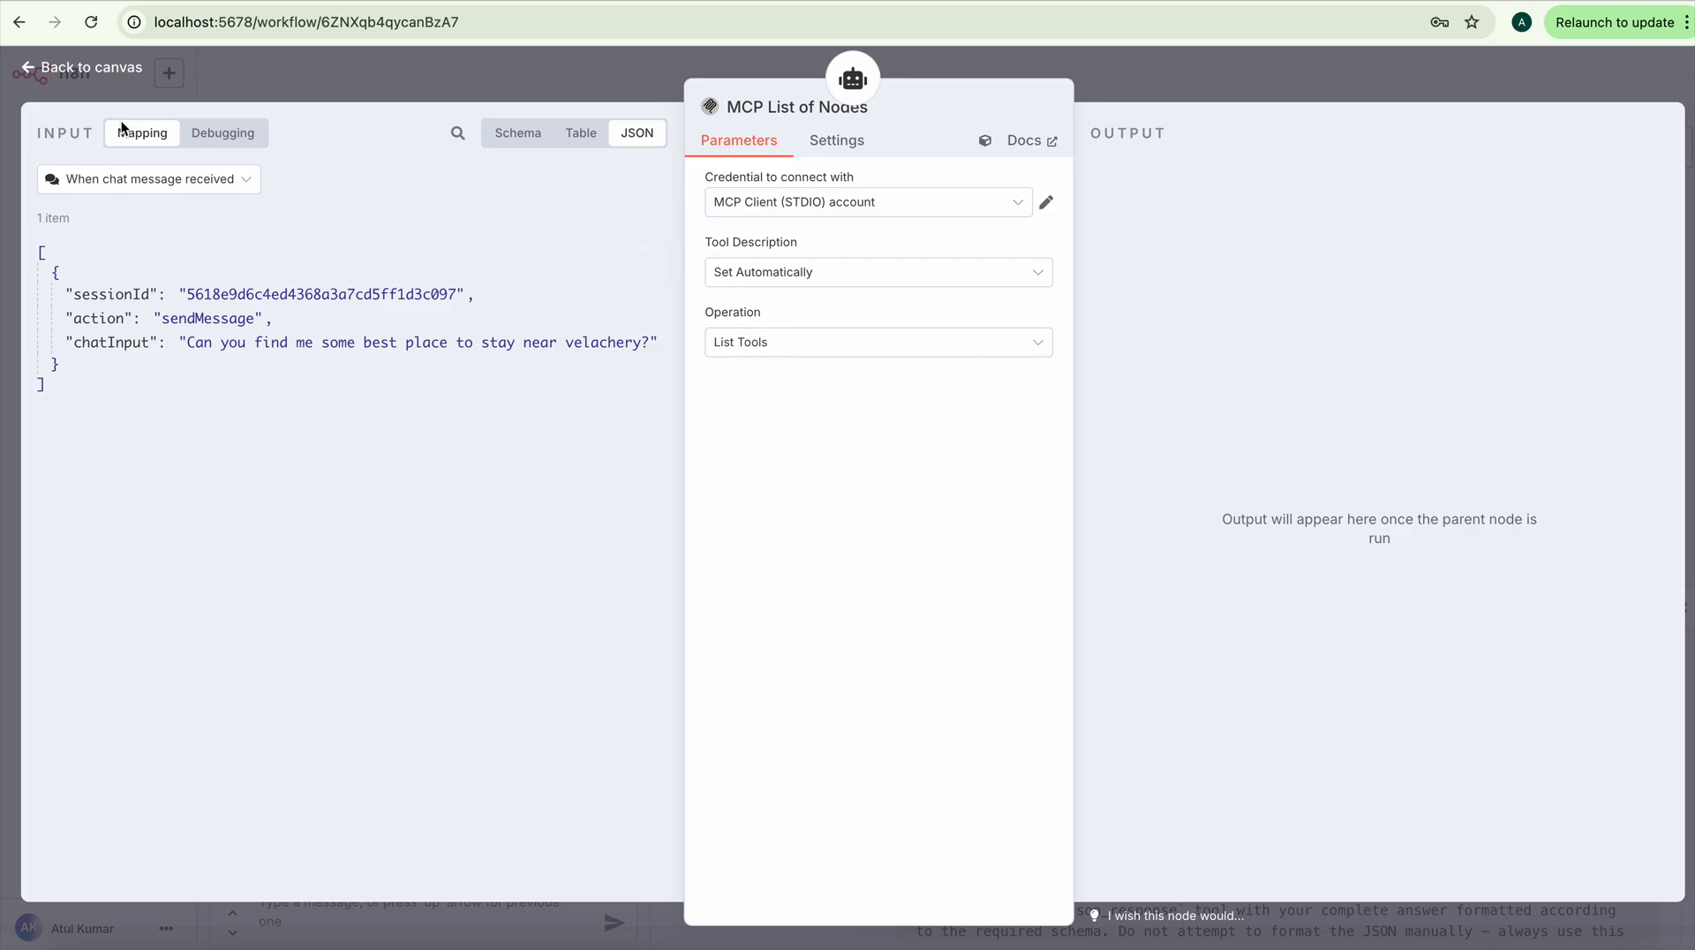
left_click(90, 67)
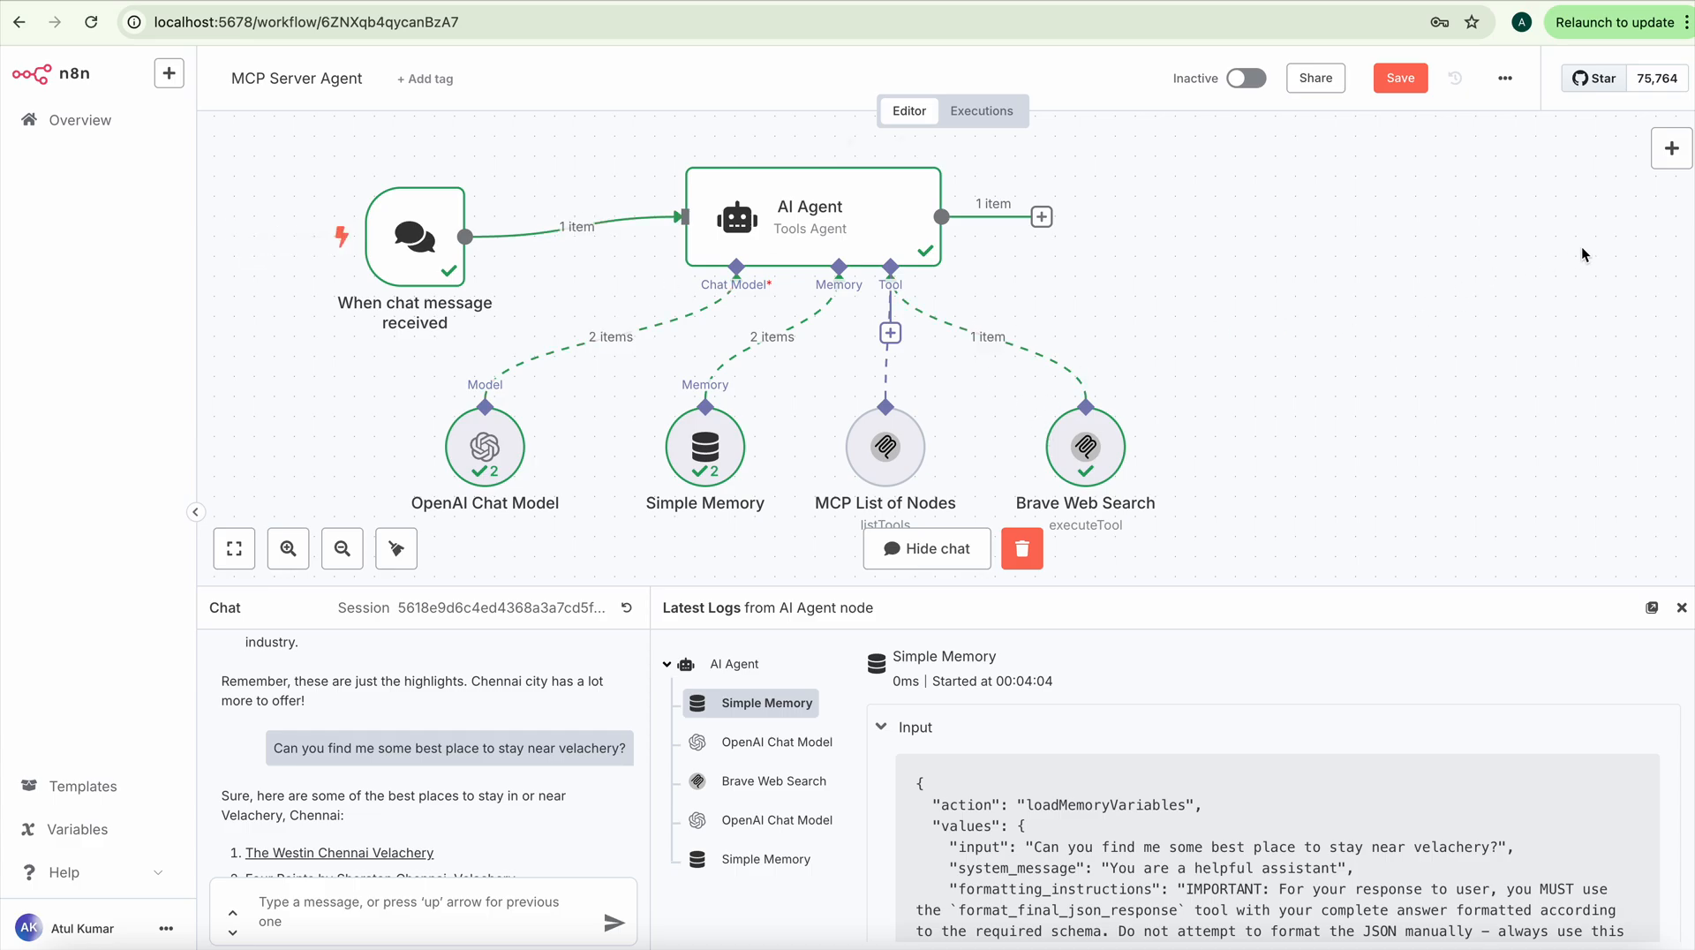
Step: Inspect the Brave Web Search node settings and view its input data as a schema
left_click(1670, 149)
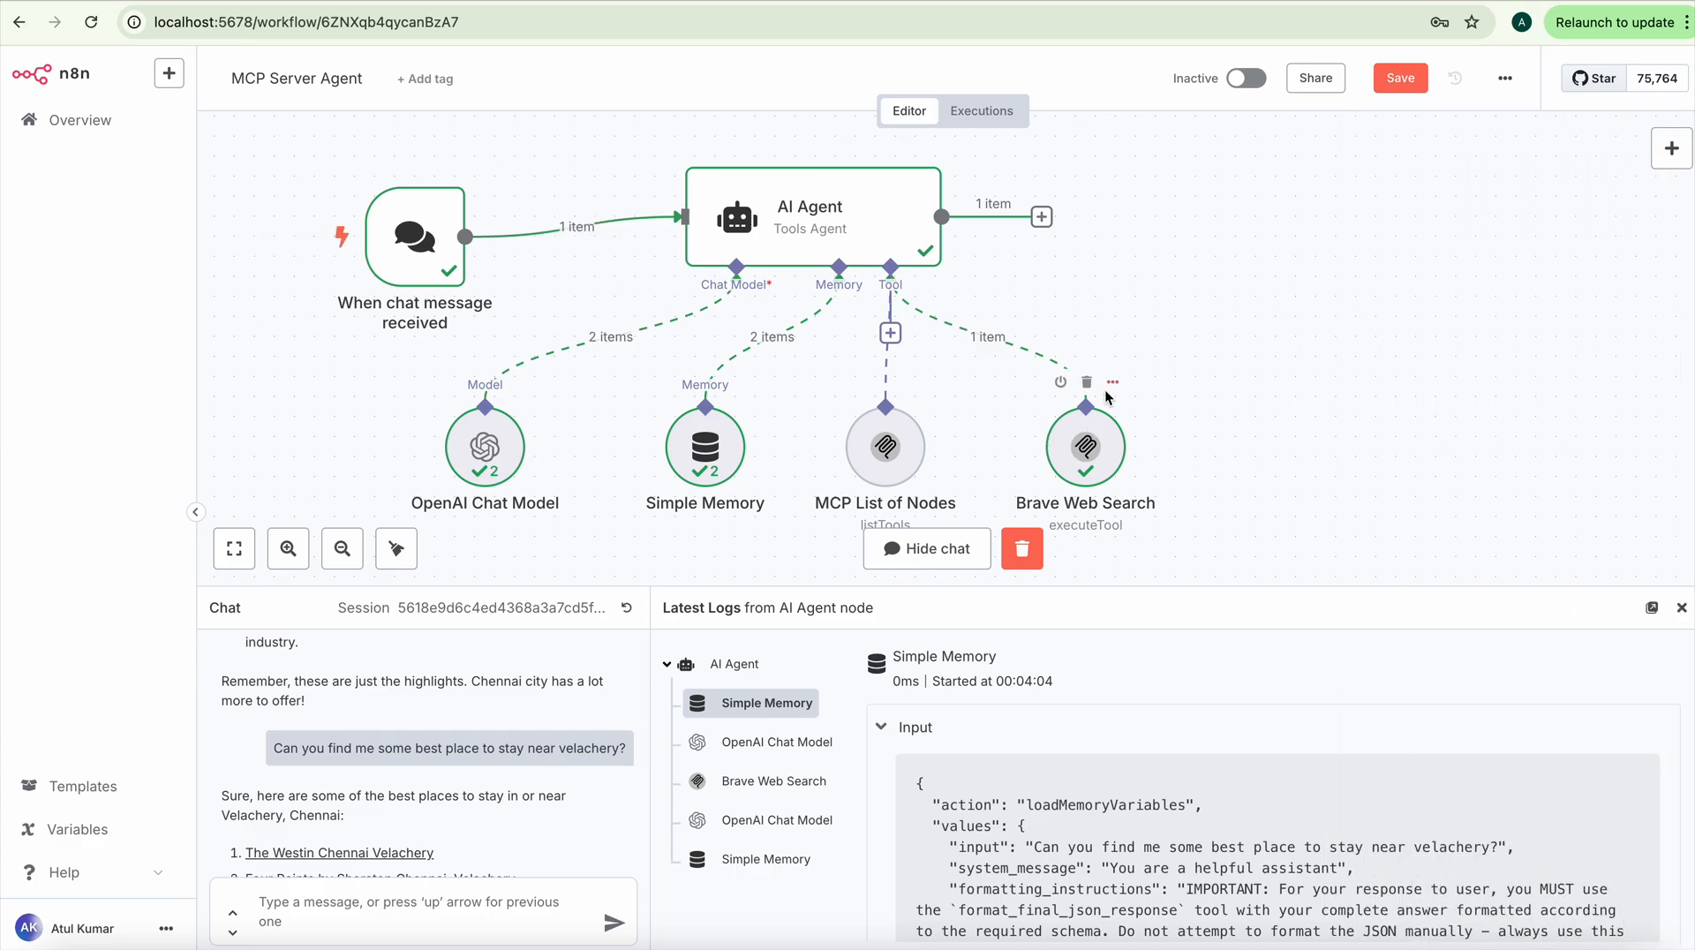
left_click(1111, 382)
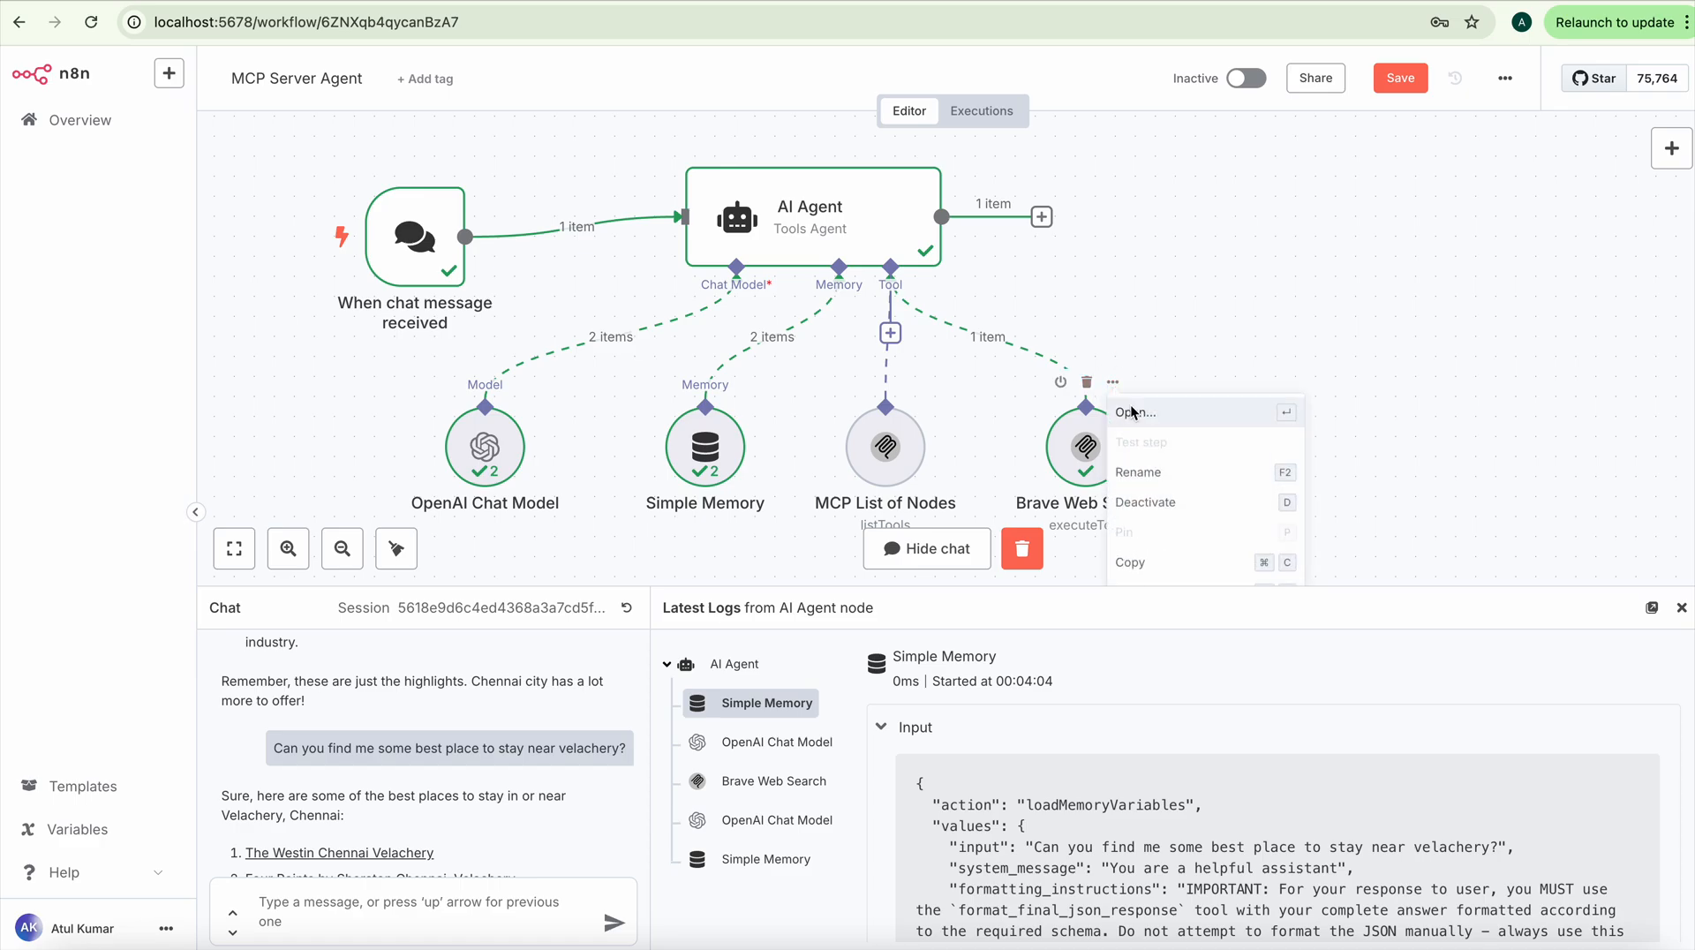
left_click(1133, 412)
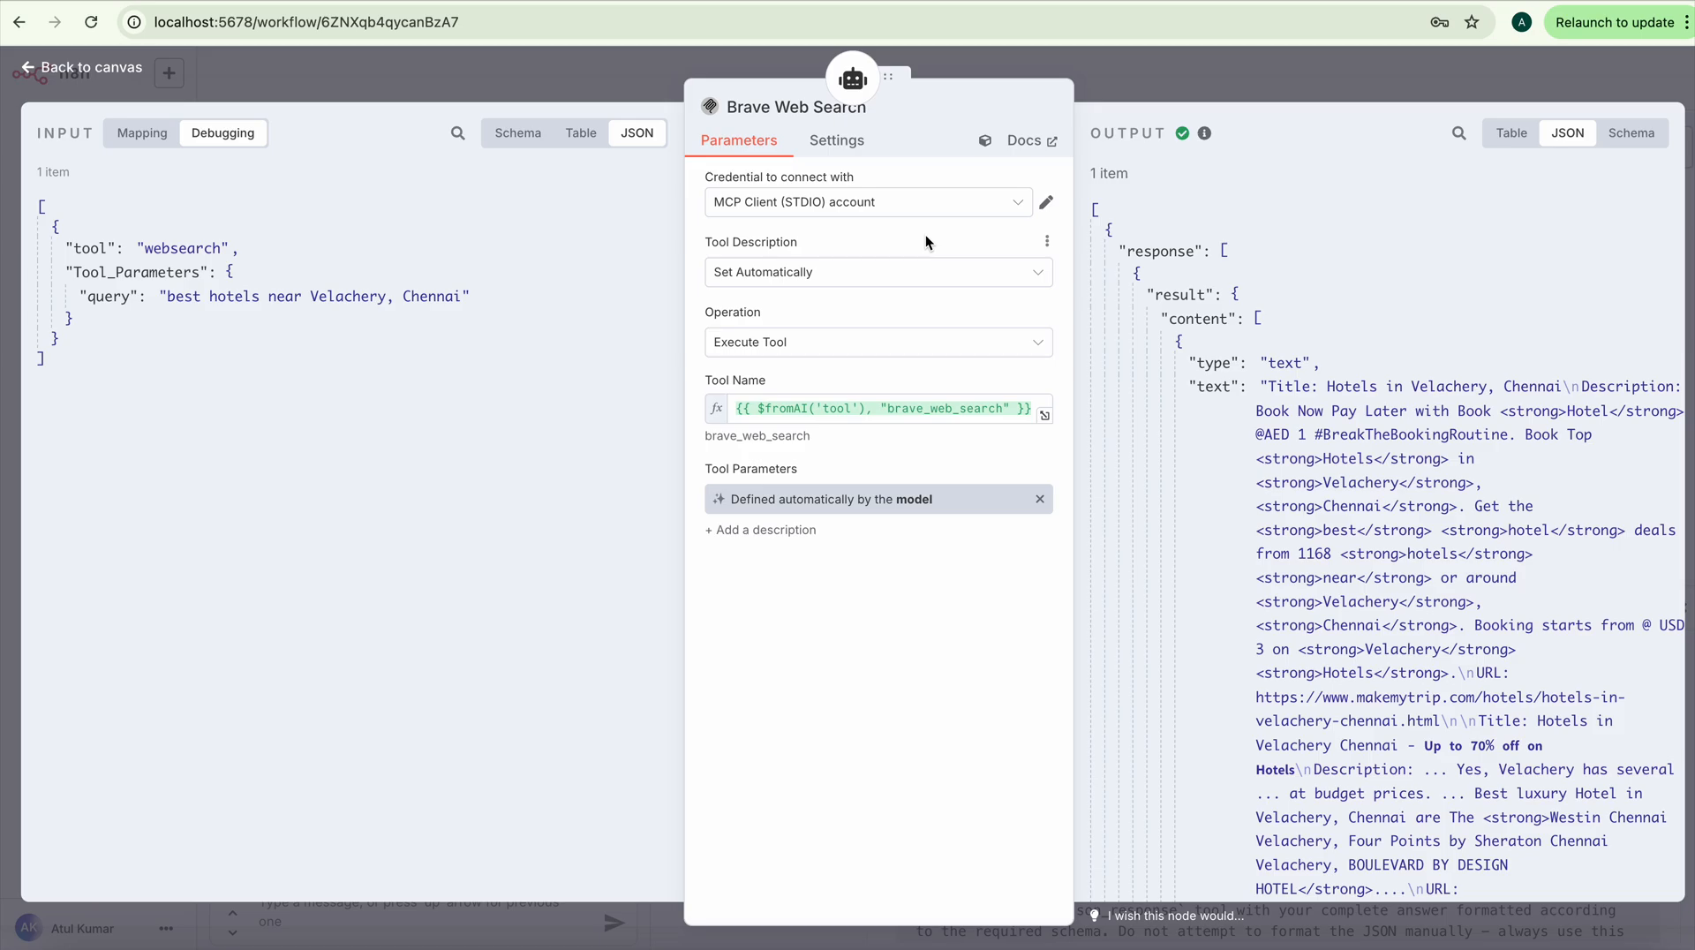
mouse_move(413, 372)
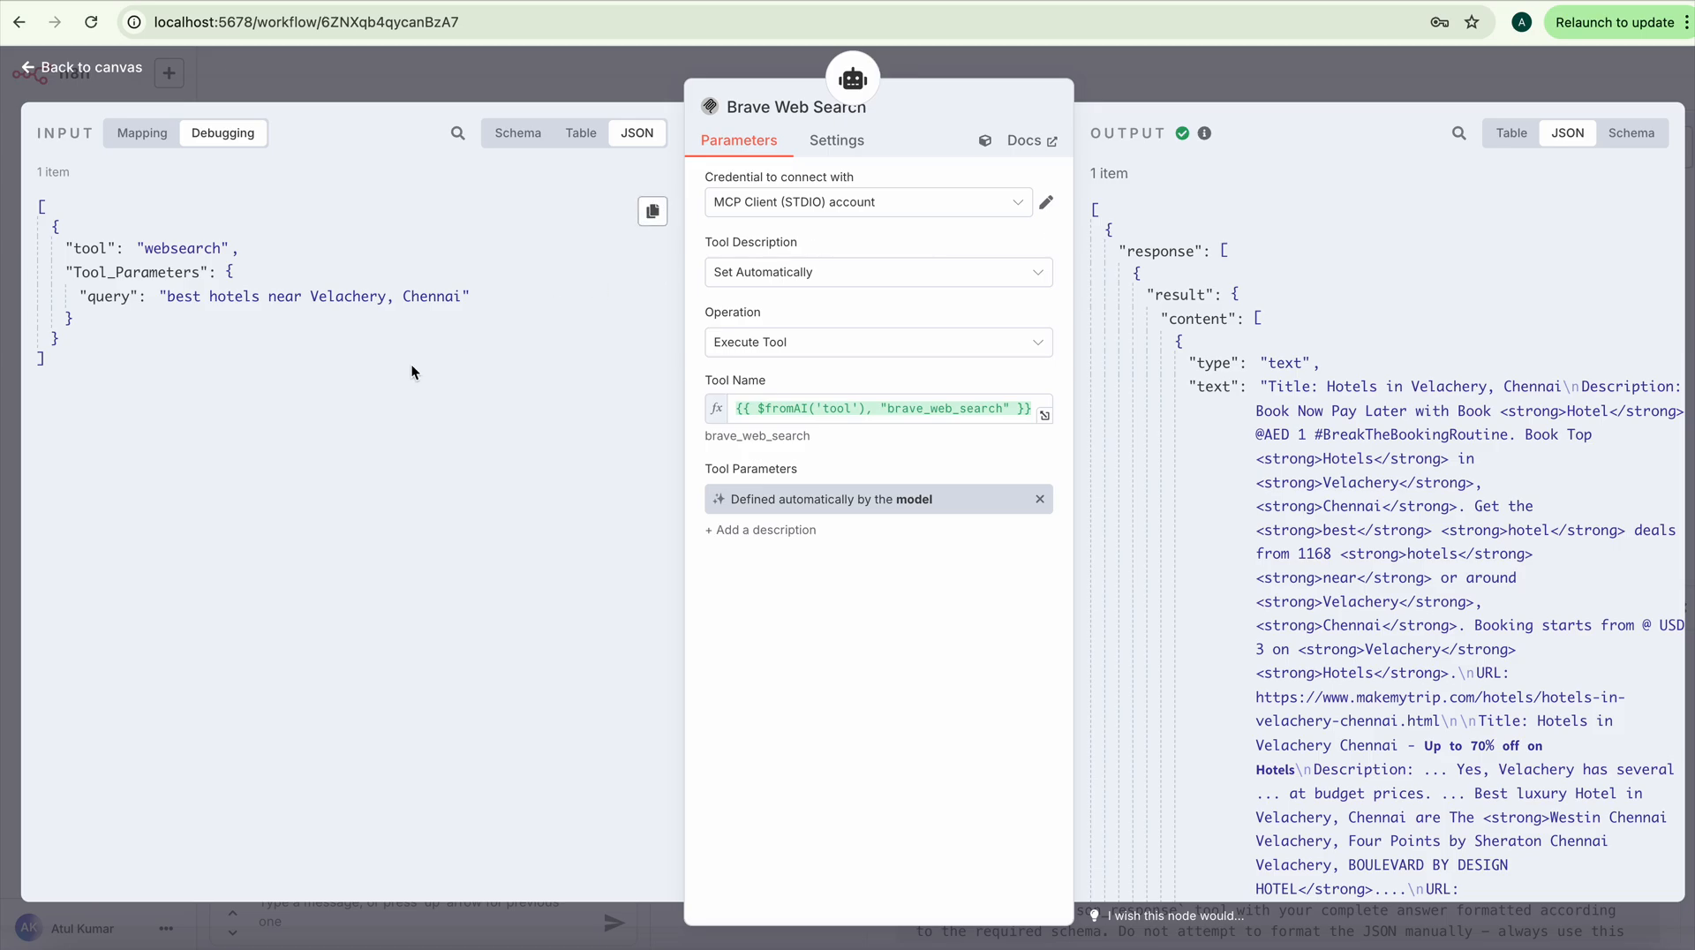
mouse_move(713, 293)
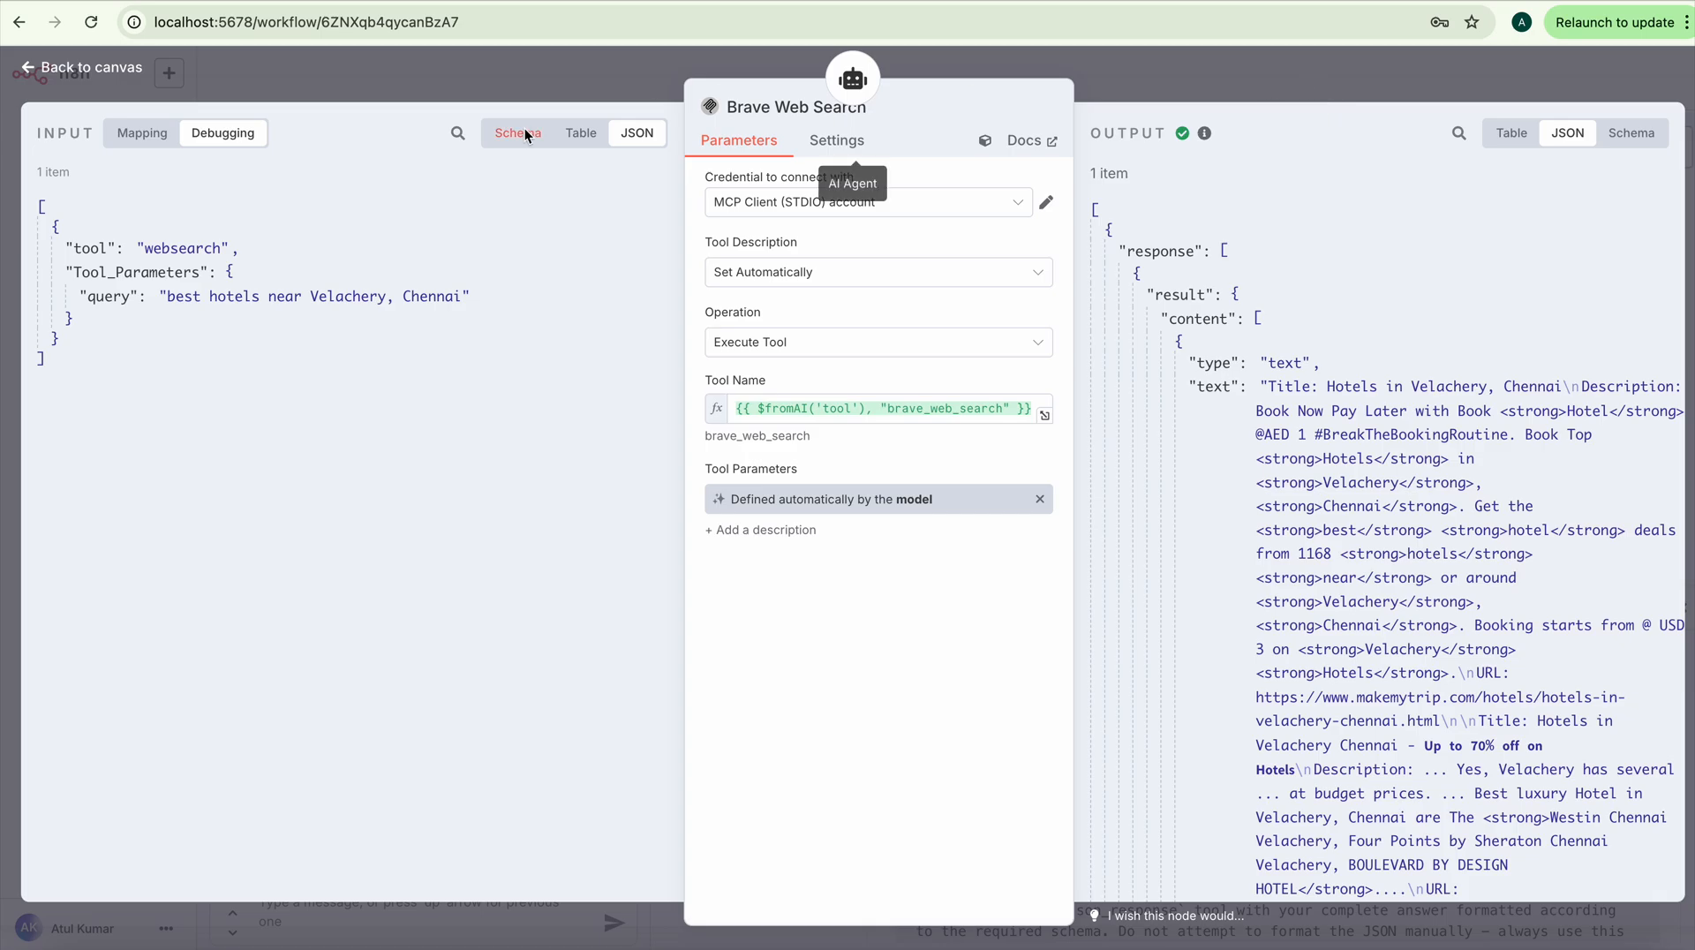
left_click(79, 67)
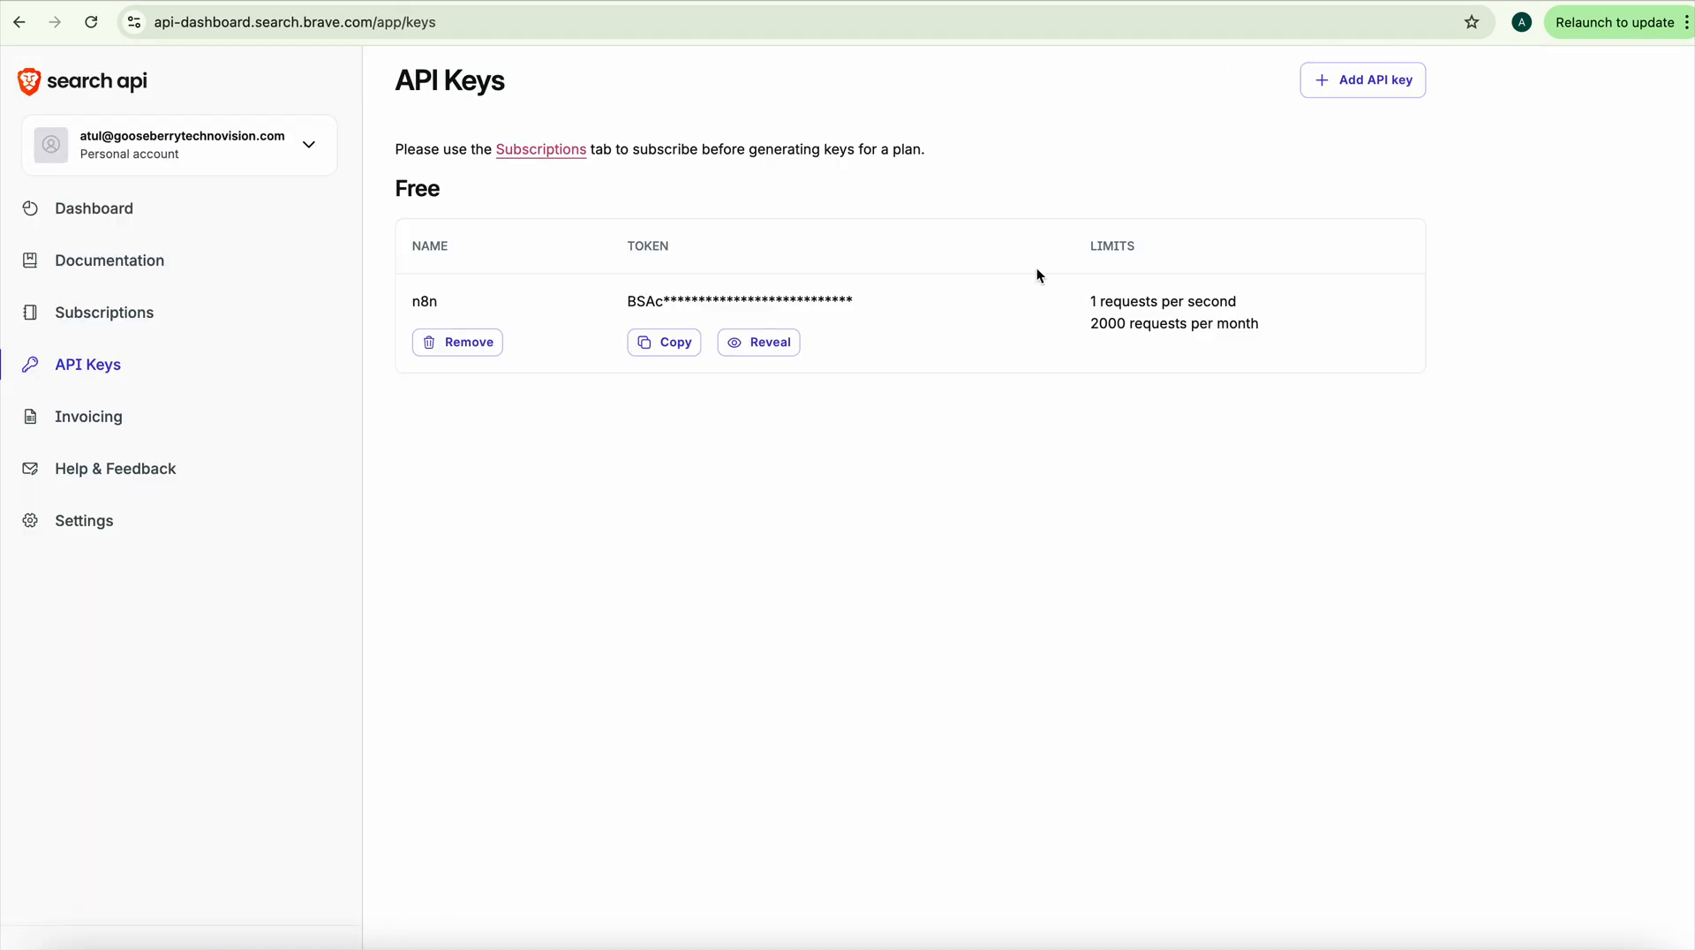
mouse_move(1273, 2)
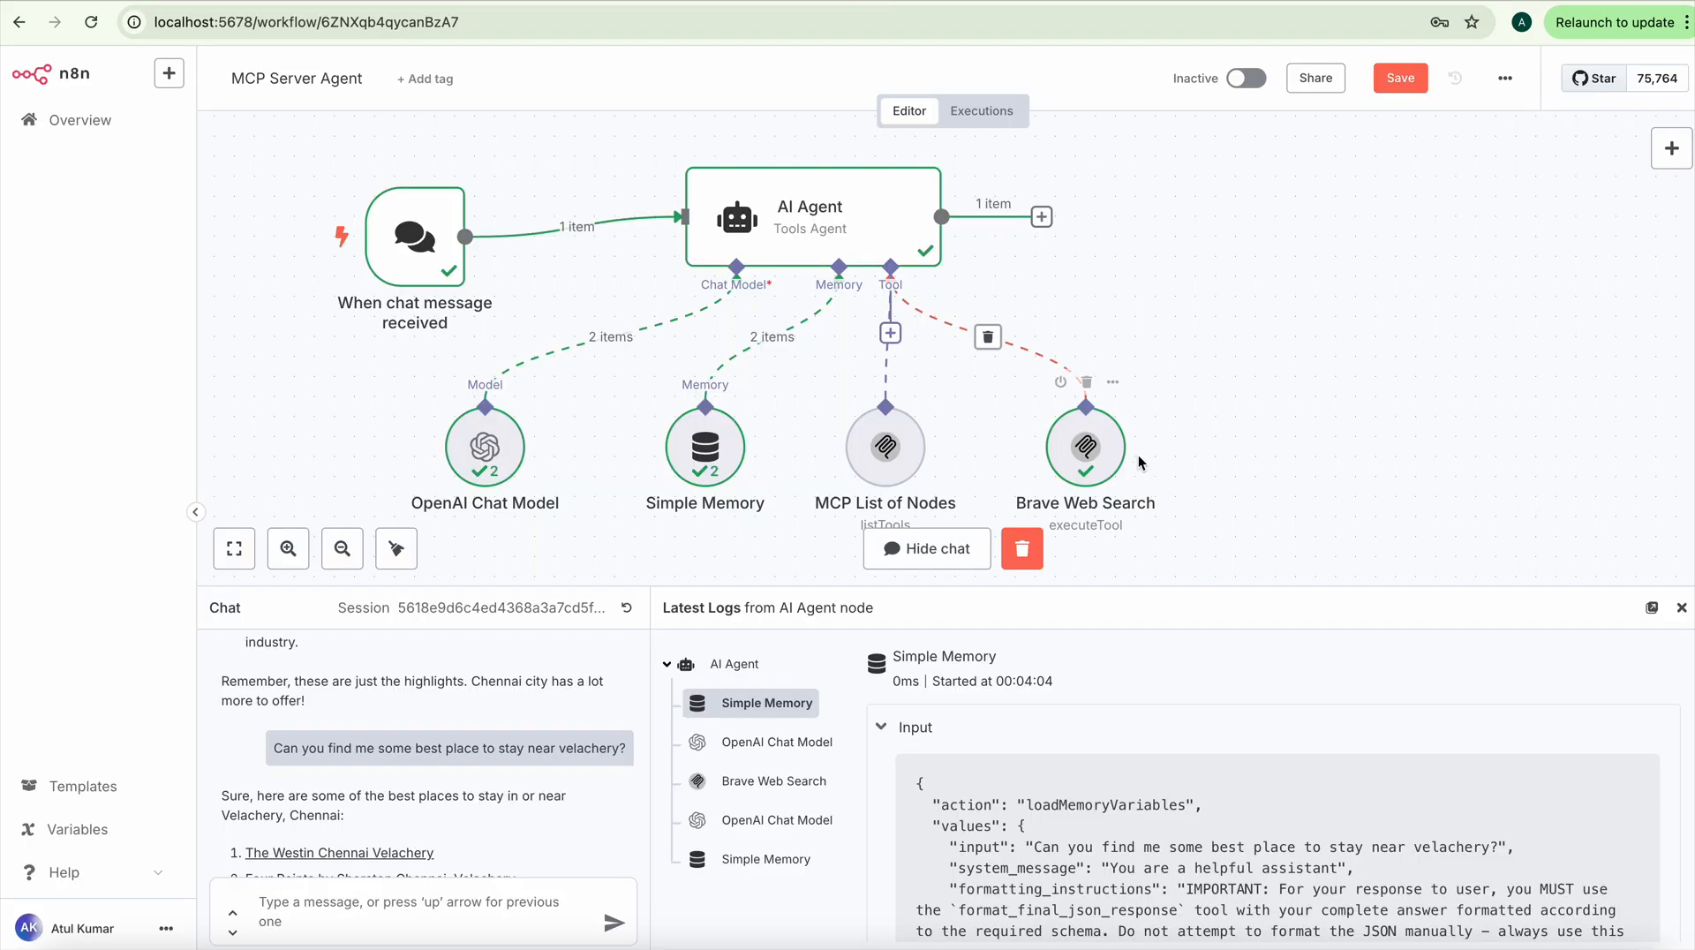
Step: Reopen the Brave Web Search tool and its MCP connection credential for editing
double_click(1082, 446)
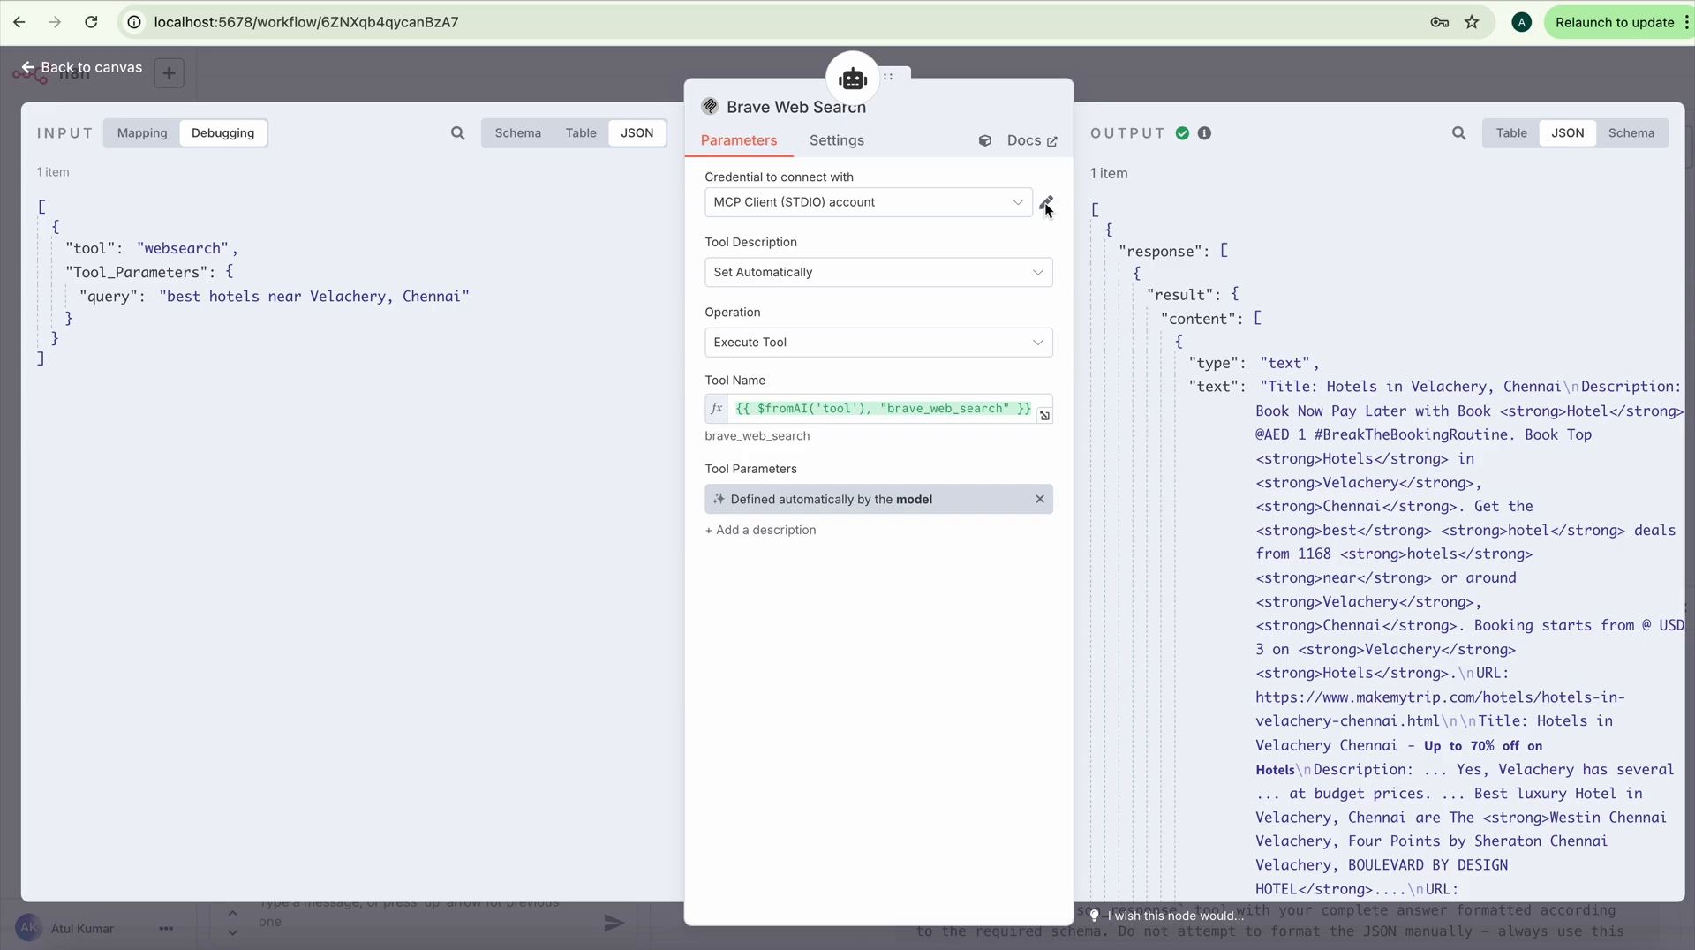
left_click(1044, 204)
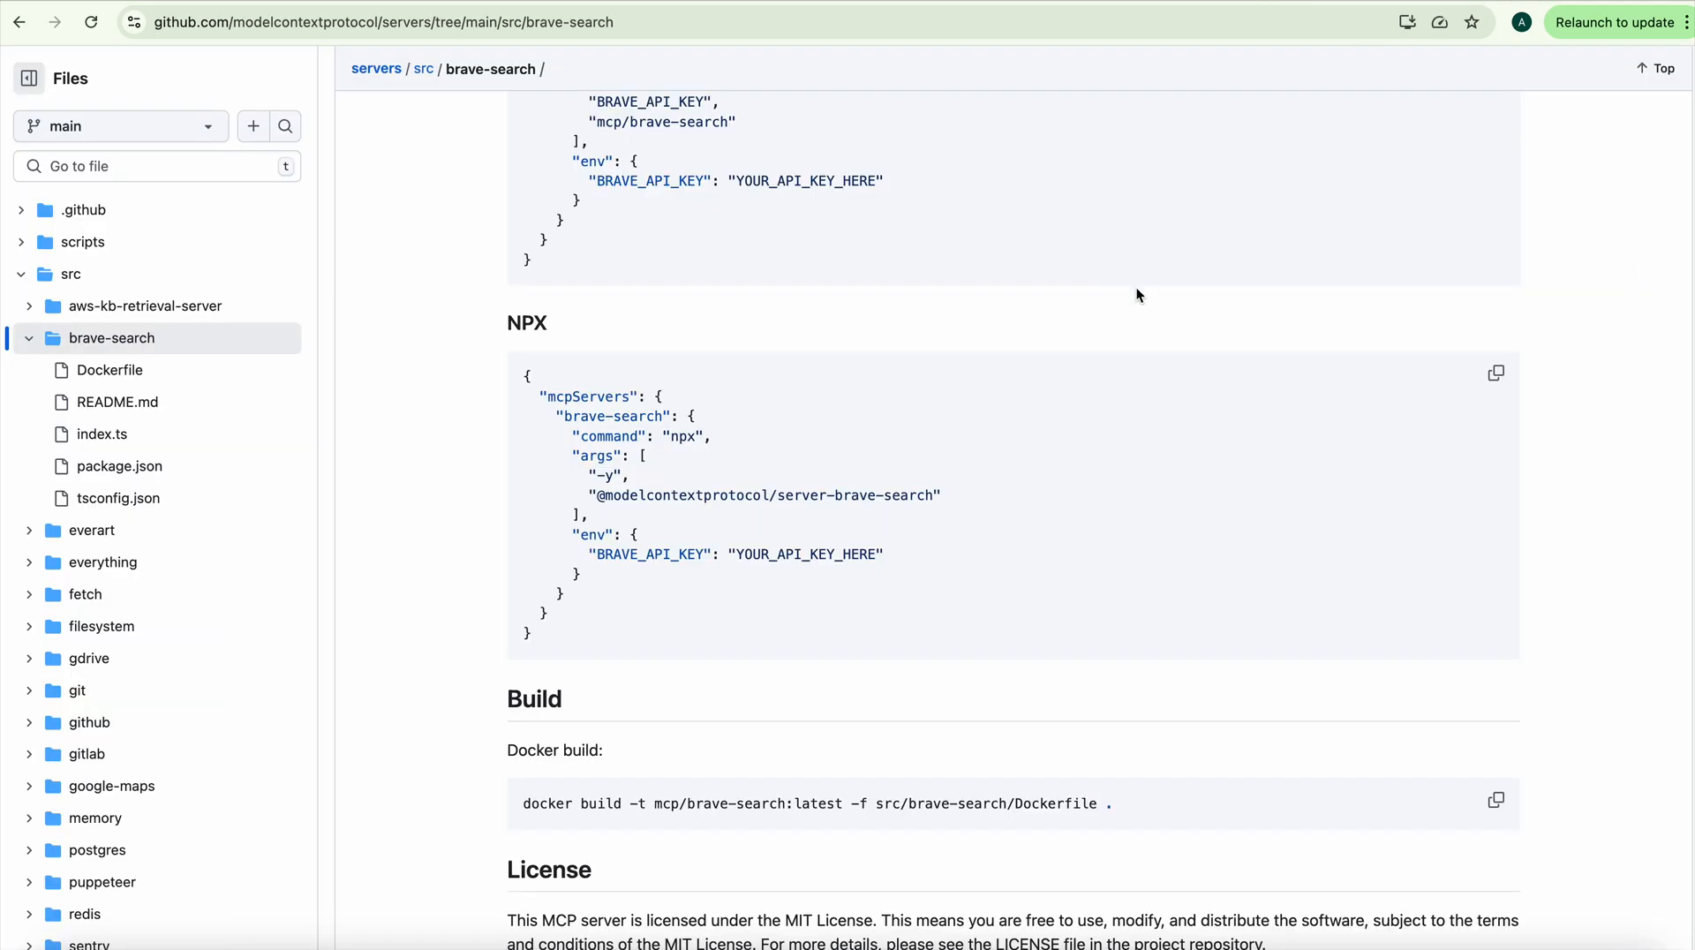
mouse_move(579, 437)
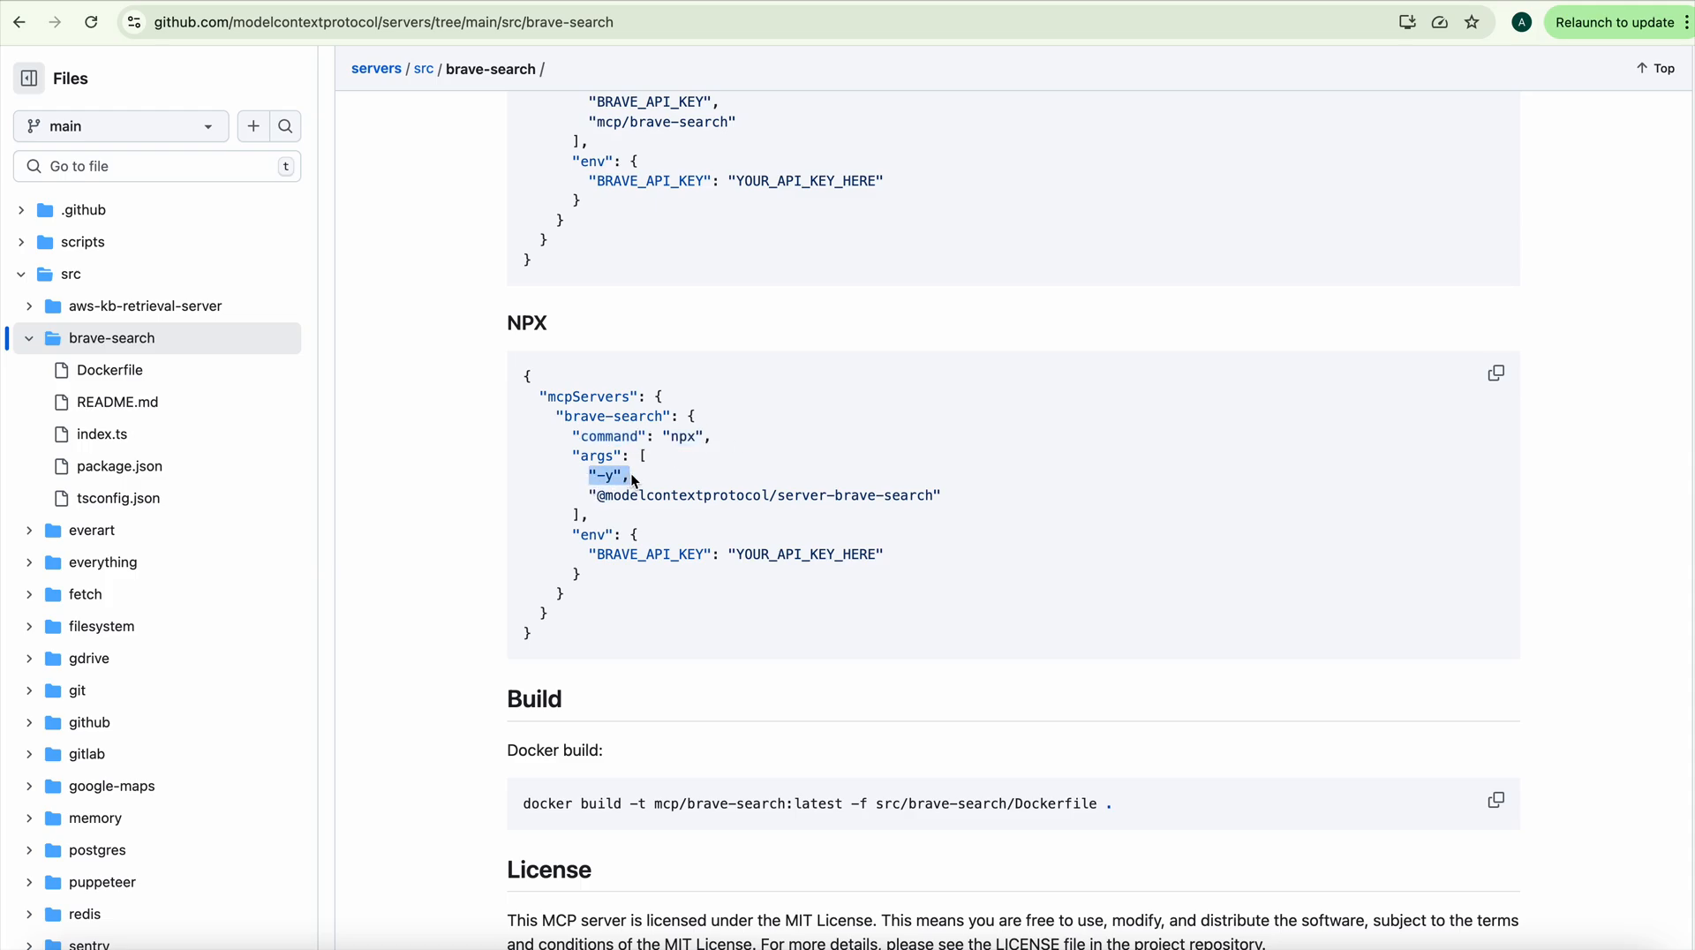
Step: Highlight the -y argument in the brave-search NPX config on GitHub
double_click(761, 495)
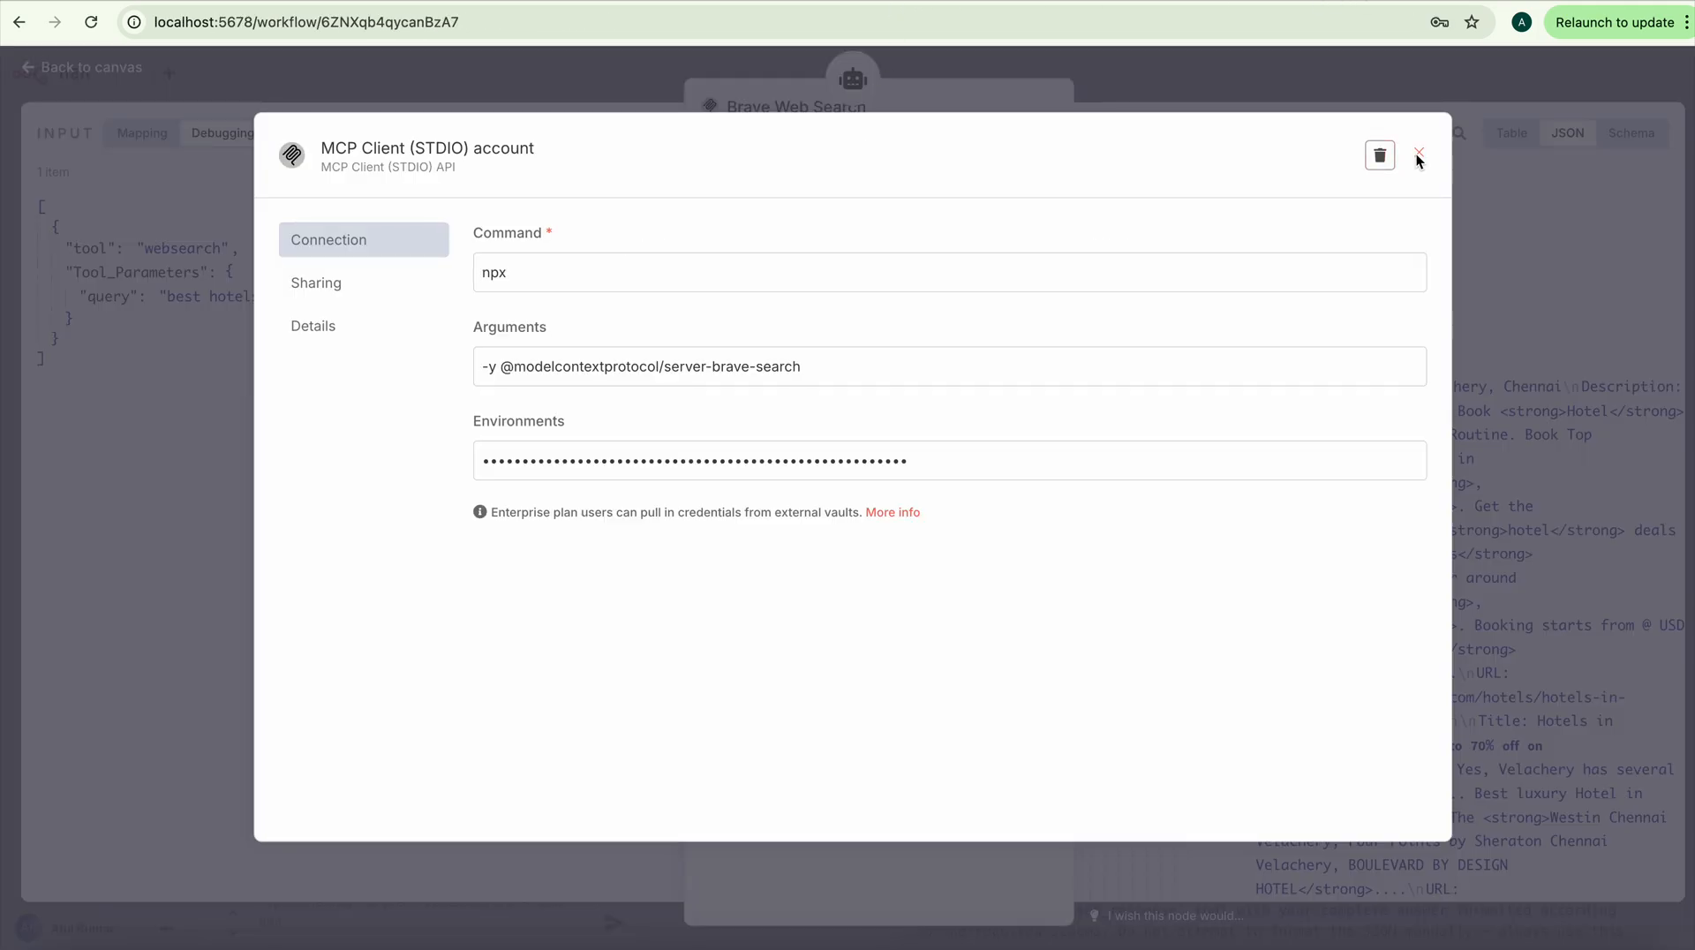
Step: Close the MCP Client (STDIO) credential and return to the MCP Server Agent canvas
left_click(1417, 155)
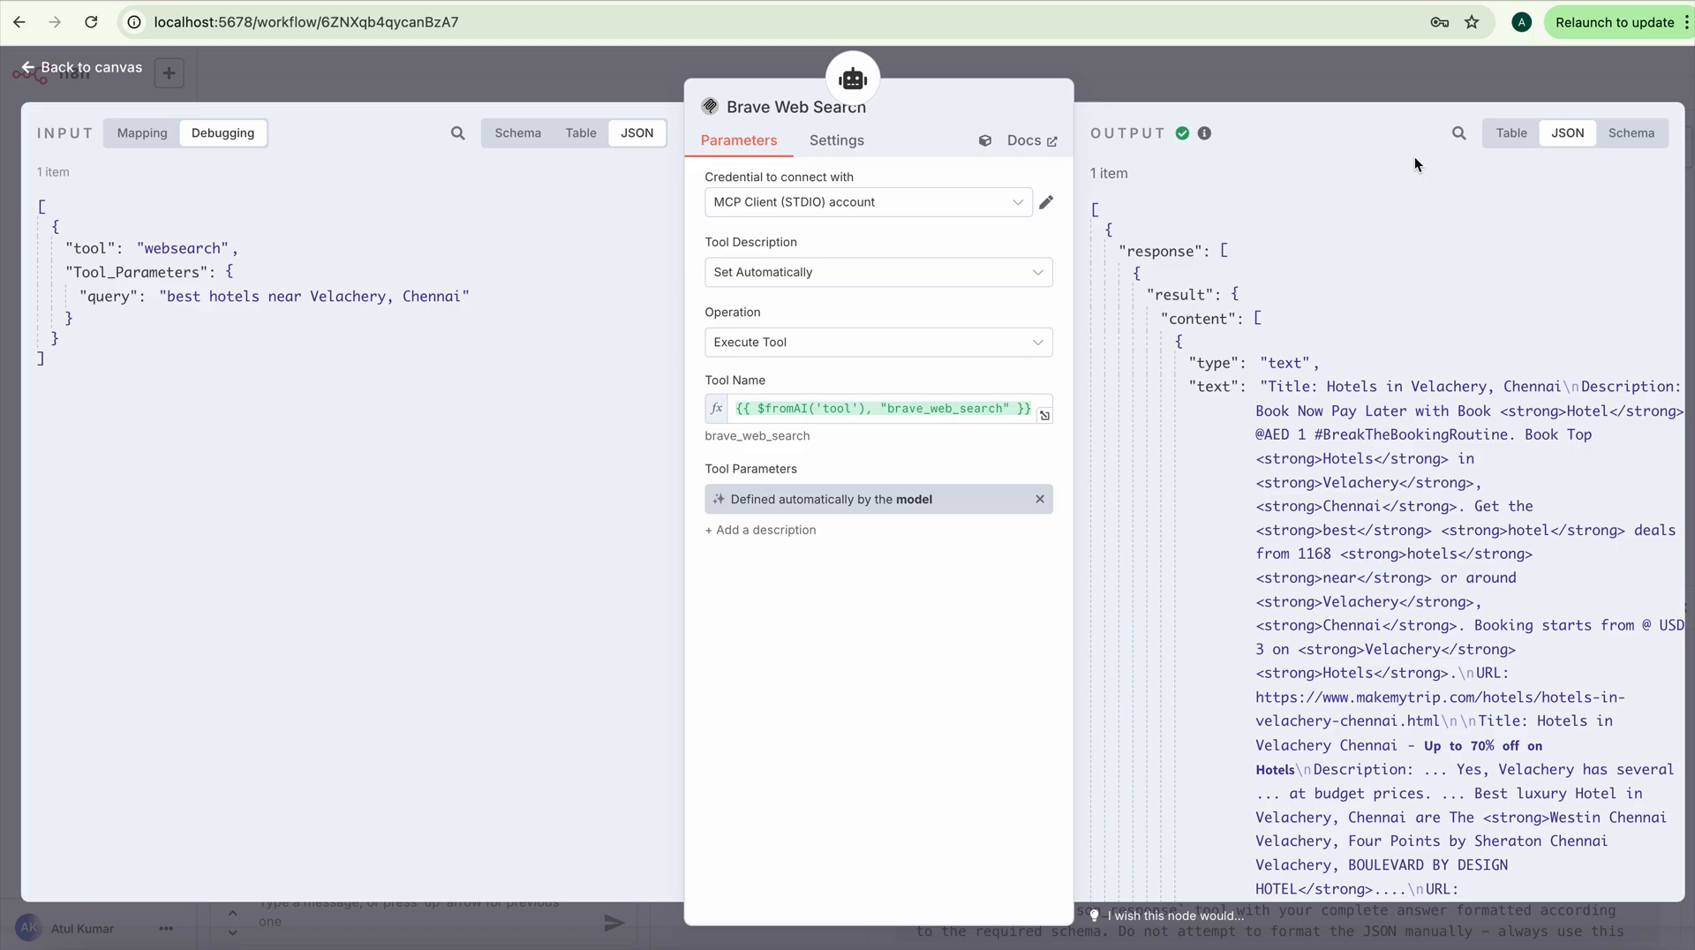
left_click(88, 67)
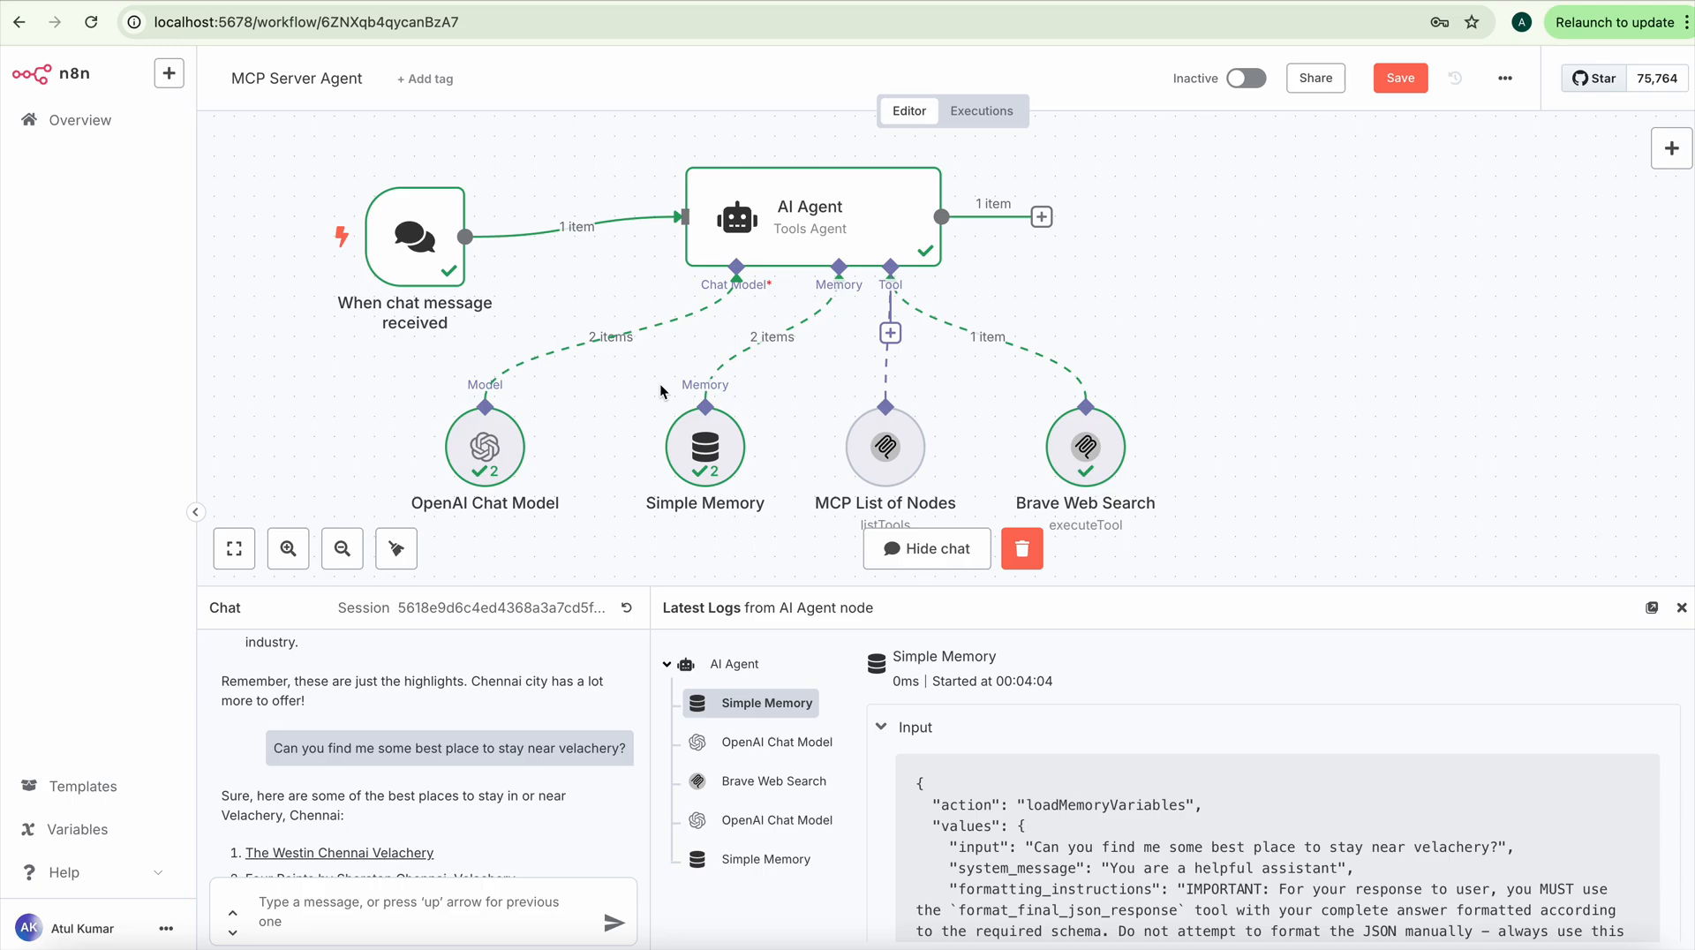
mouse_move(602, 314)
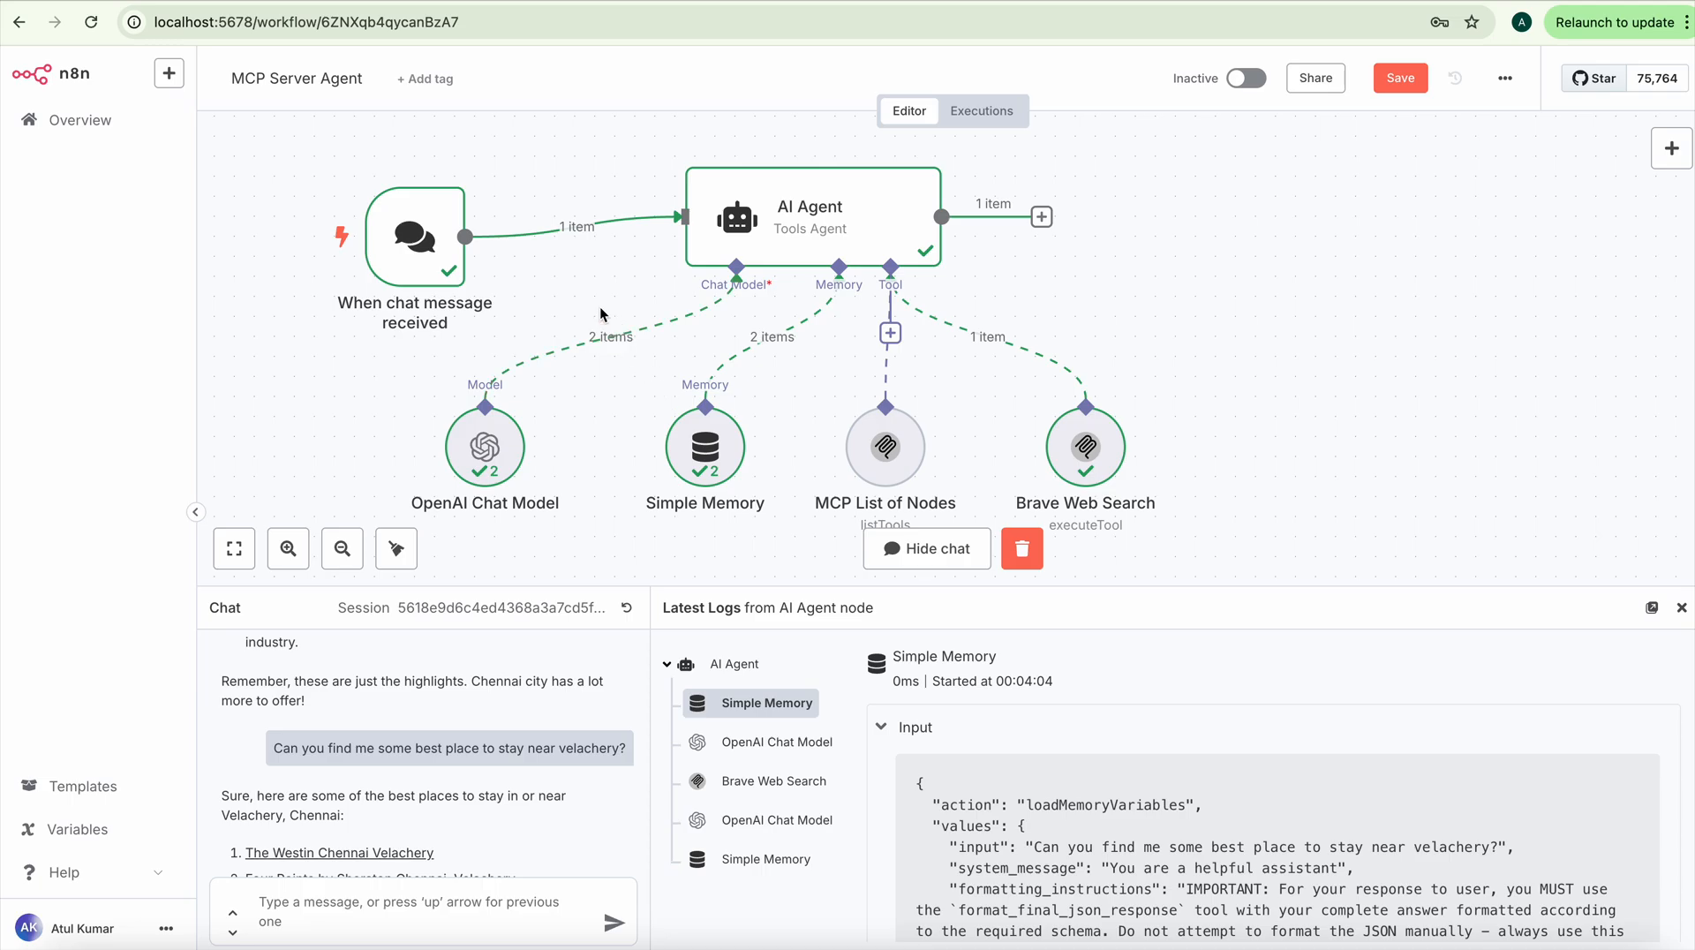
mouse_move(485, 446)
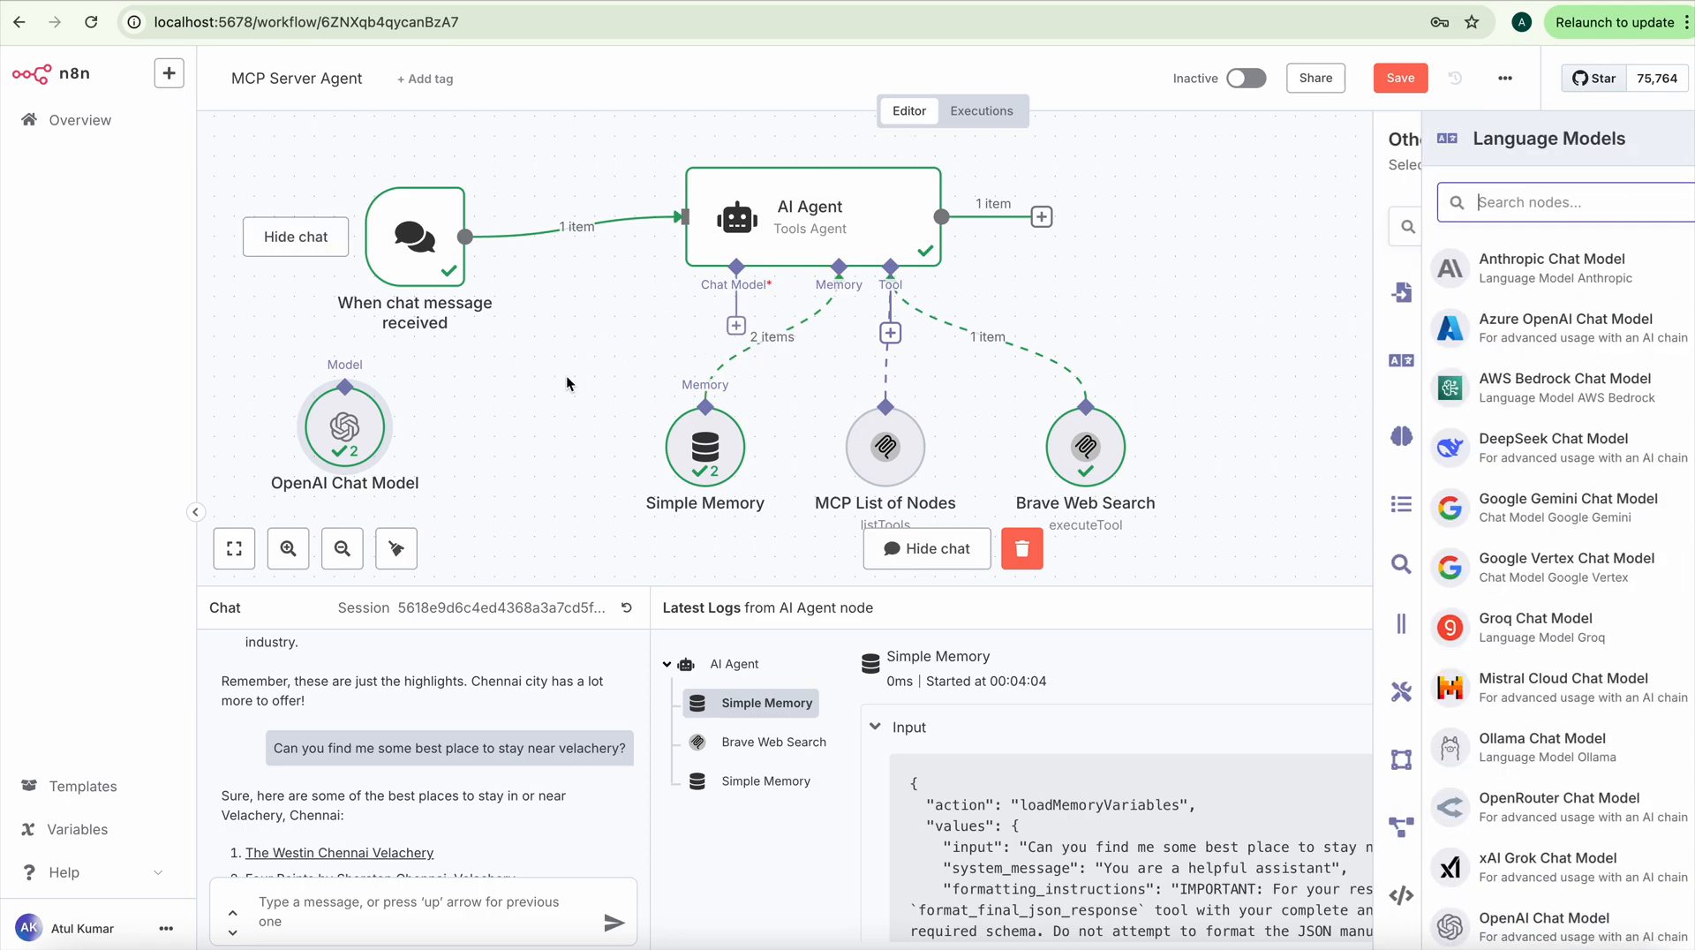
Step: Add an Ollama Chat Model to the AI Agent using the Ollama account credential
type("o")
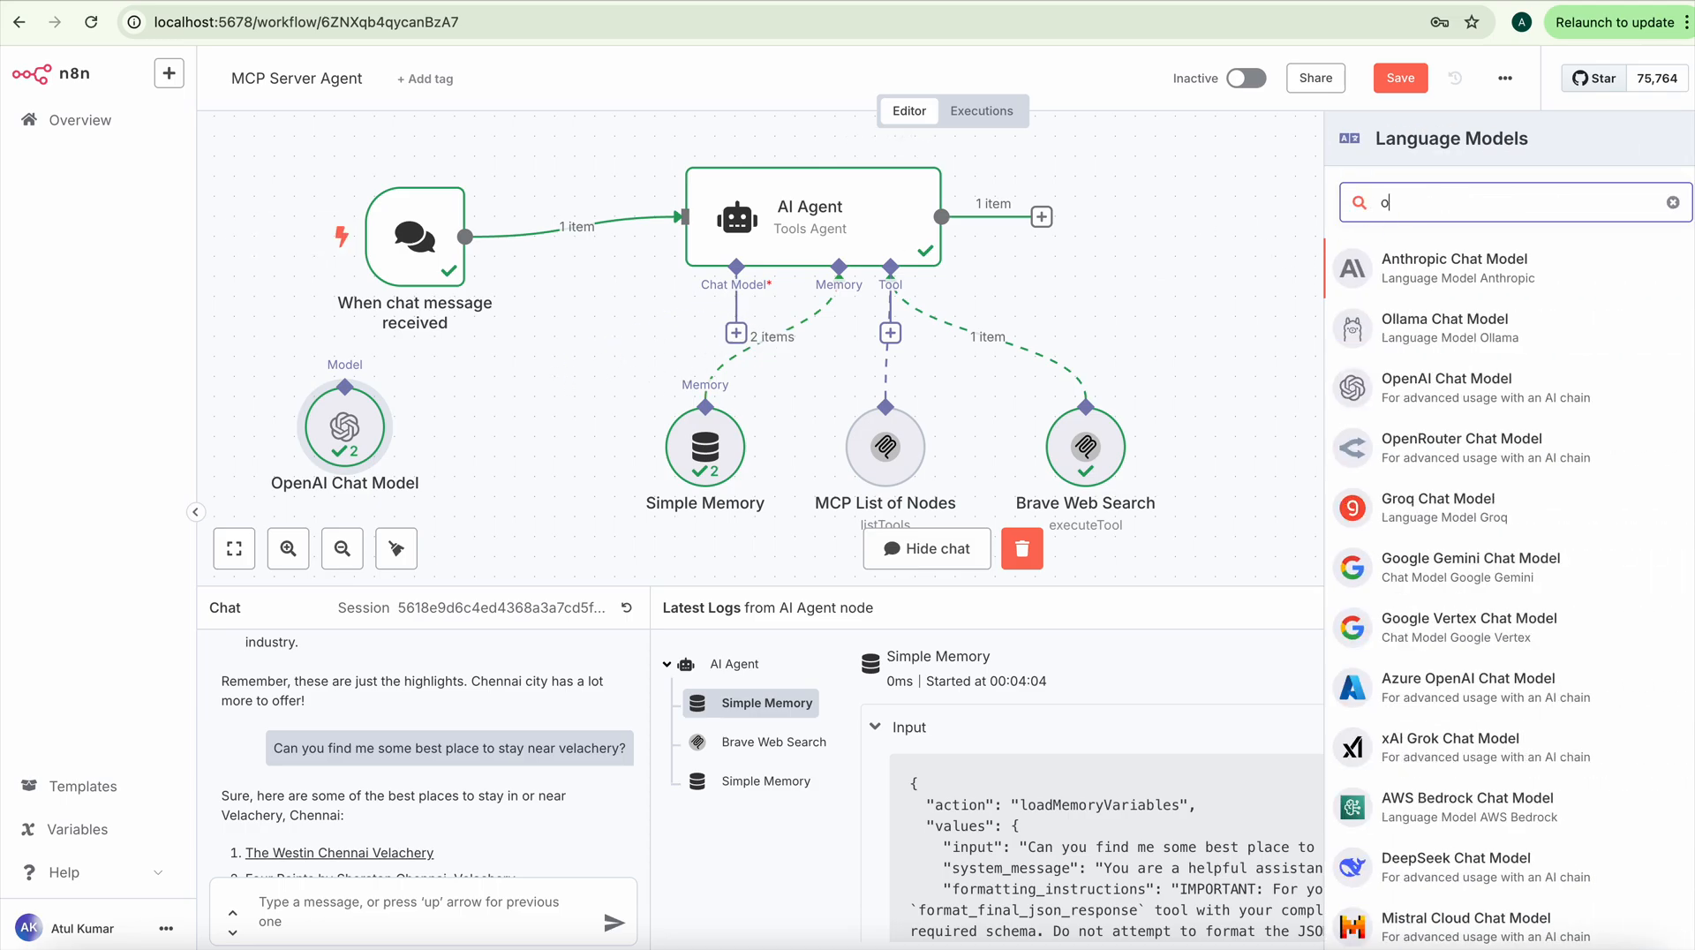
left_click(1443, 328)
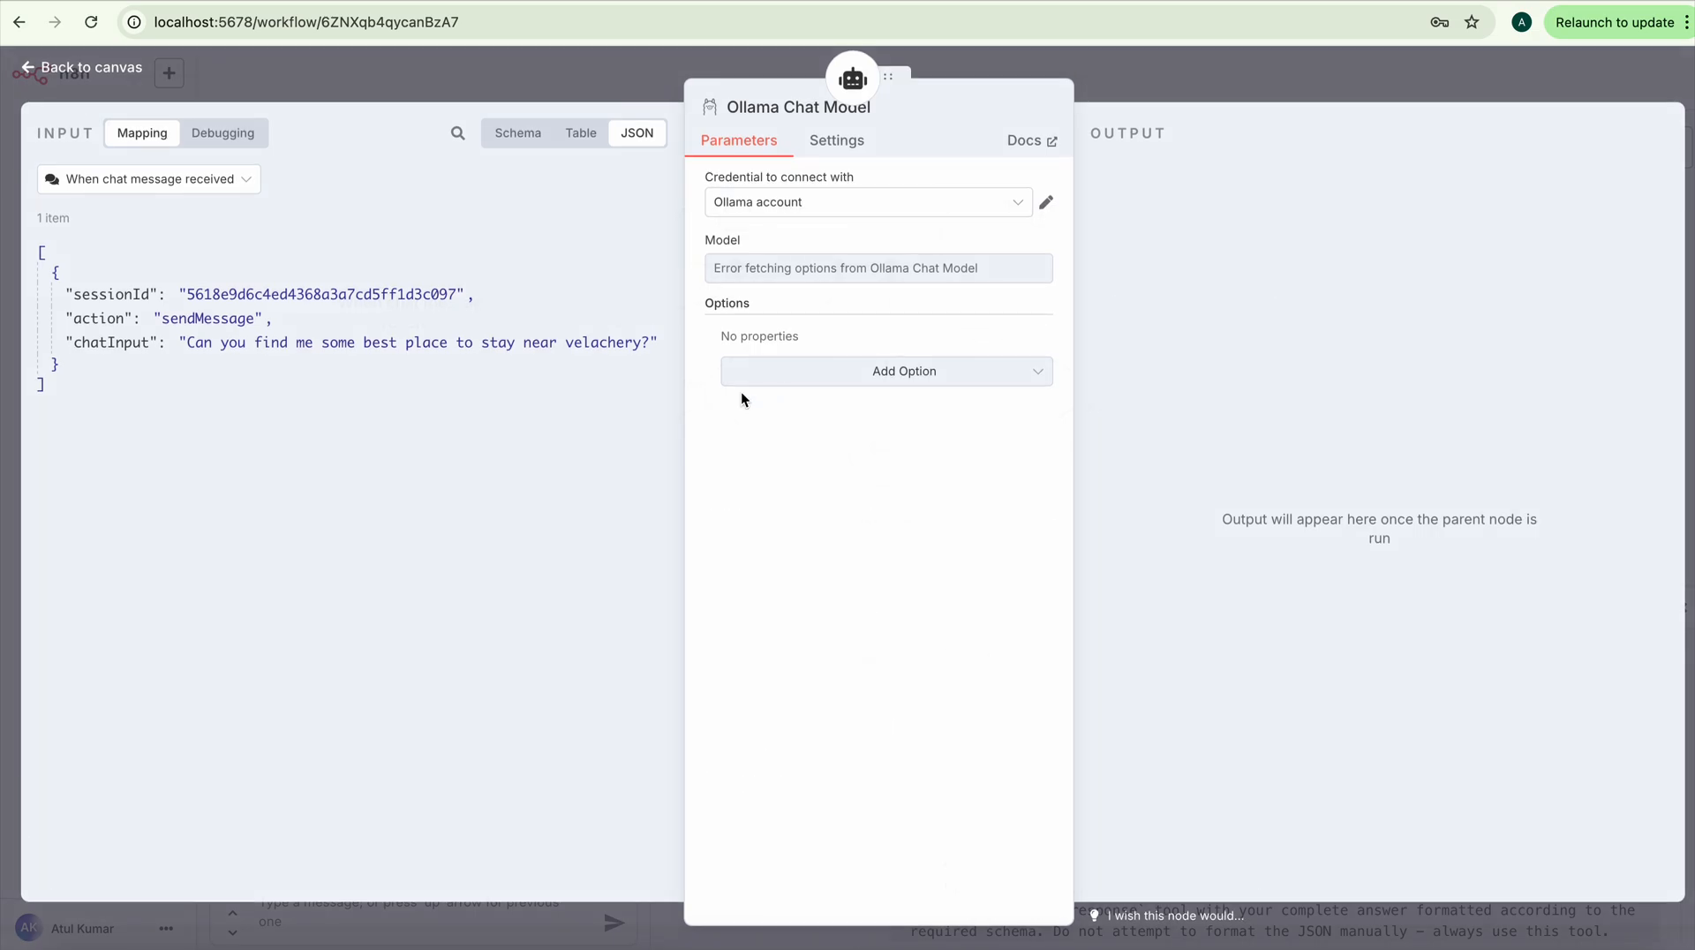
left_click(865, 202)
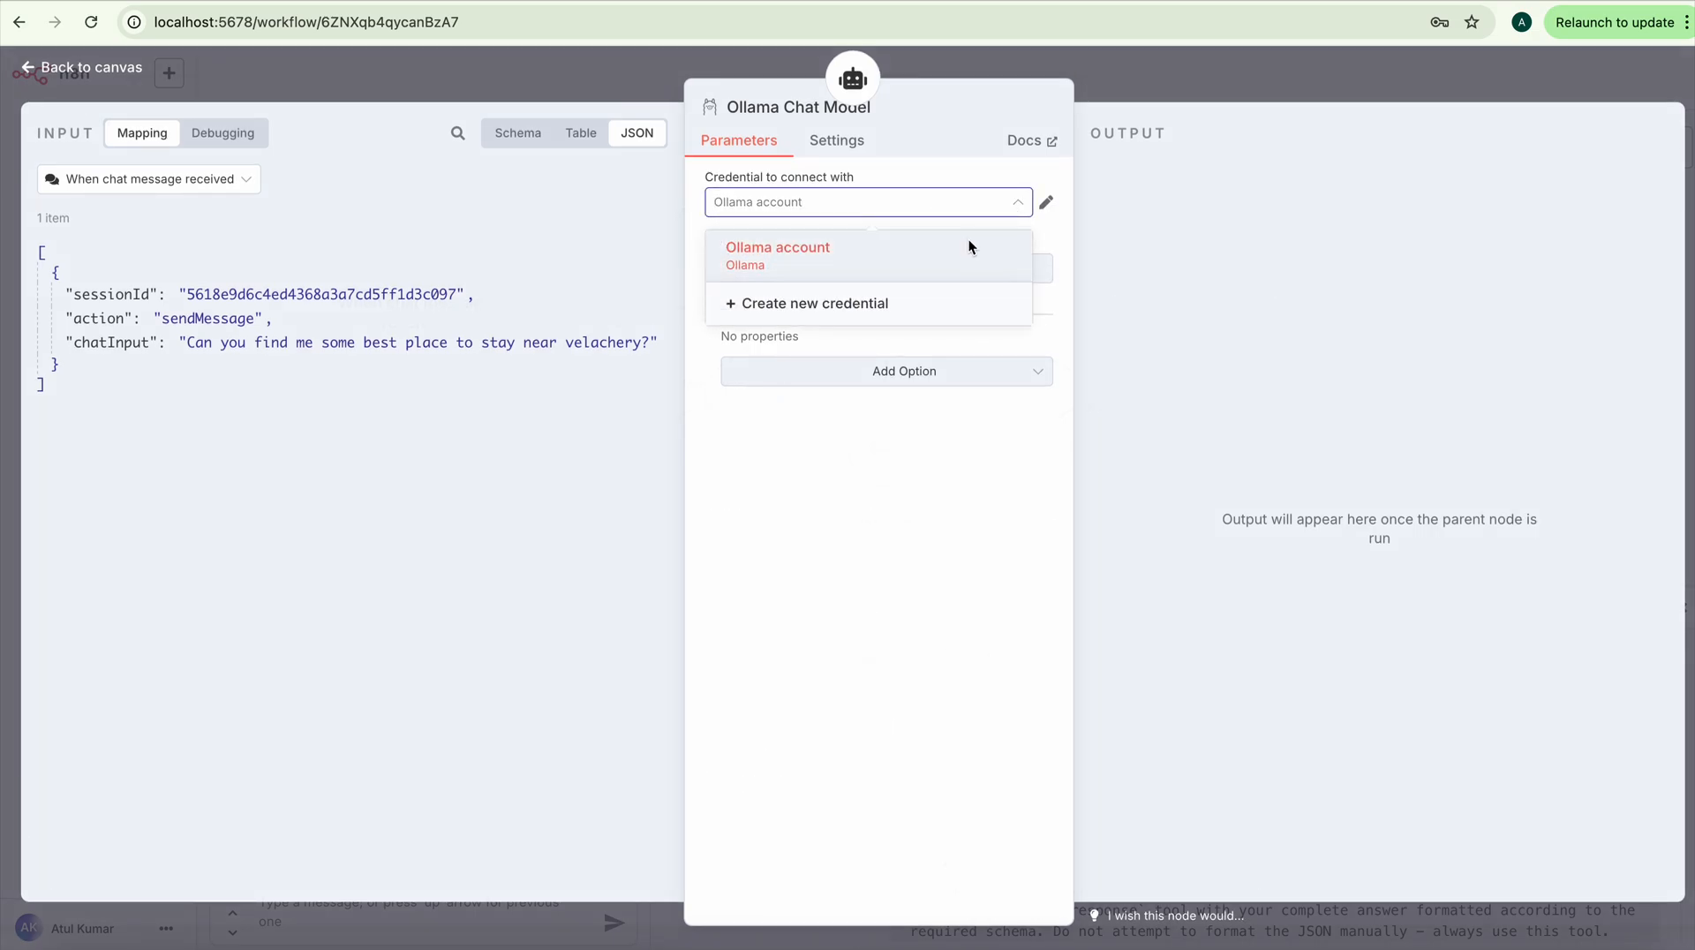
left_click(776, 247)
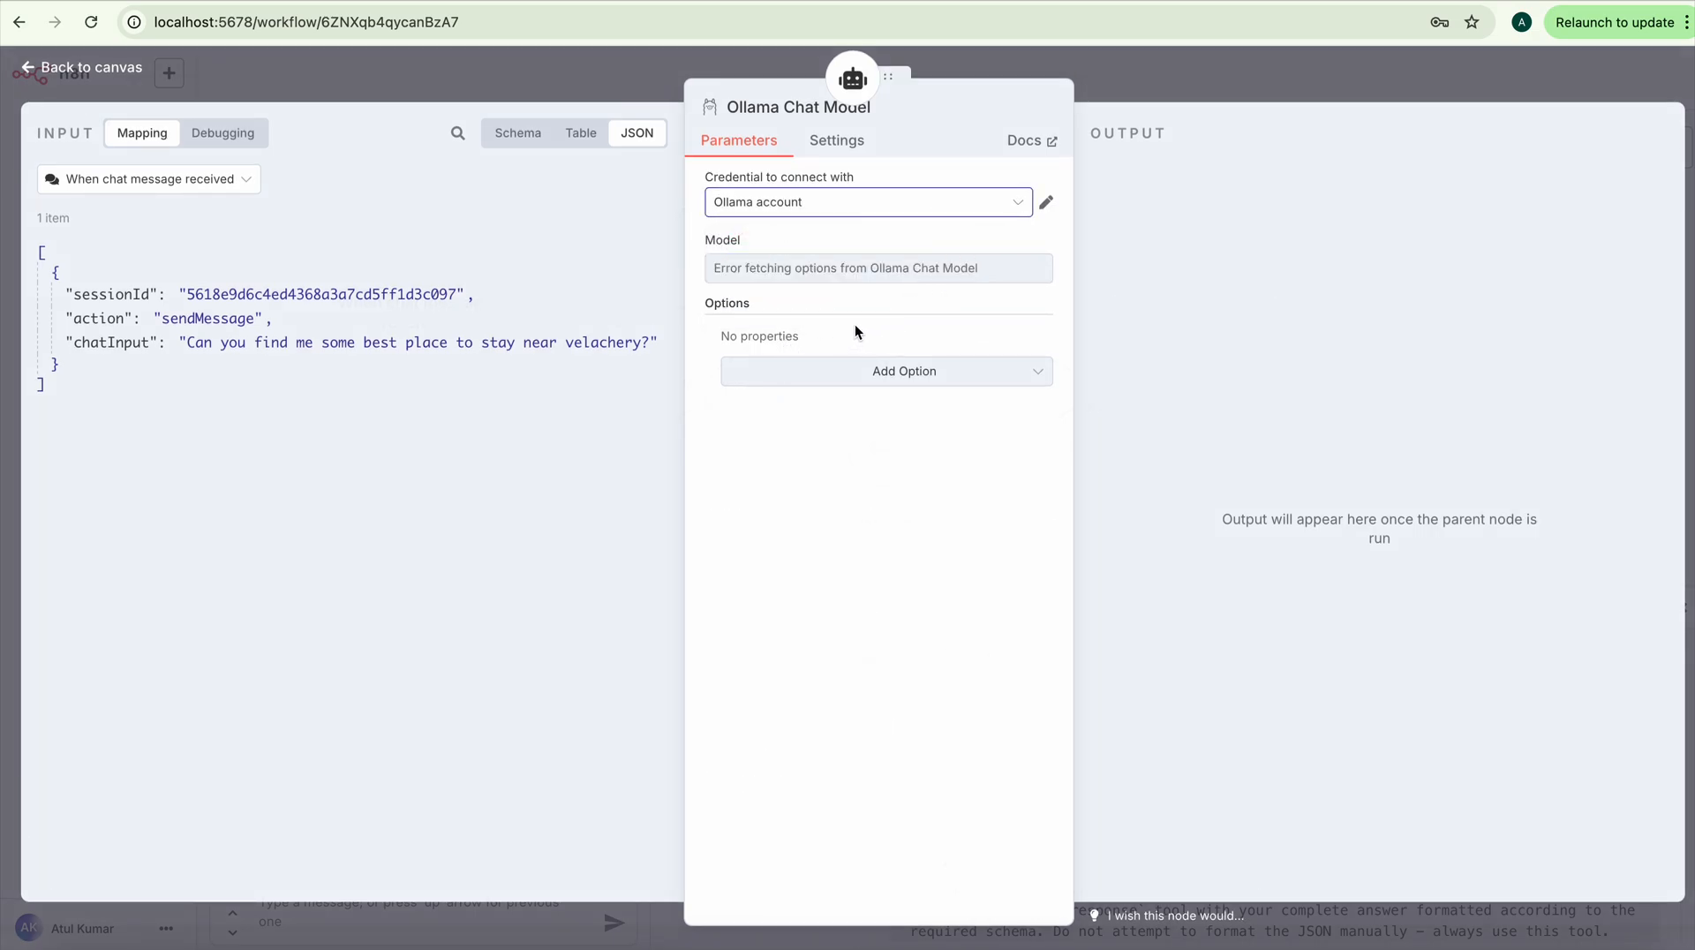
mouse_move(935, 260)
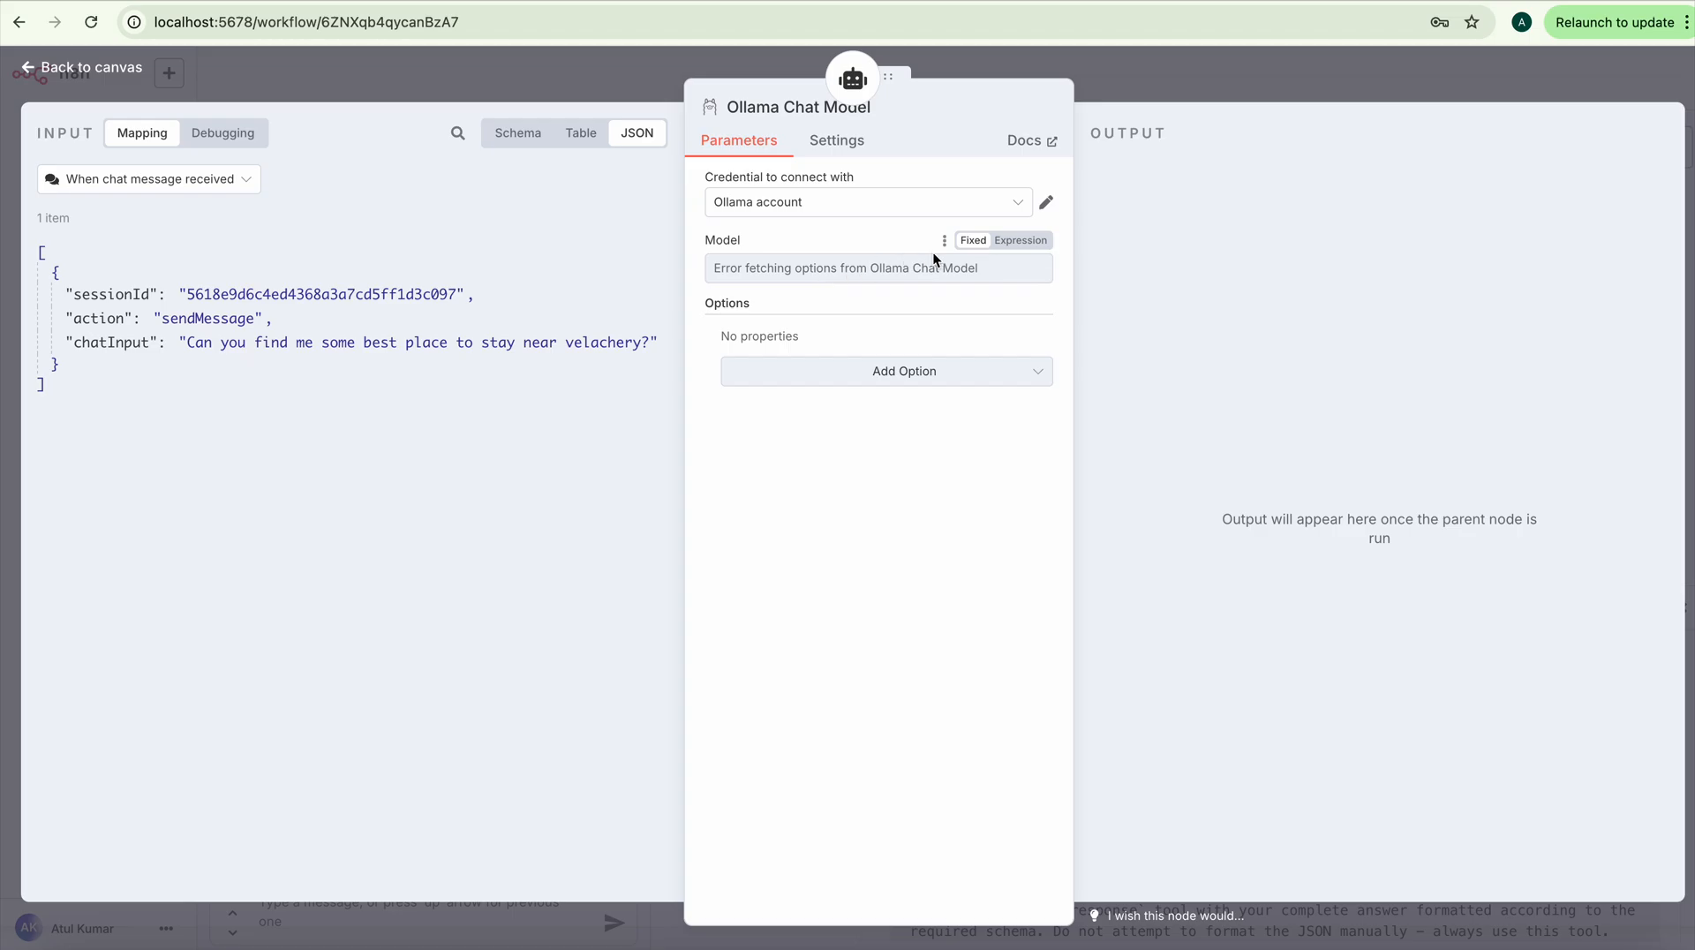
Step: Inspect the Ollama account's failed connection showing ECONNREFUSED, then close the credential
left_click(1044, 202)
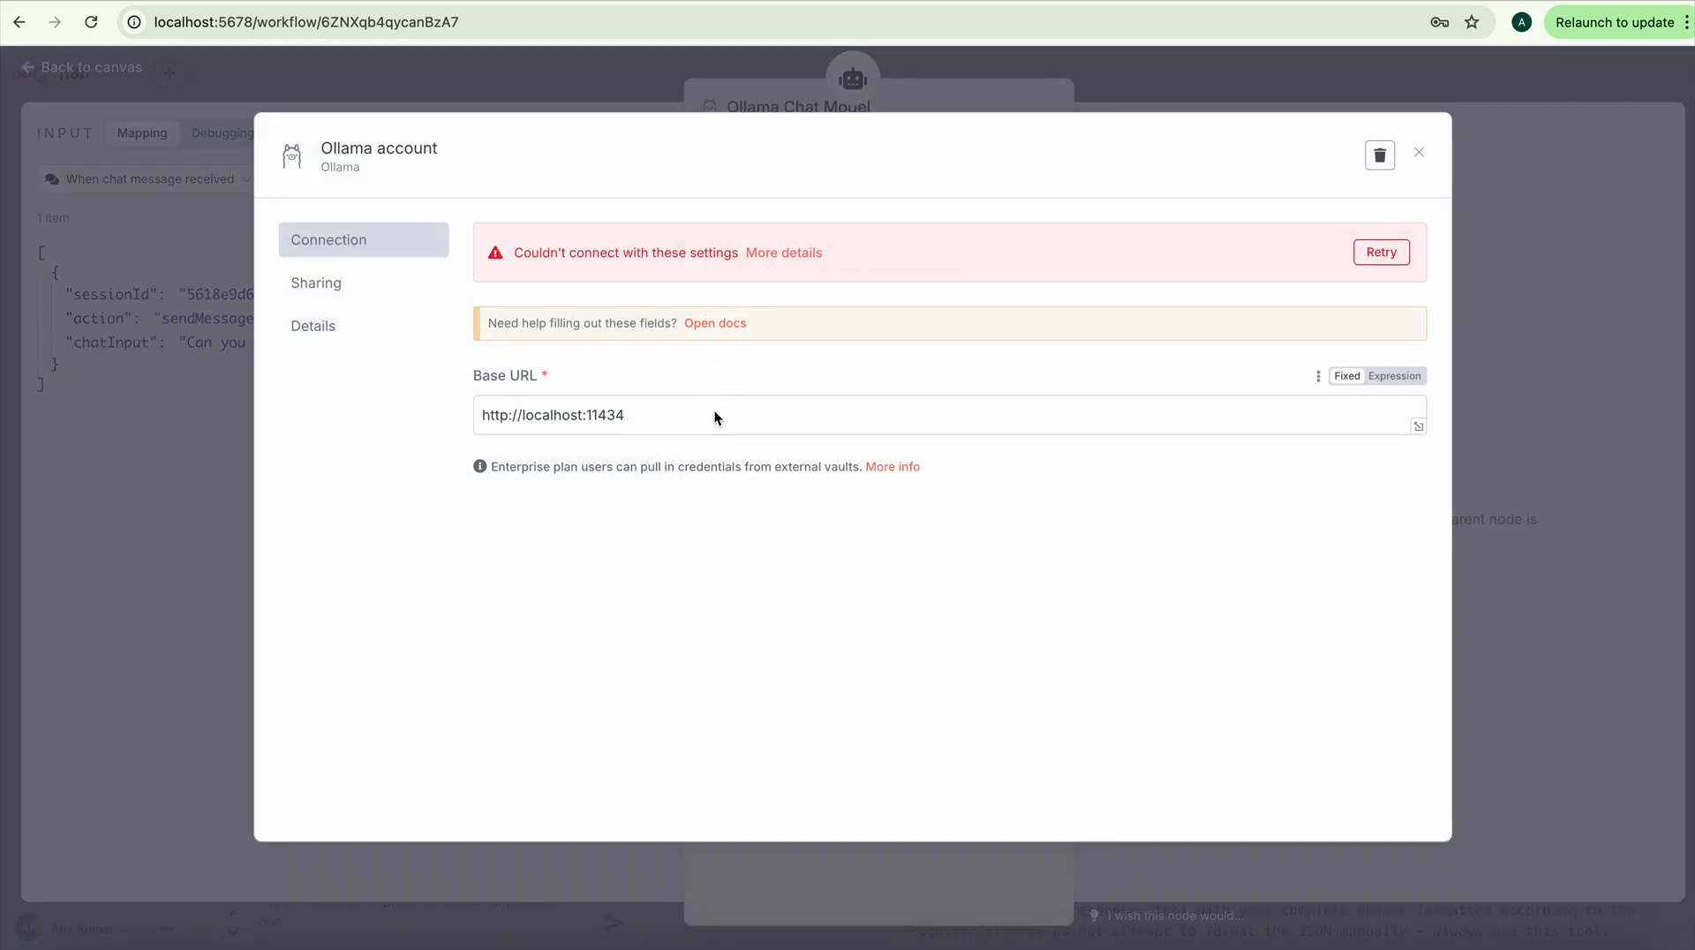
mouse_move(1382, 252)
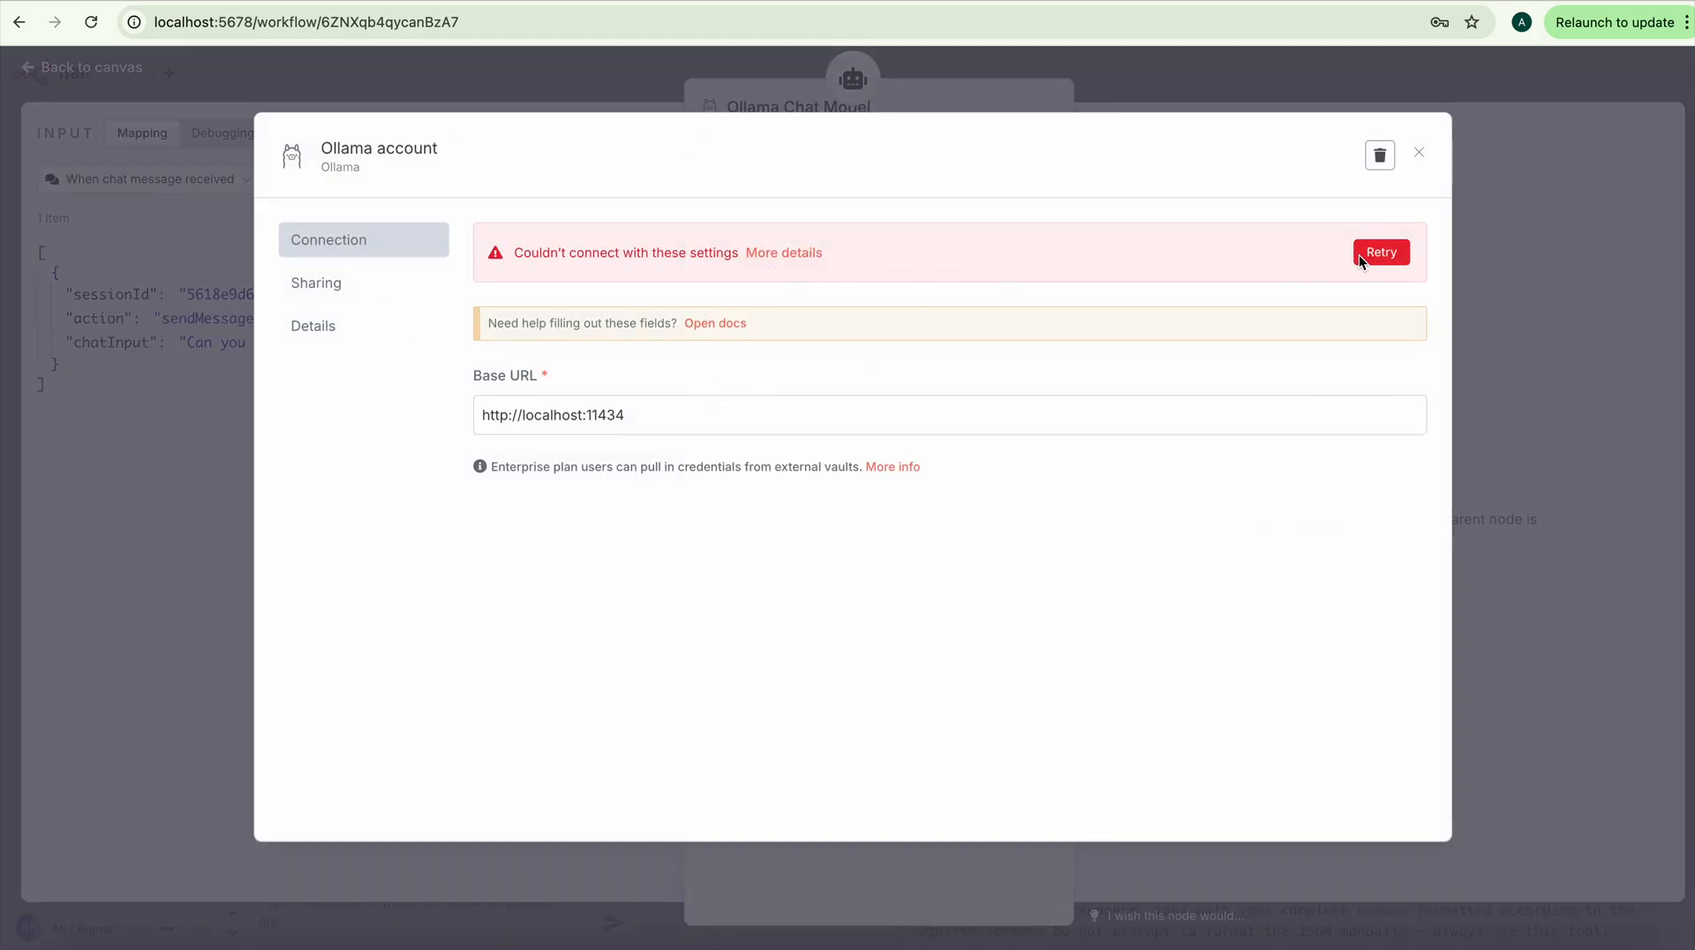
mouse_move(816, 262)
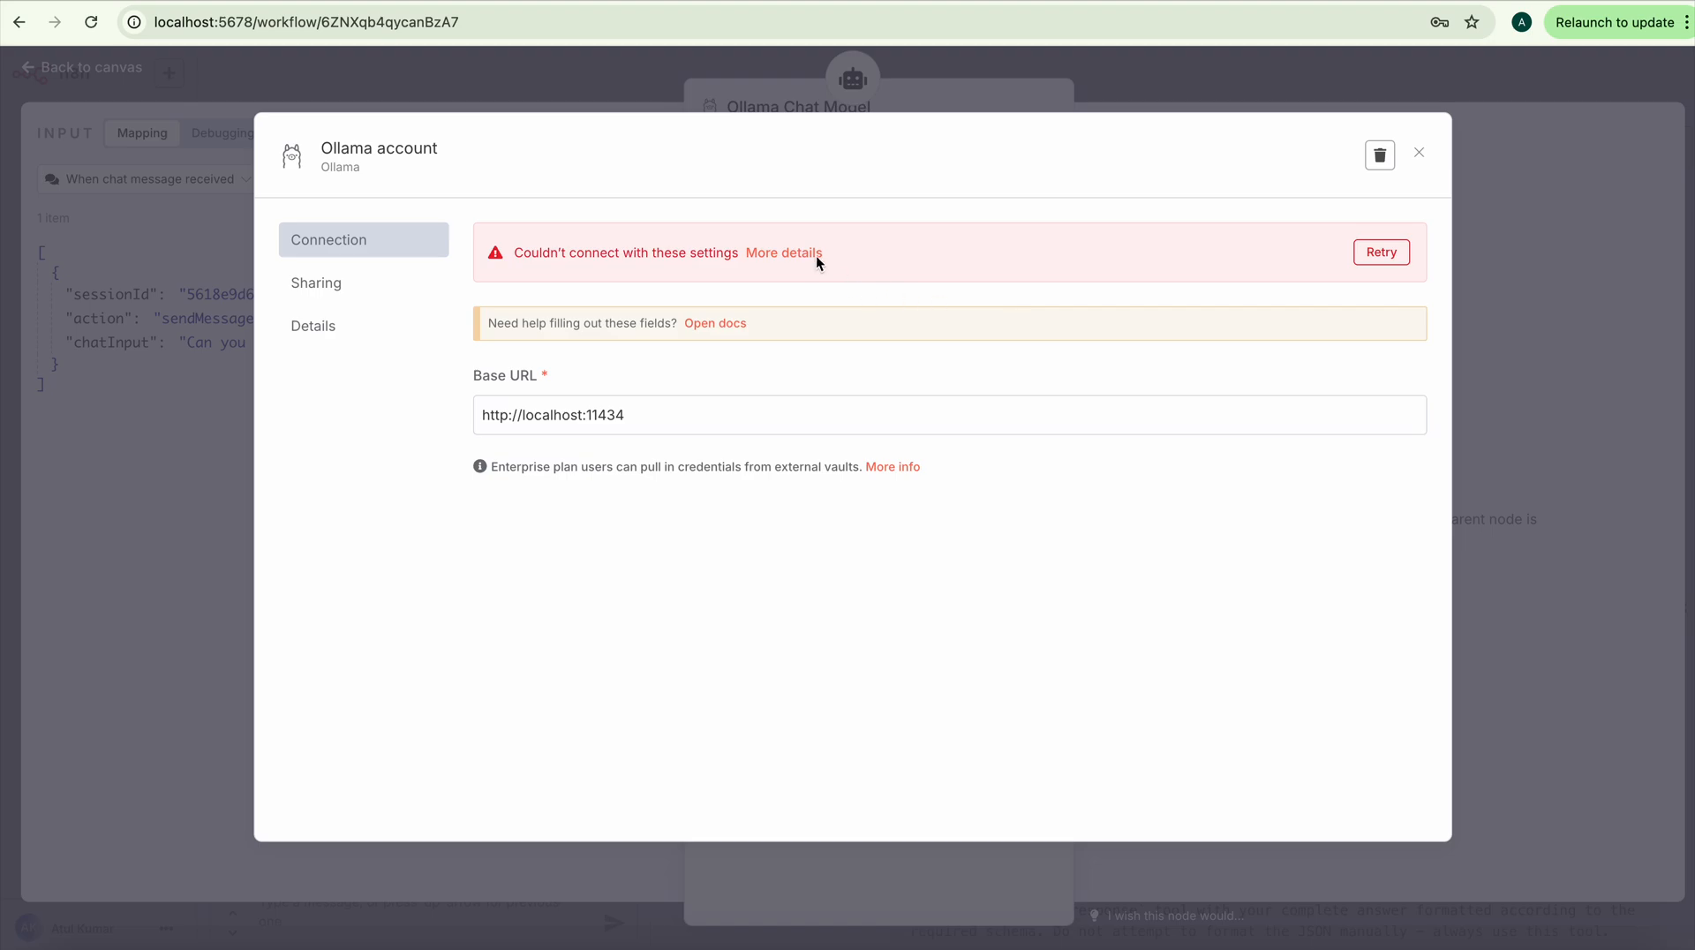
left_click(784, 253)
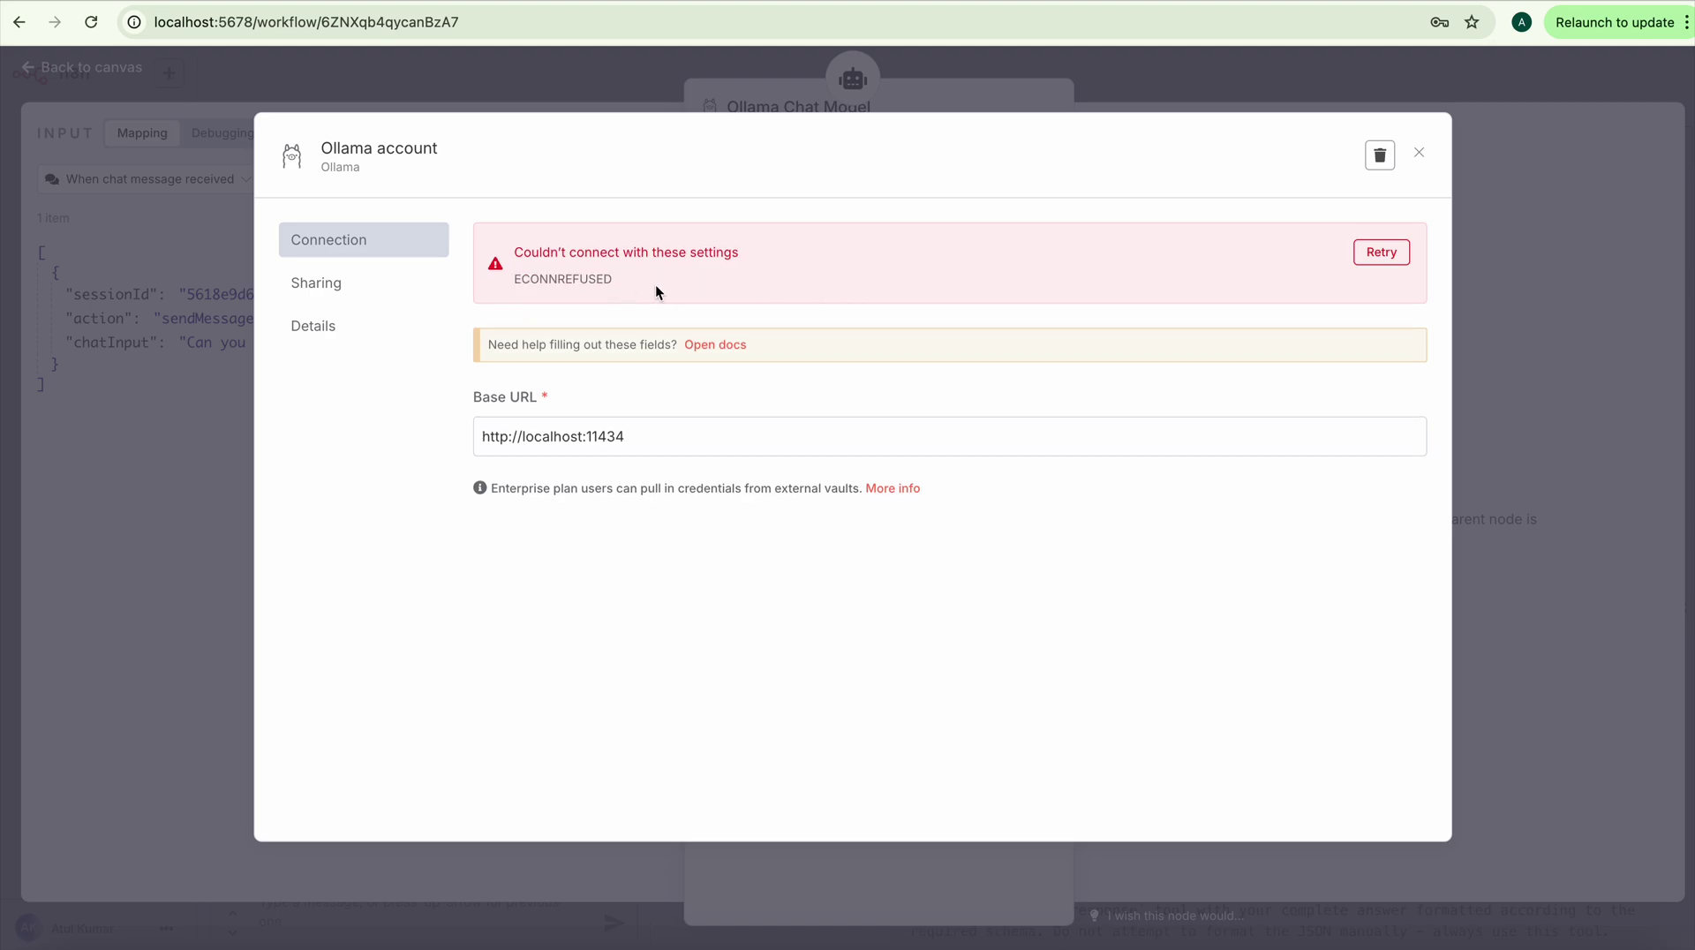
double_click(563, 279)
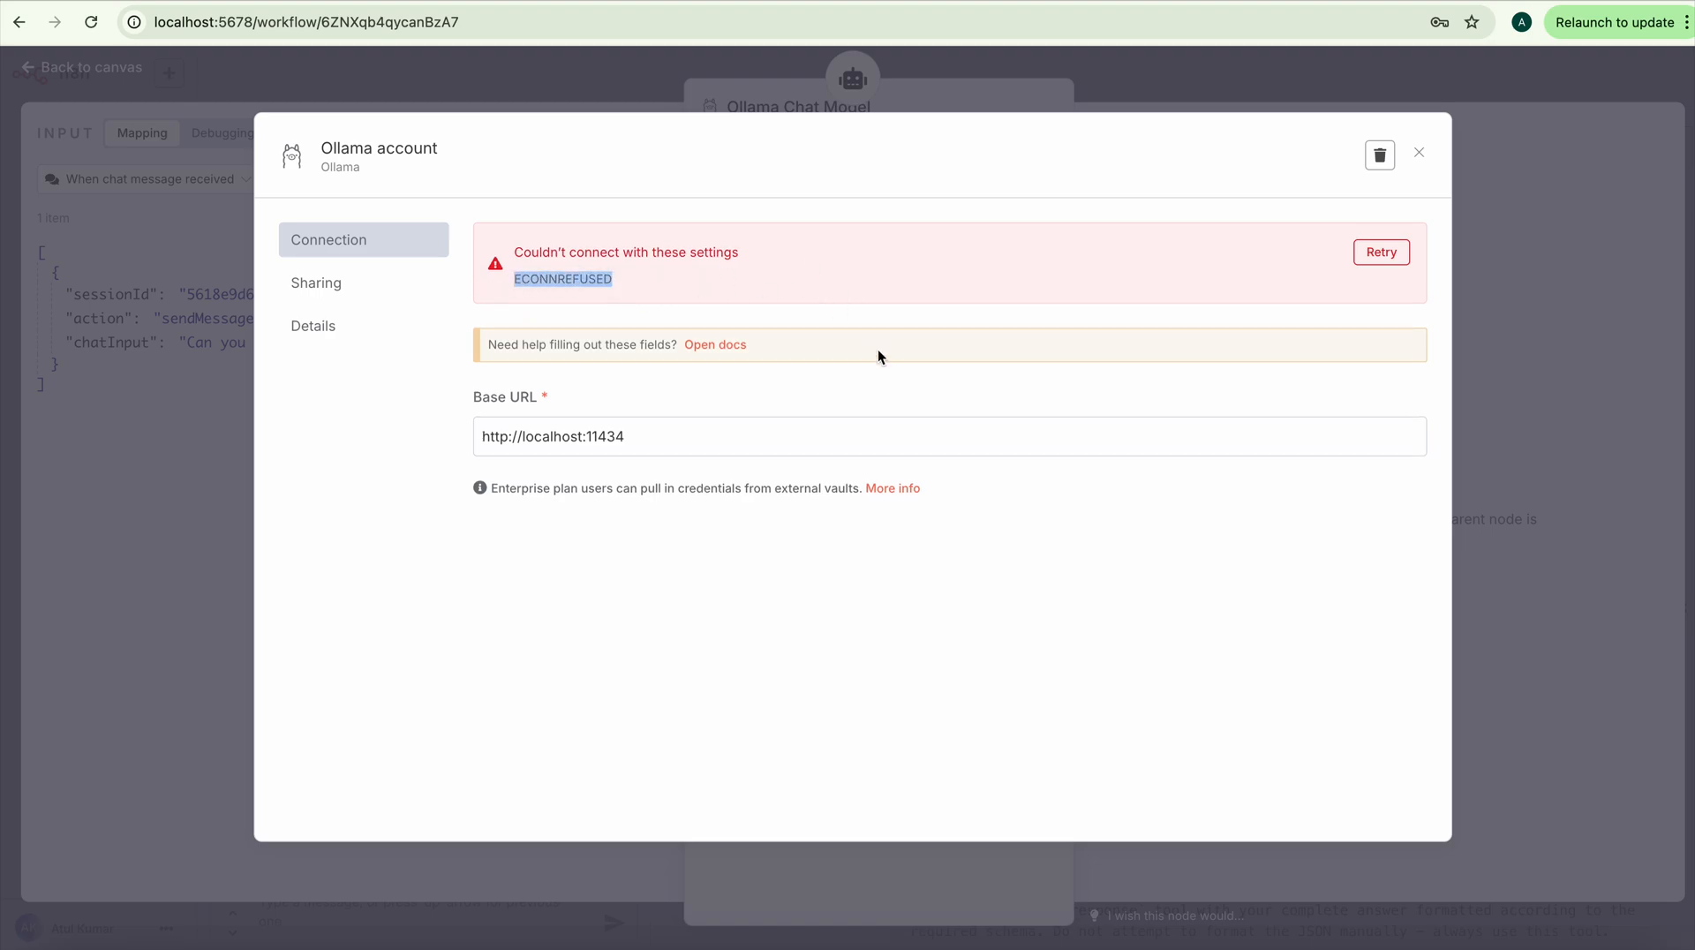
left_click(1418, 153)
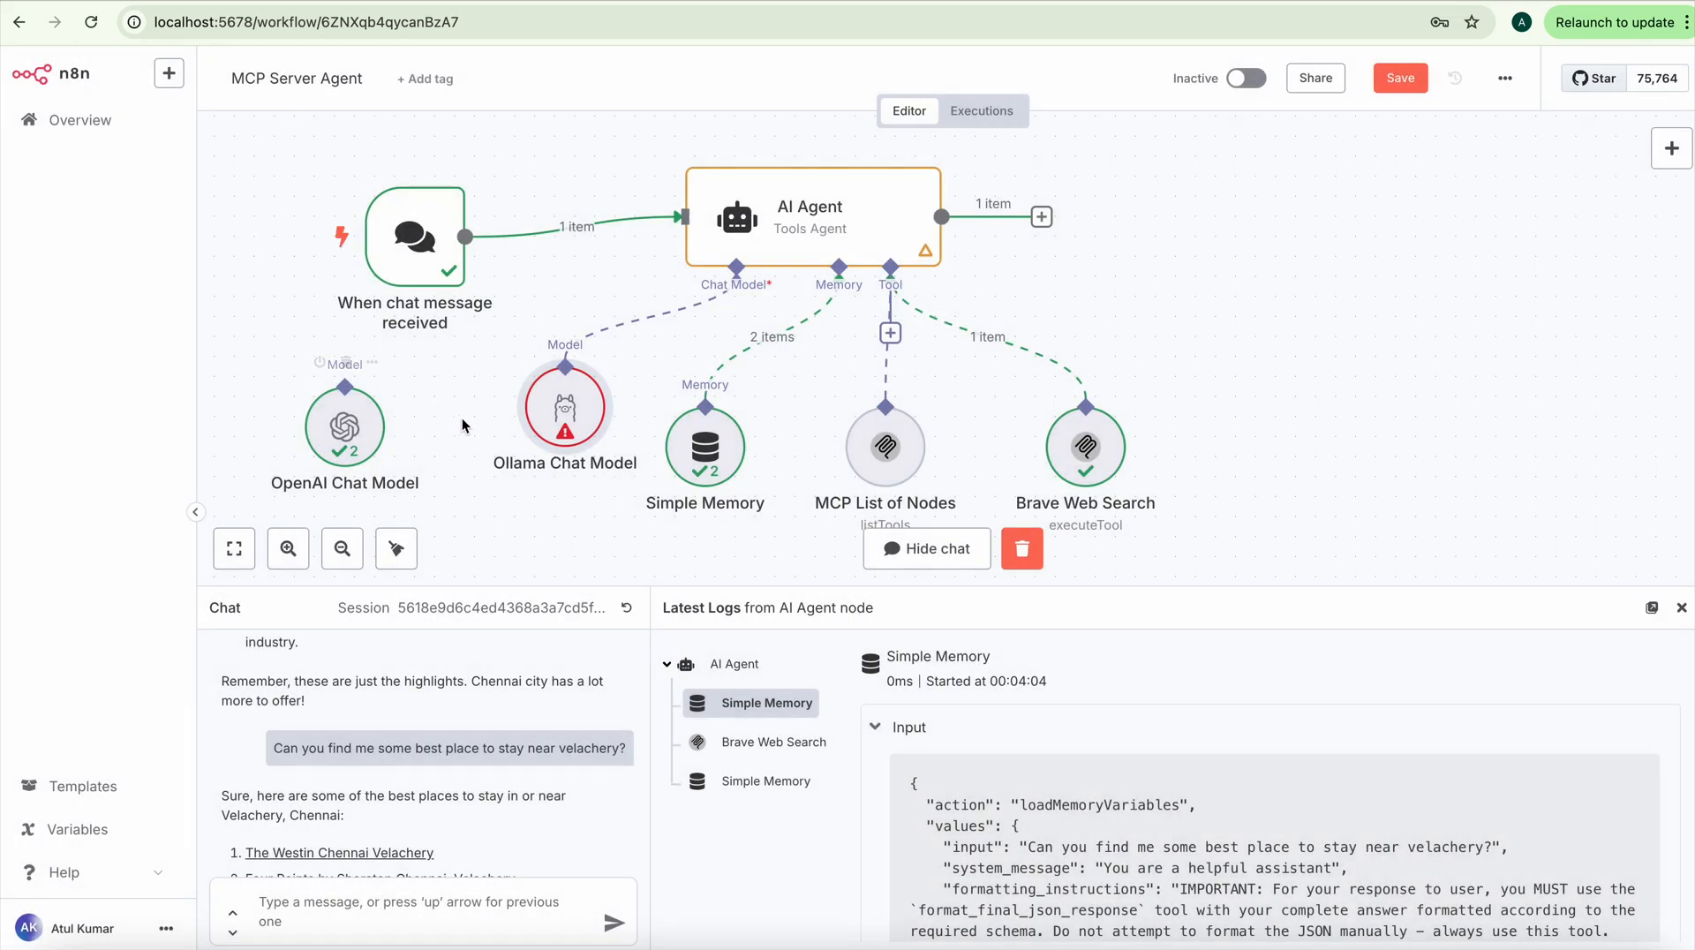
mouse_move(571, 342)
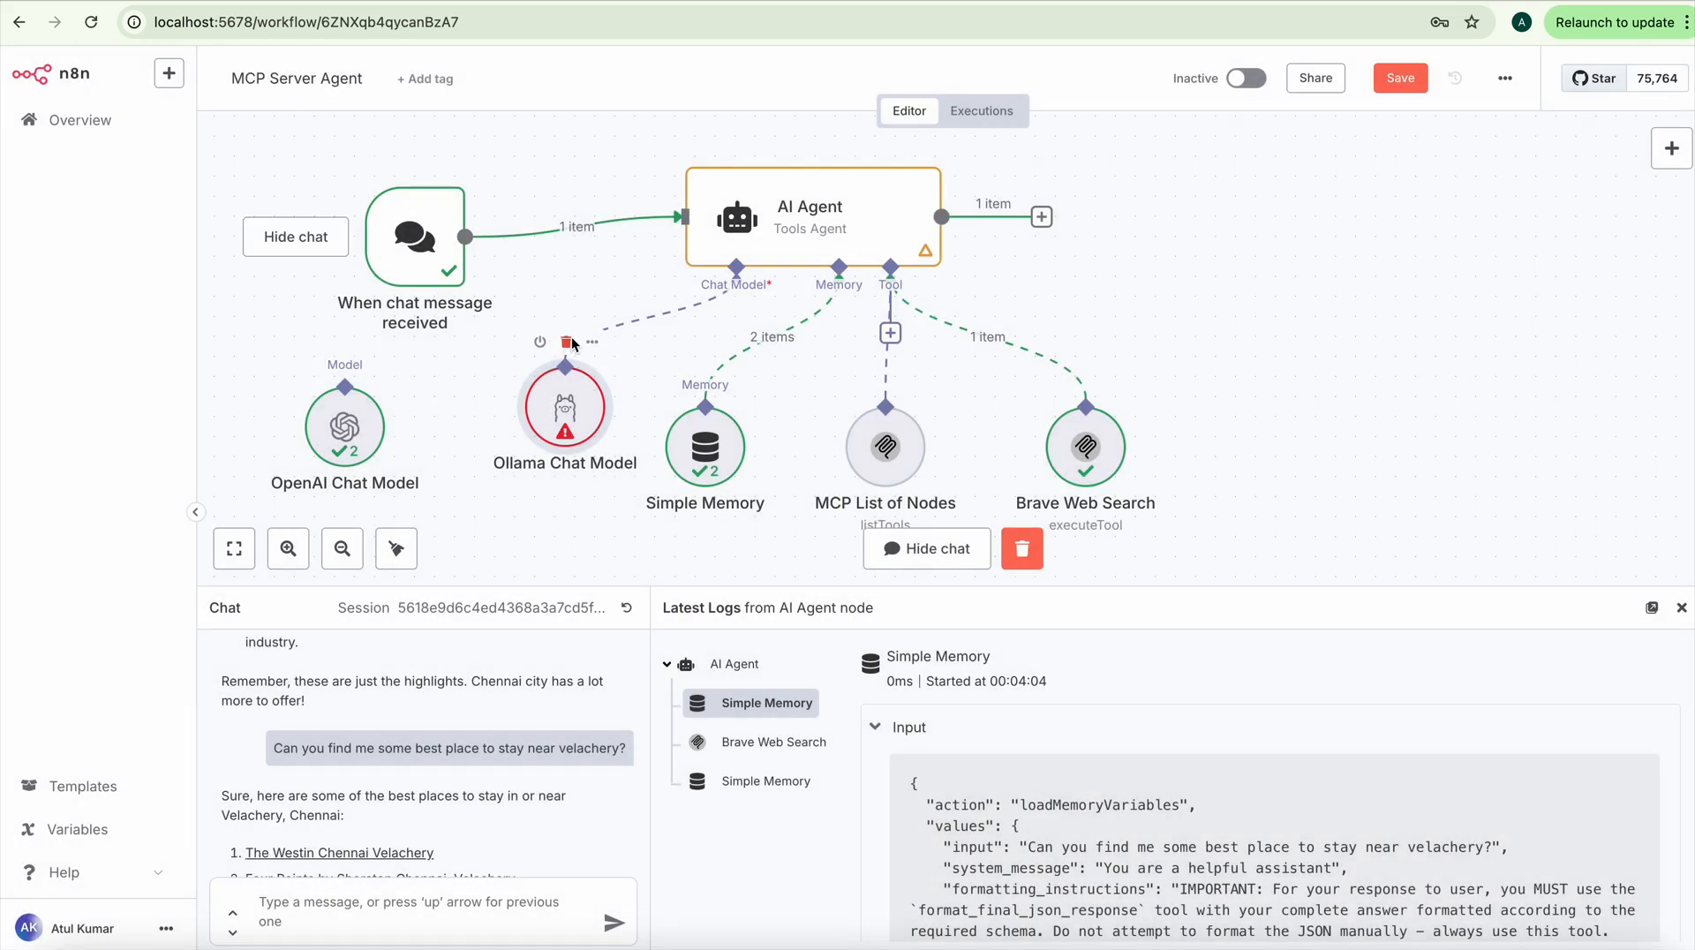
mouse_move(564, 343)
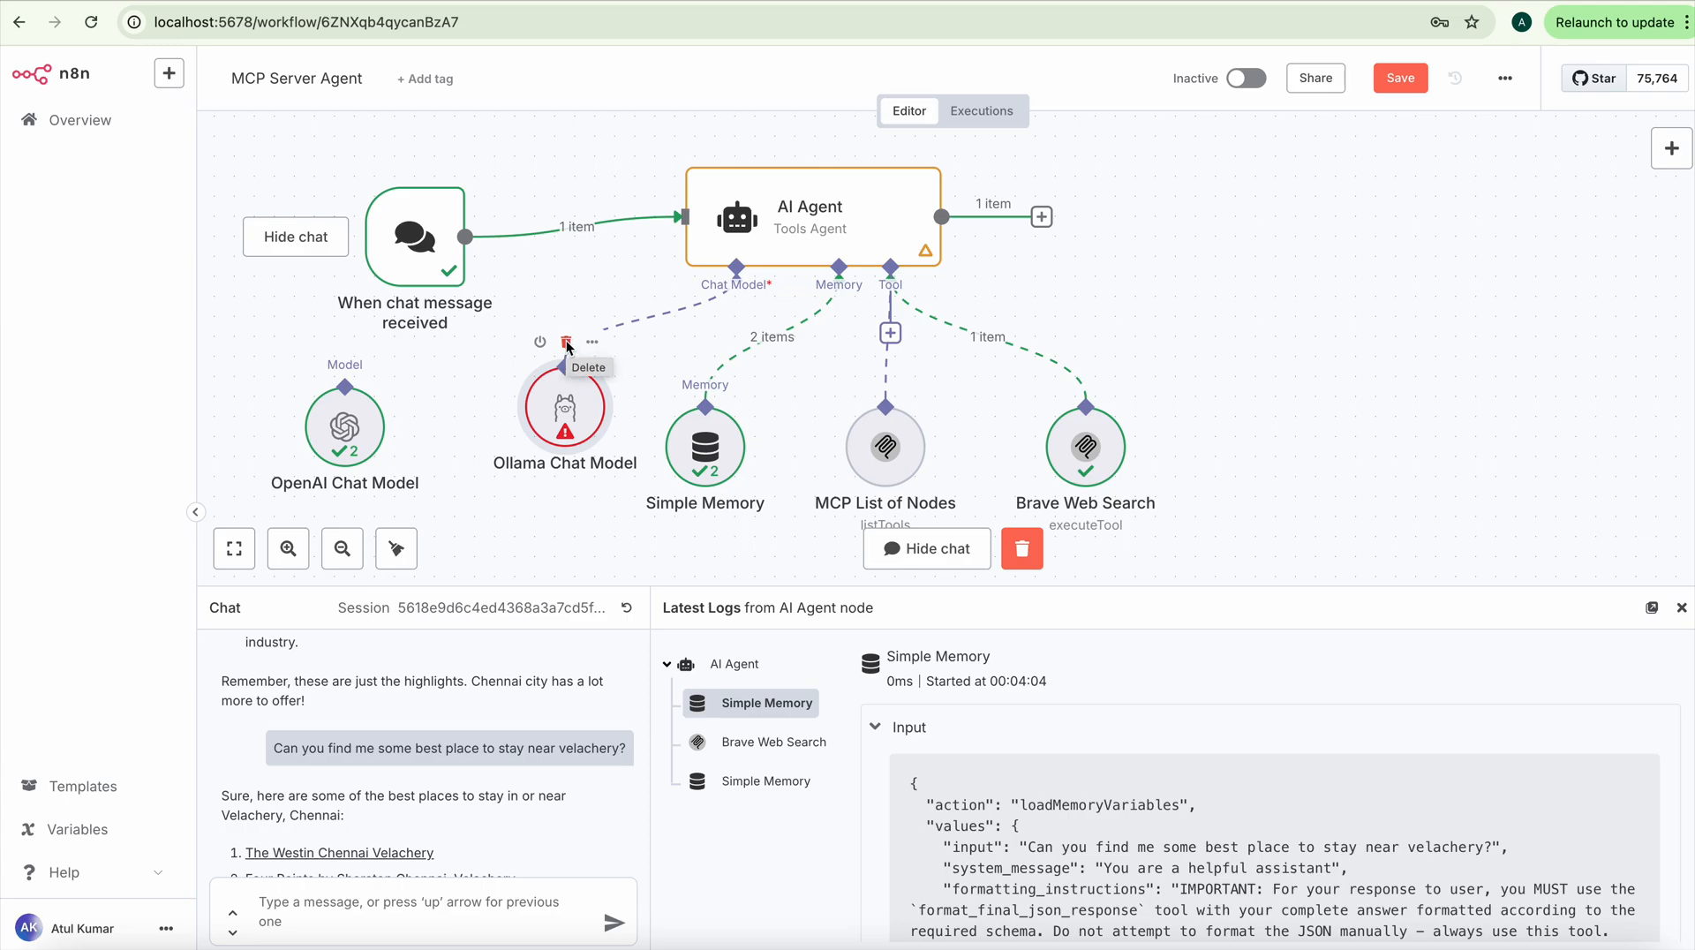
Step: Delete the Ollama Chat Model node so OpenAI Chat Model feeds the AI Agent again
left_click(565, 342)
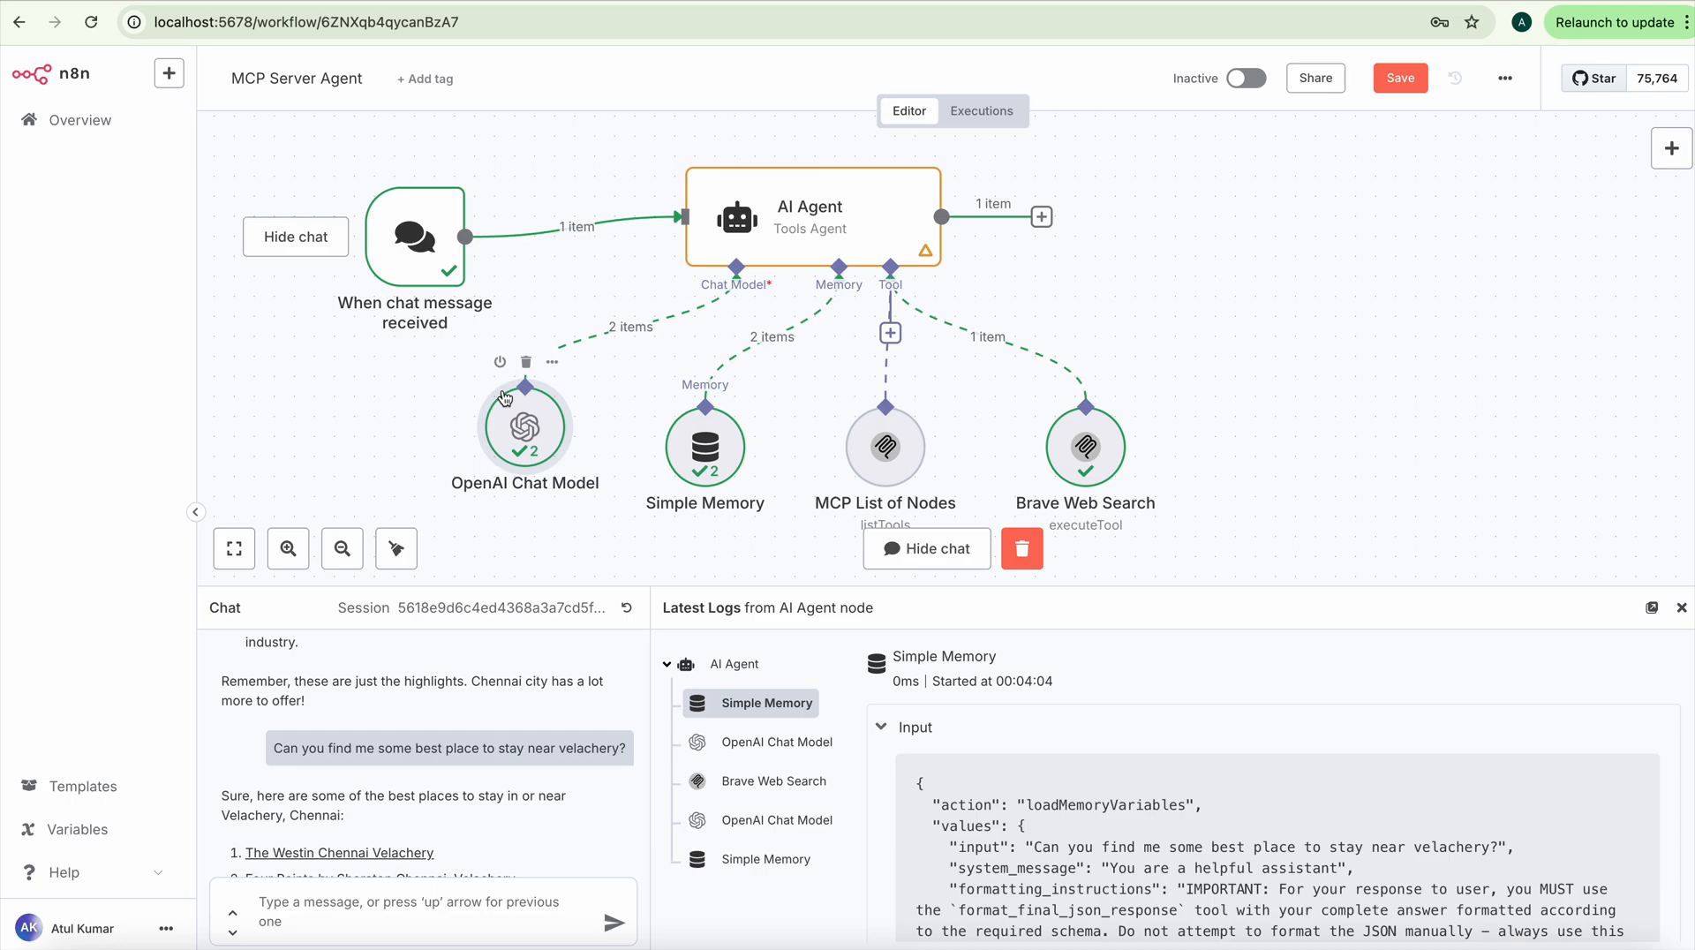
scroll("down", 3)
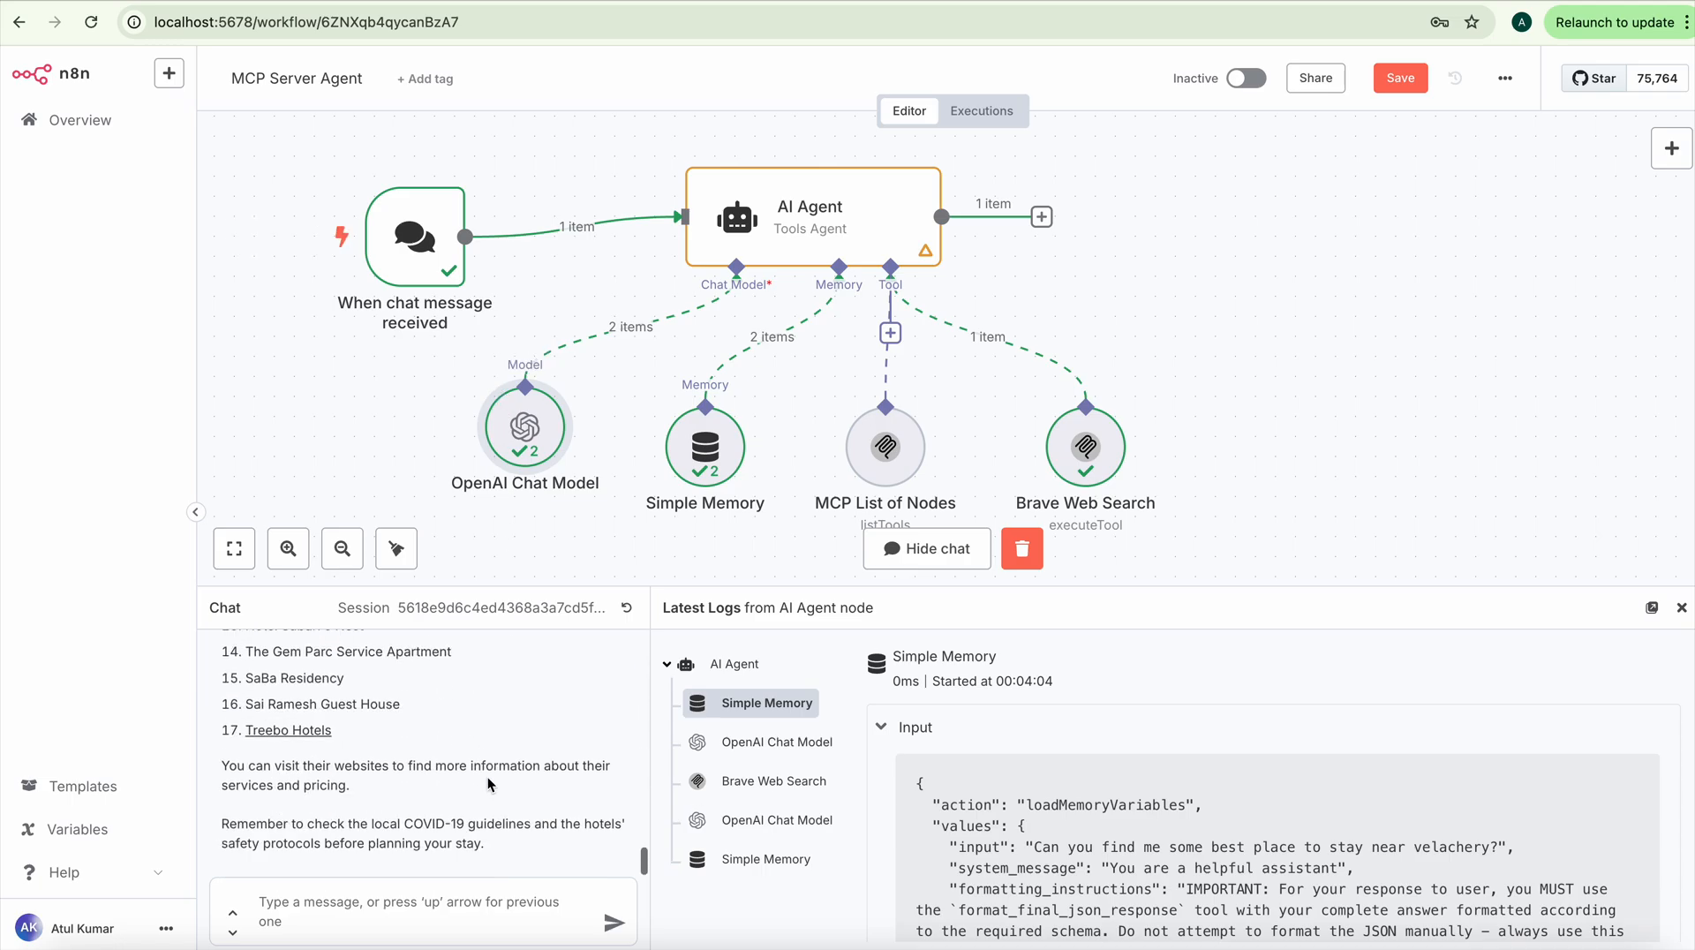
mouse_move(790, 478)
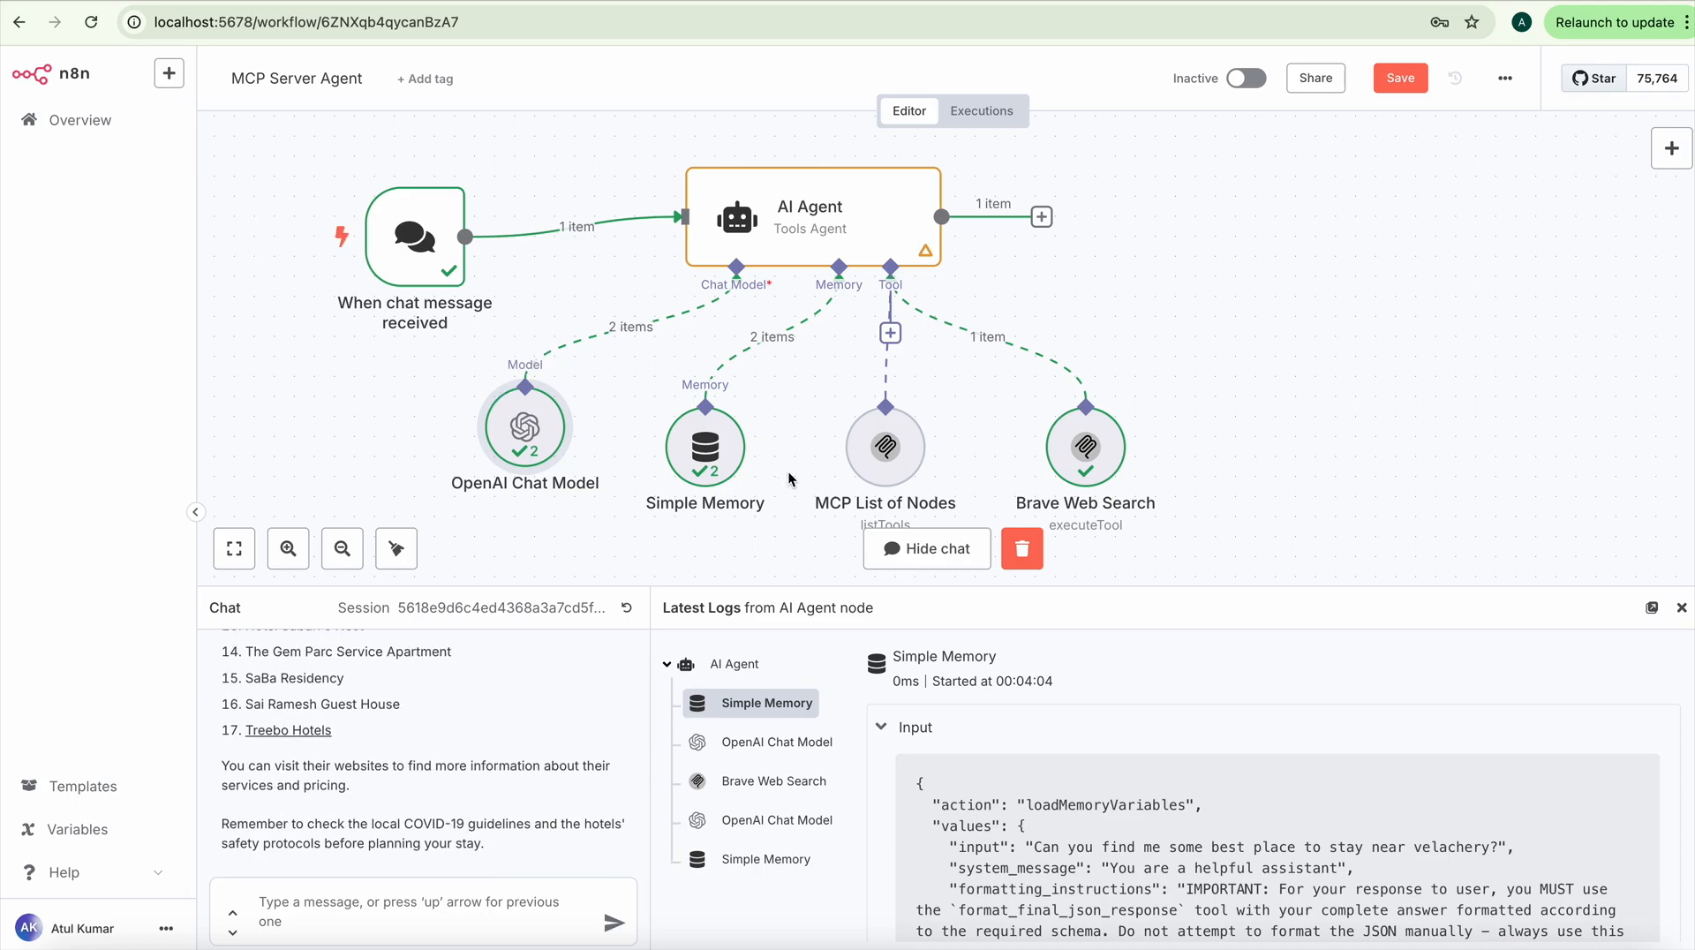
mouse_move(1140, 115)
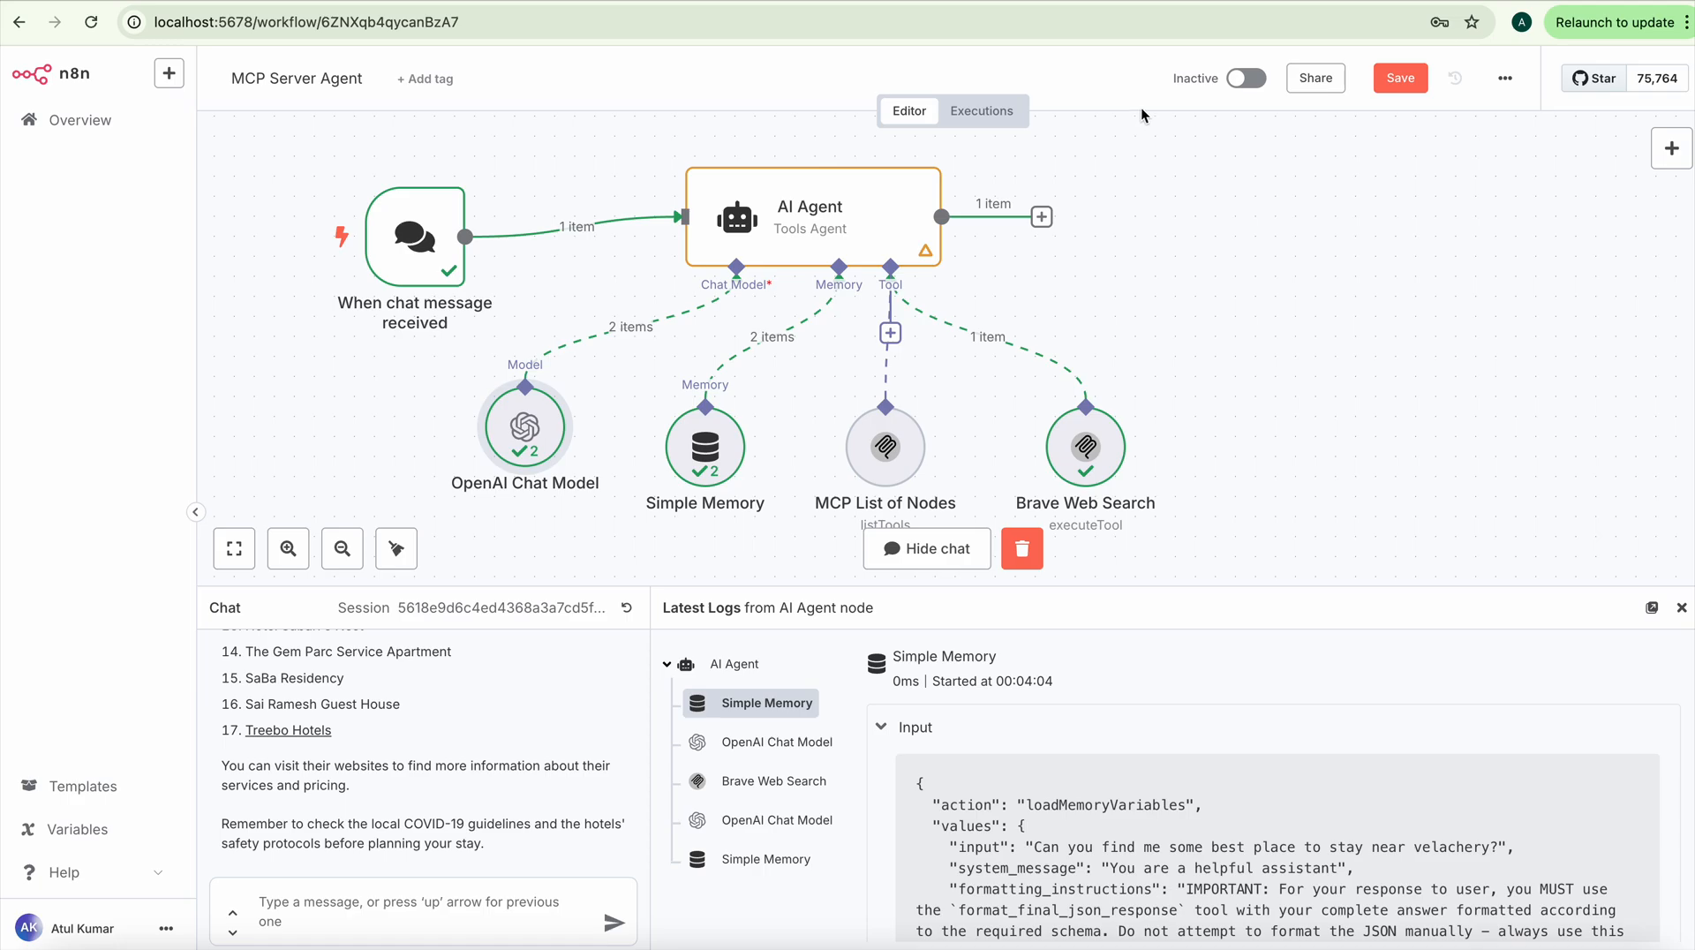
mouse_move(1179, 54)
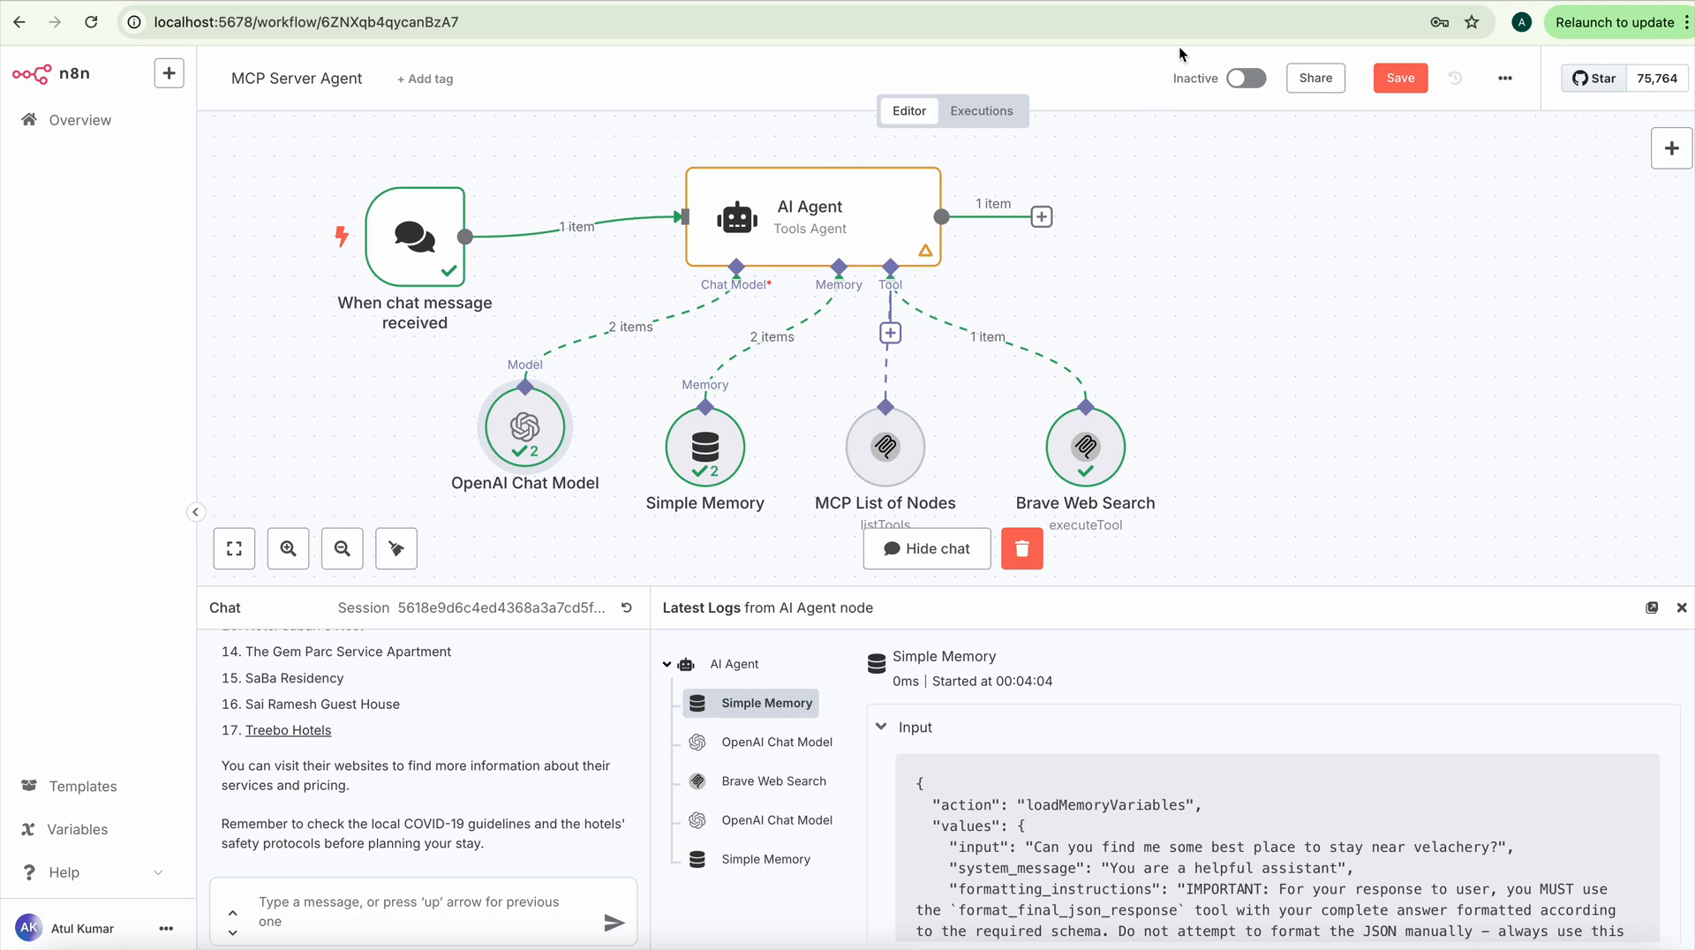